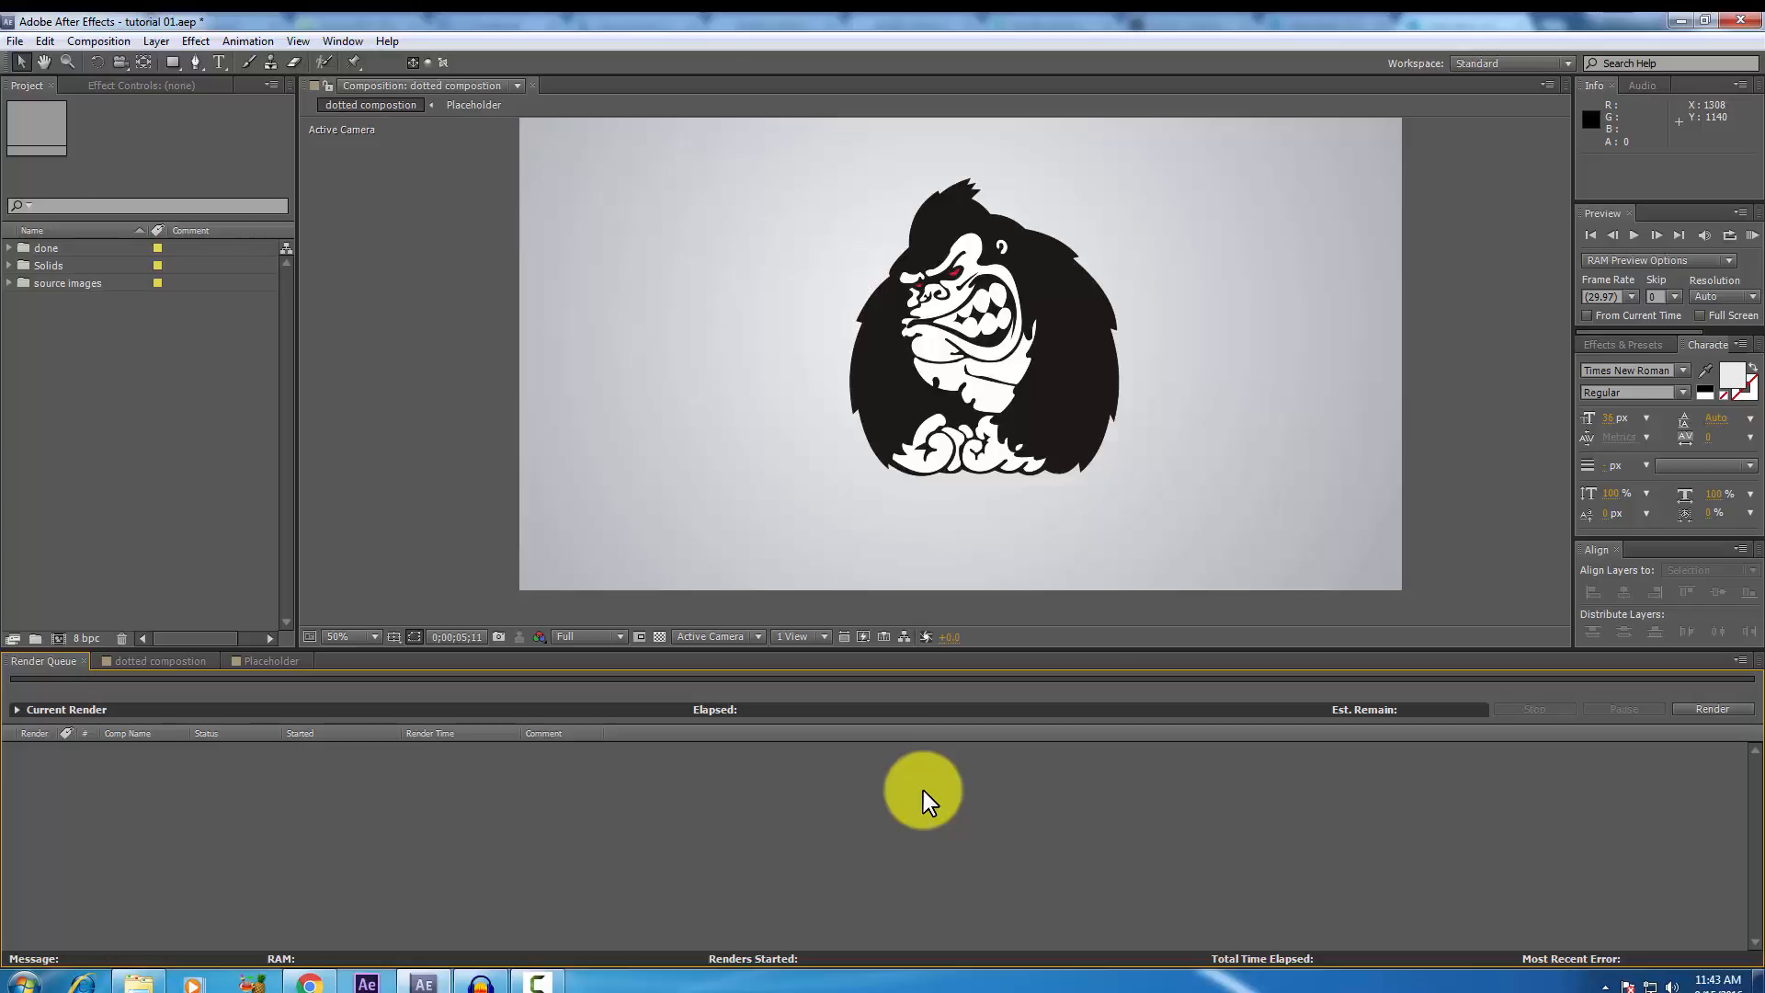
mouse_move(932, 799)
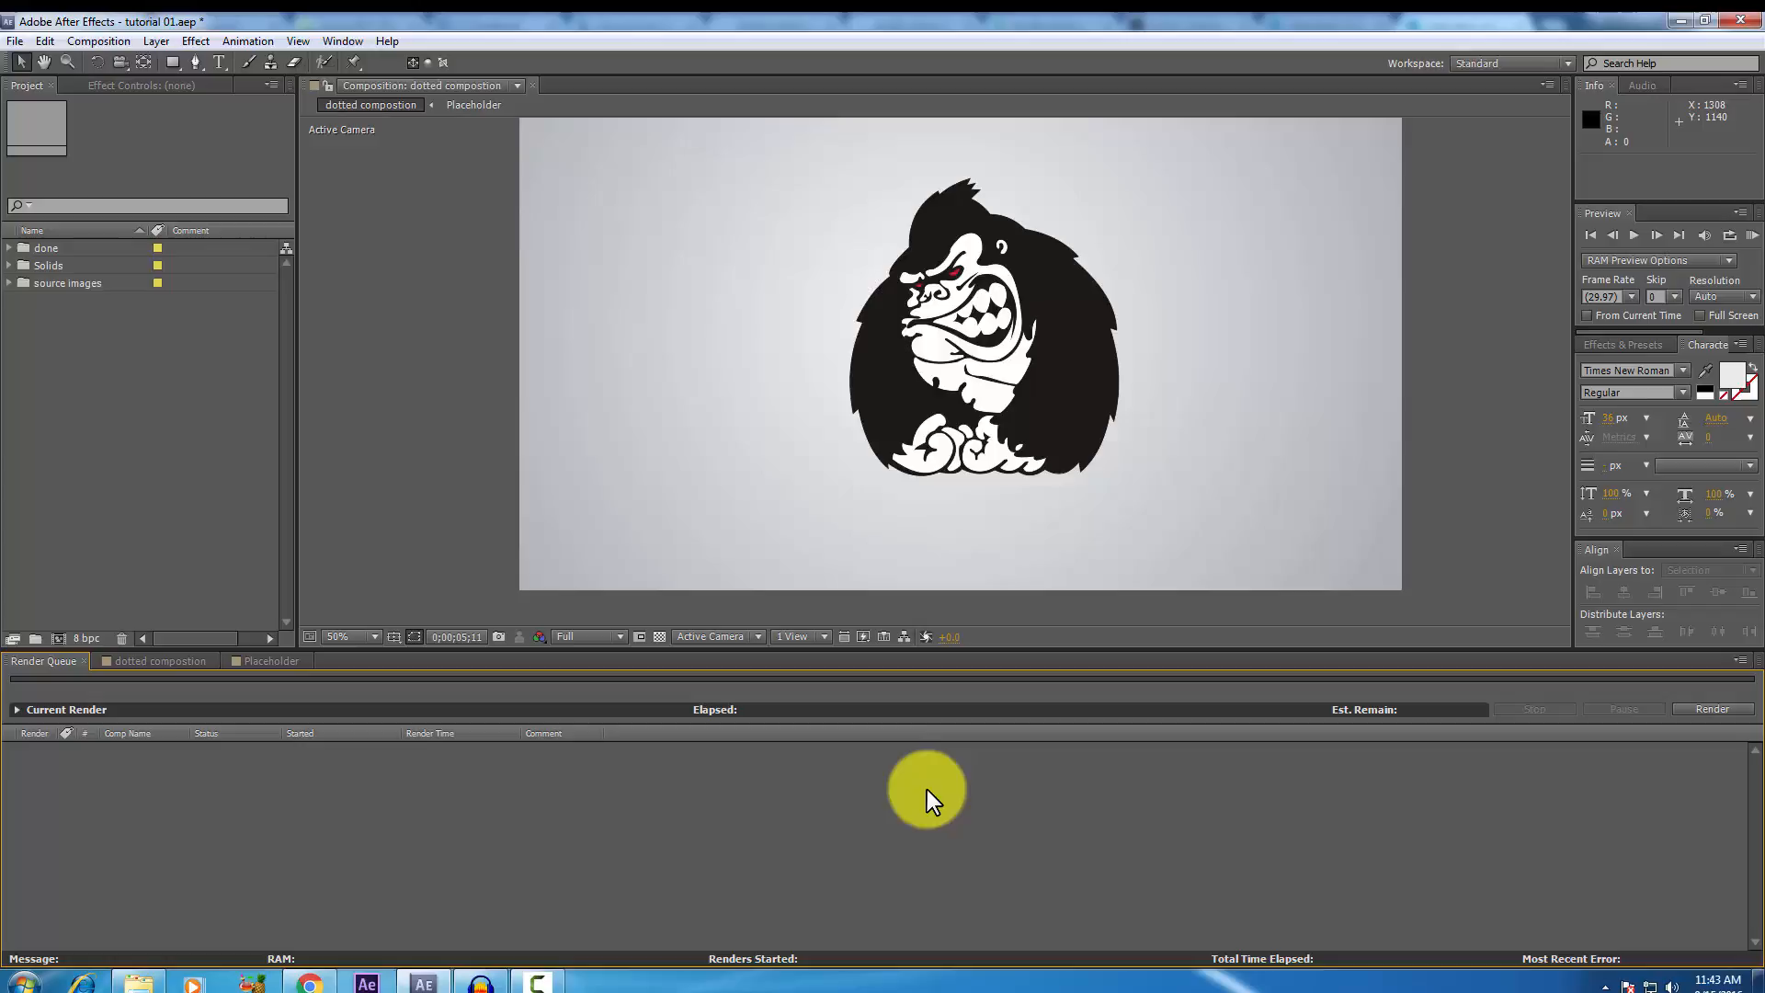
Play the dotted composition from the start to about 4 seconds, where dots scatter.
click(157, 660)
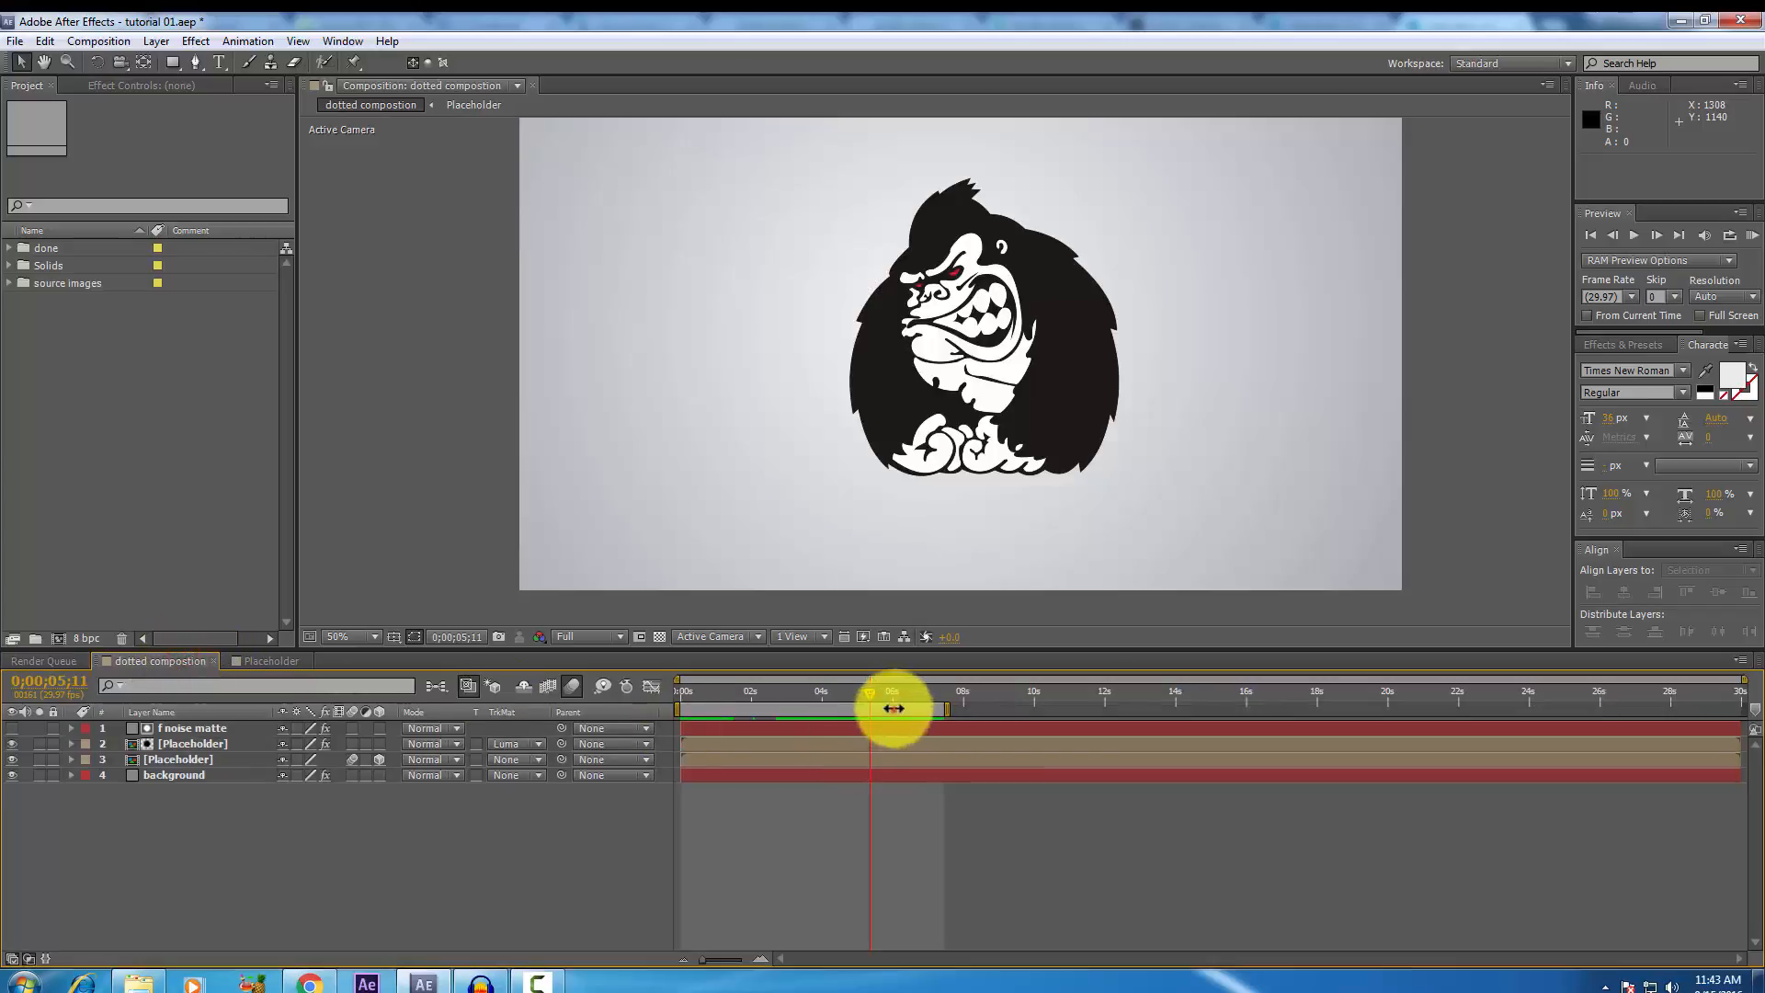
click(505, 683)
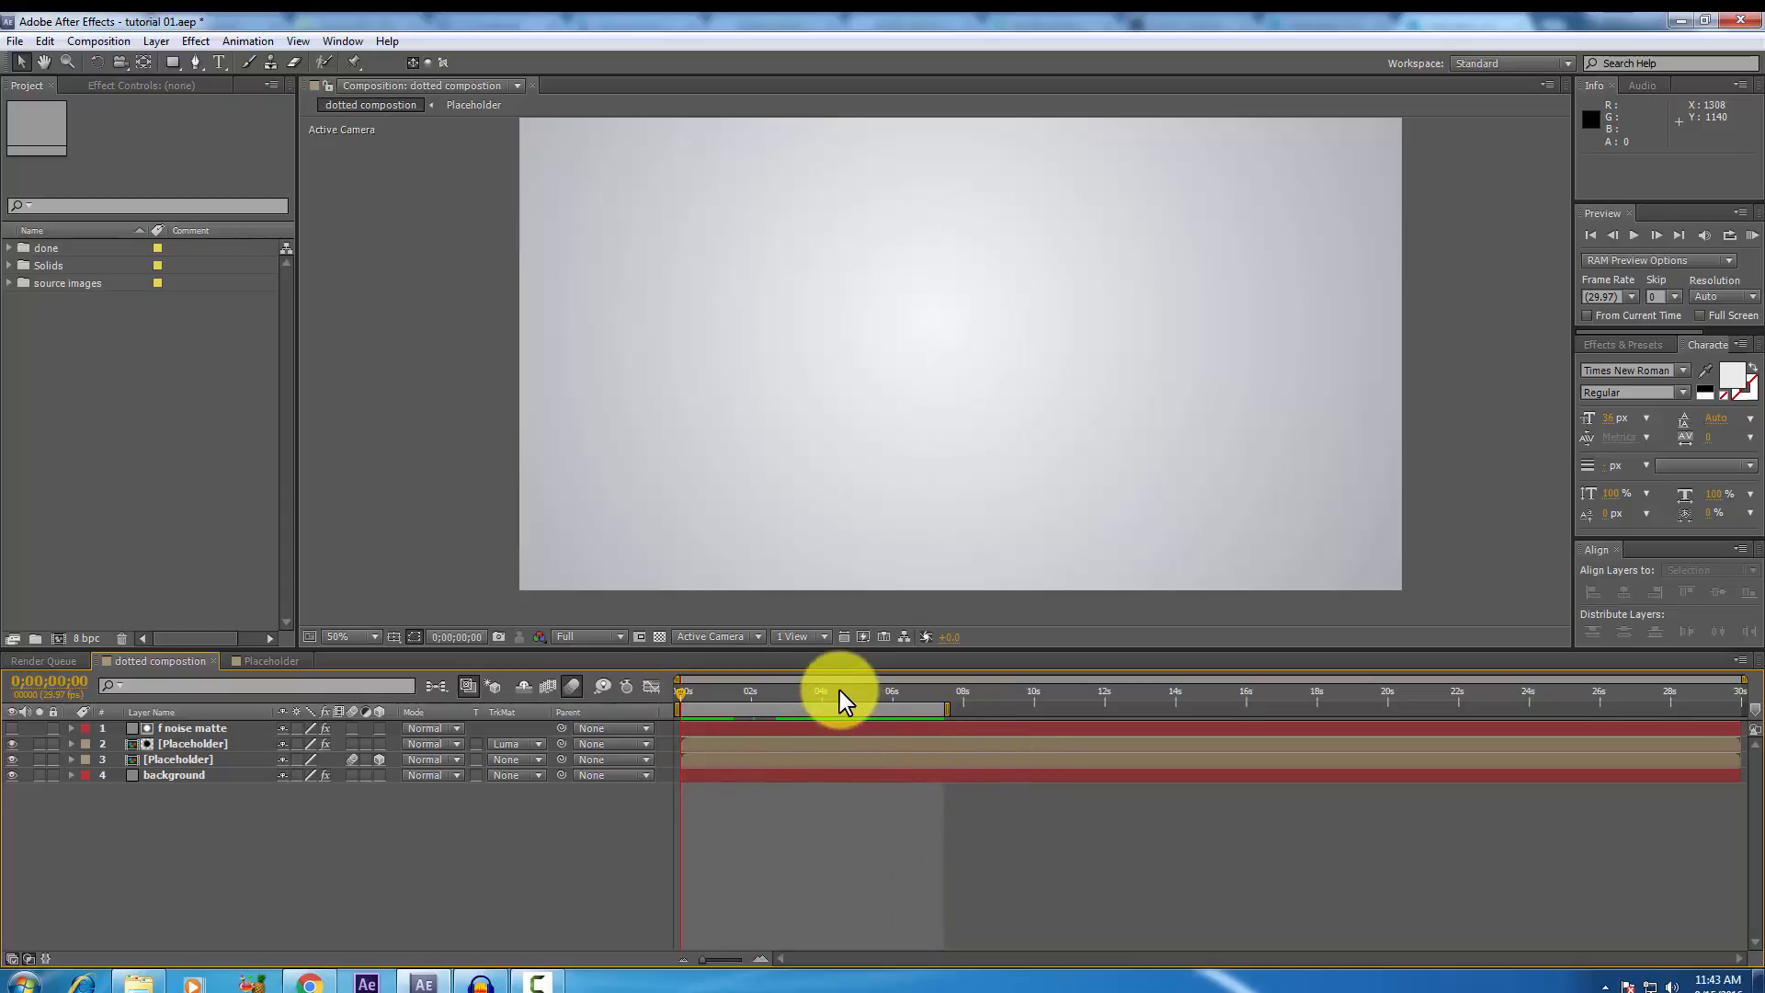
click(842, 692)
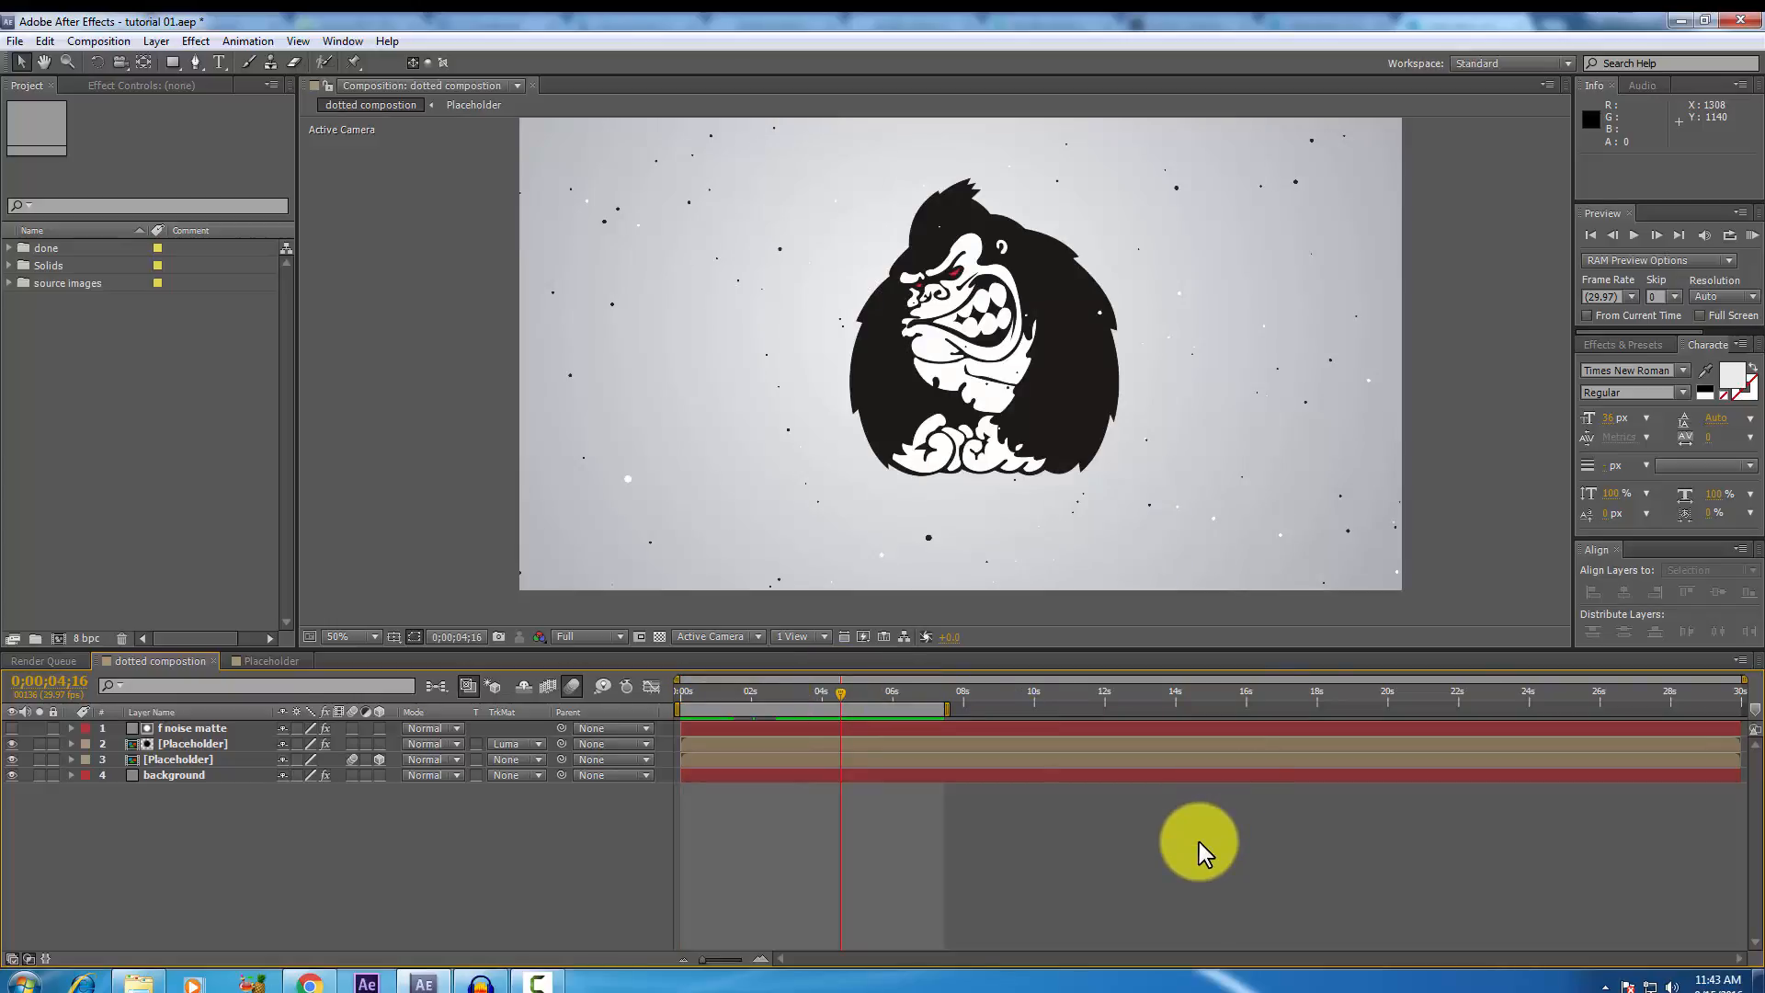
mouse_move(1202, 852)
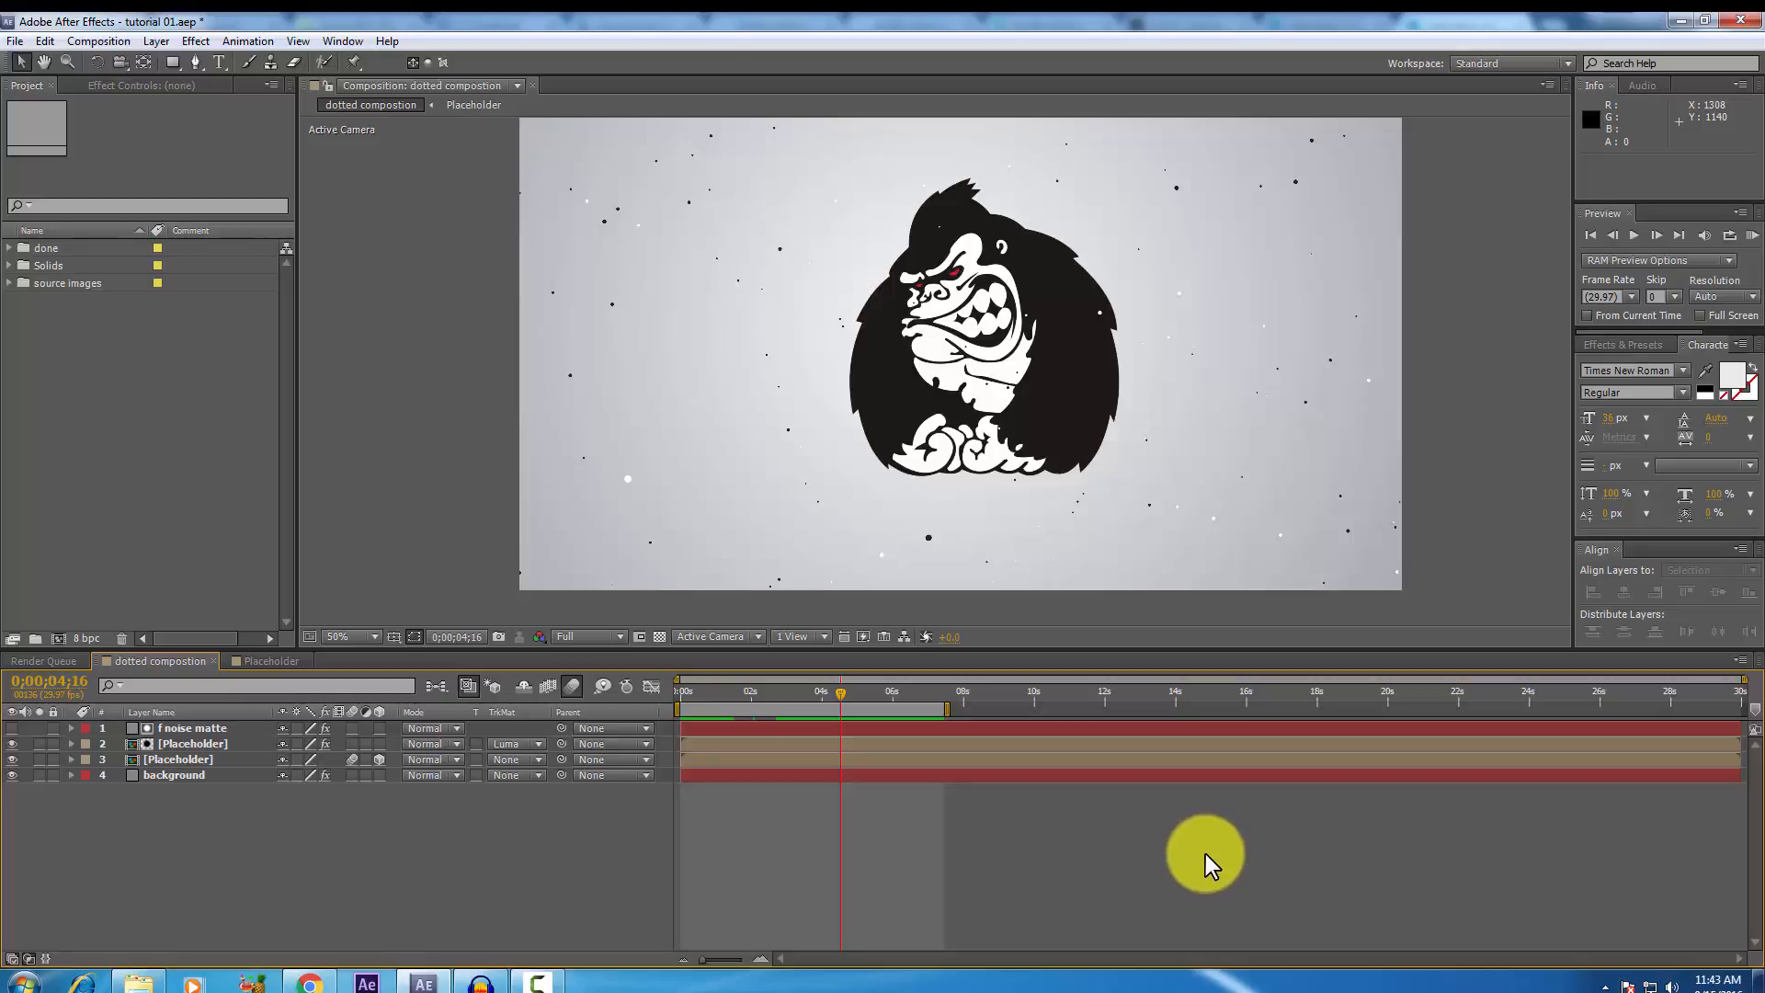
mouse_move(983, 751)
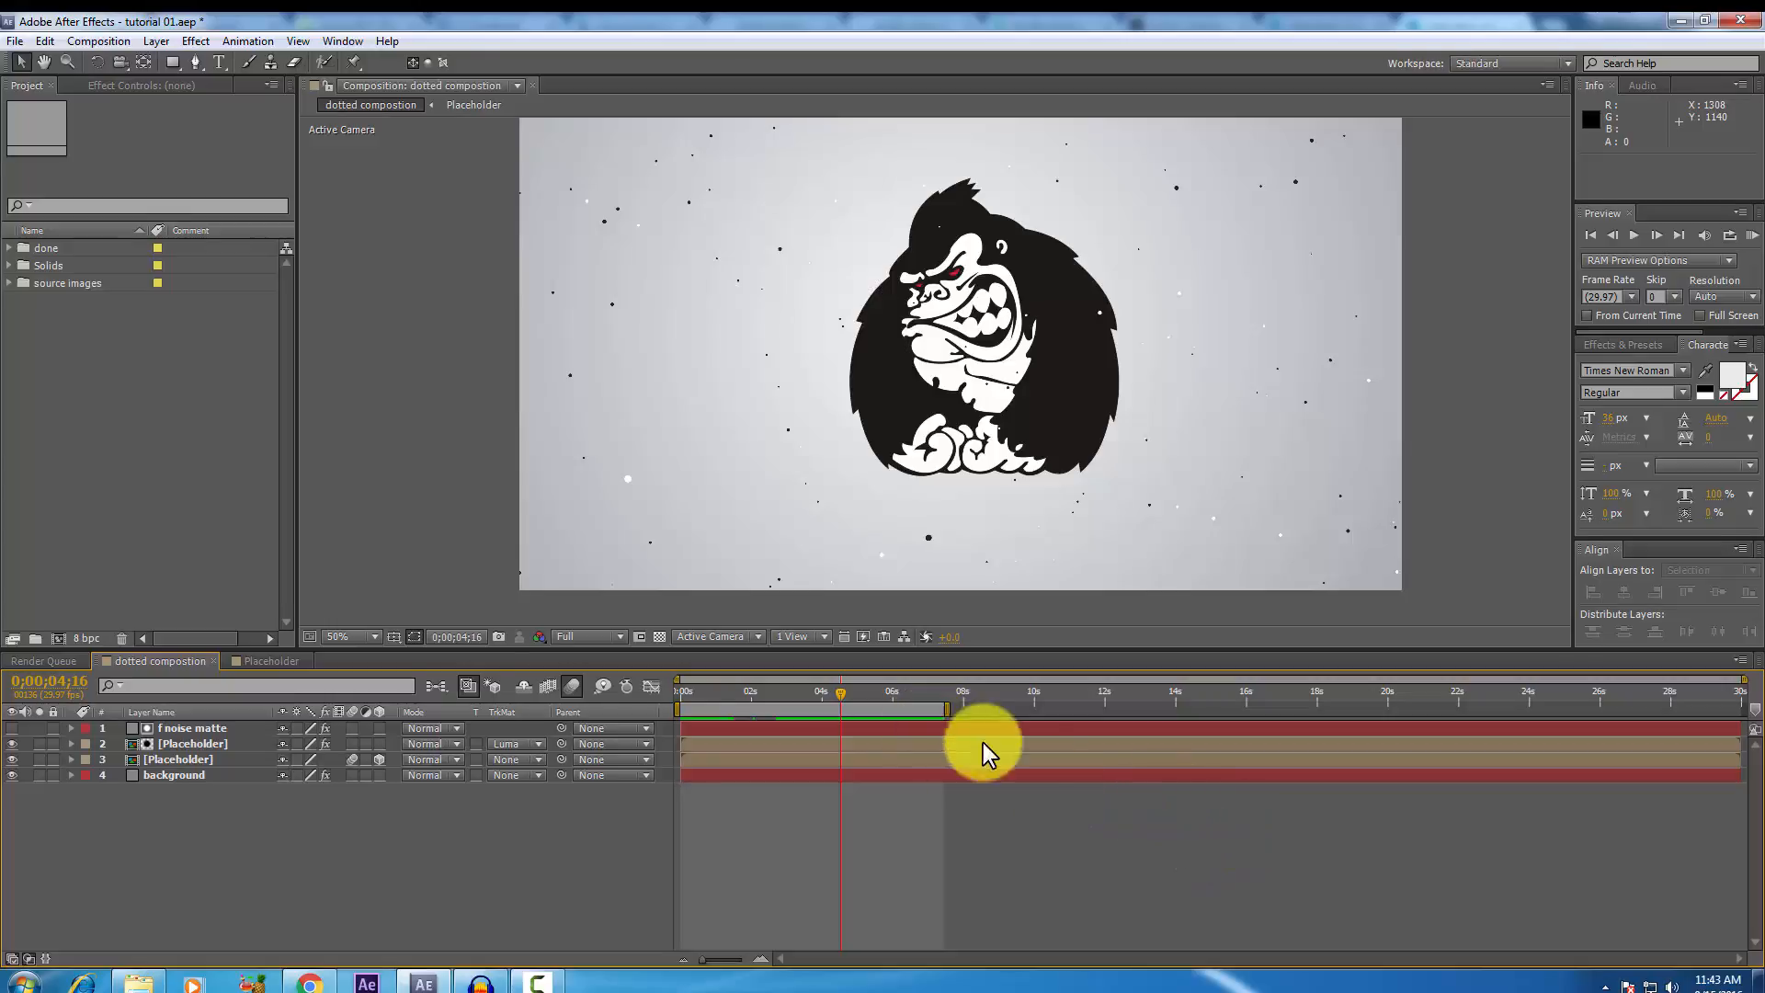
Start a new project with an HDTV 1080 29.97 composition named 'dotted reveal'.
click(15, 41)
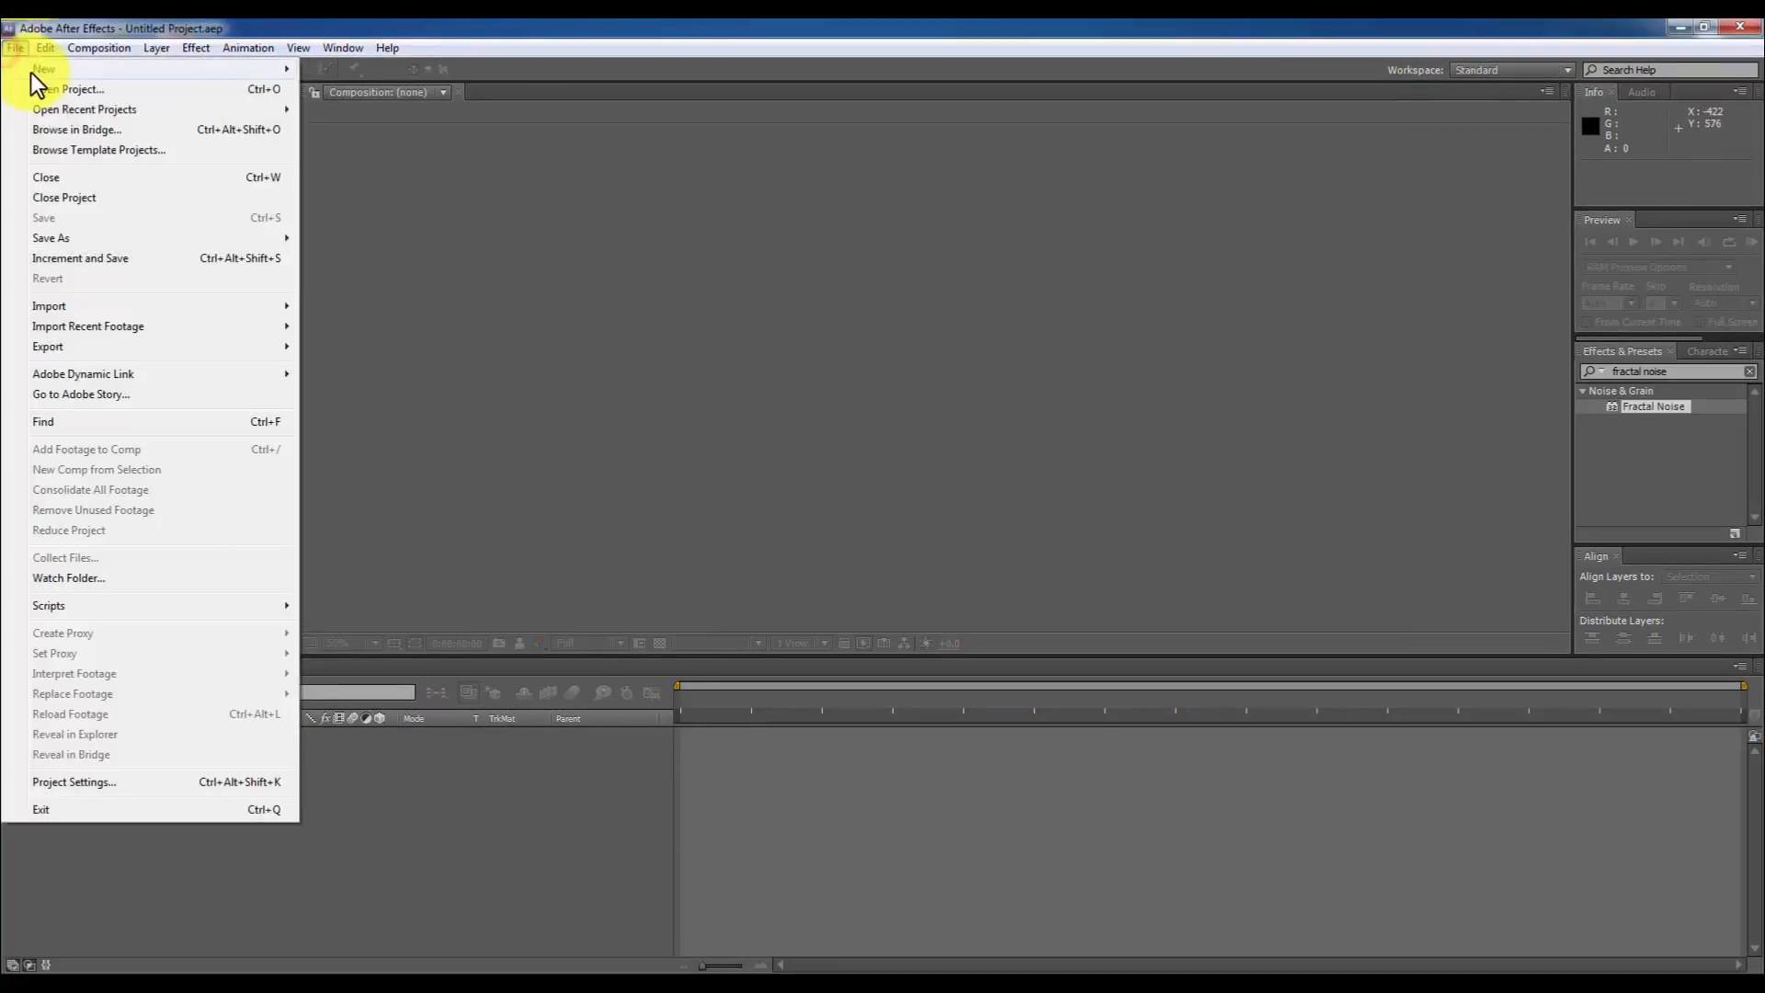
click(445, 70)
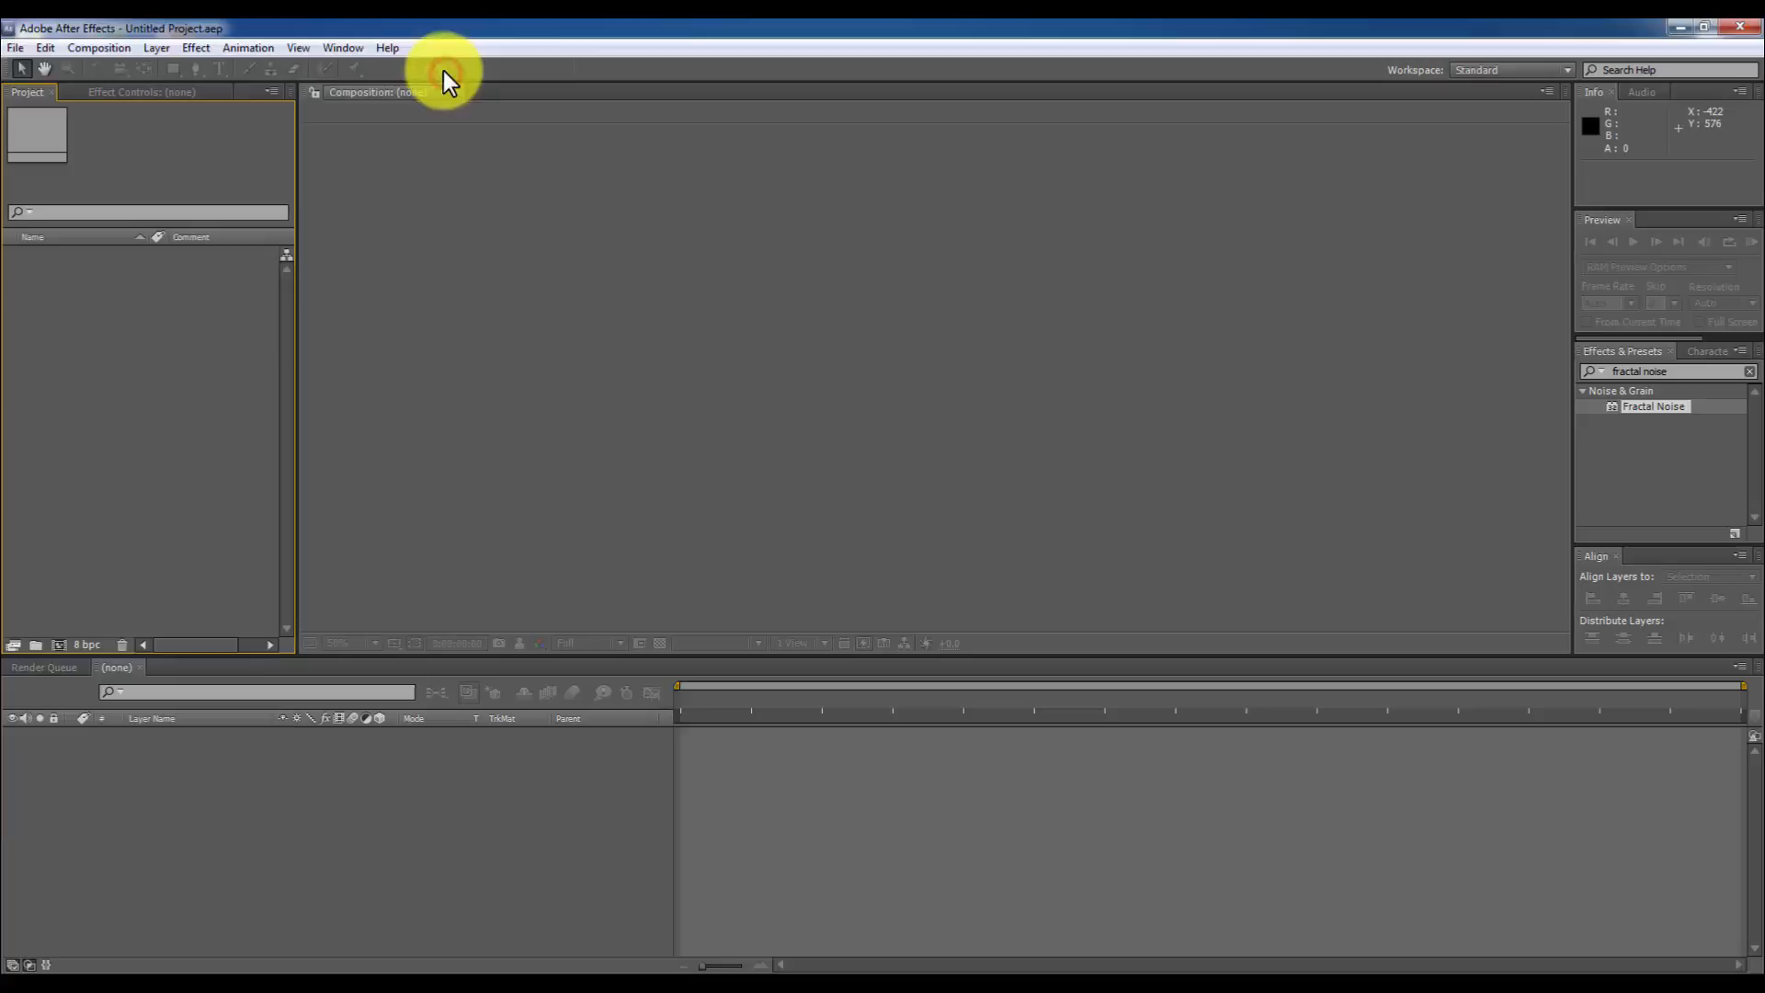
click(98, 47)
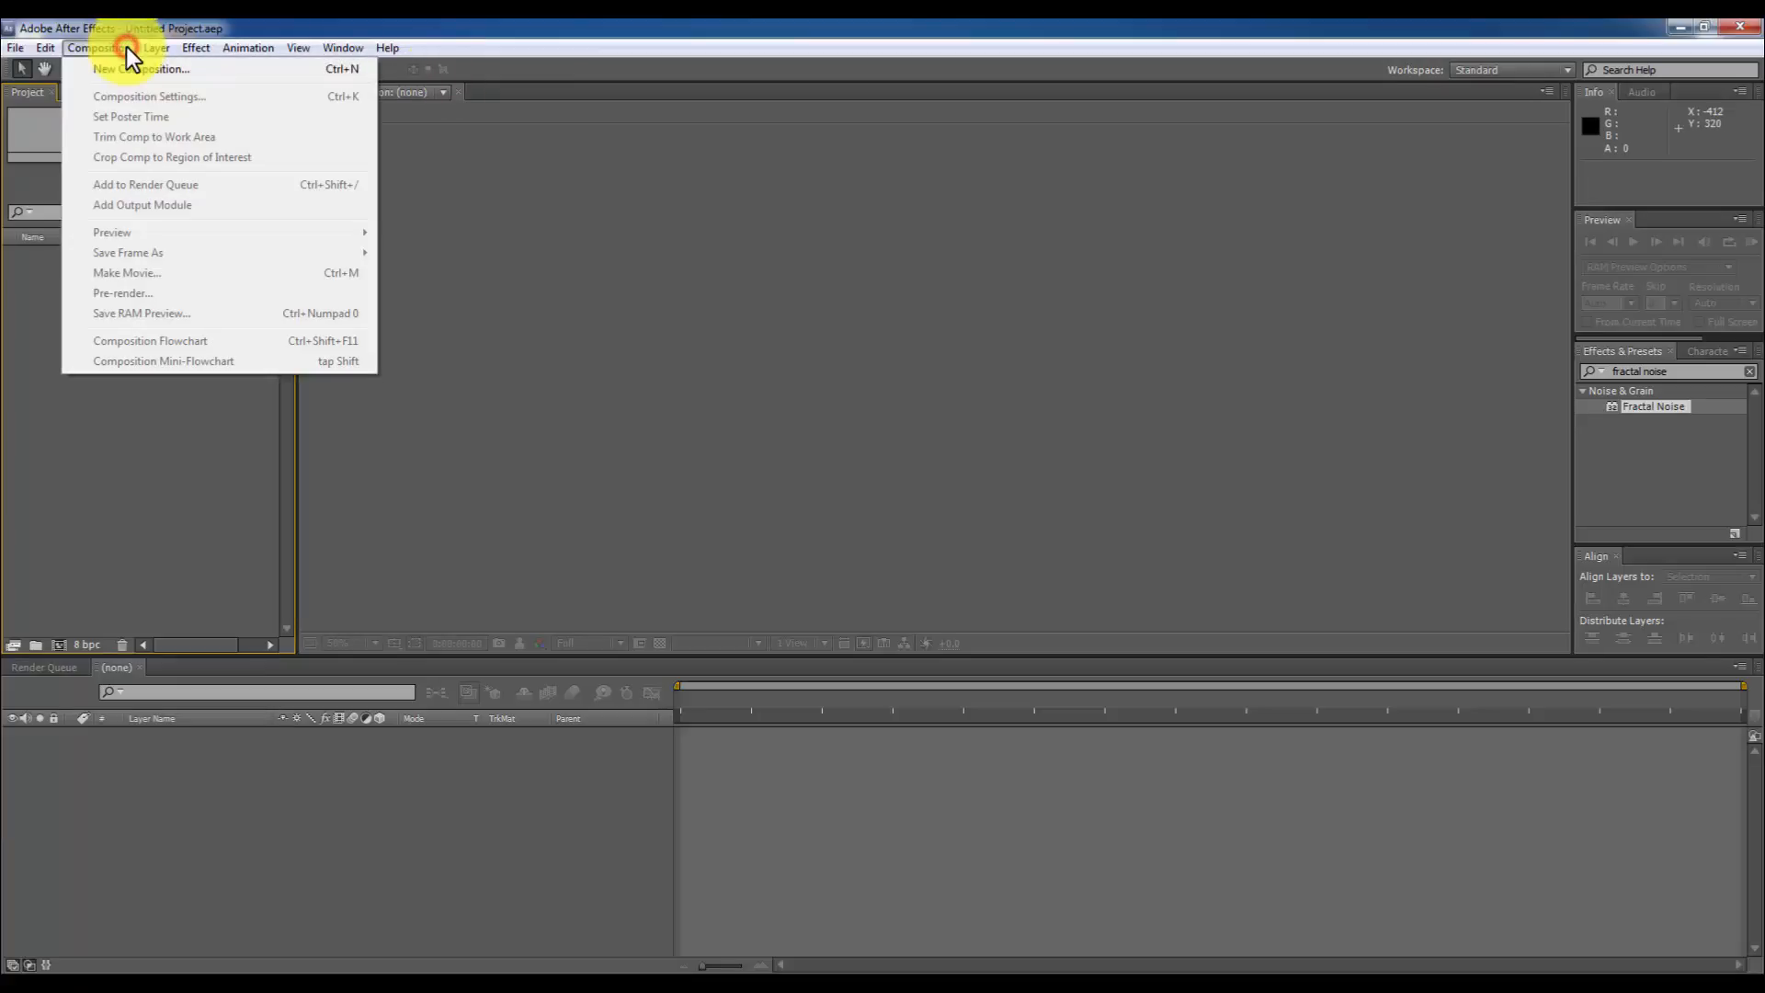
click(140, 69)
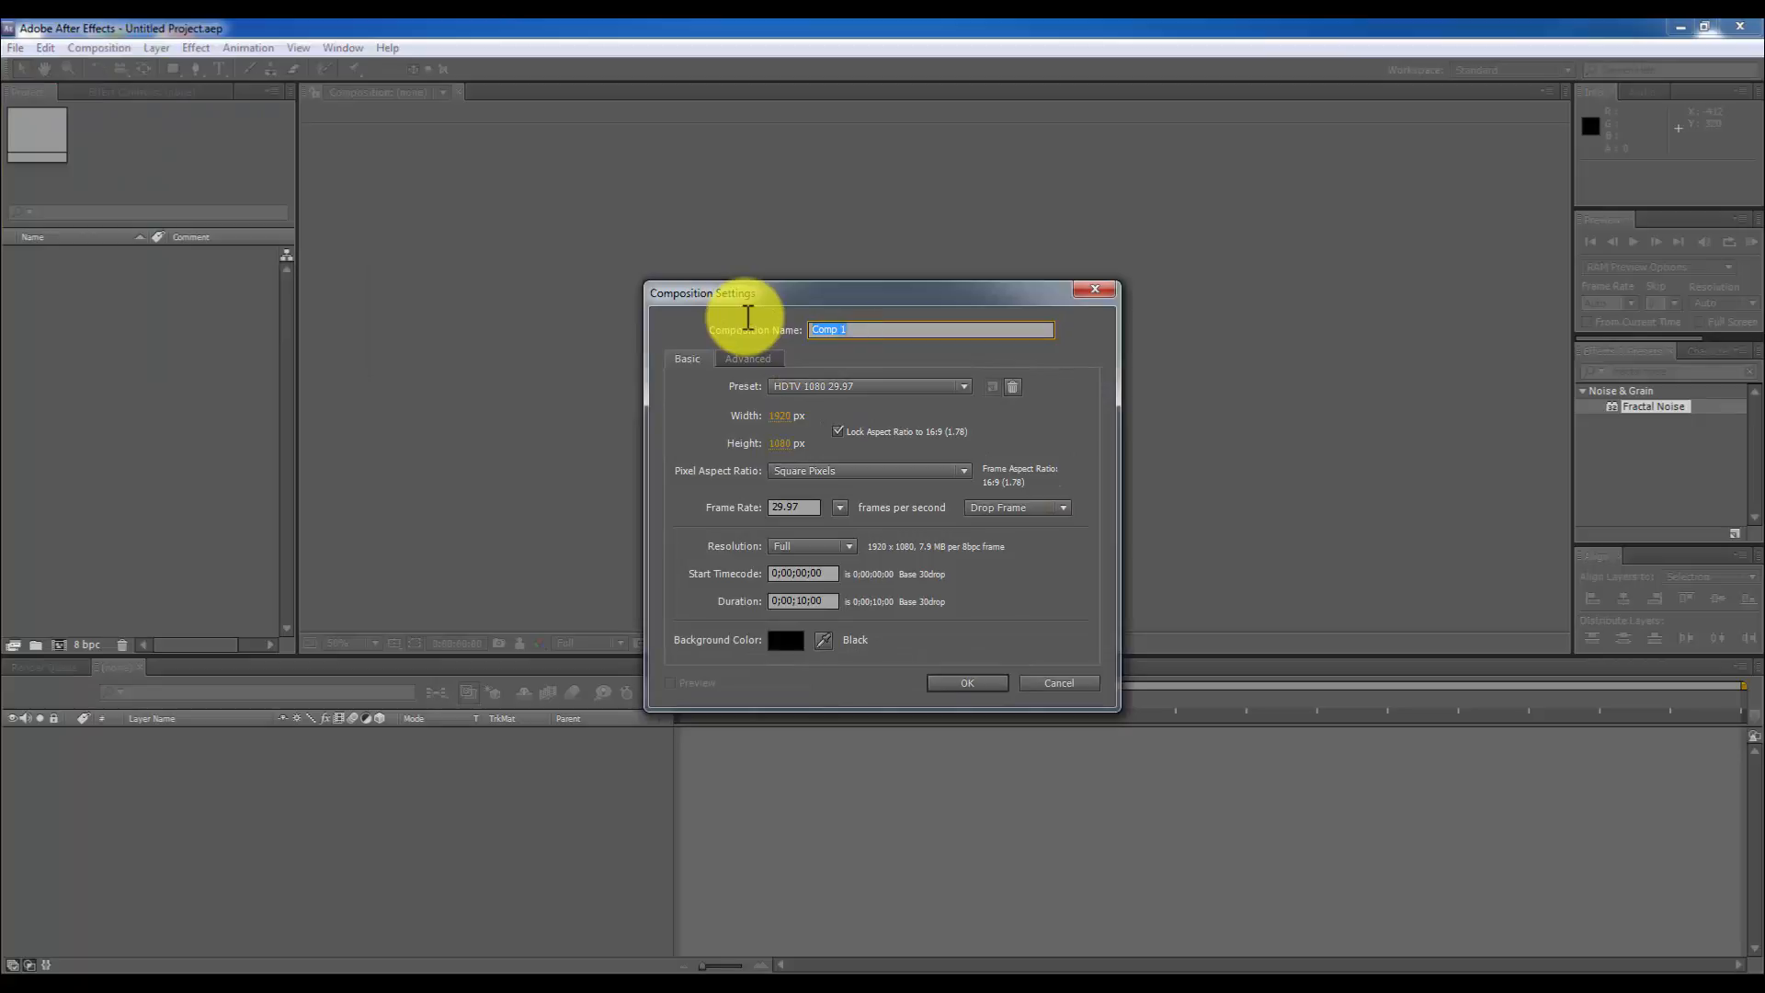
text(dotted reveal)
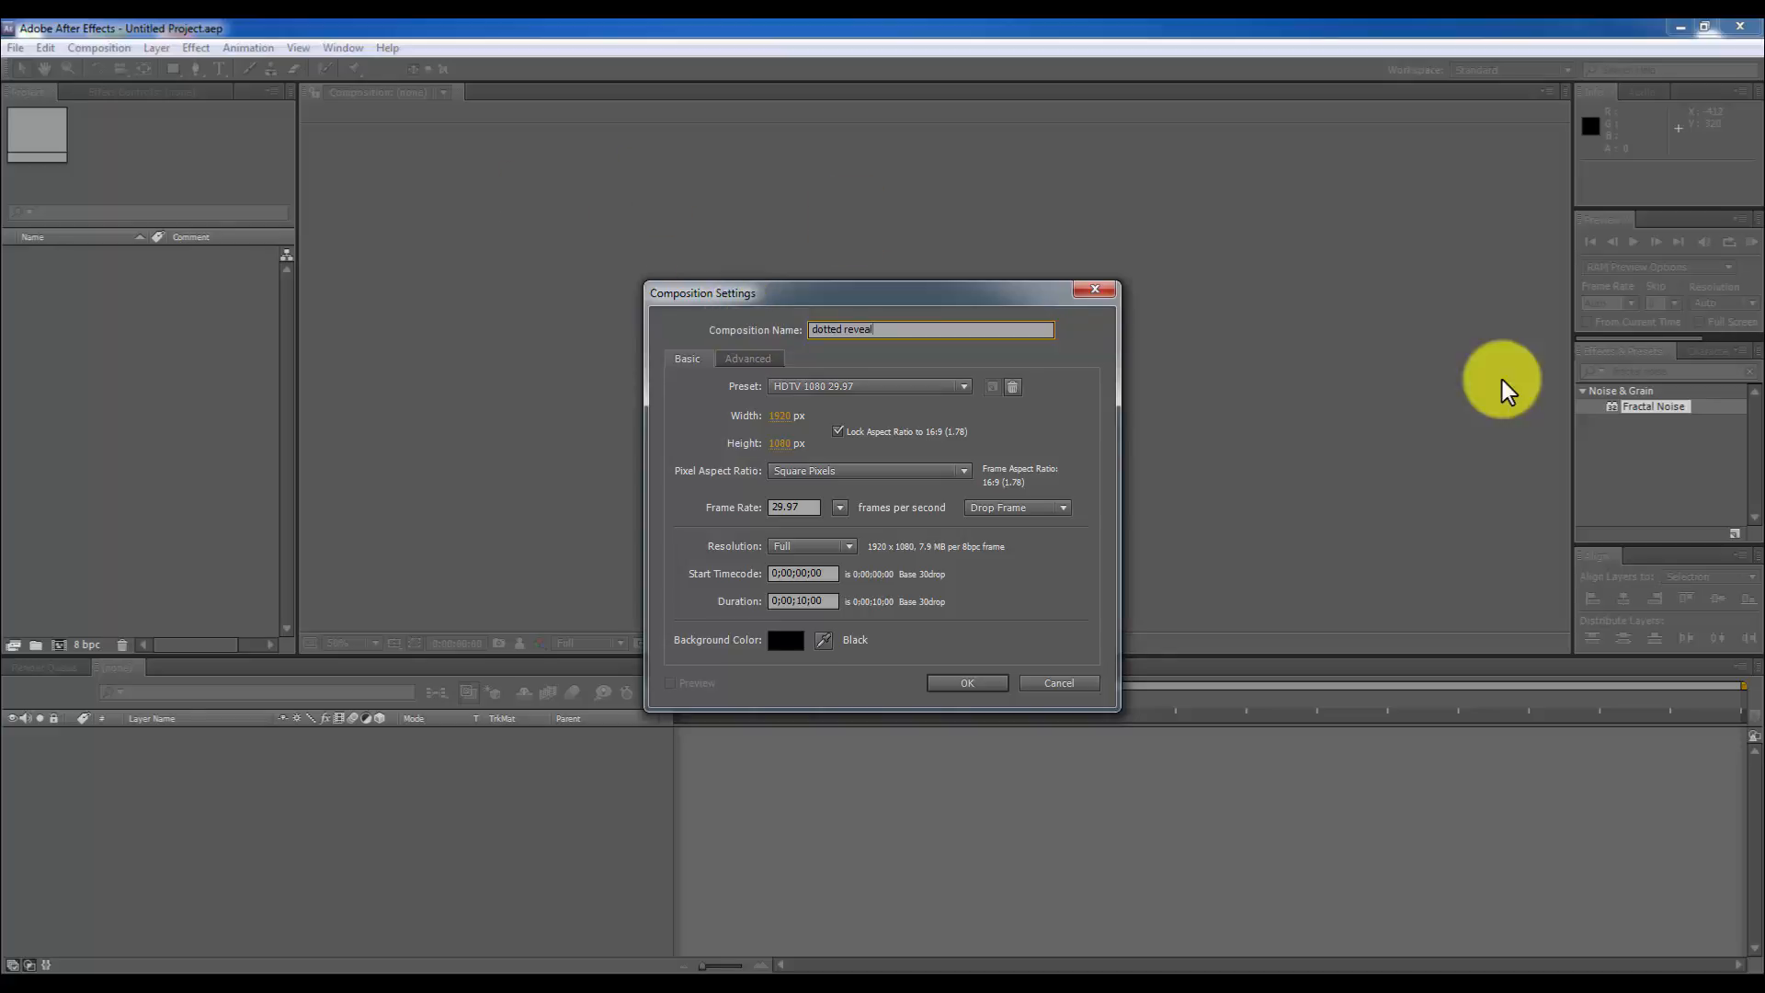
mouse_move(805, 462)
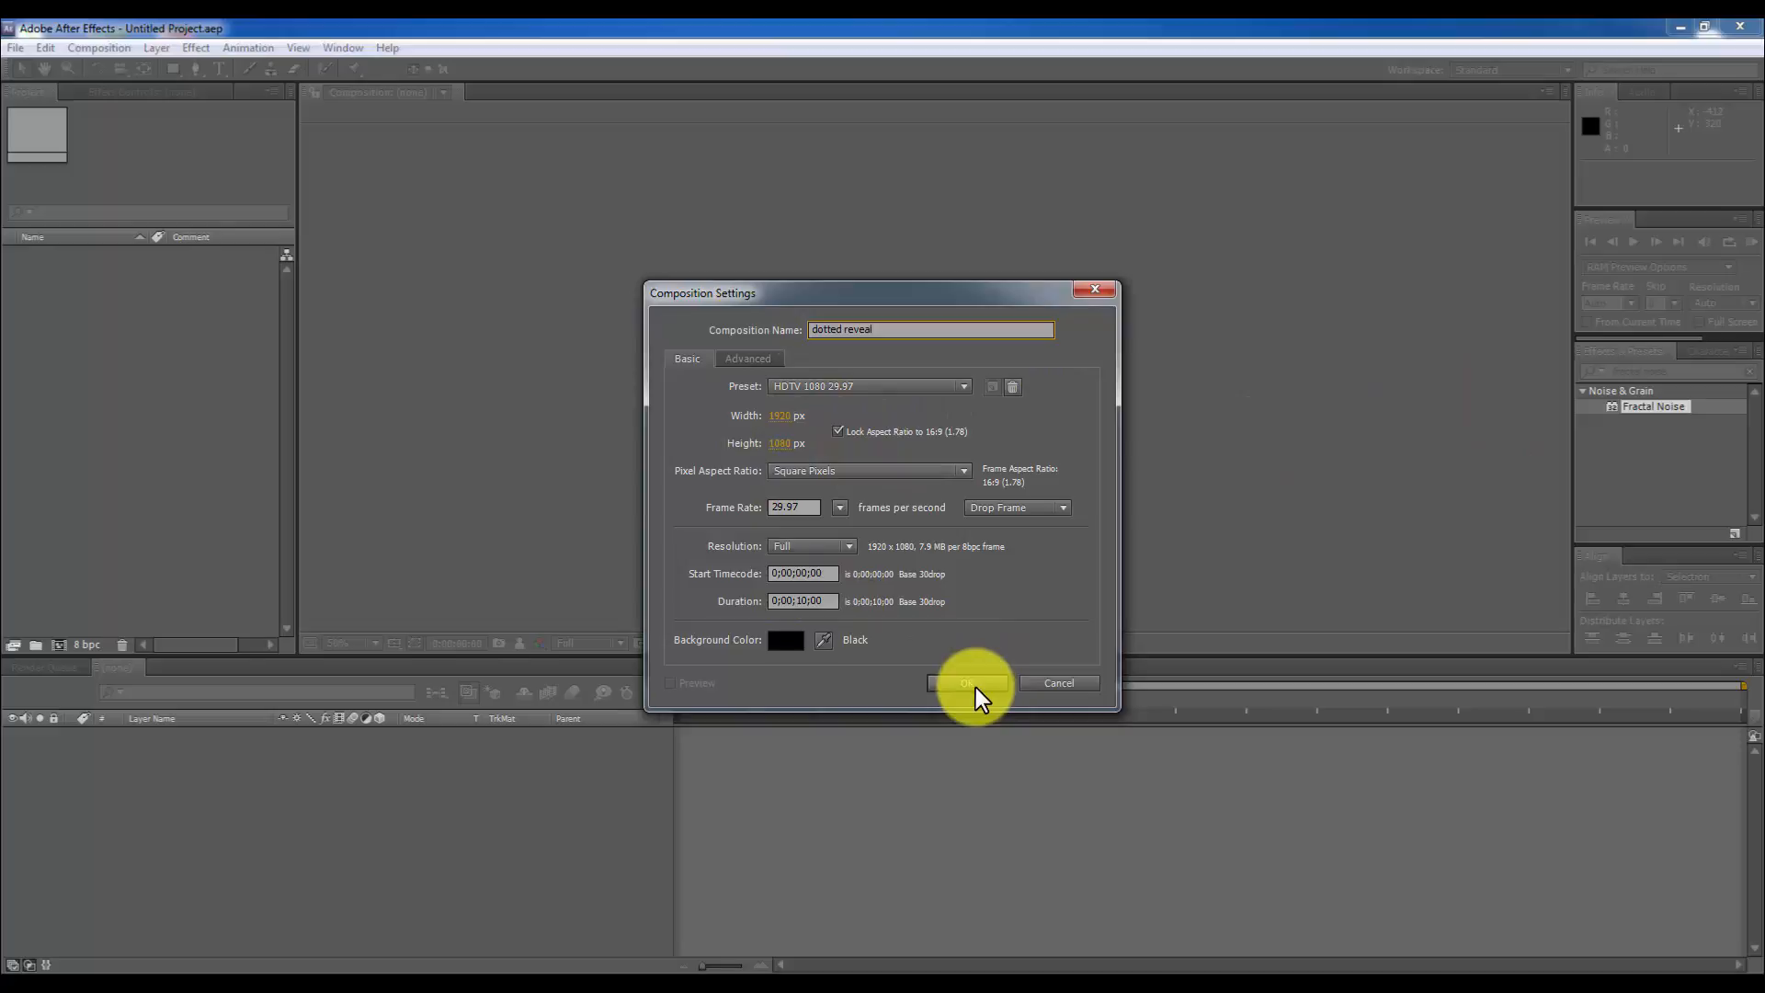
click(966, 683)
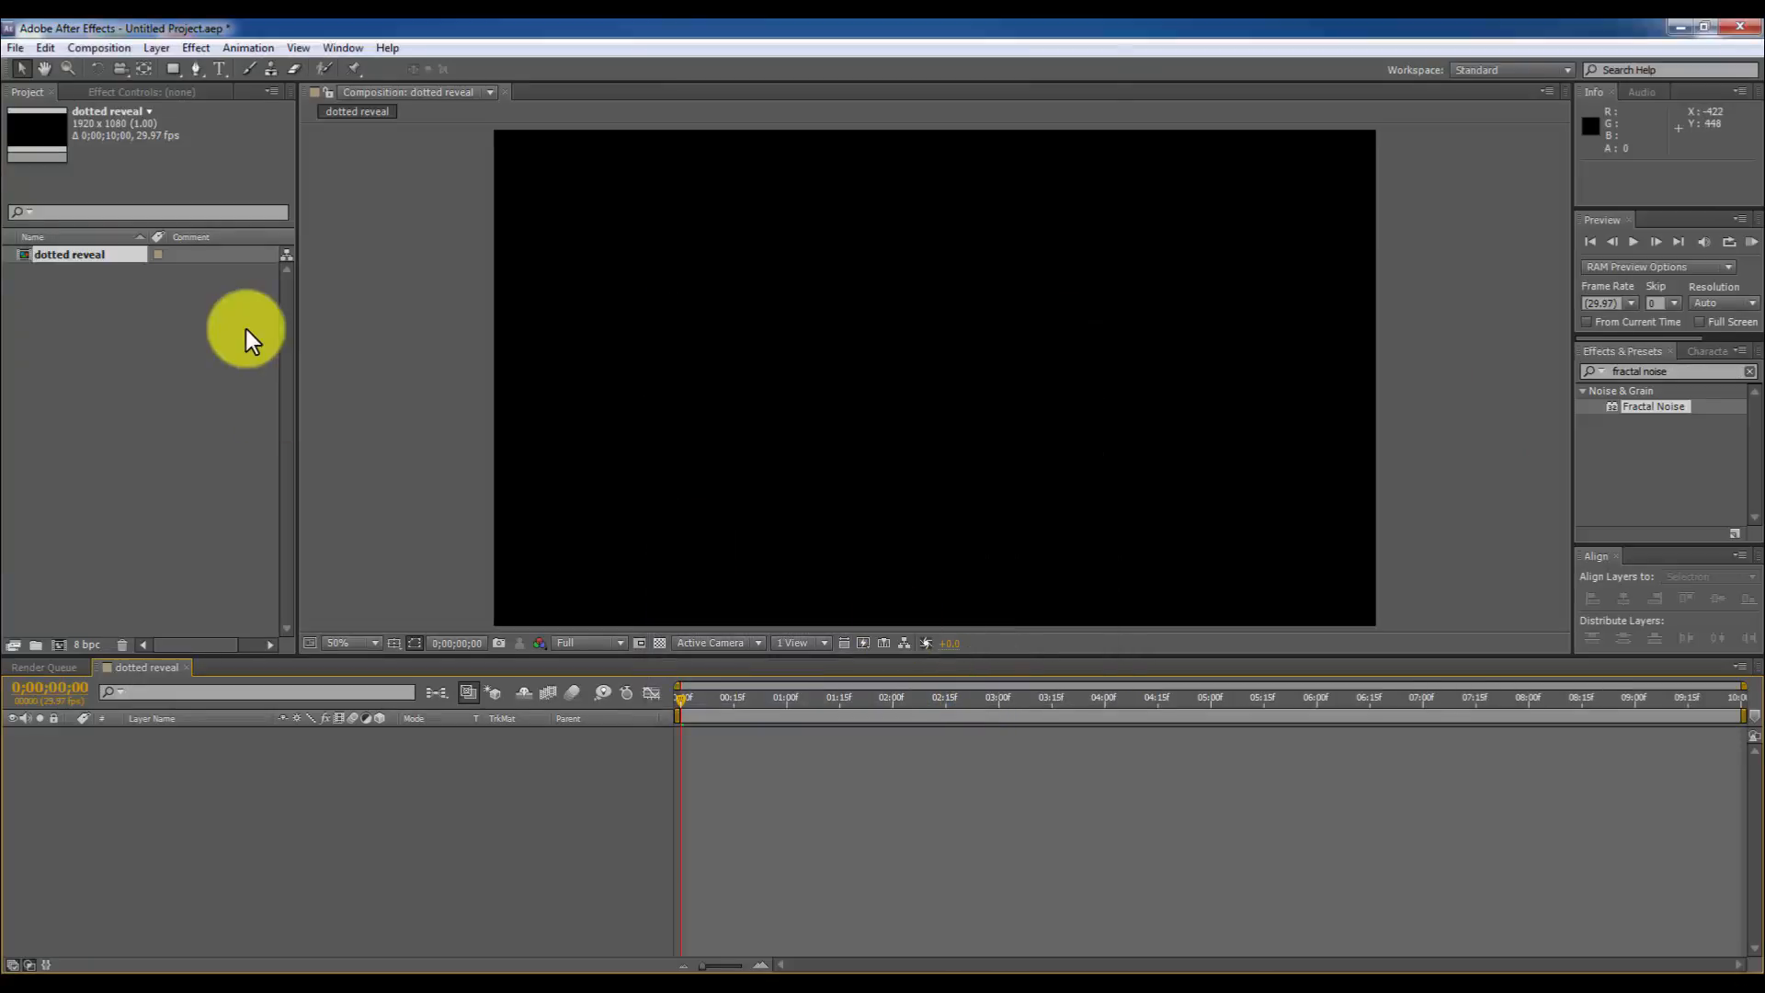
Set the viewer to 25%, import the gorilla PNG into the comp, and reduce its Scale.
click(350, 642)
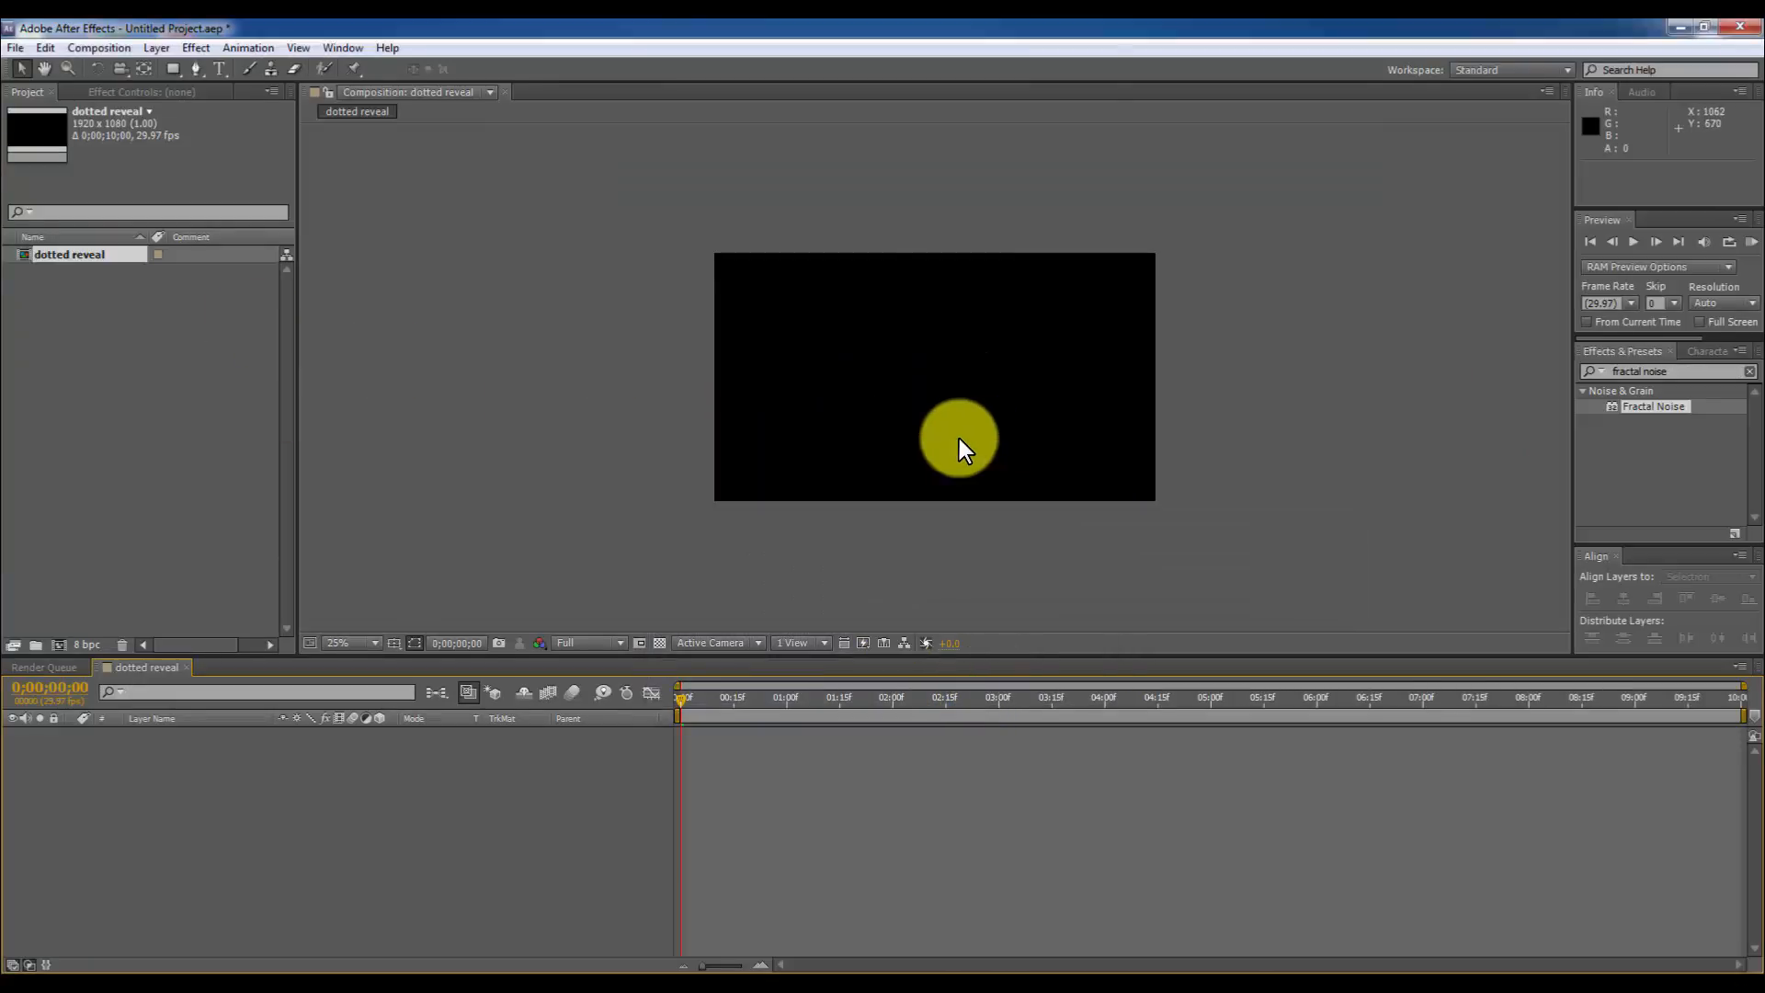
click(15, 47)
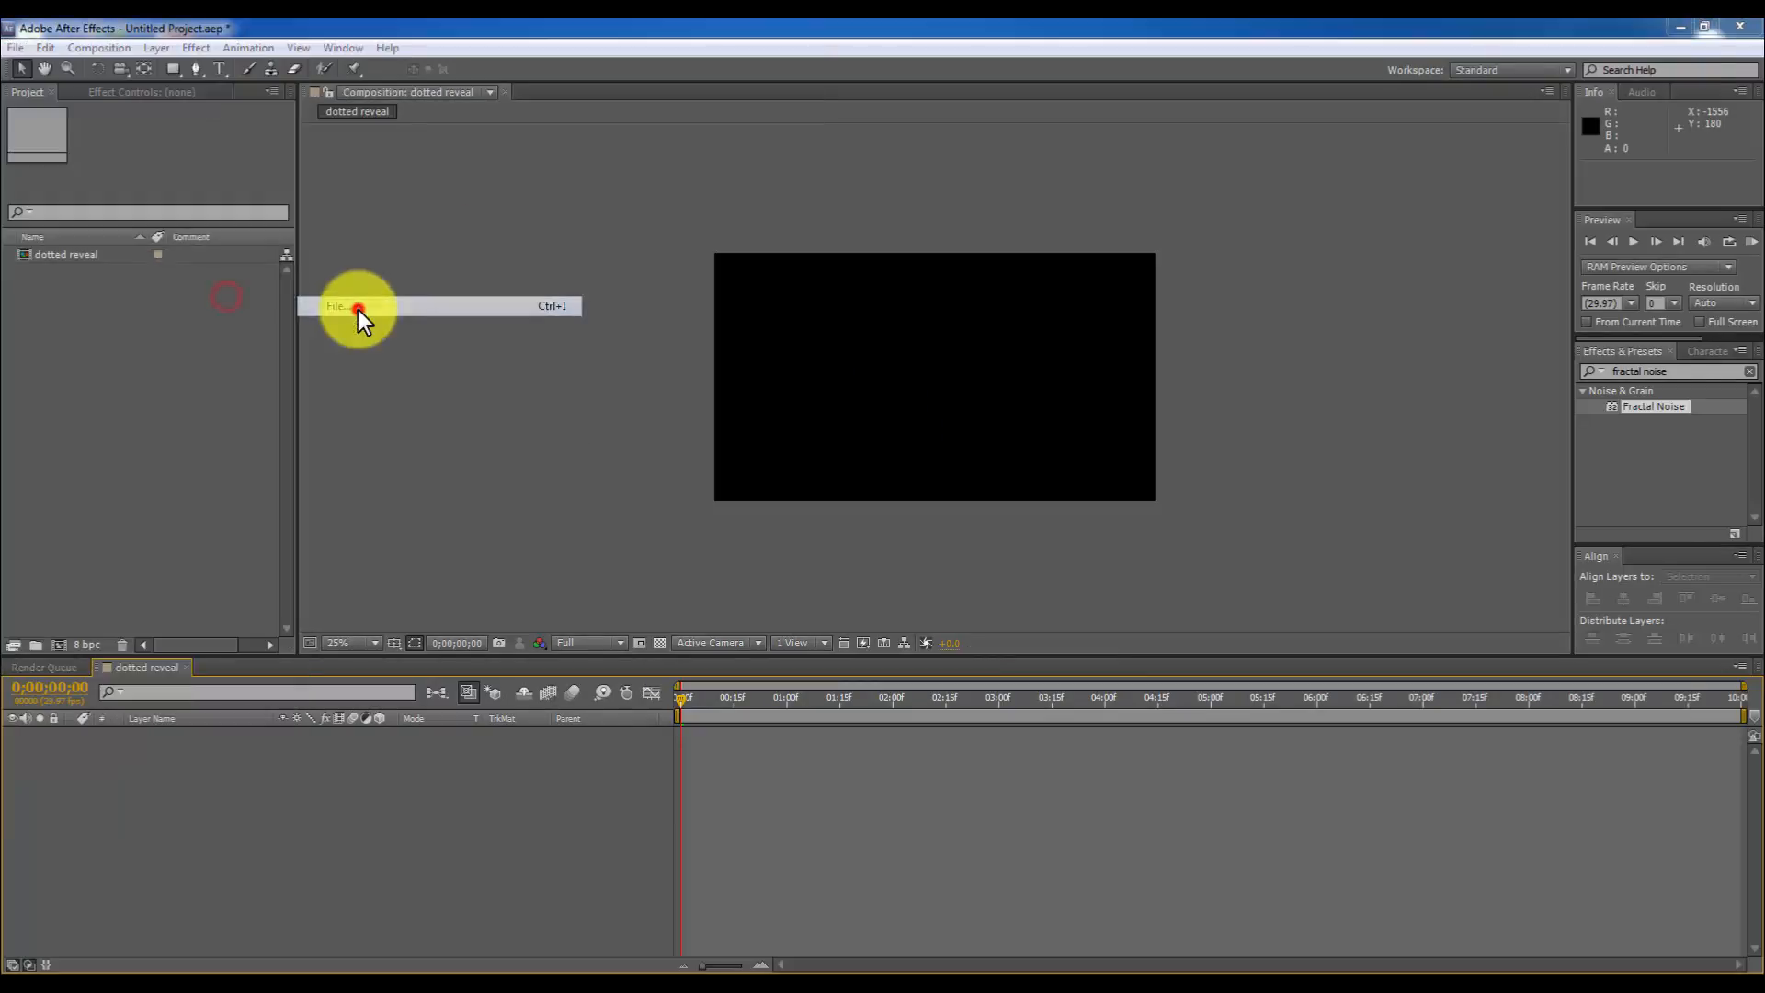
click(337, 307)
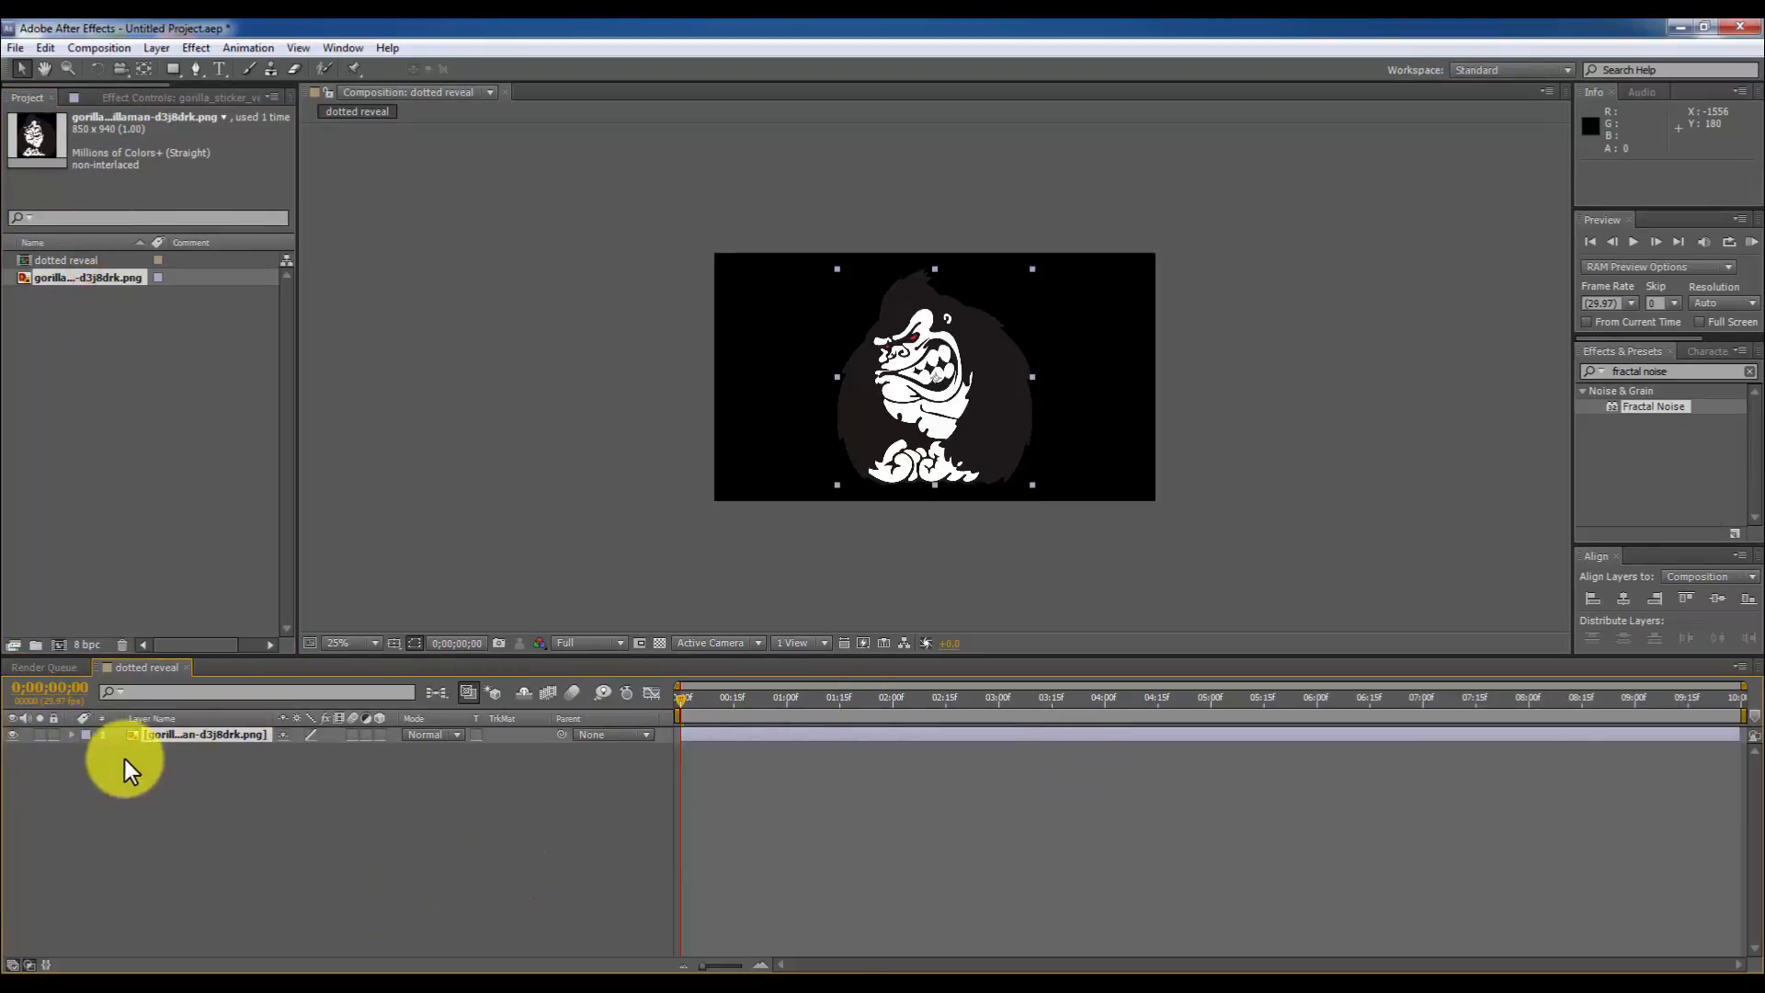
click(86, 733)
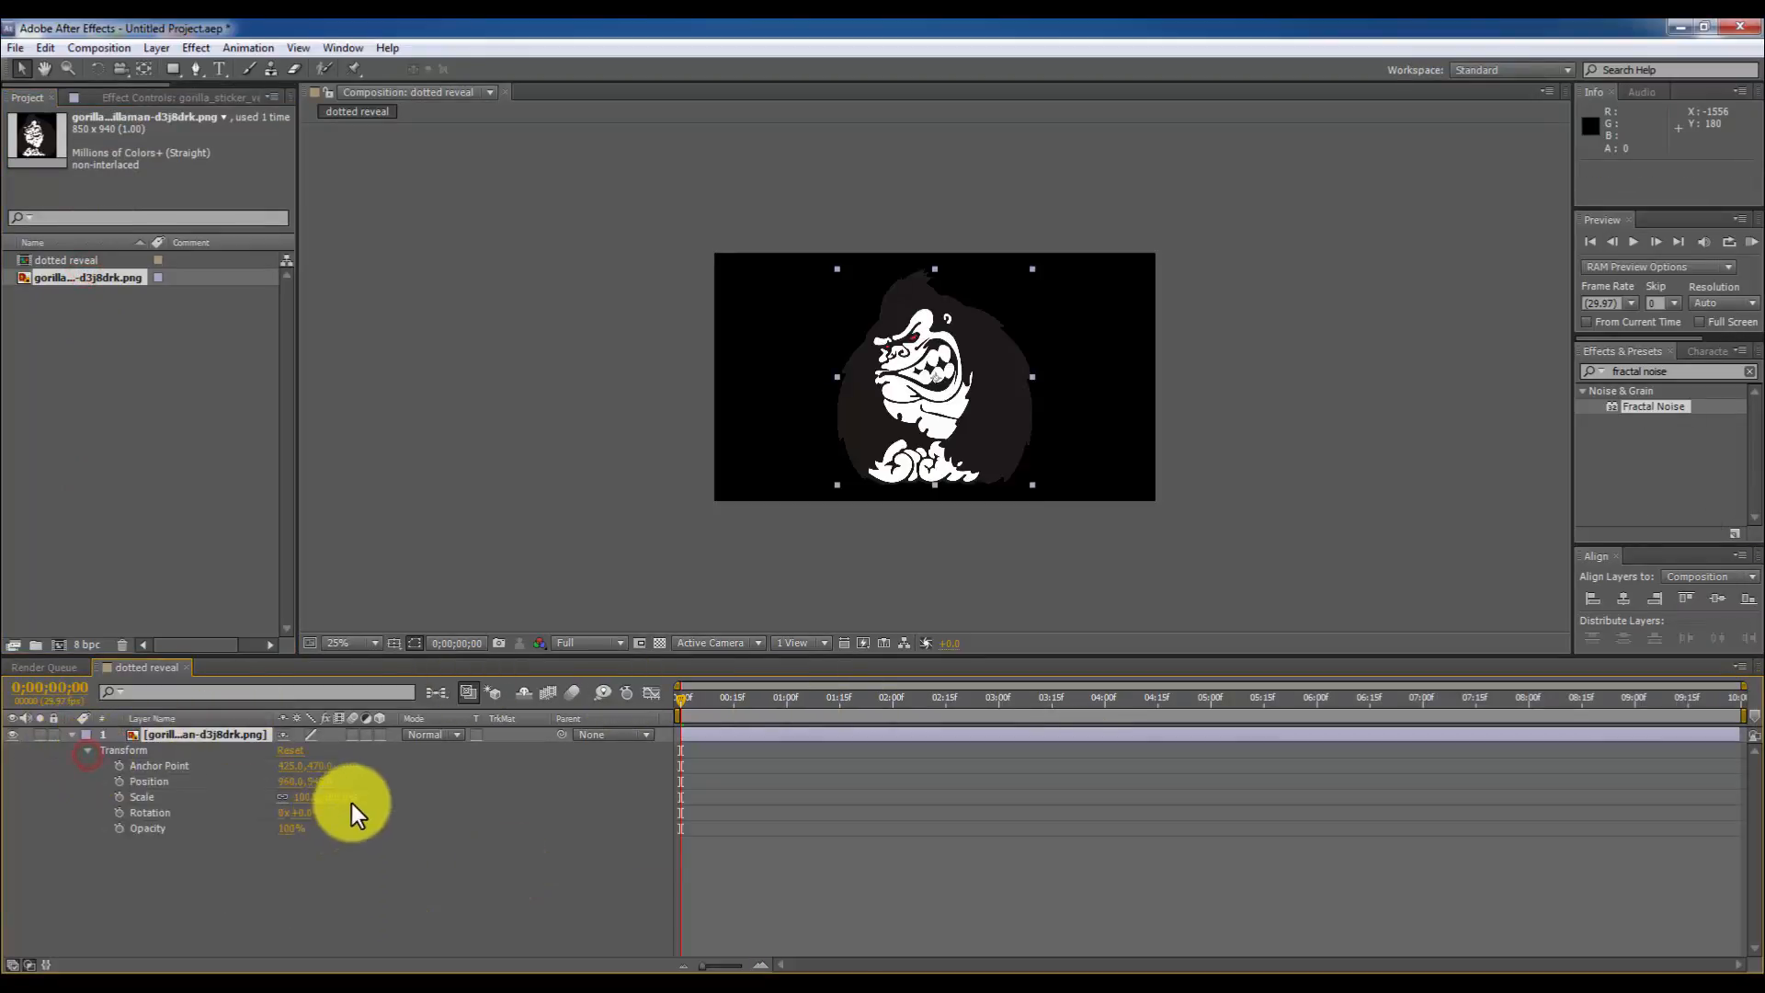
drag(326, 797, 298, 797)
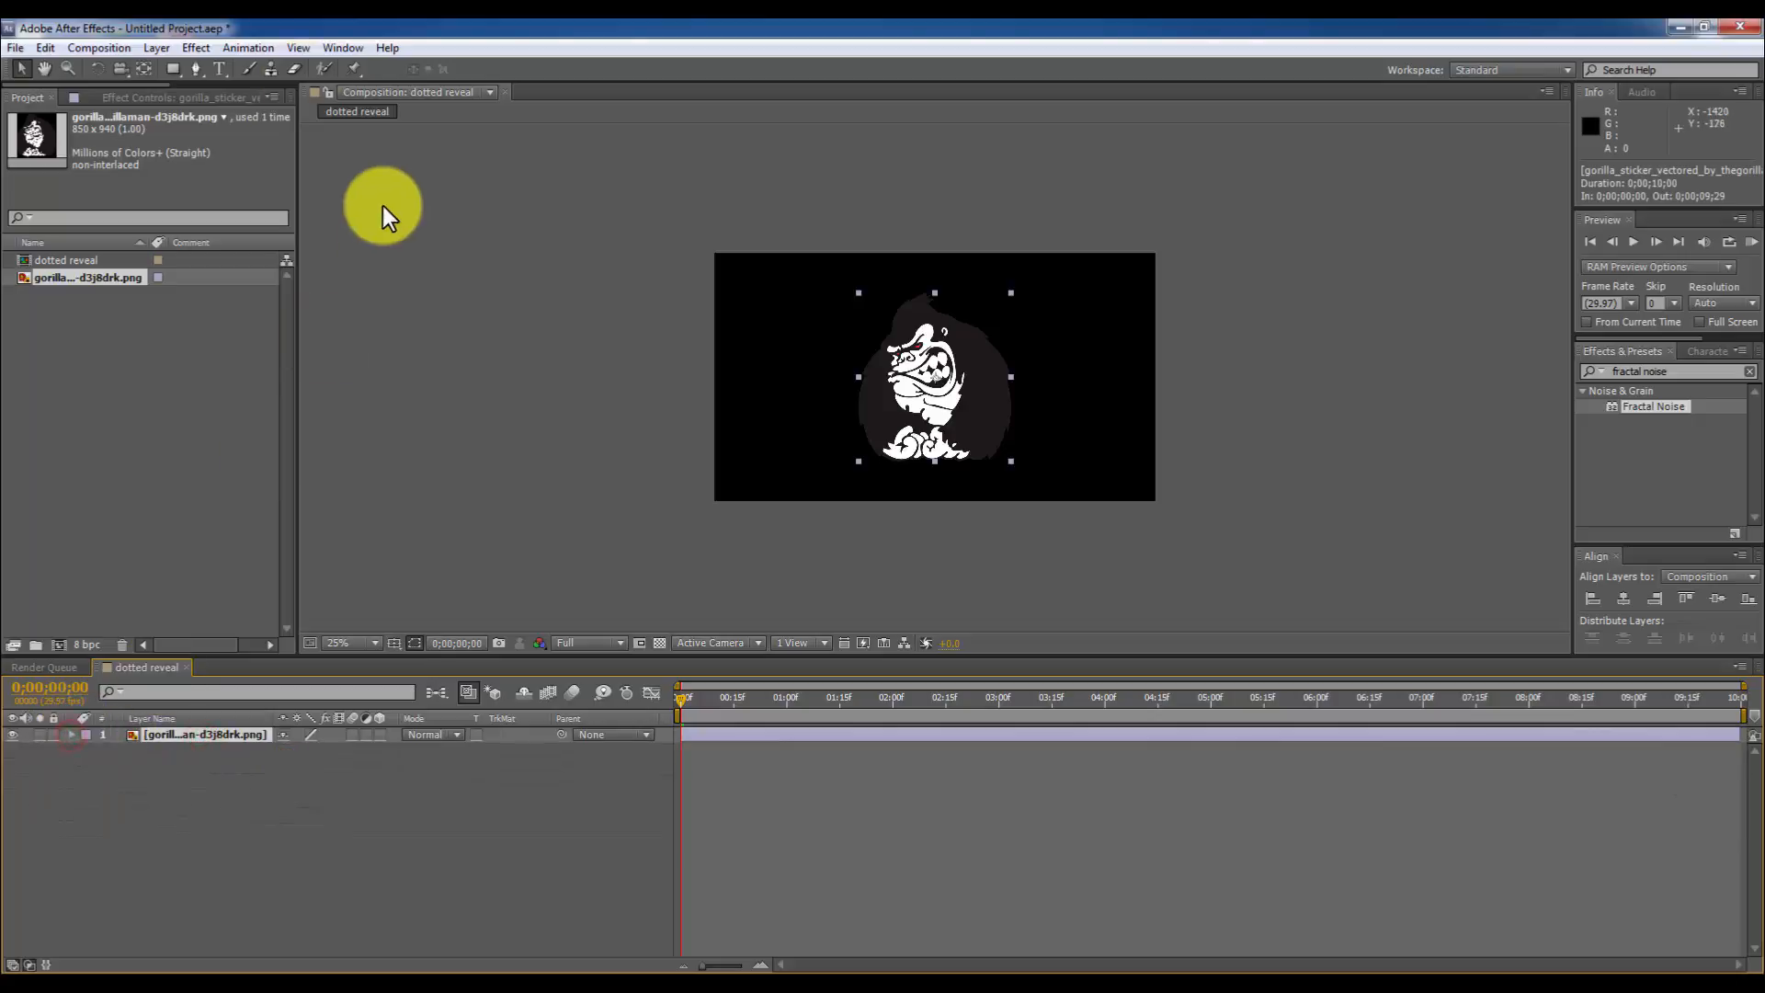
Pre-compose the gorilla layer into 'placeholder' with all attributes moved.
click(155, 47)
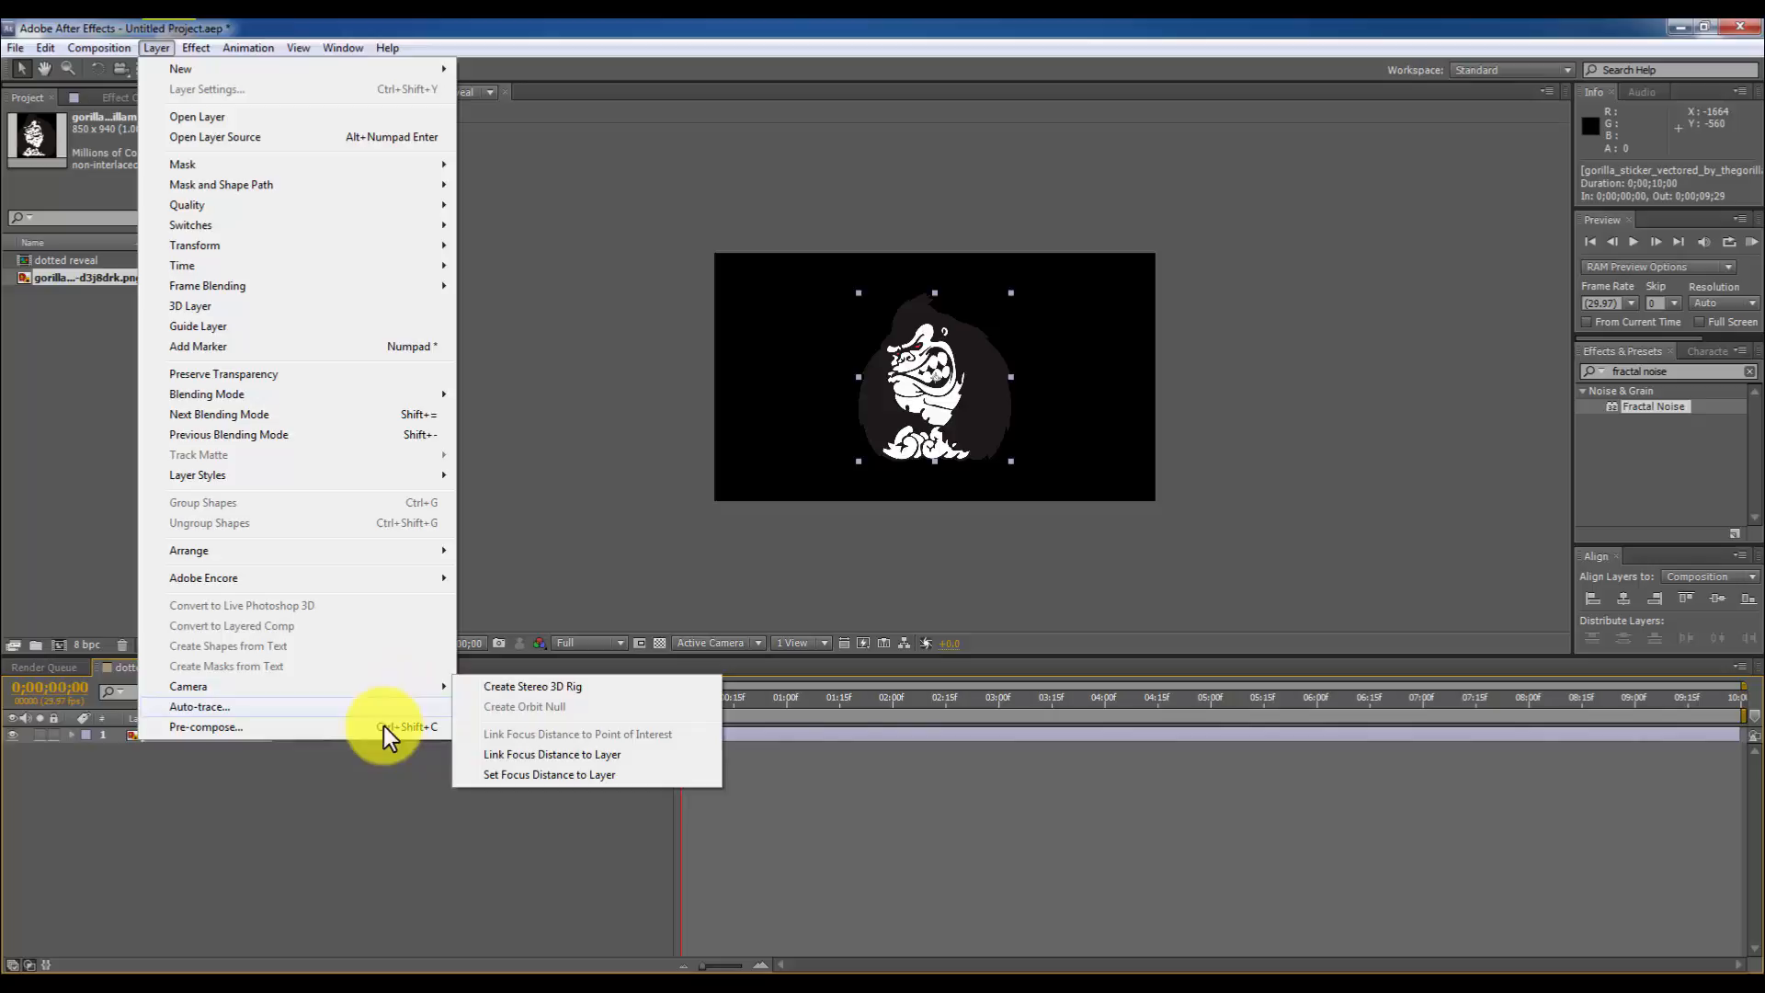
click(205, 726)
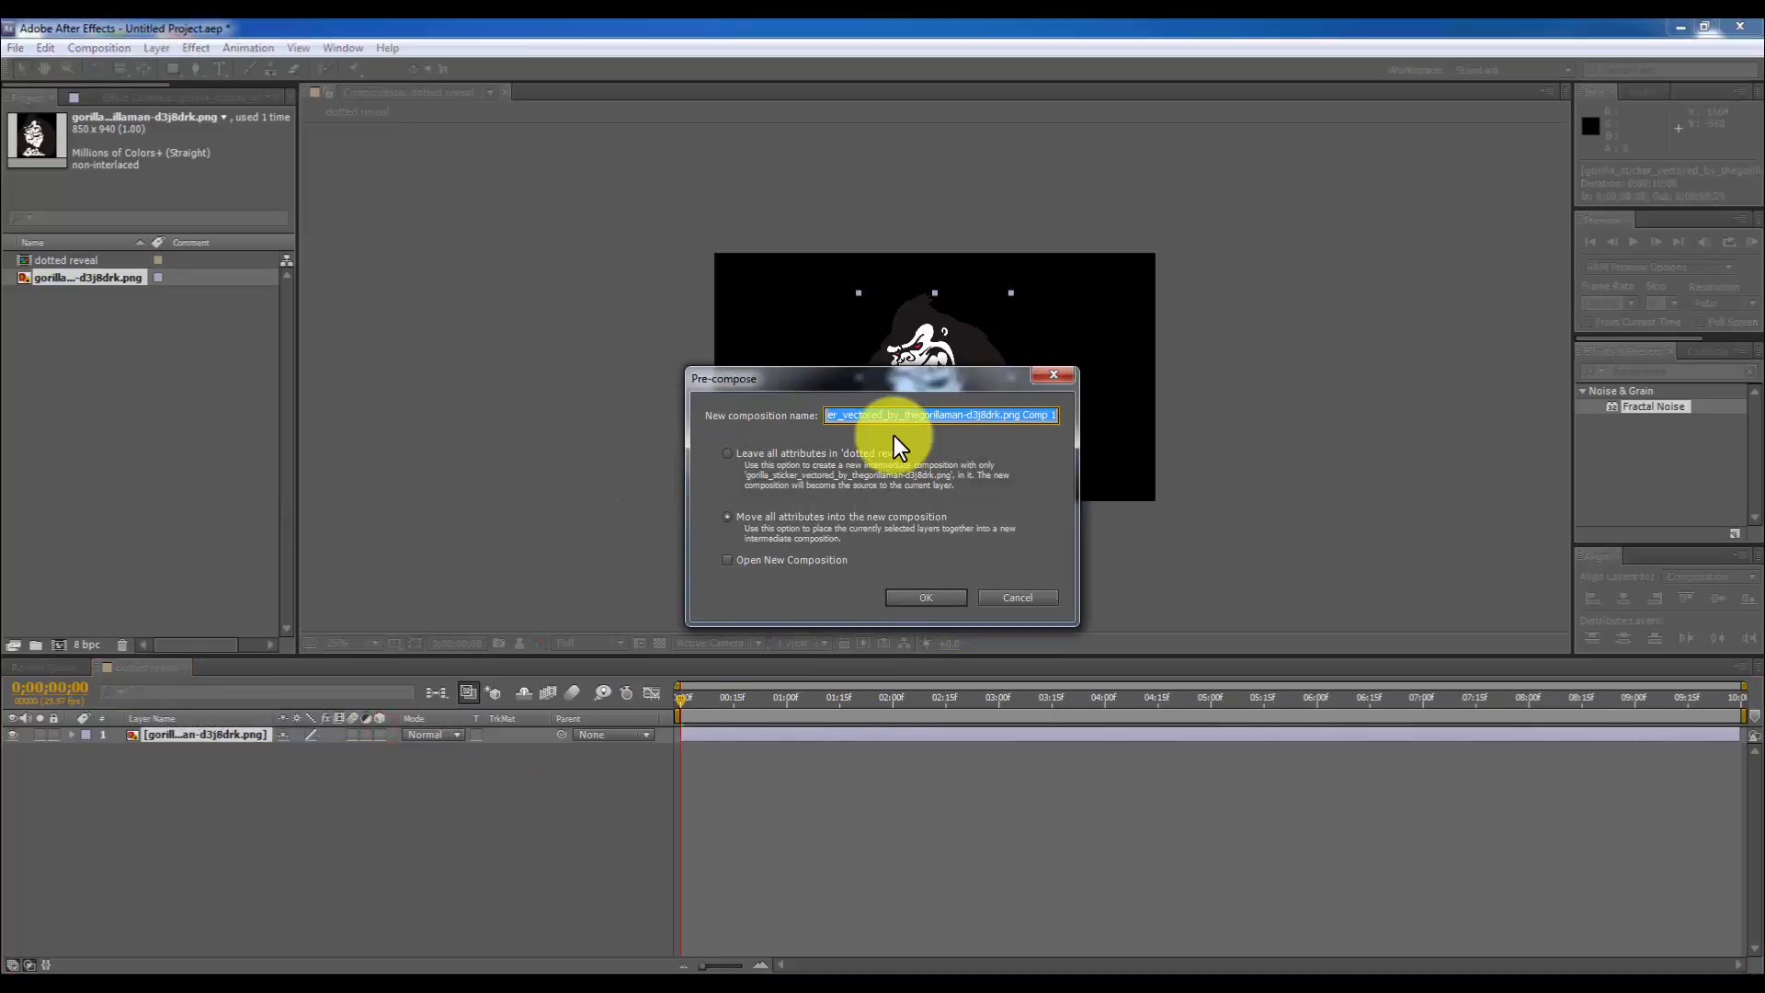
text(placeh)
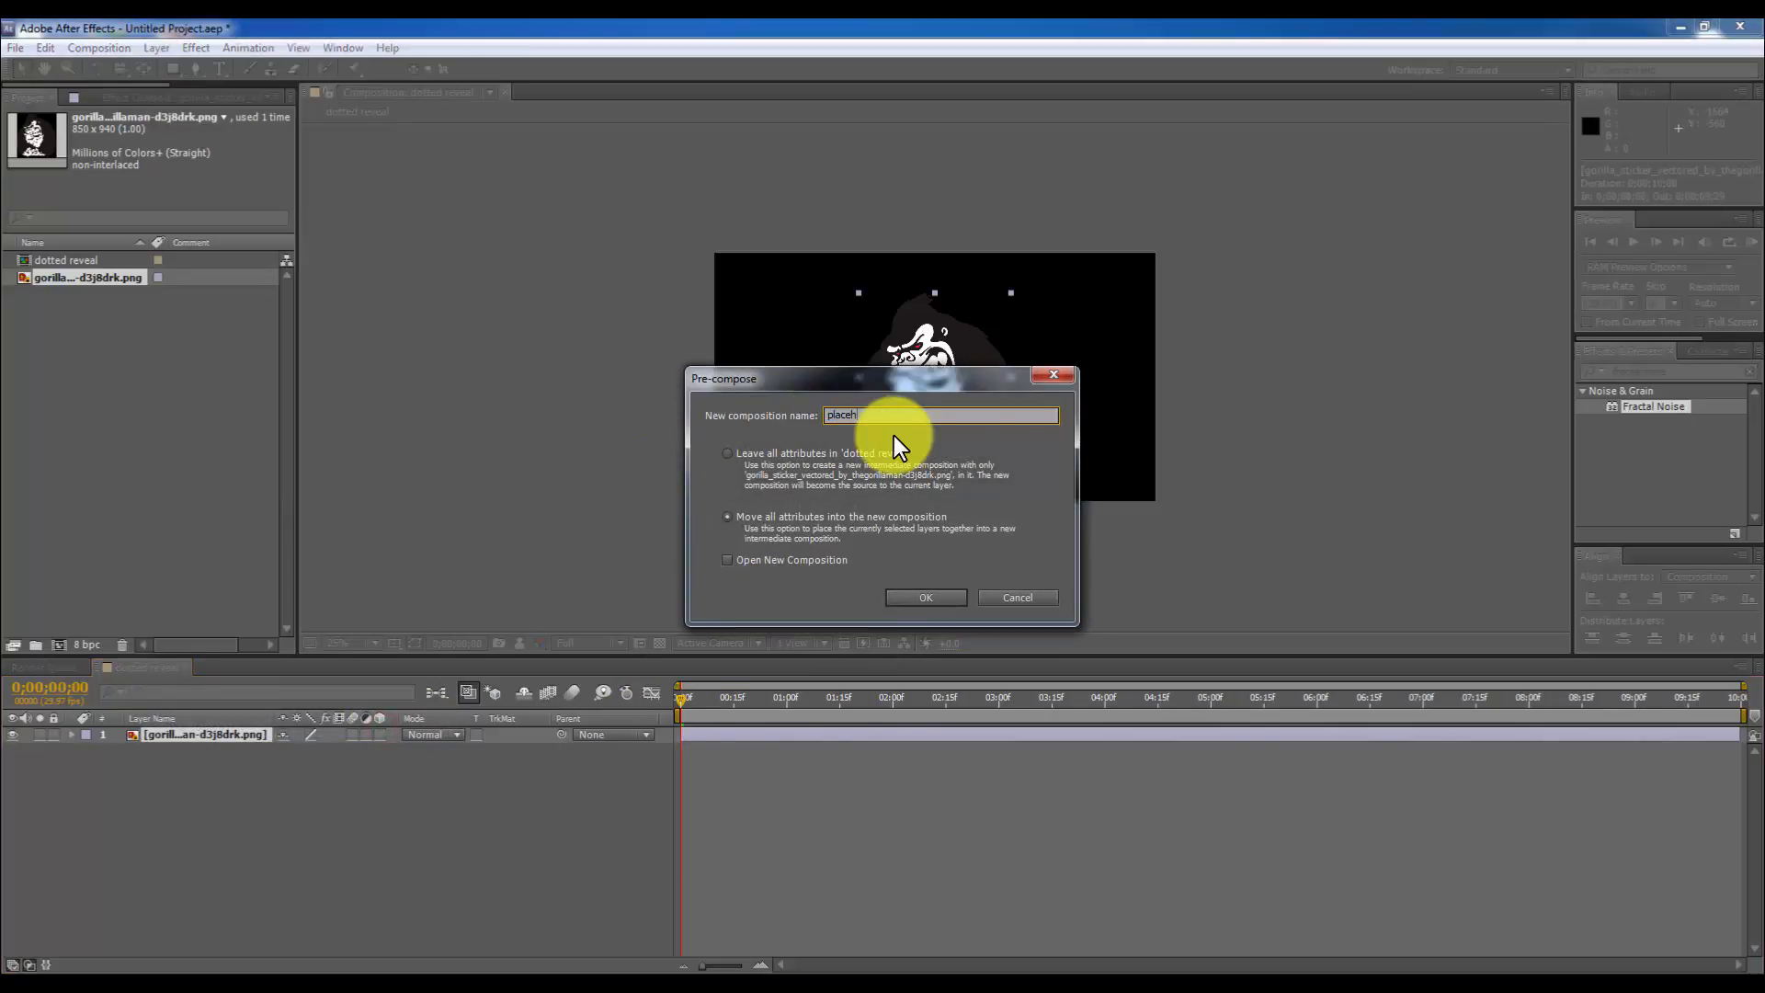
click(923, 597)
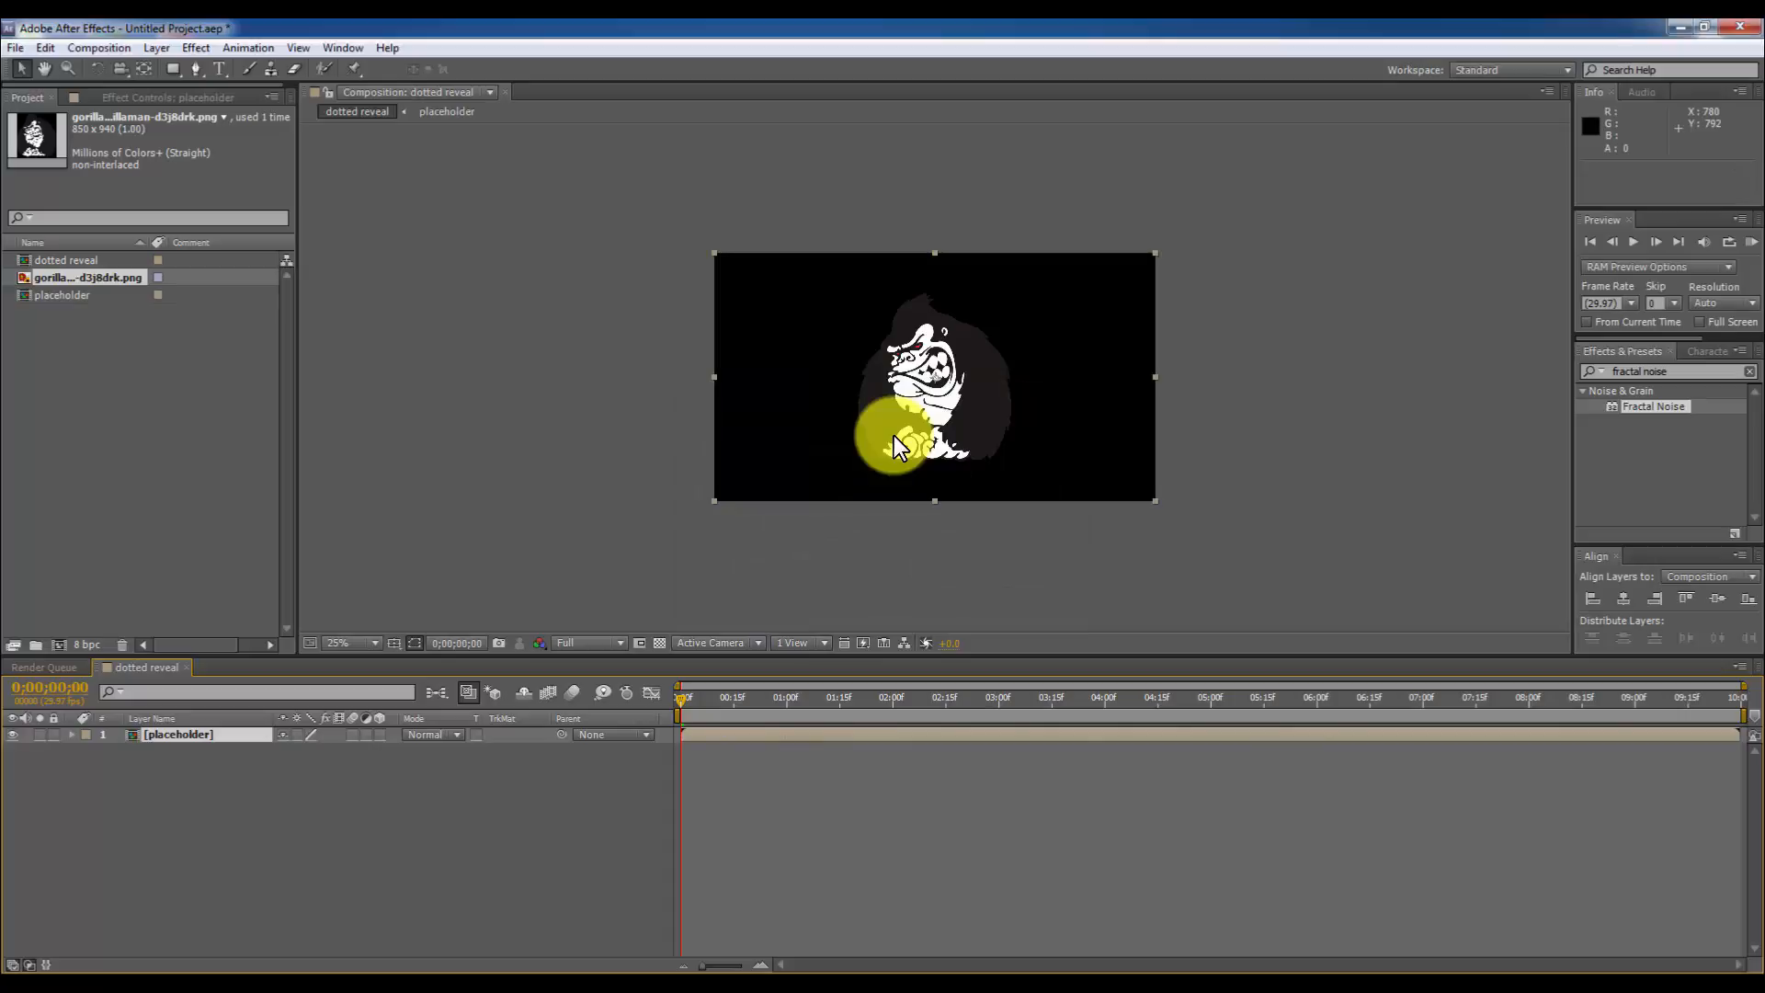
drag(901, 444, 827, 461)
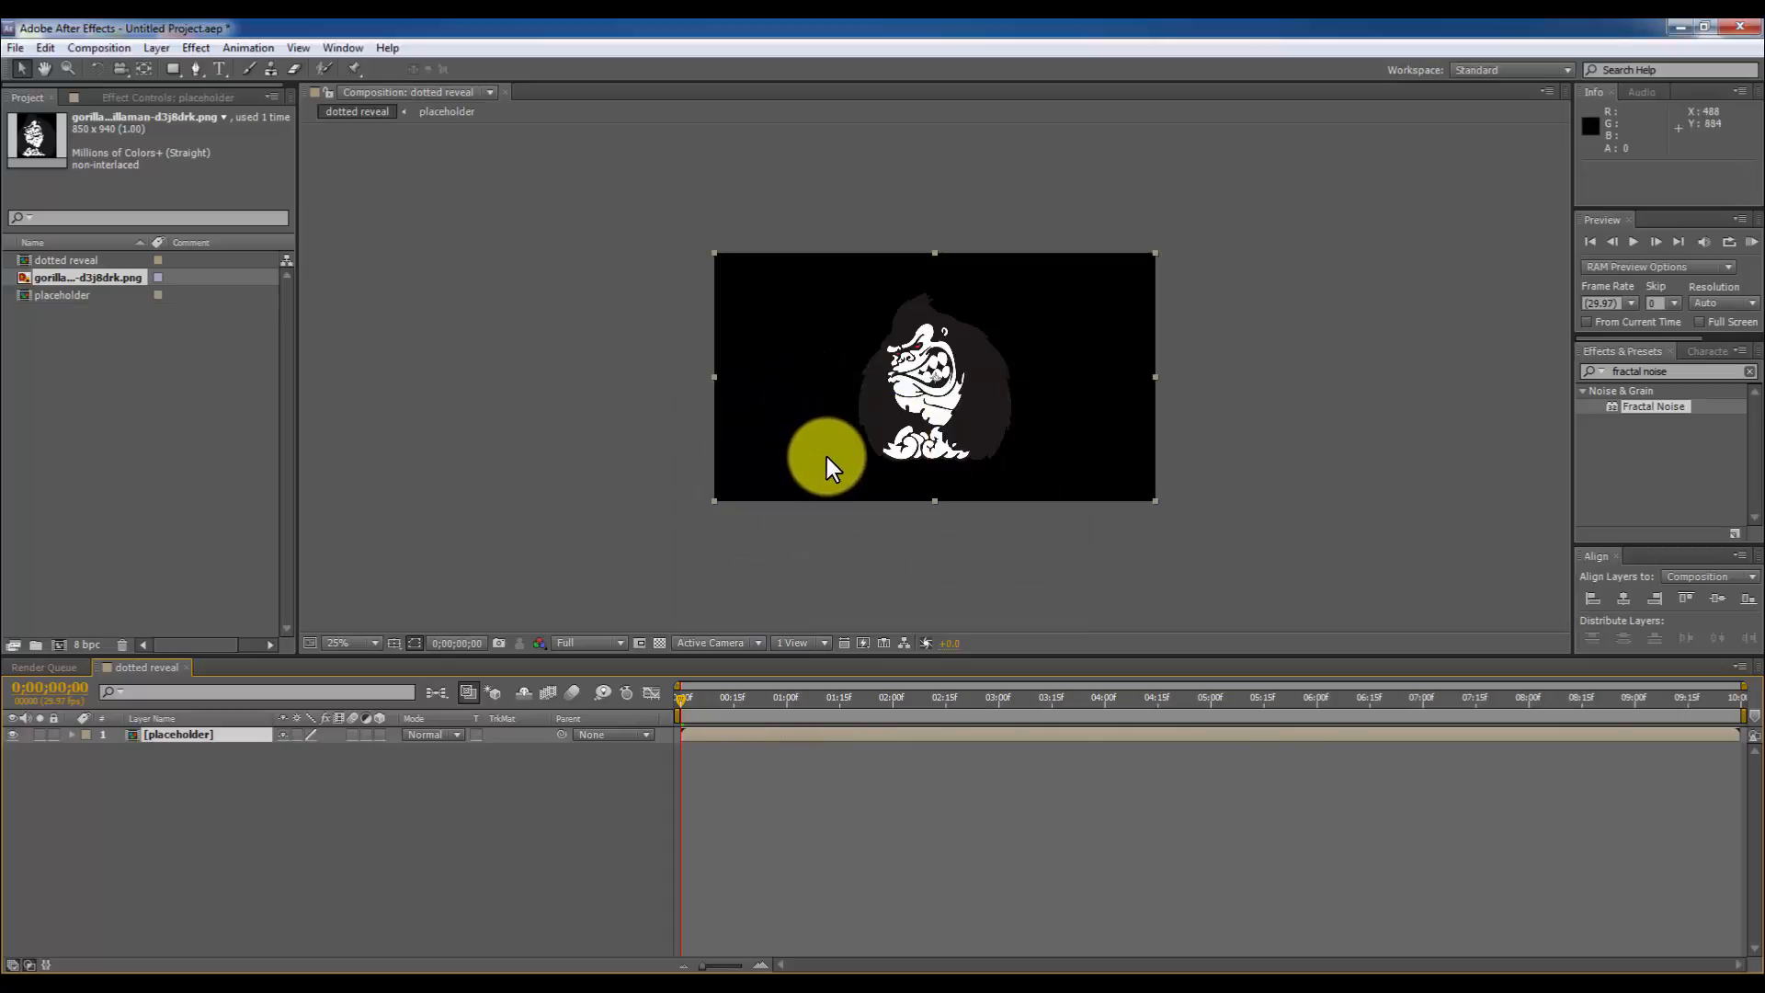
mouse_move(827, 459)
text(cc ball)
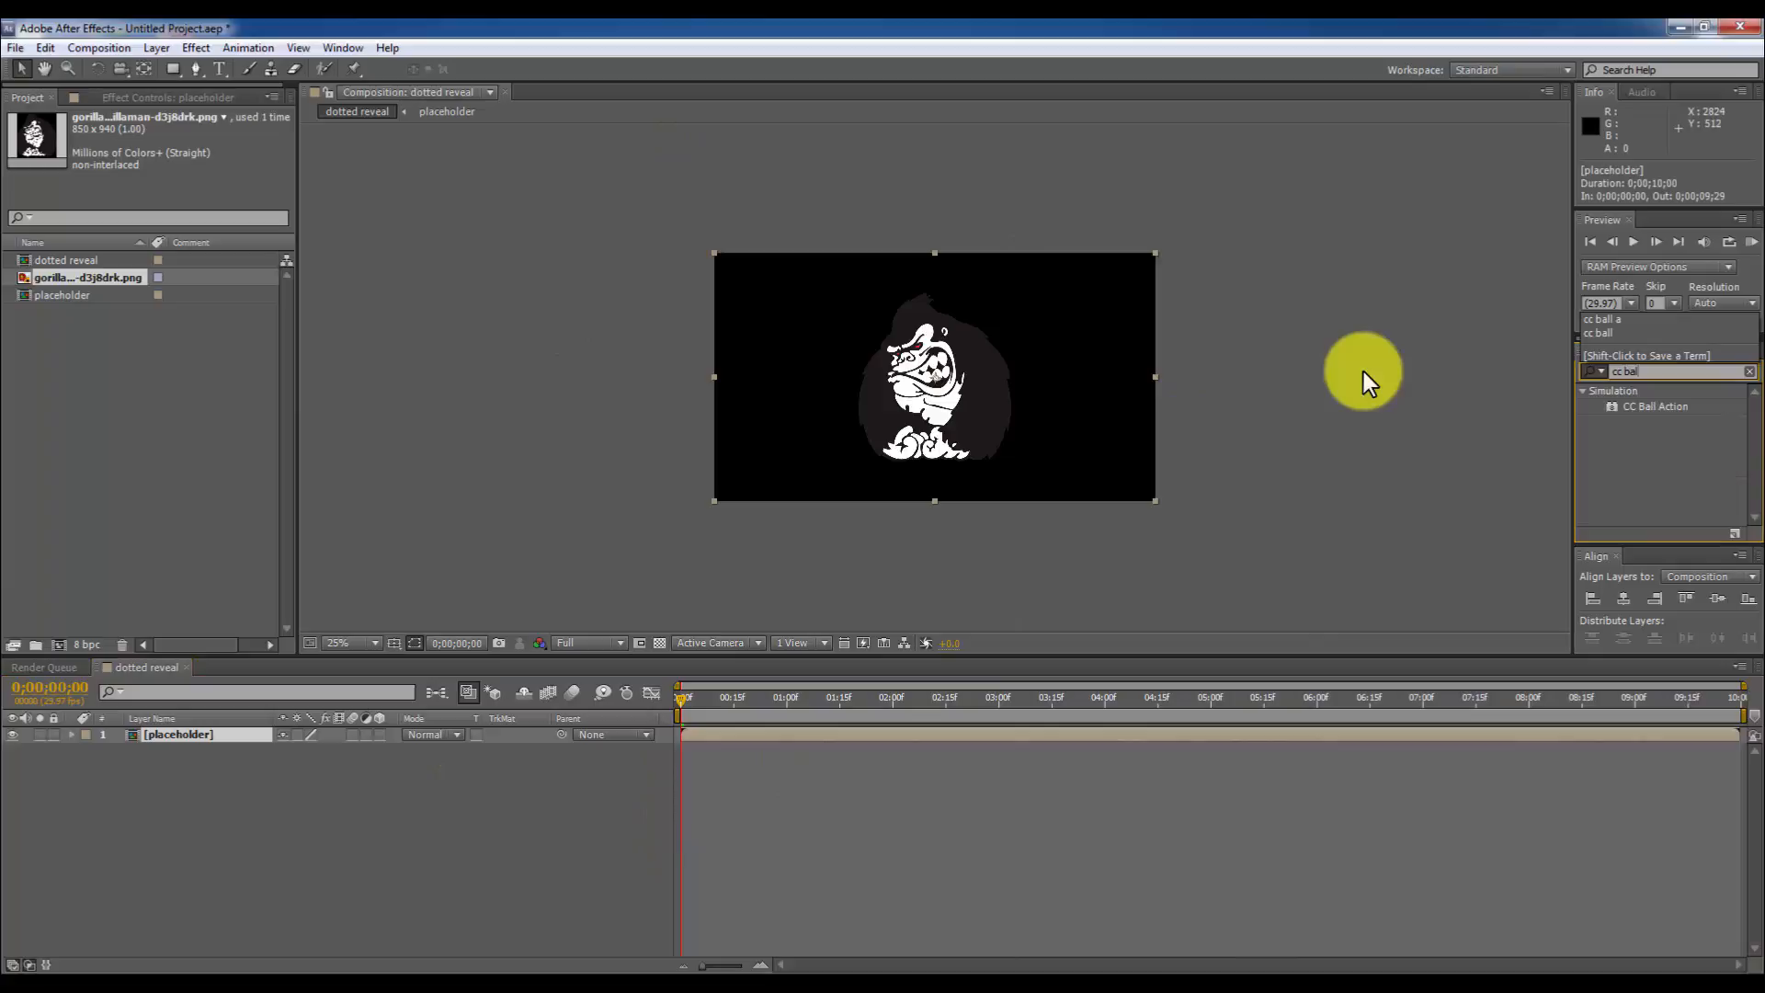
mouse_move(1686, 523)
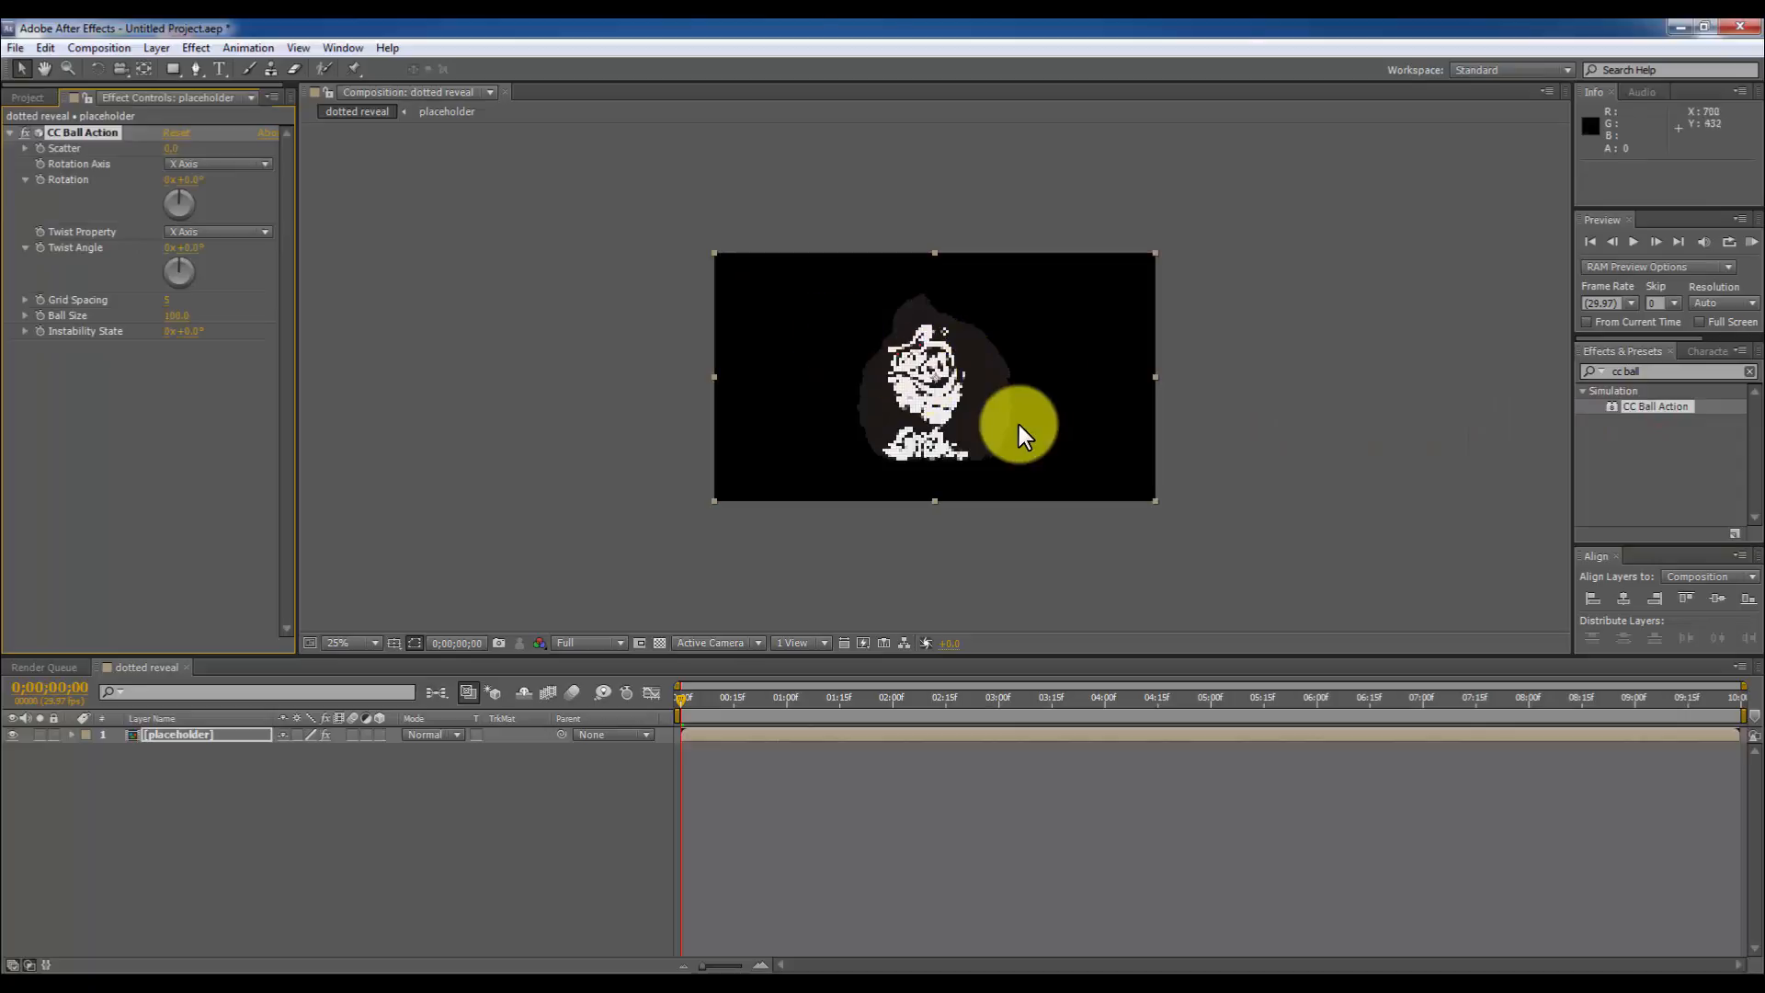
Set CC Ball Action Grid Spacing to 4 and Ball Size to 45, zooming to check.
click(366, 643)
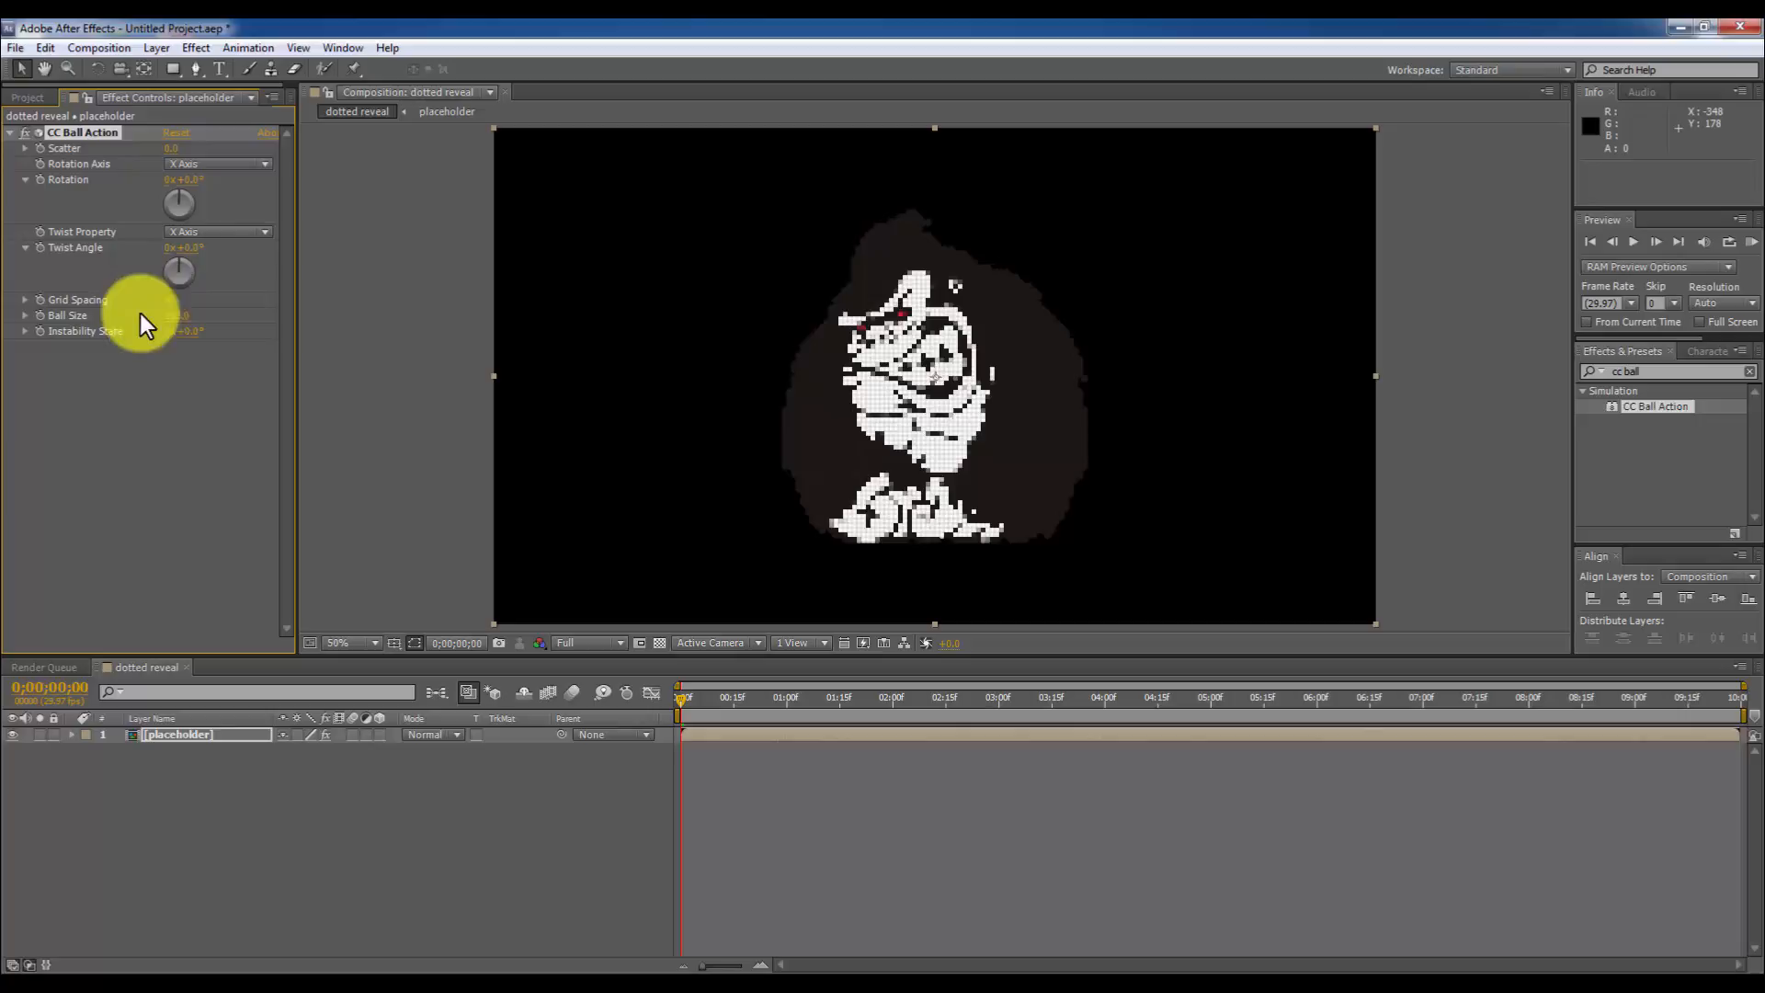
drag(175, 315, 146, 326)
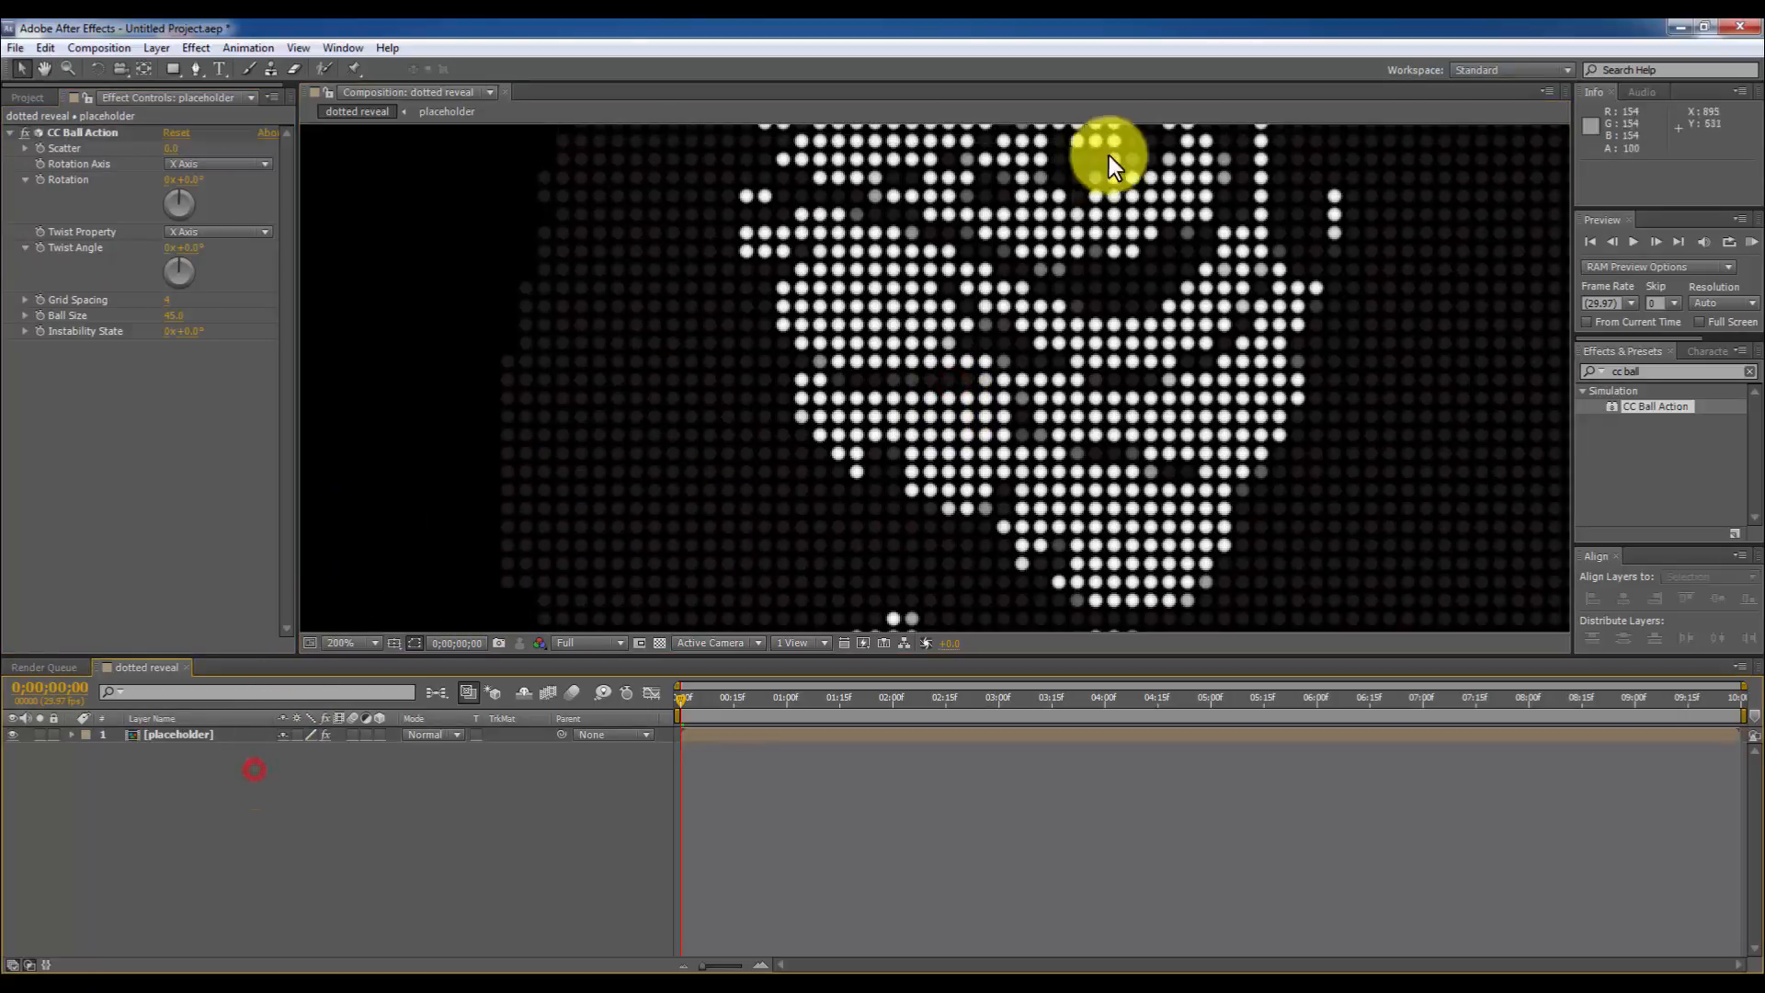
click(352, 643)
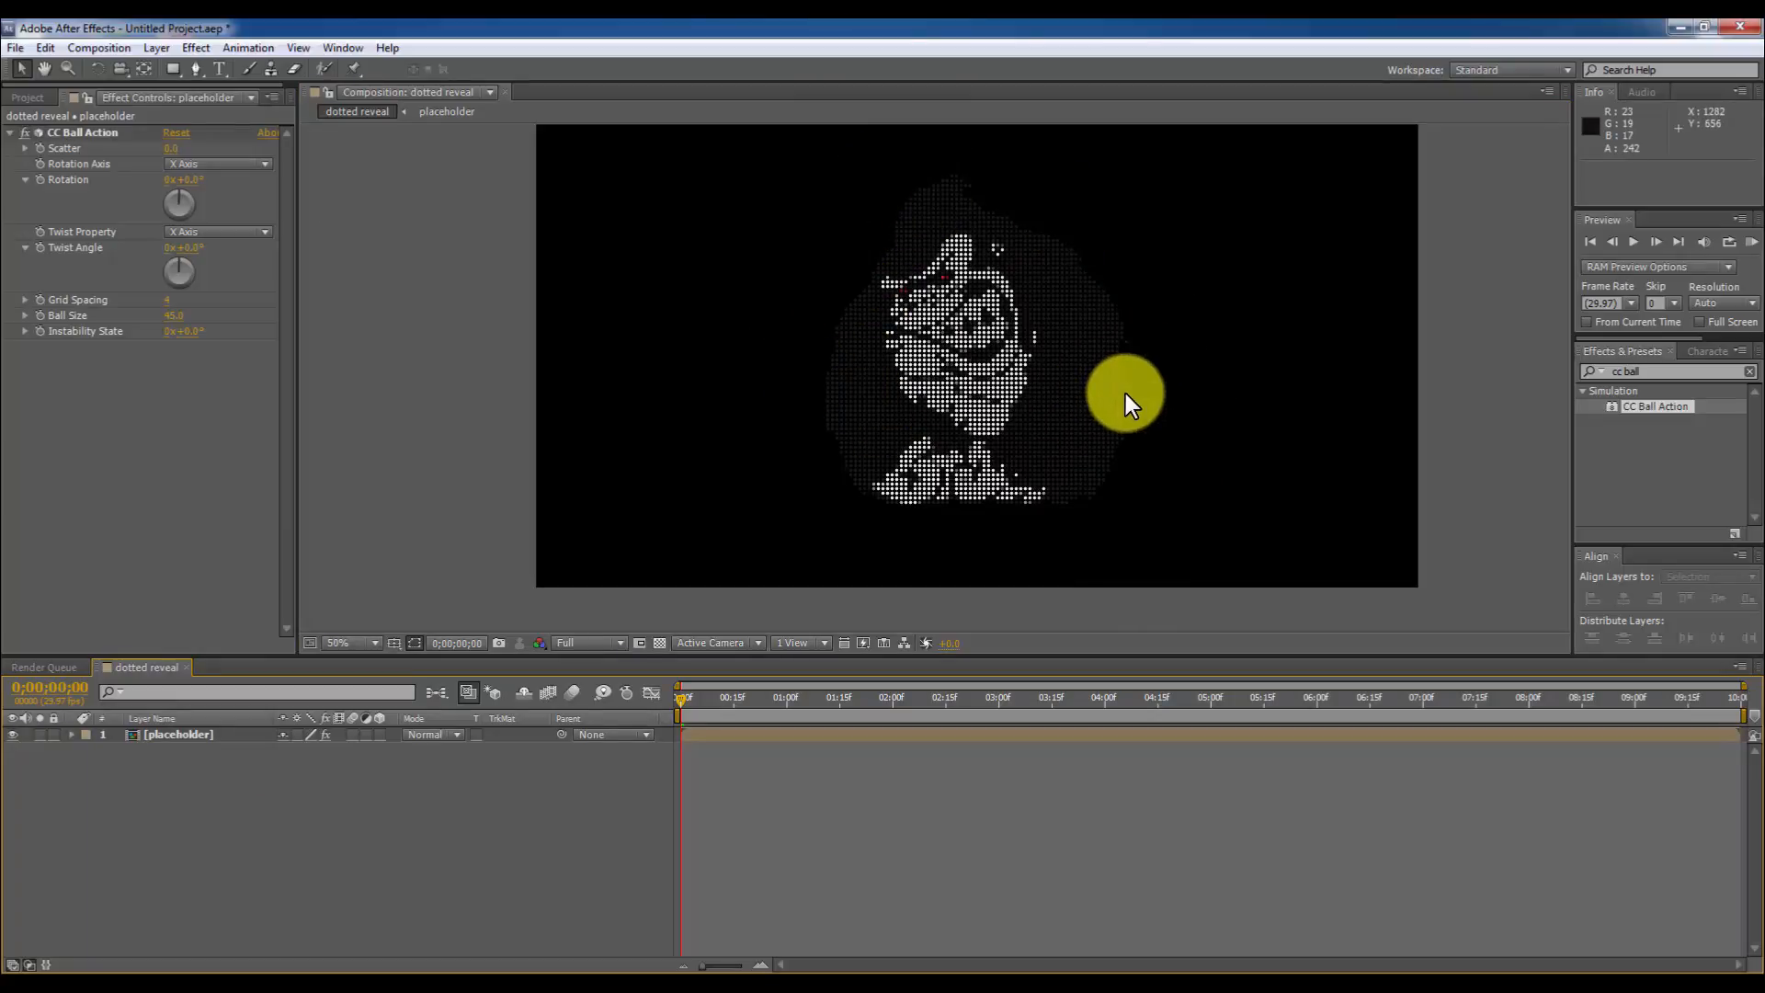
Create a new solid layer named 'background'.
right_click(298, 797)
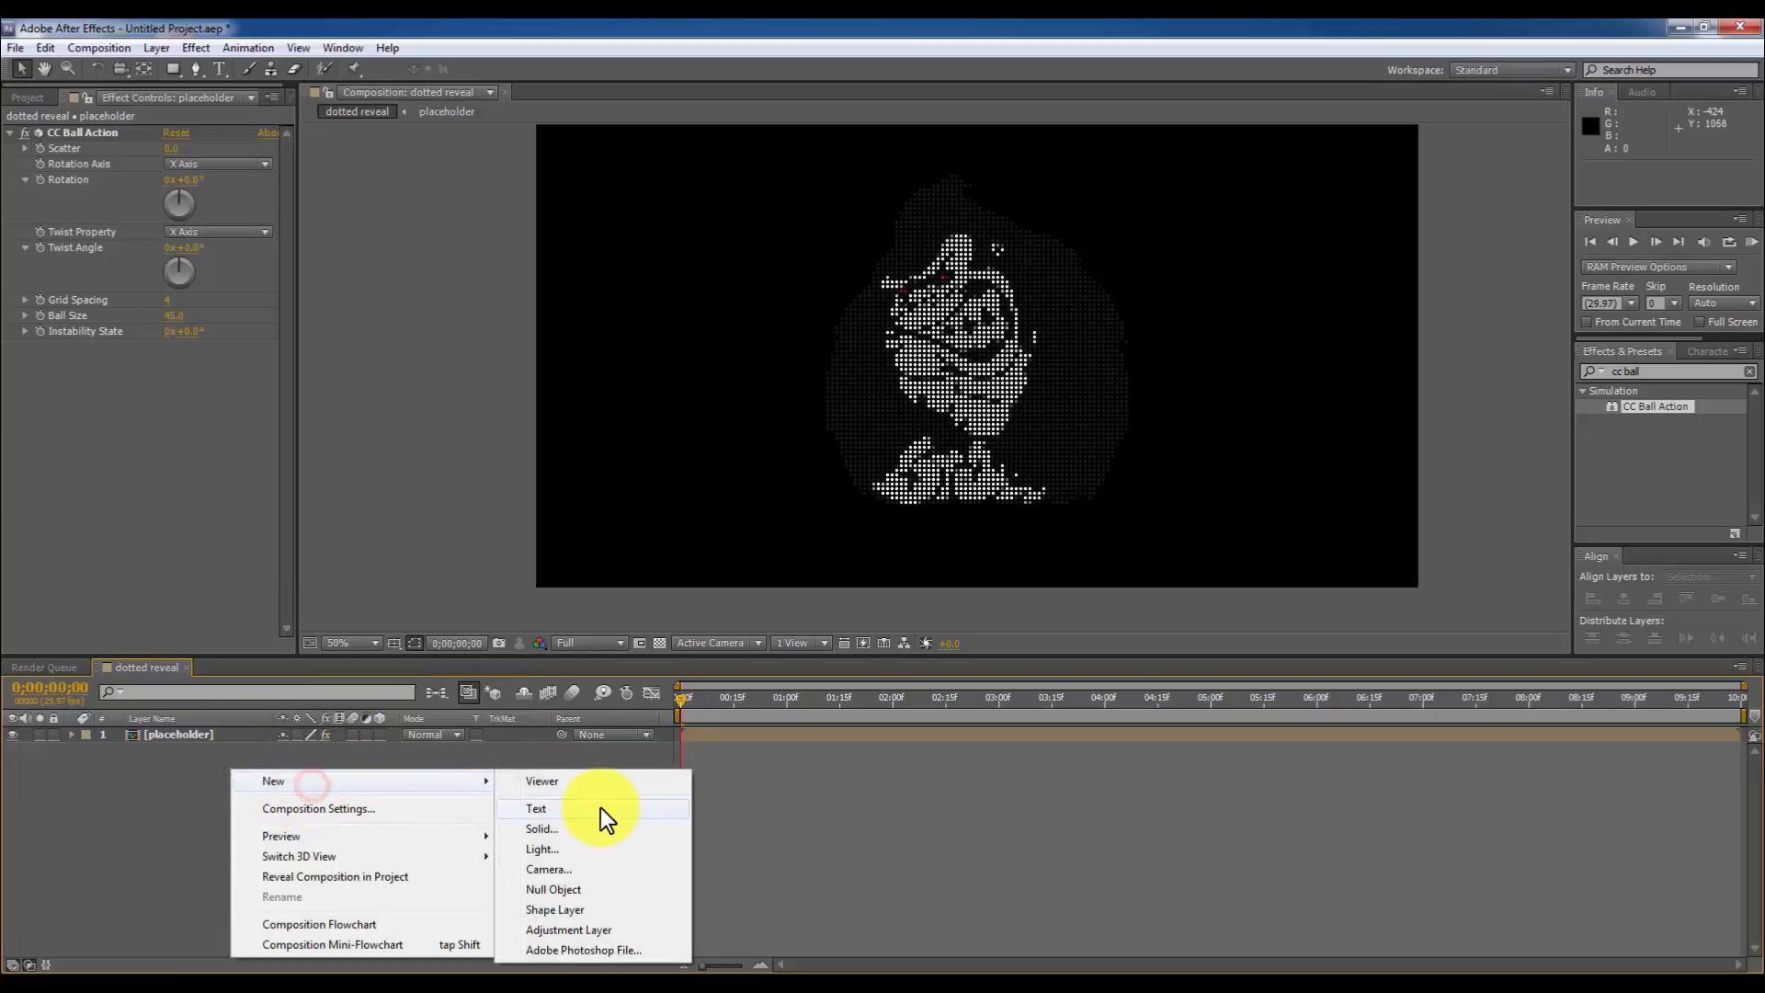
click(541, 828)
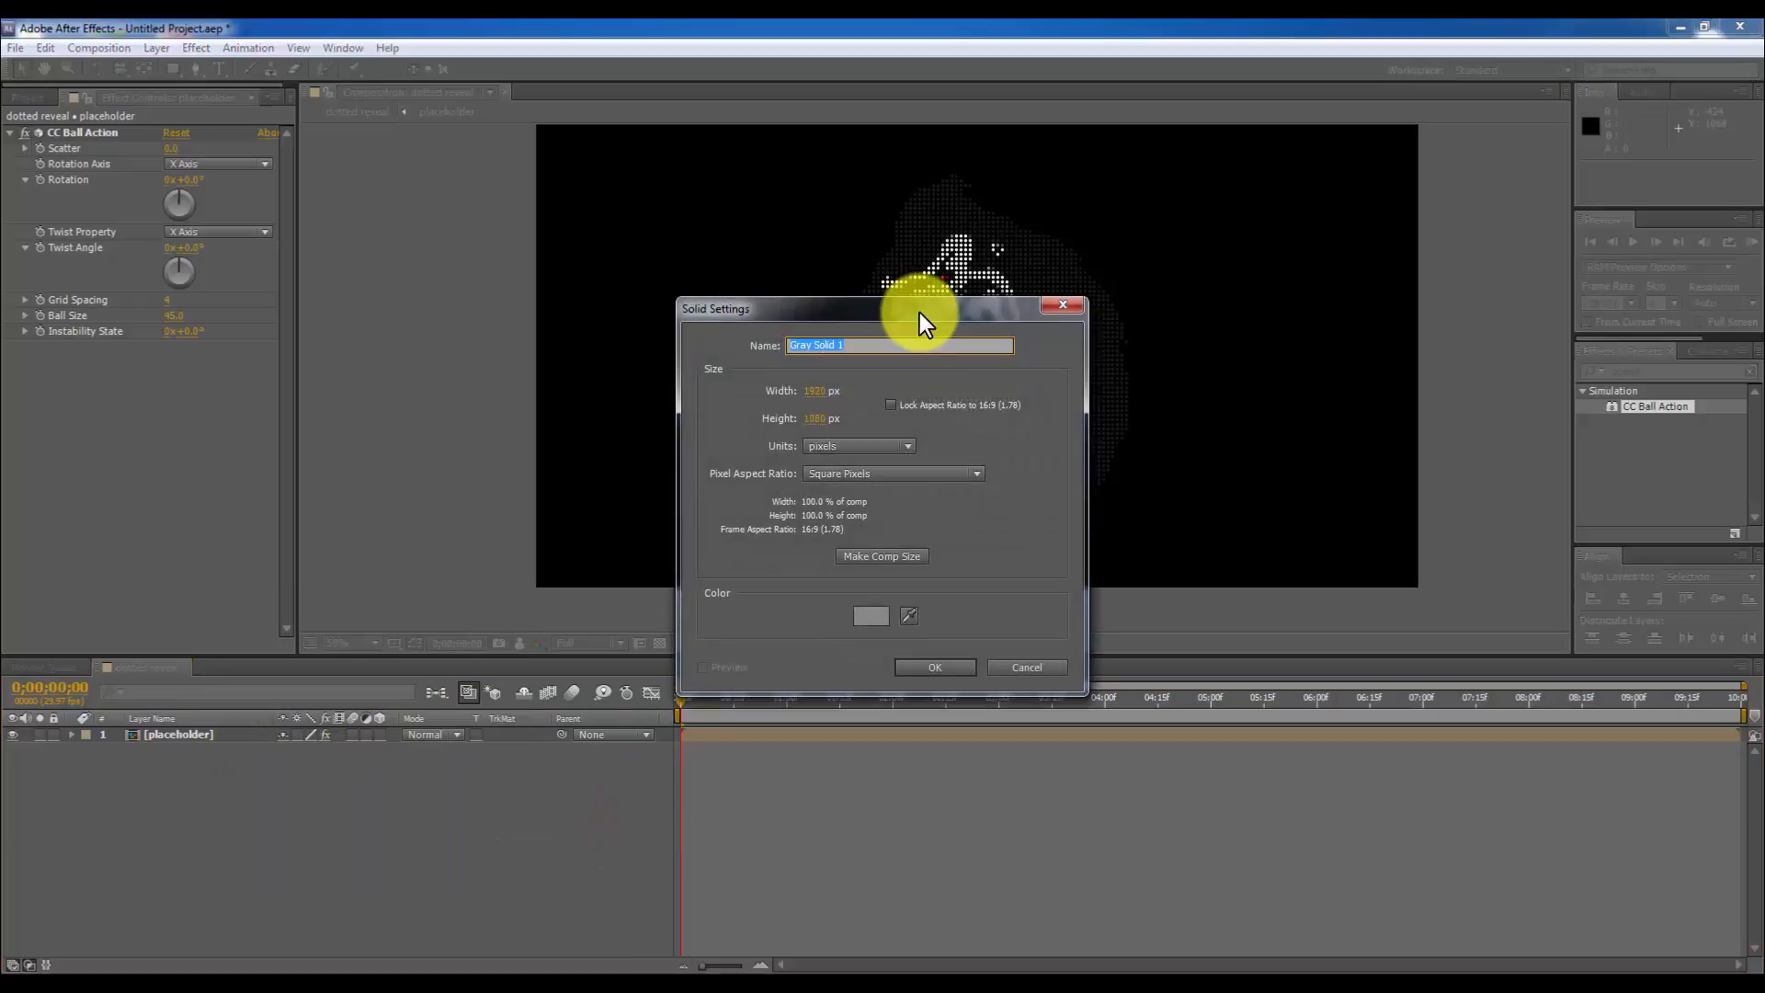
text(back)
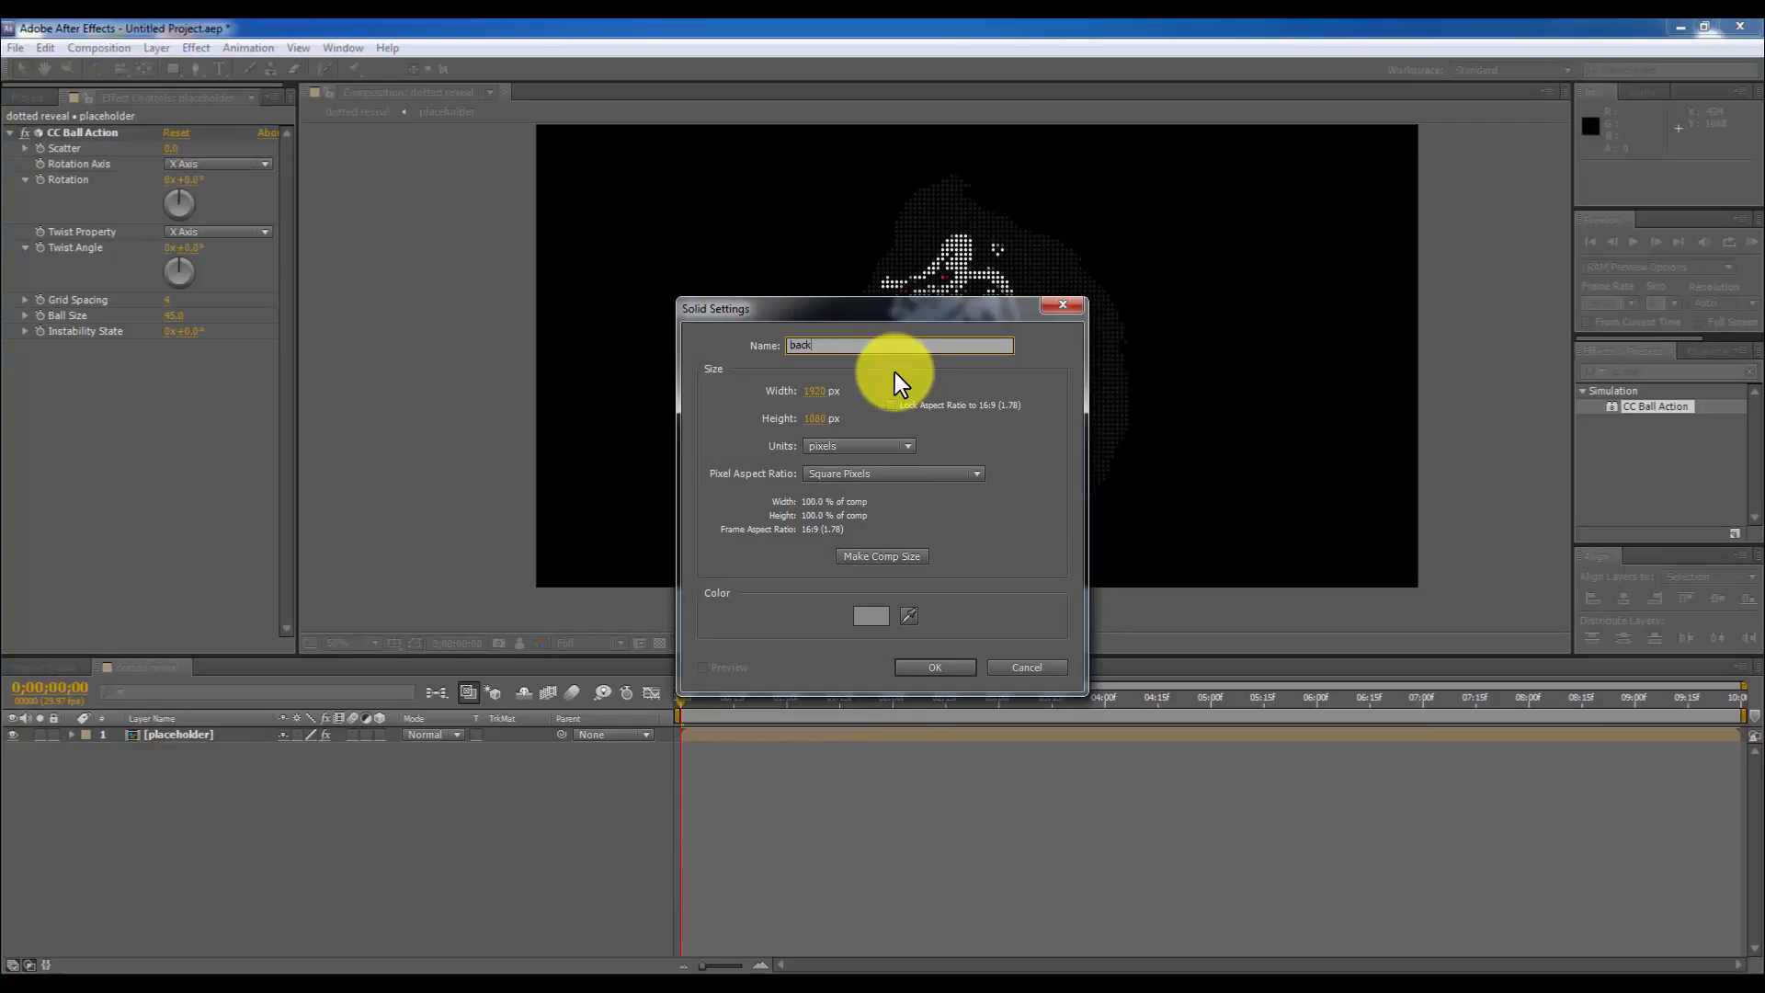
click(933, 666)
text(ramp)
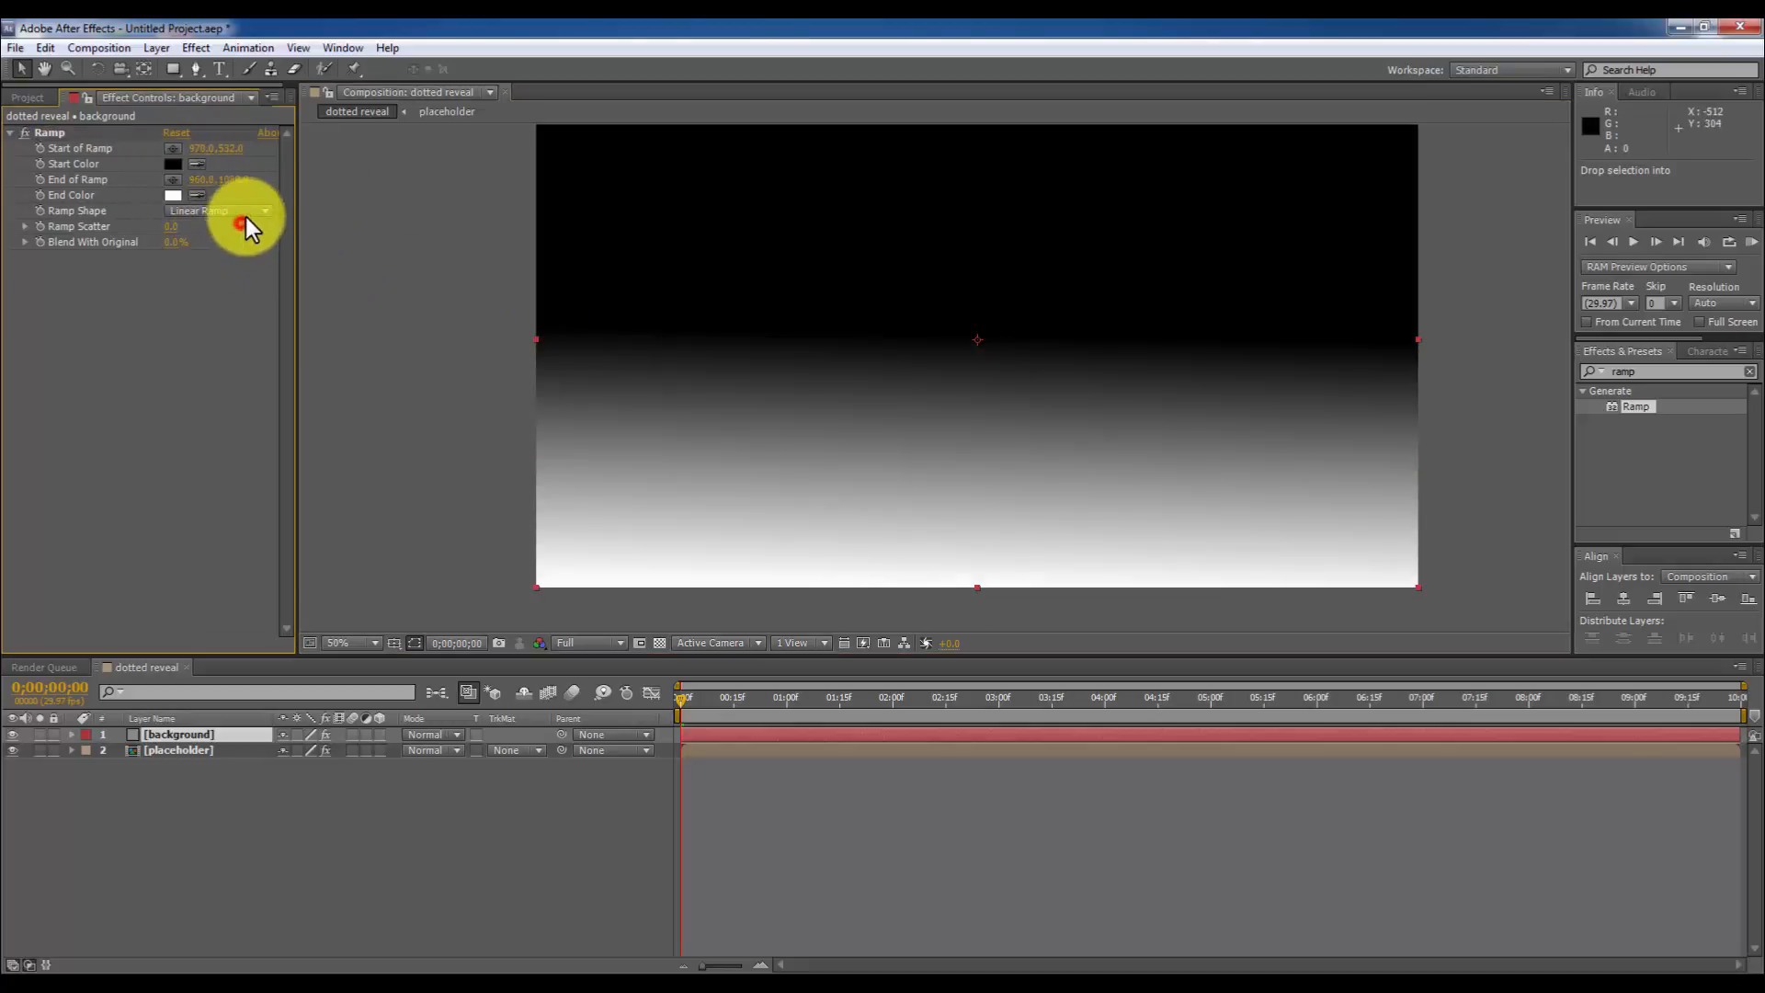
Make the background's Ramp radial, from white at the centre to grey-blue edges.
click(219, 210)
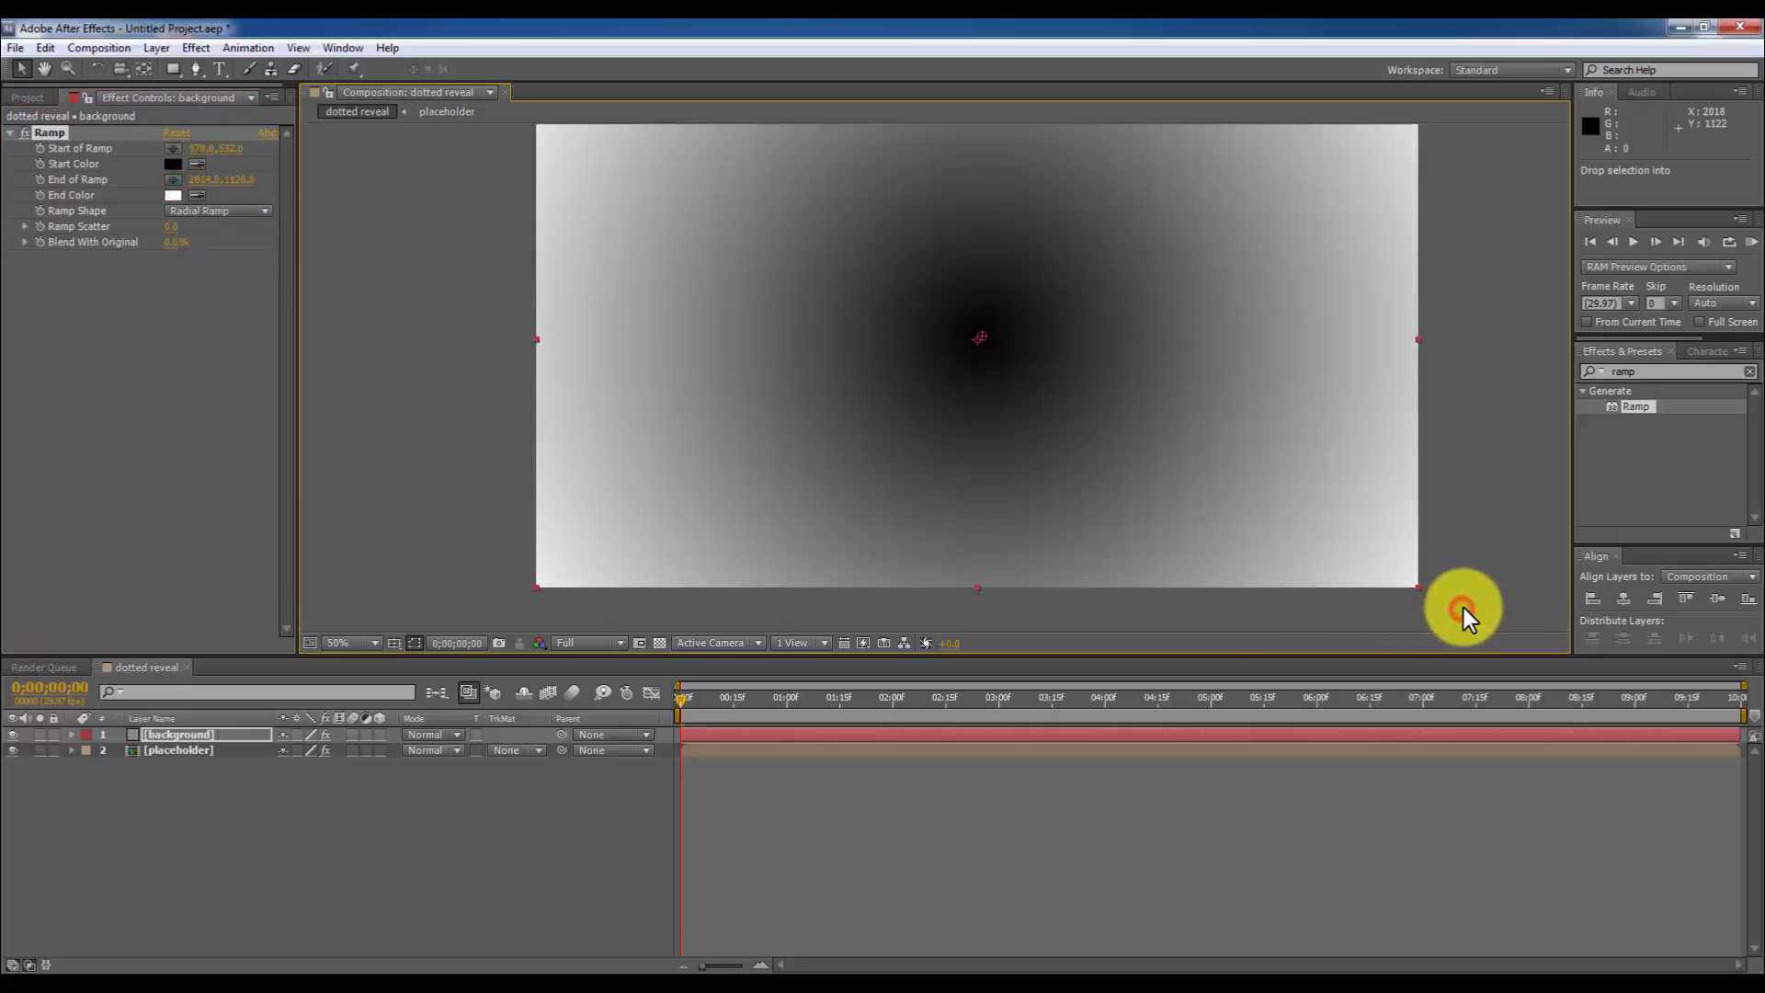
click(172, 164)
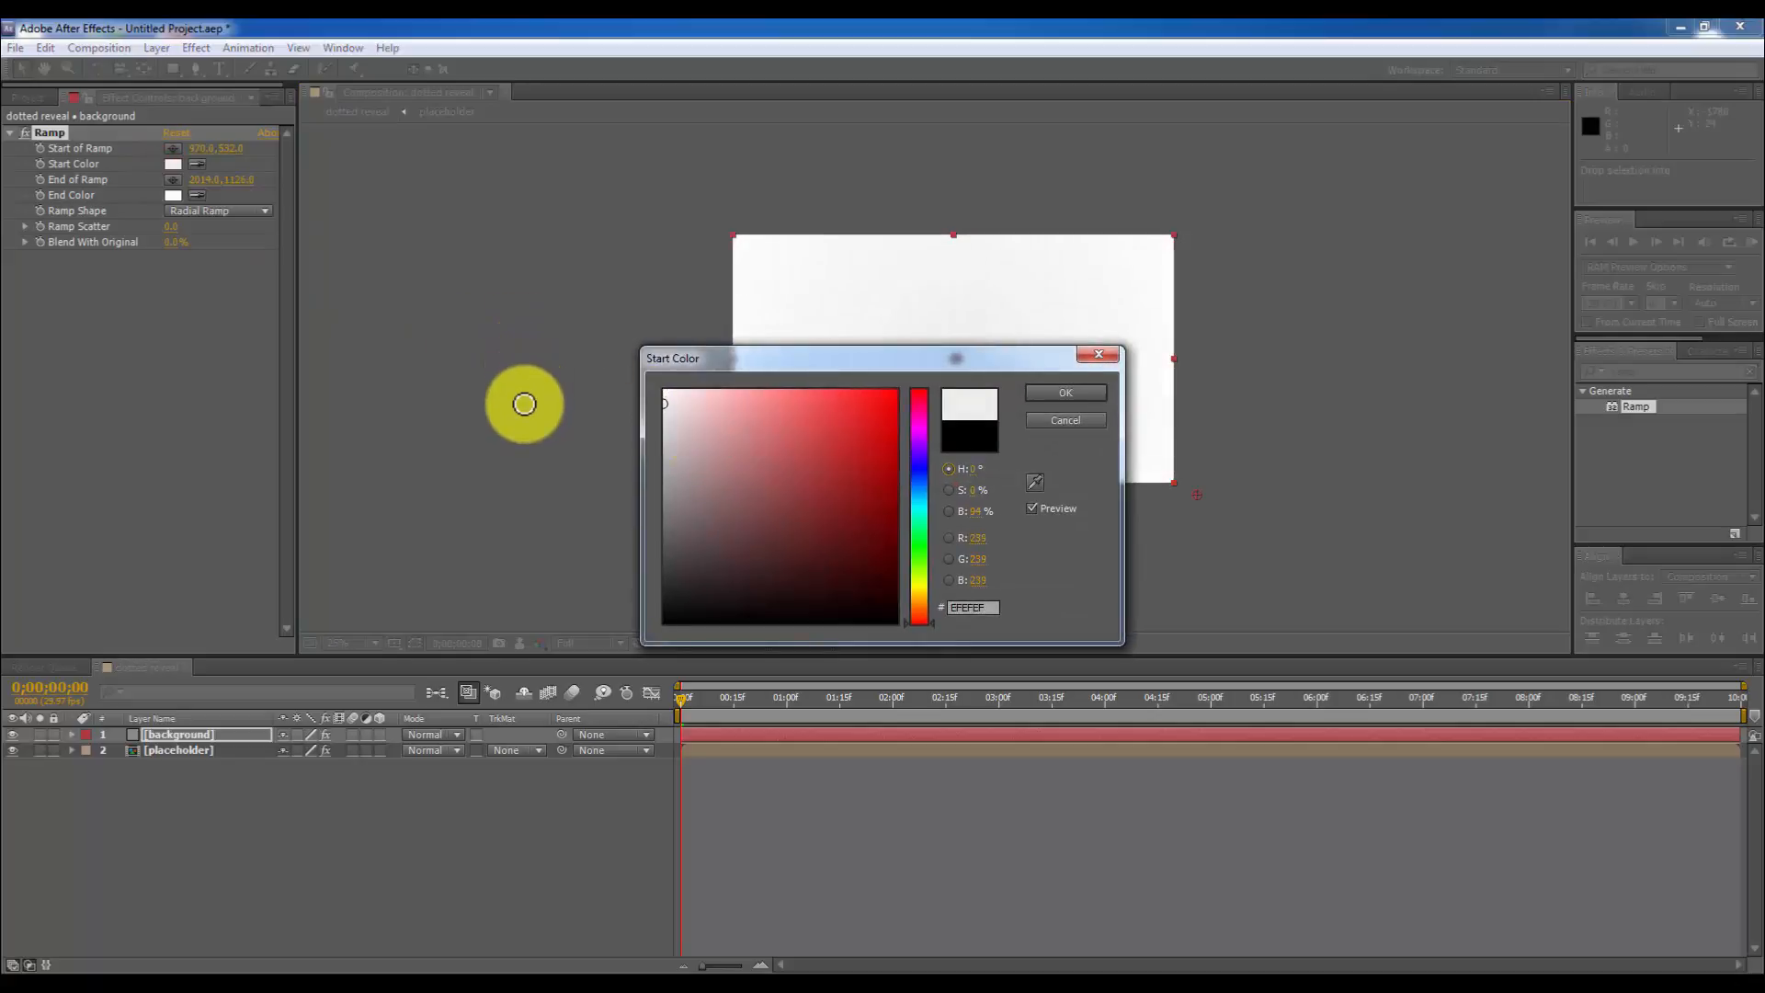
click(1064, 392)
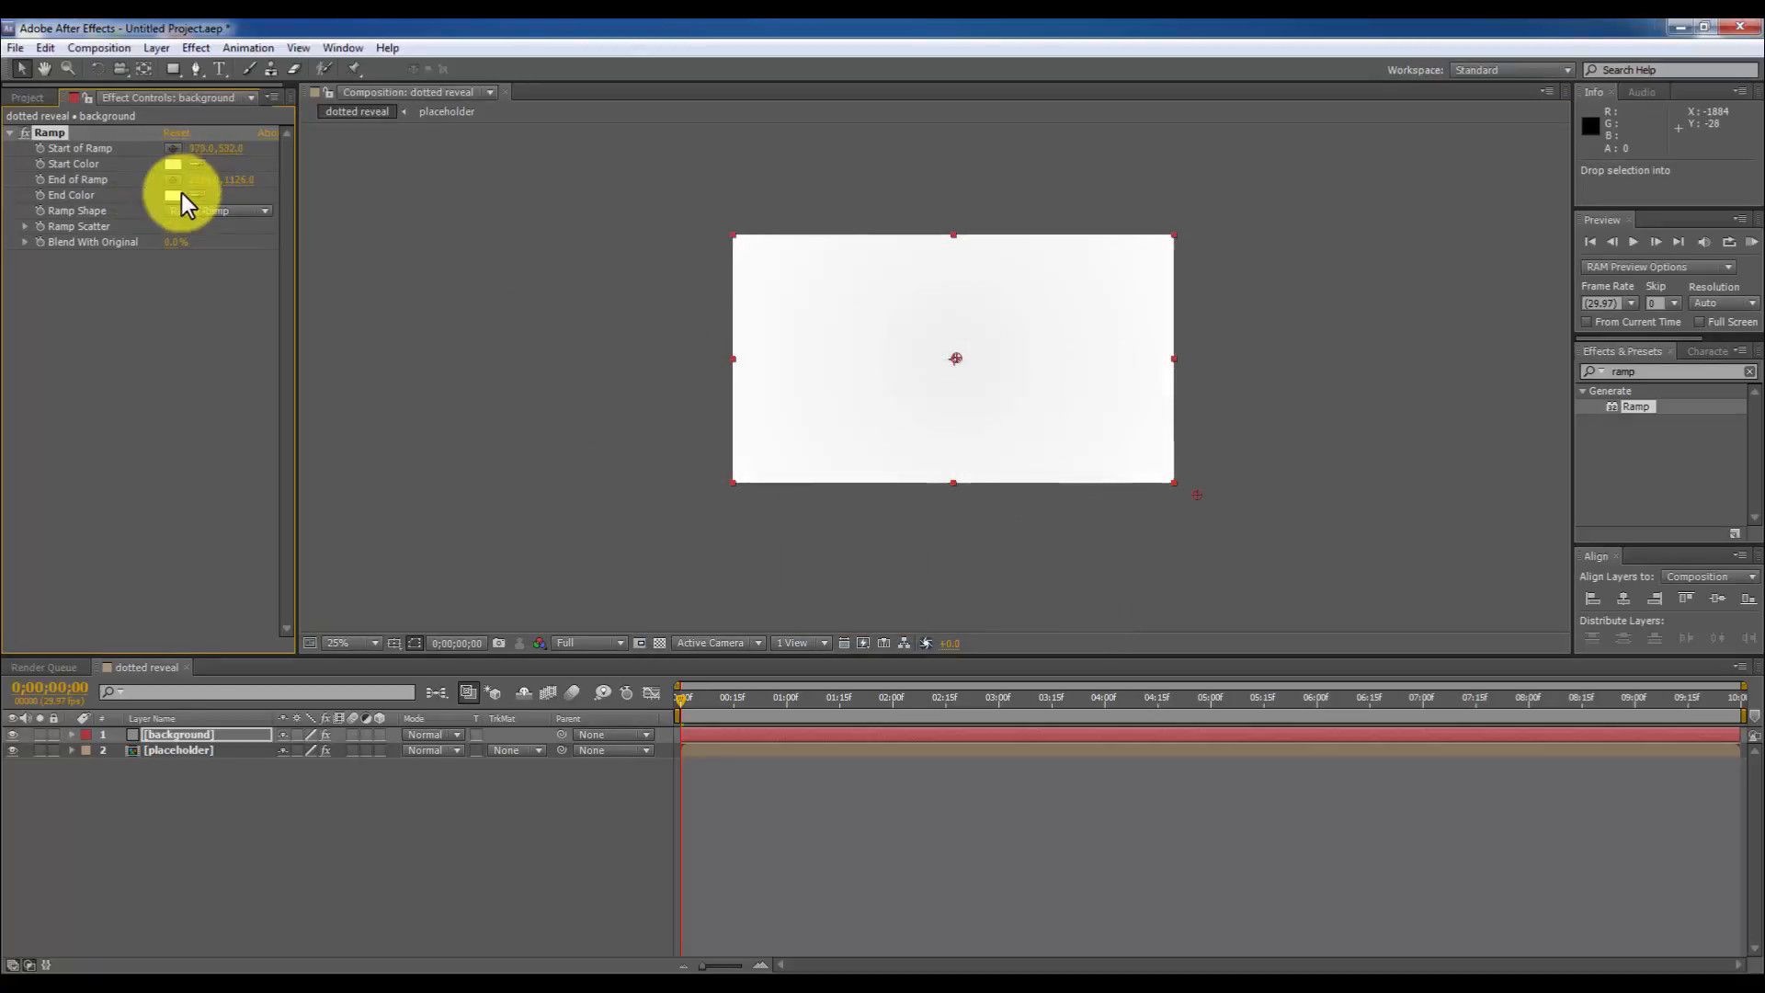
click(172, 195)
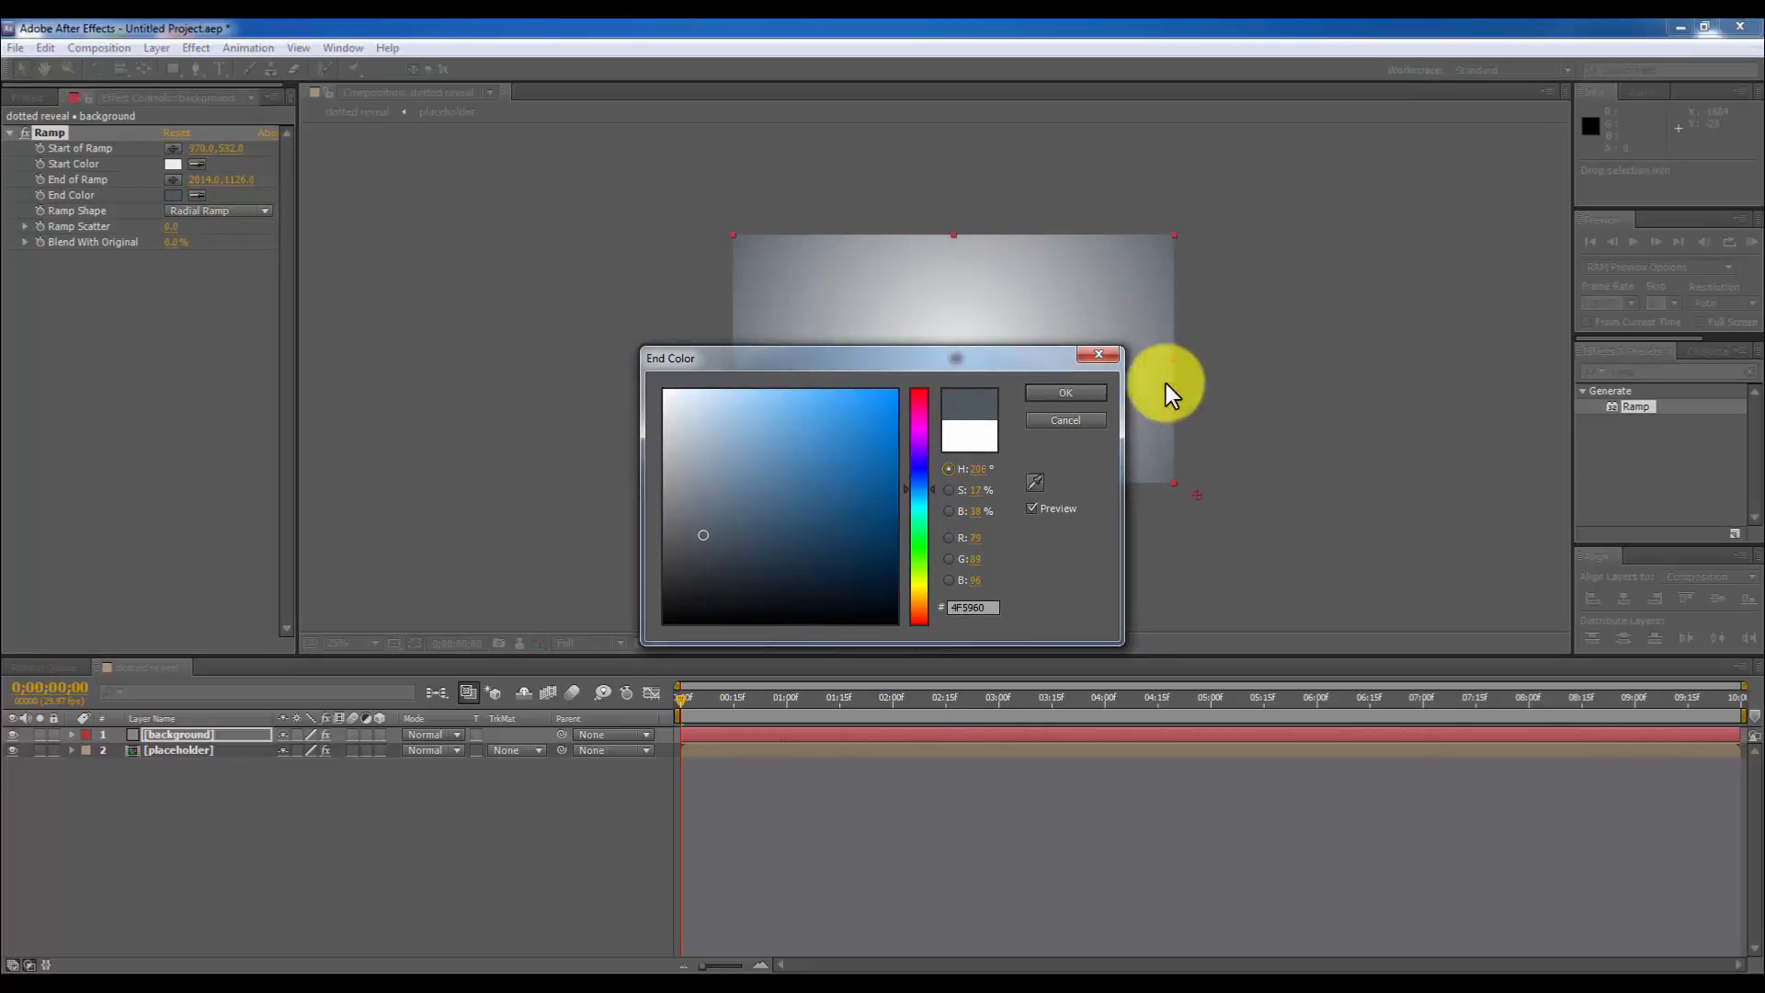
click(1064, 391)
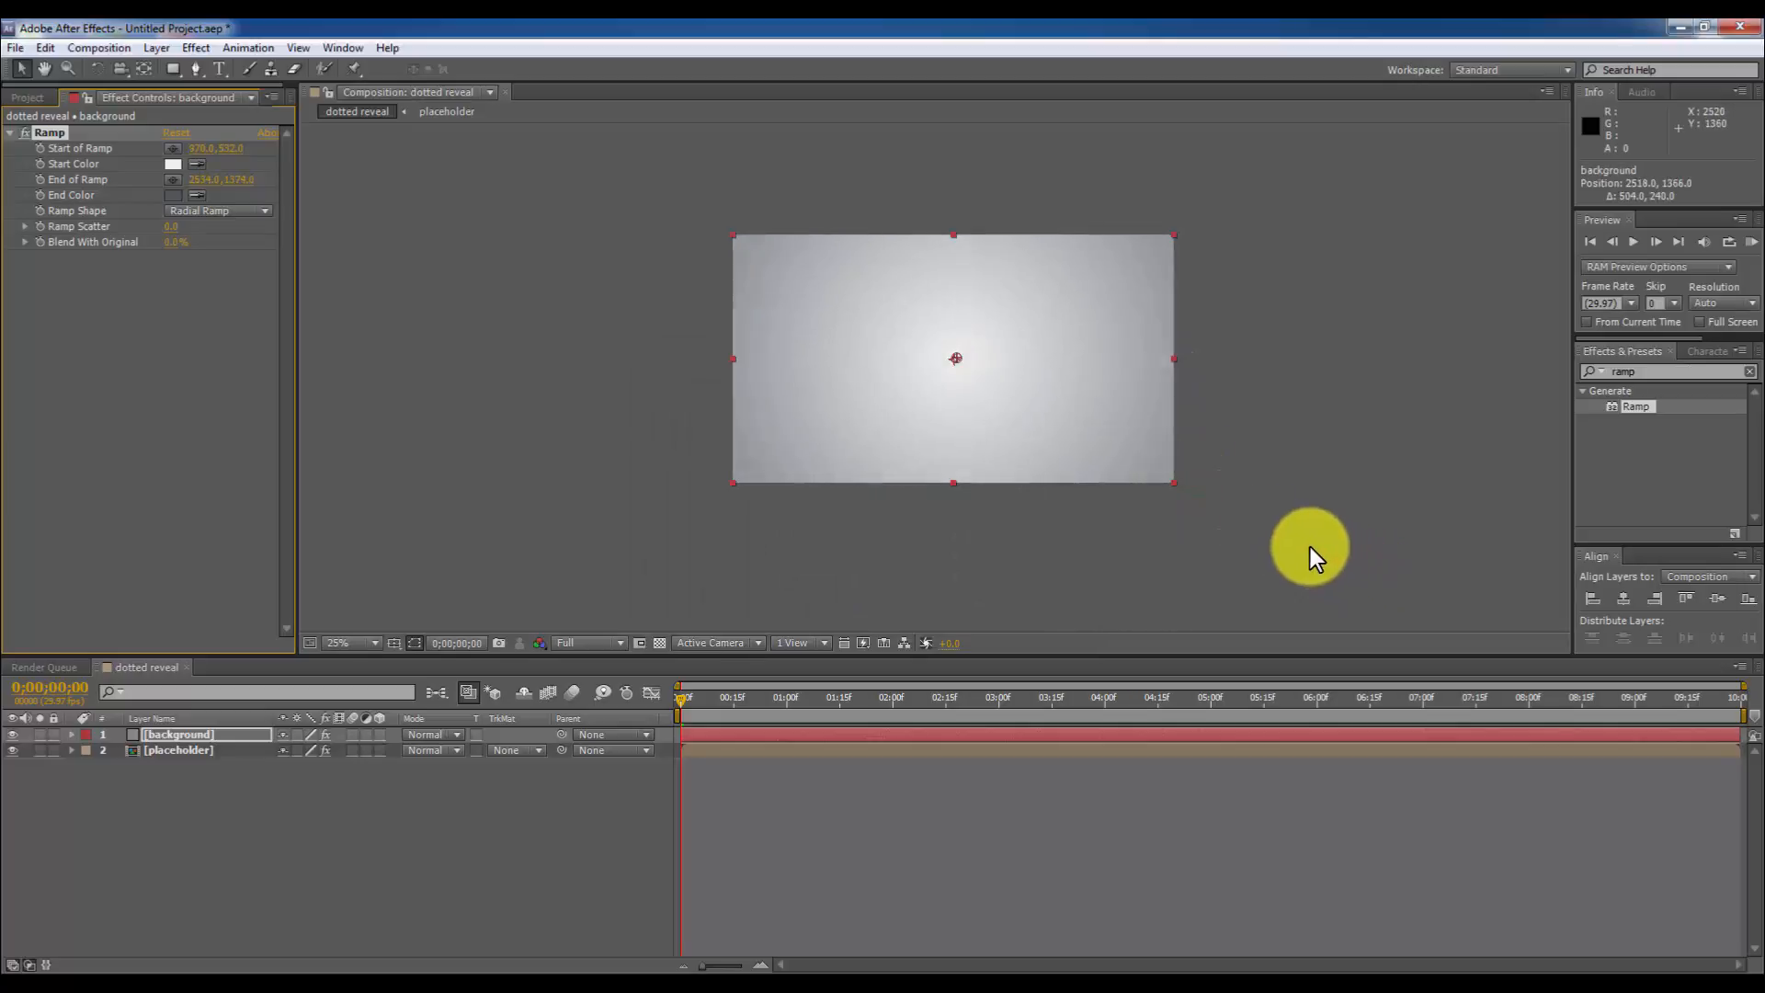
click(172, 164)
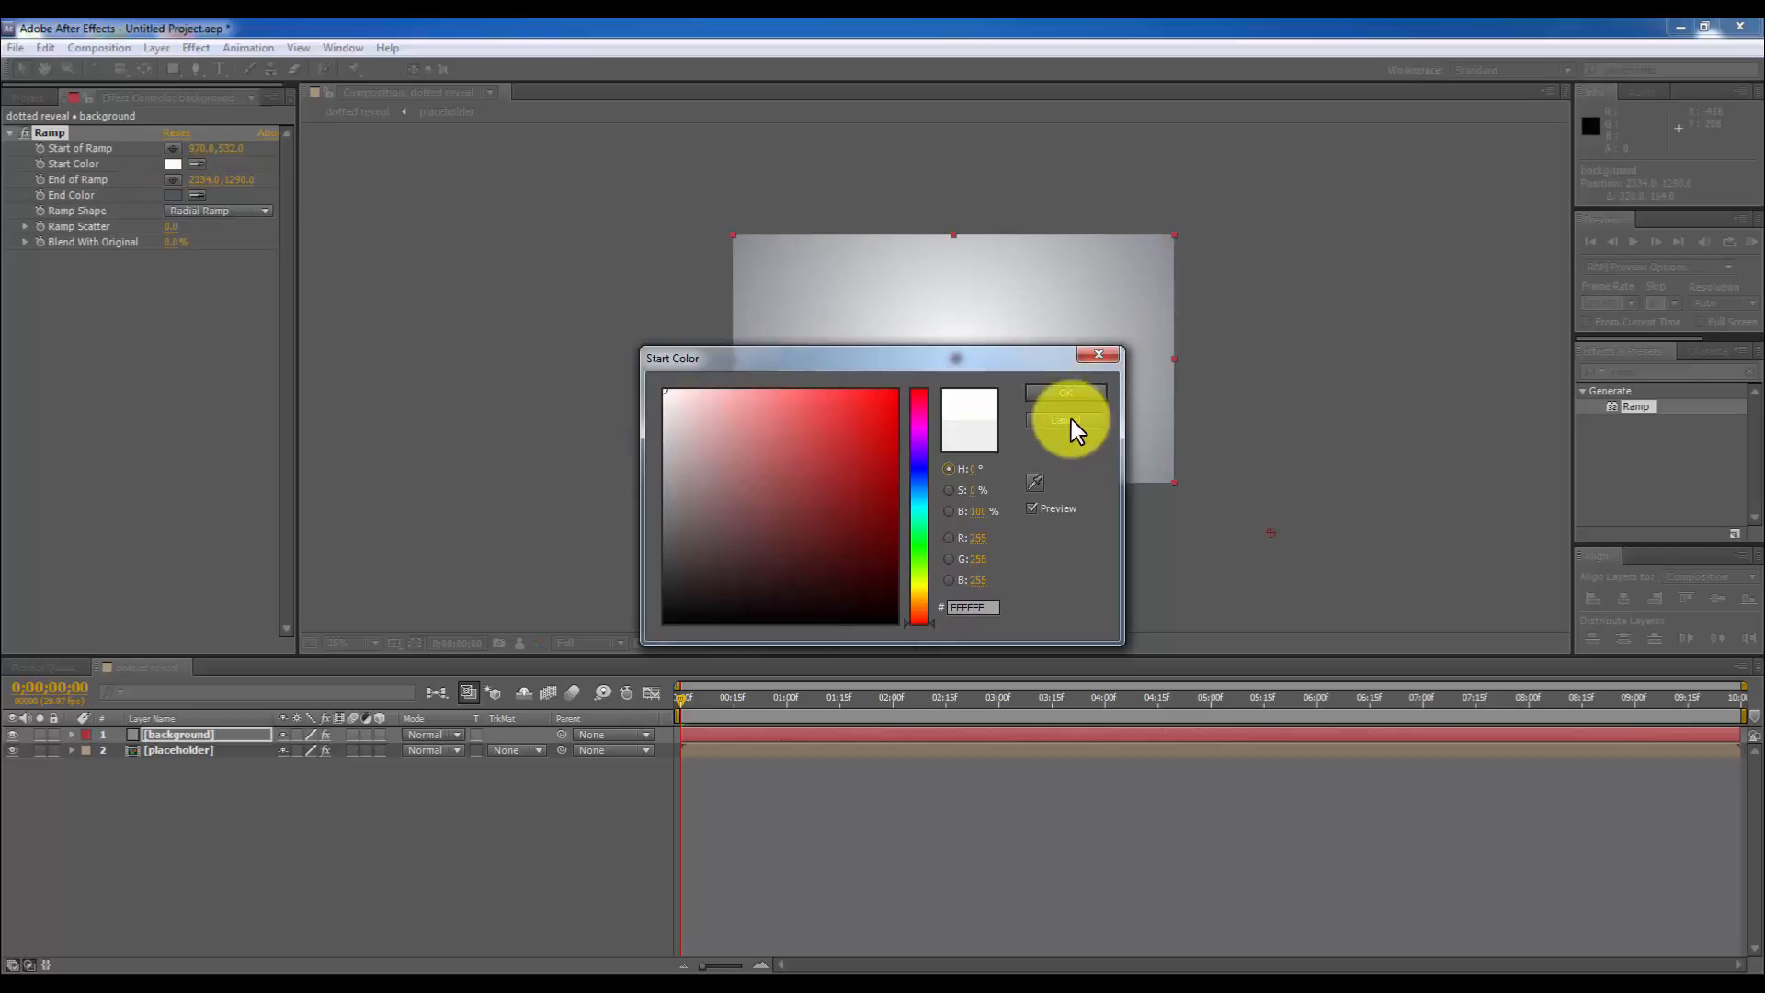
click(1064, 420)
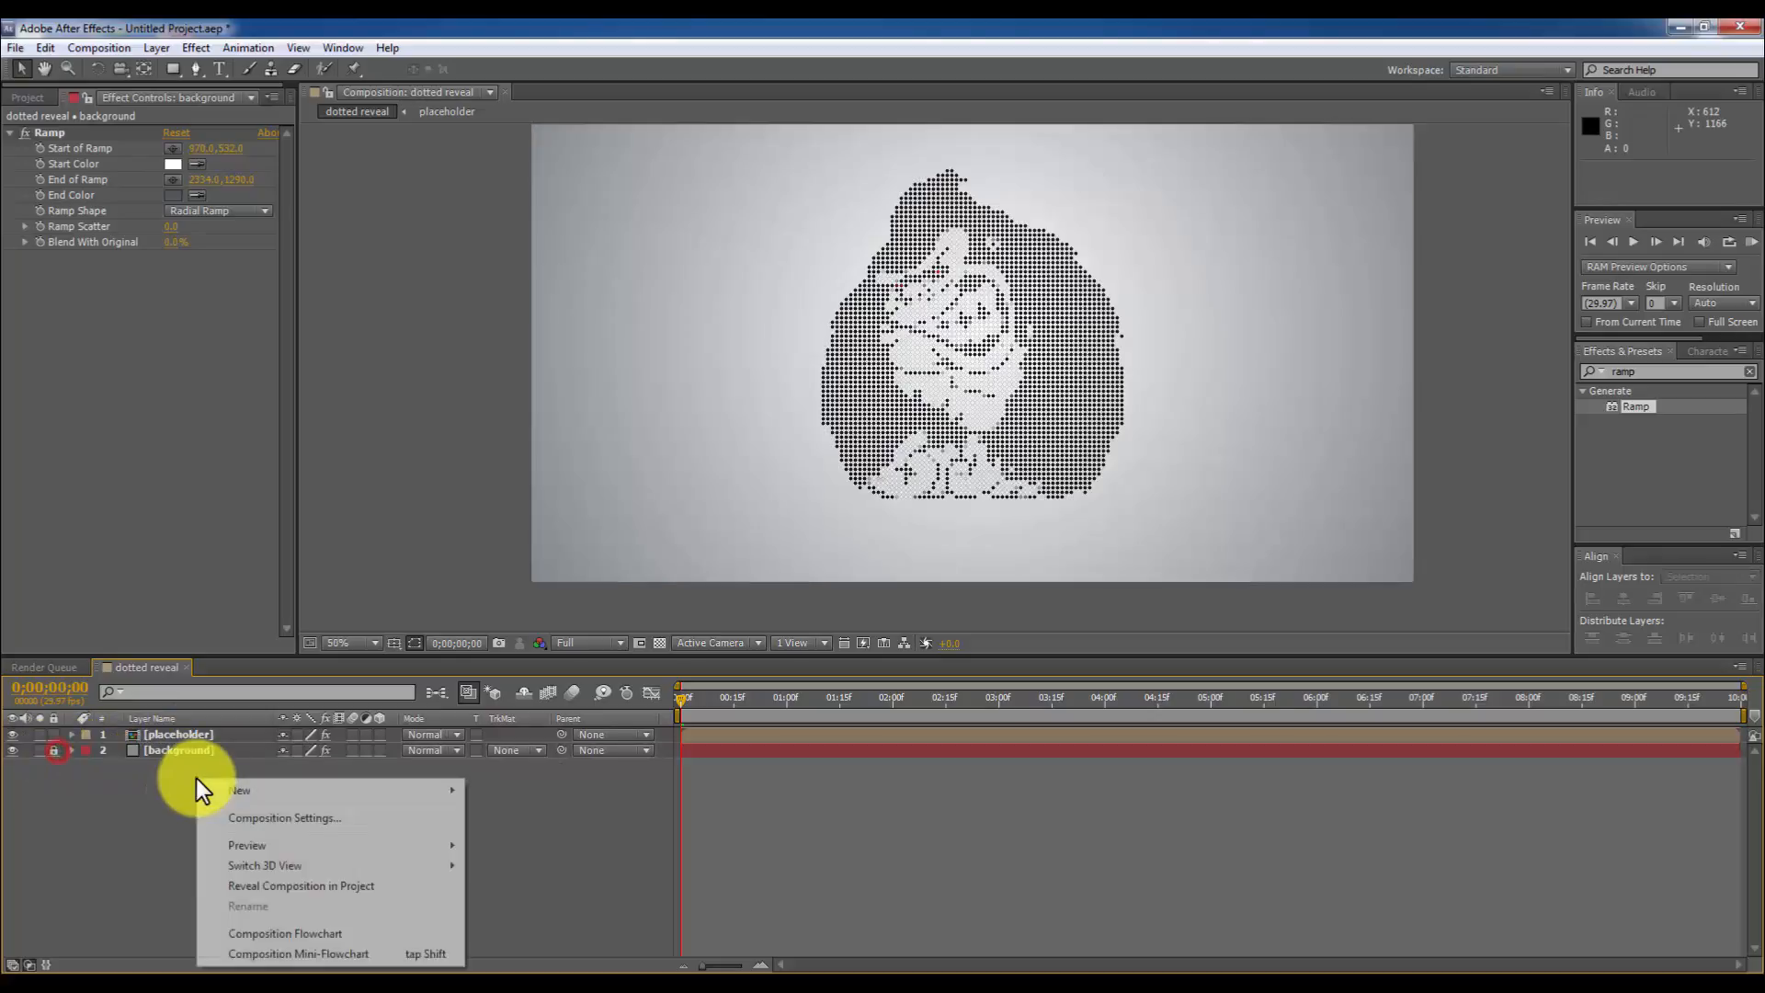
mouse_move(239, 789)
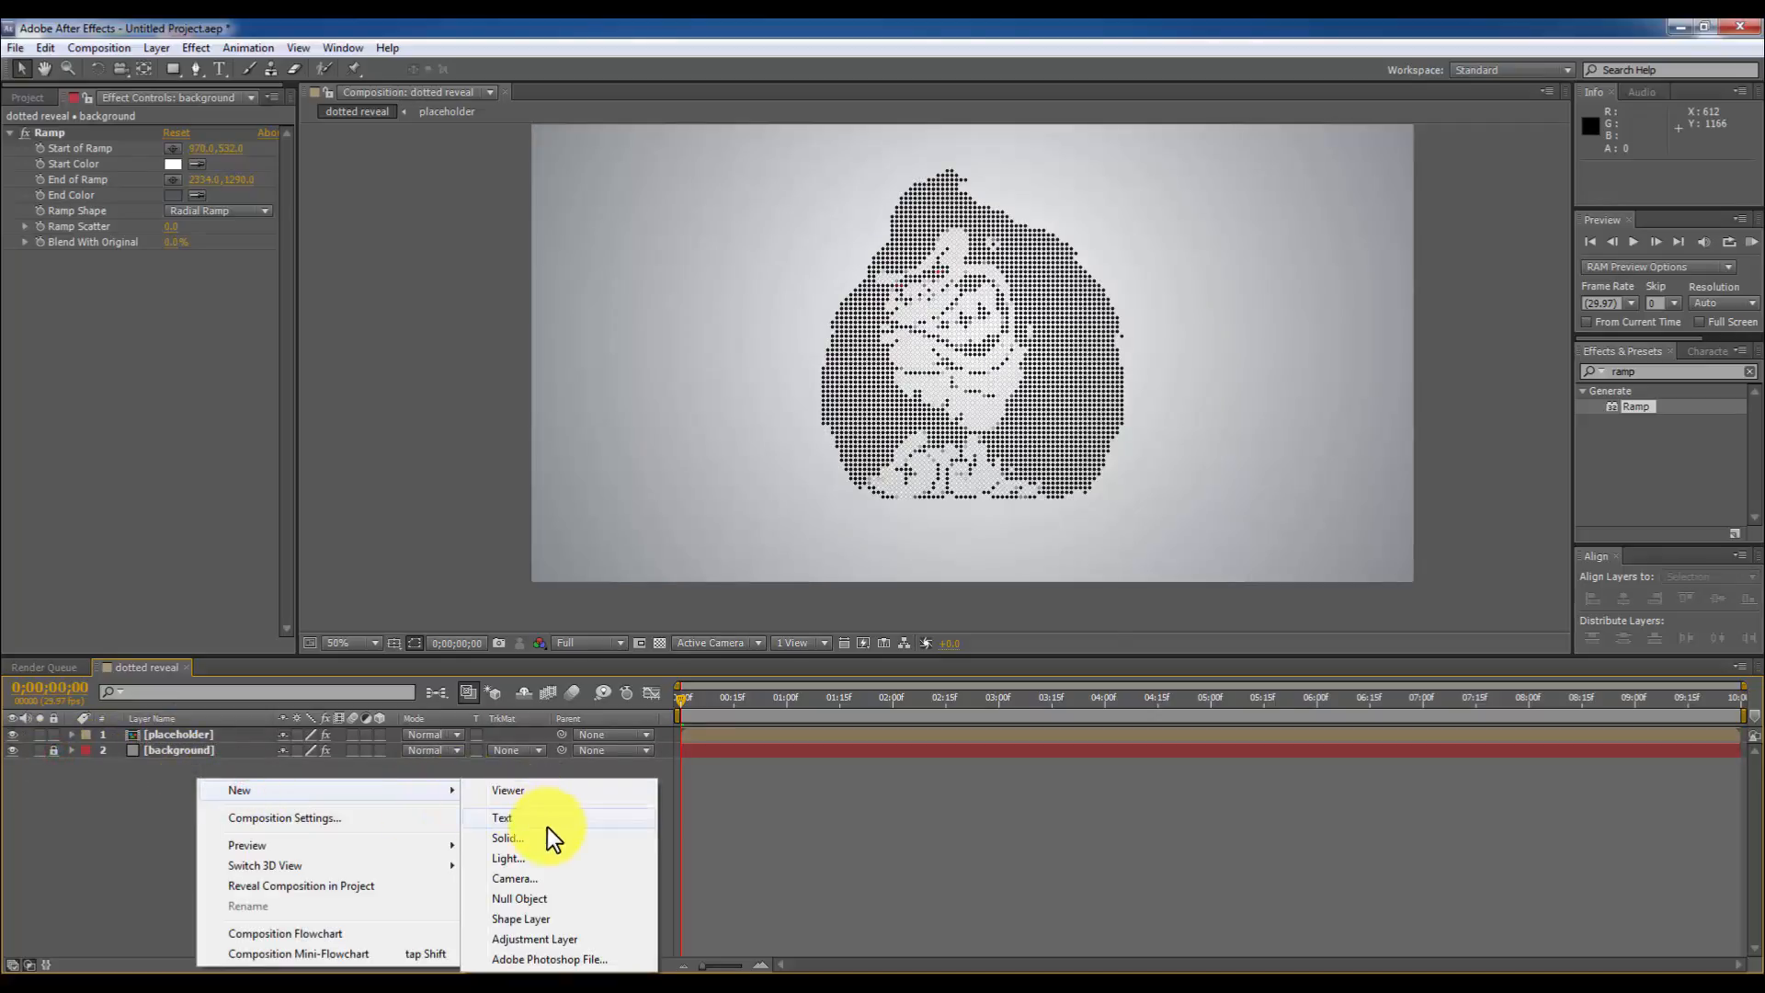
Add a new solid layer named 'f noise' for the matte.
click(507, 838)
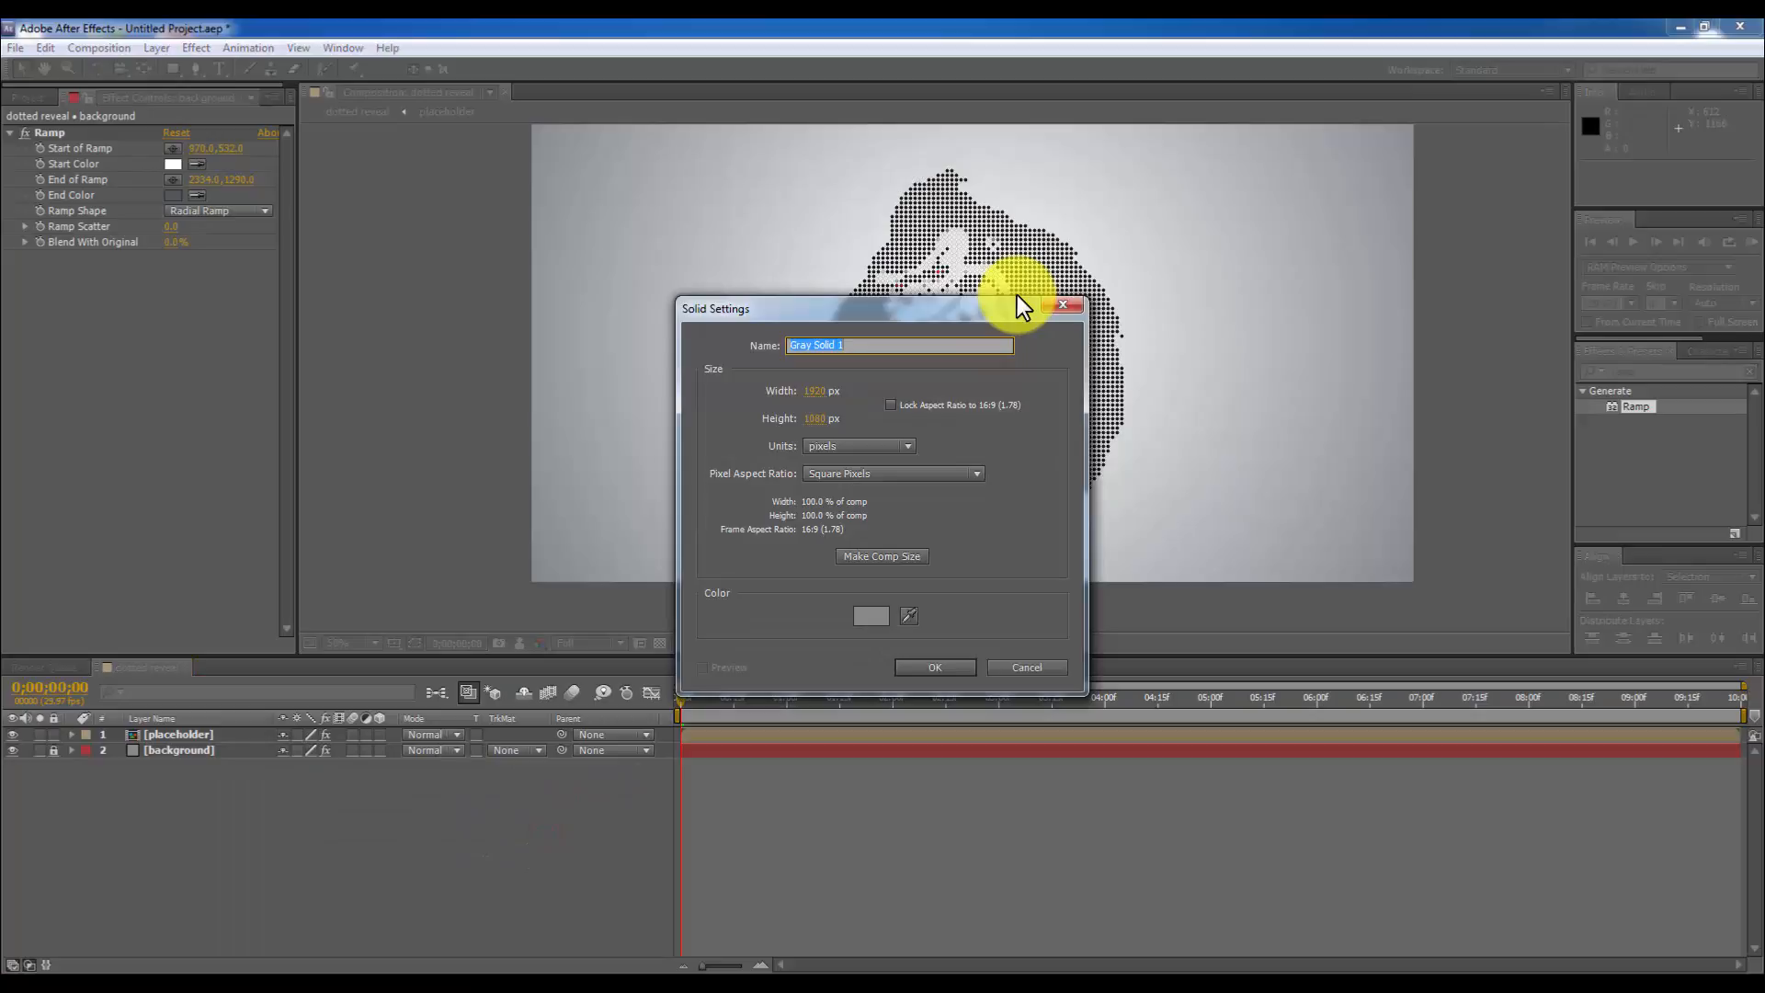
text(f noise)
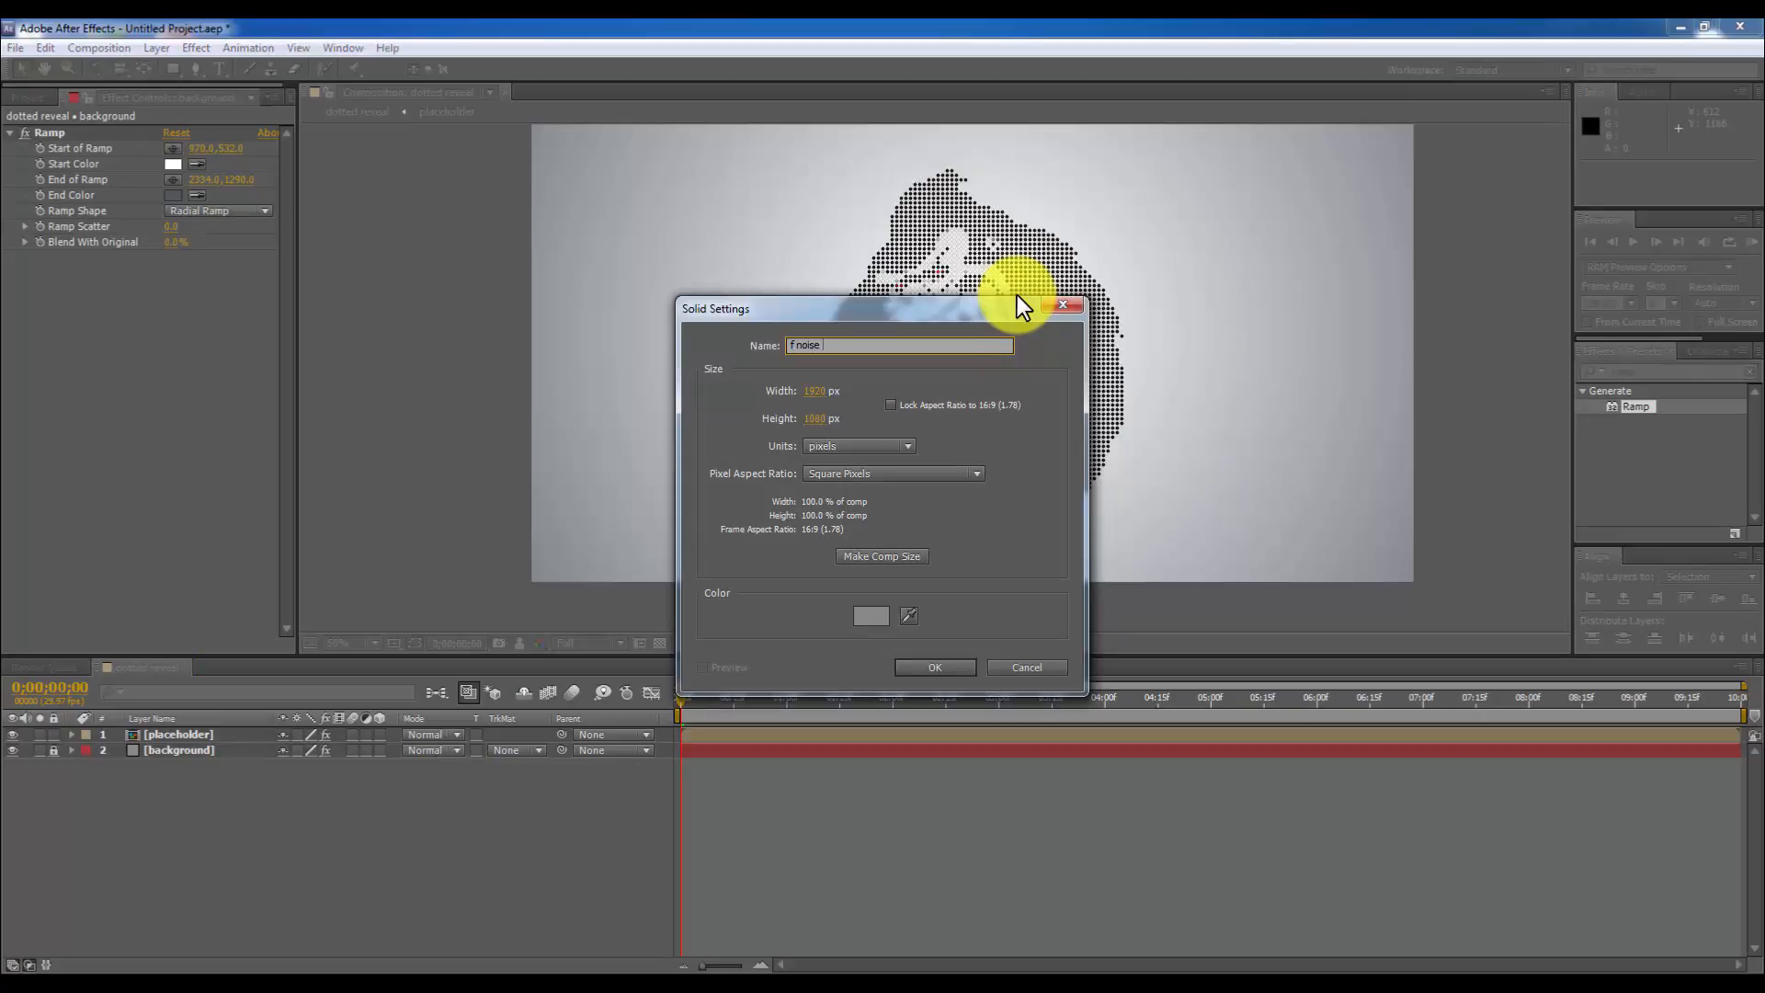
click(933, 667)
text(fractal)
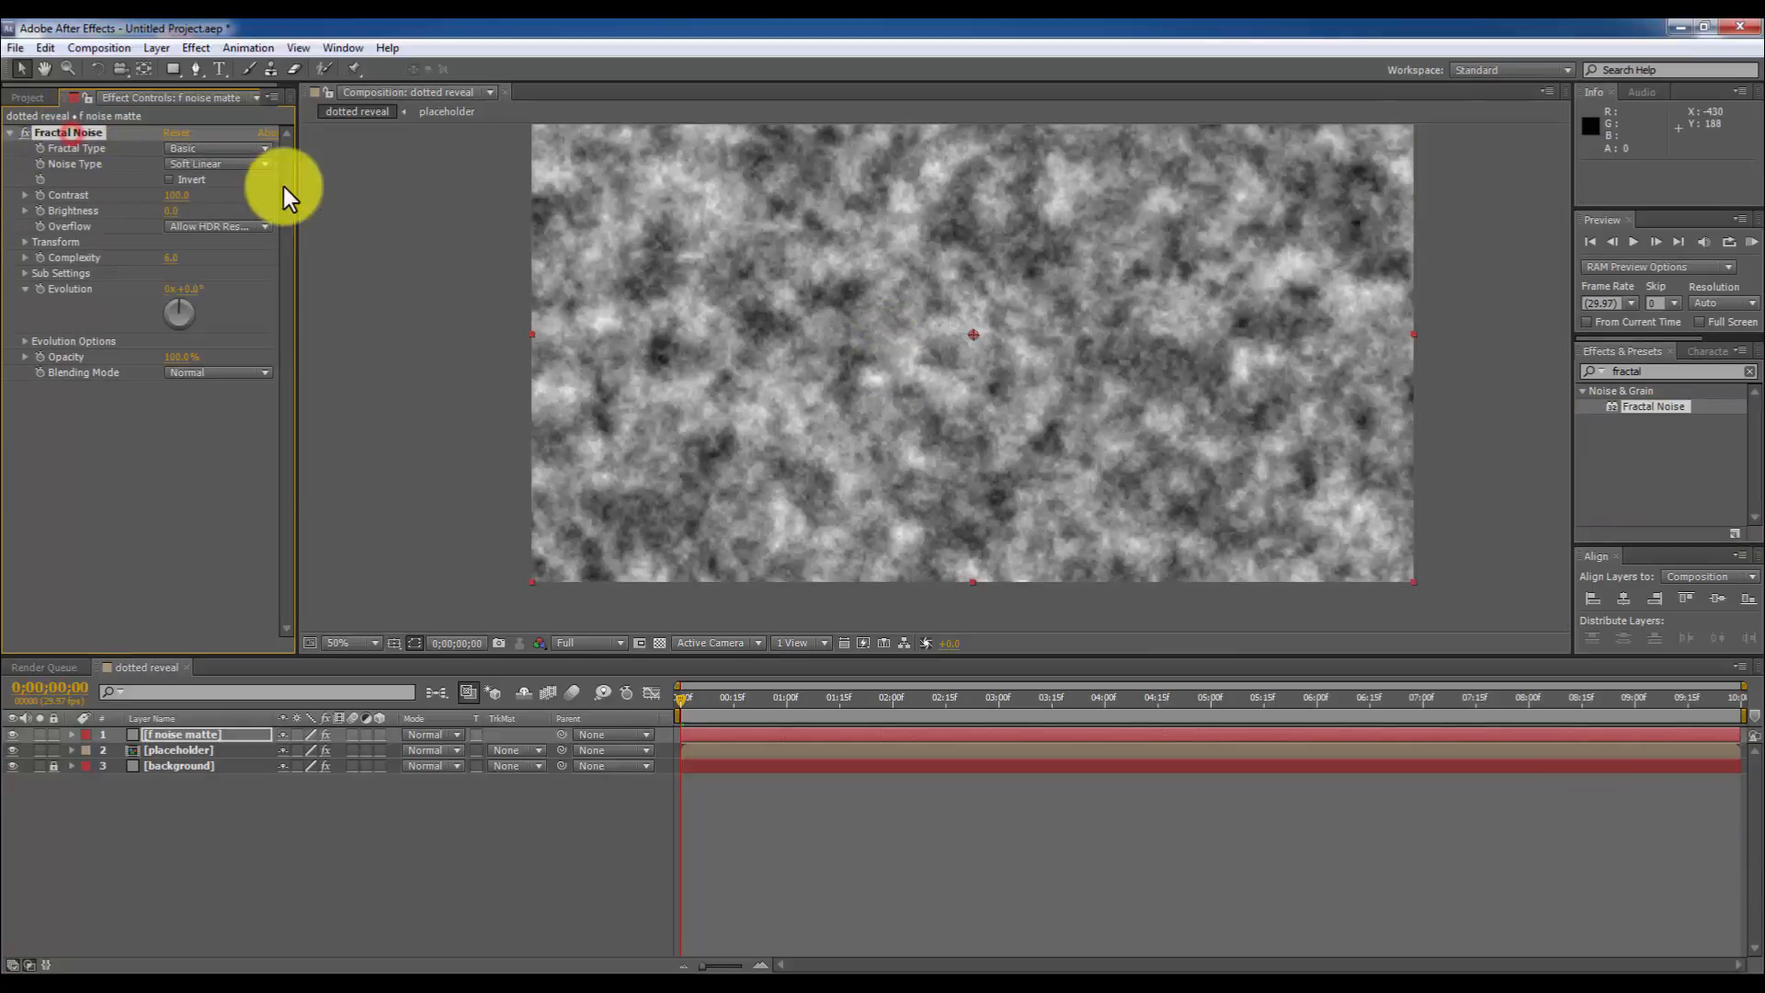
Set the Fractal Noise type to Block with Complexity 1.0.
click(217, 147)
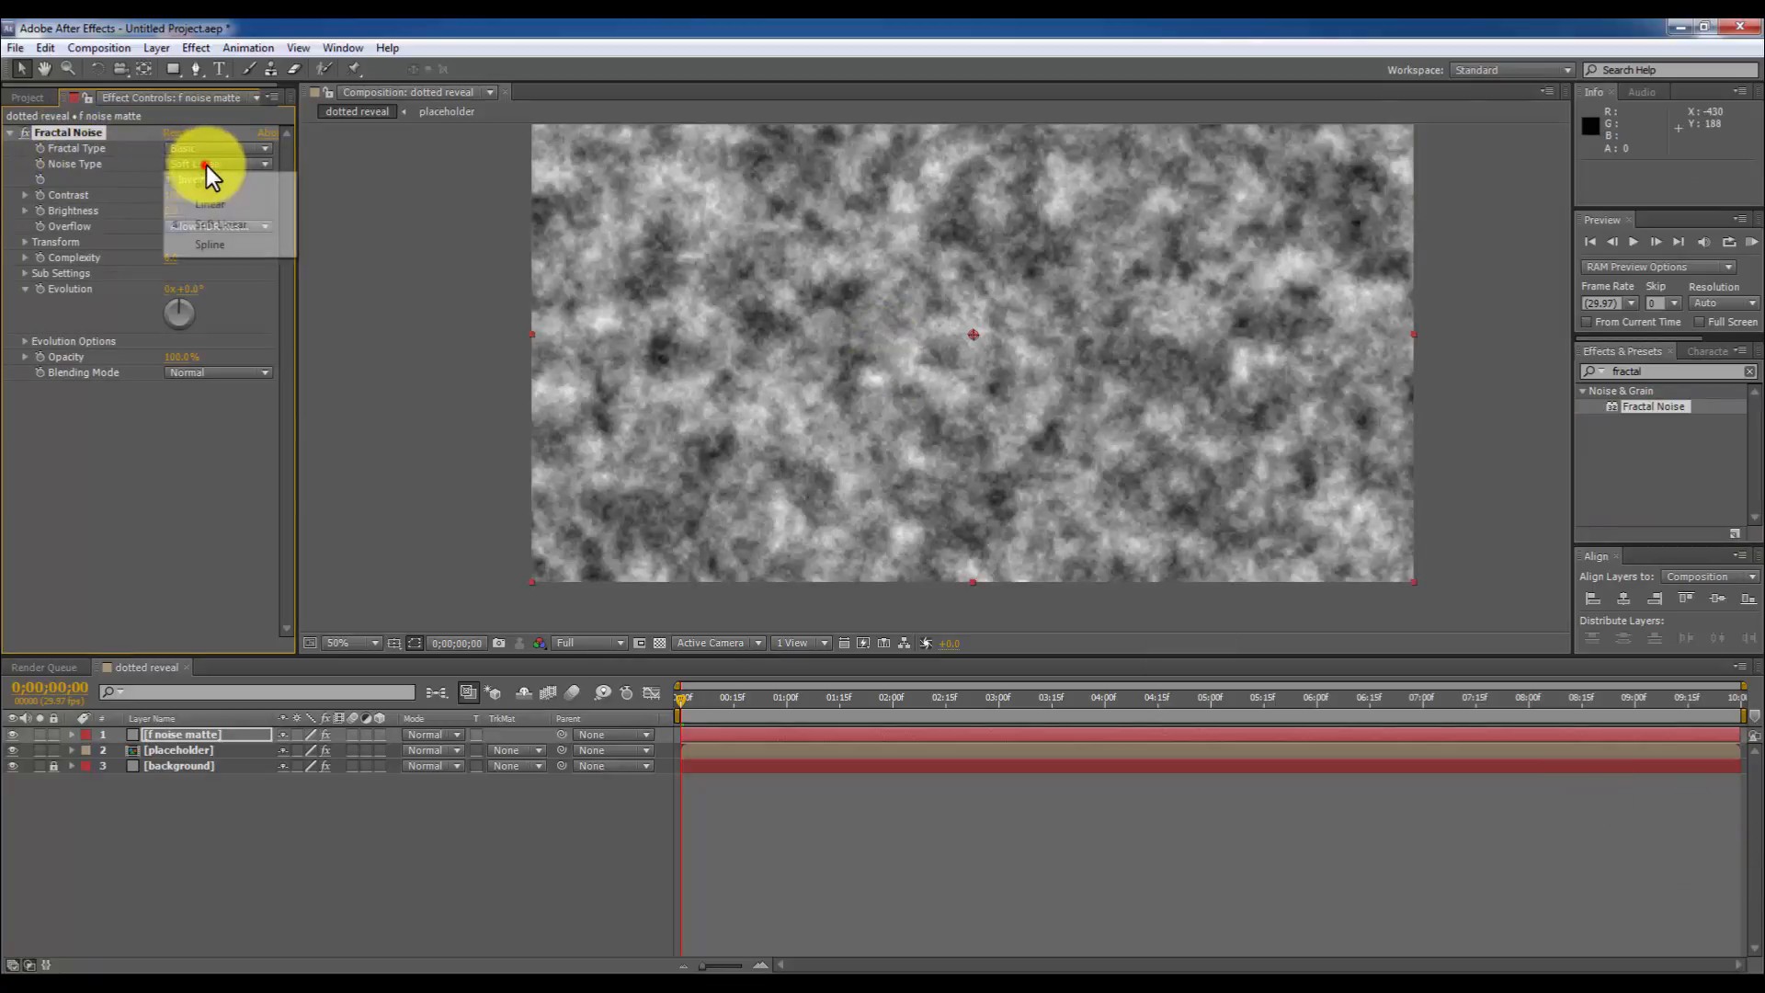
click(214, 180)
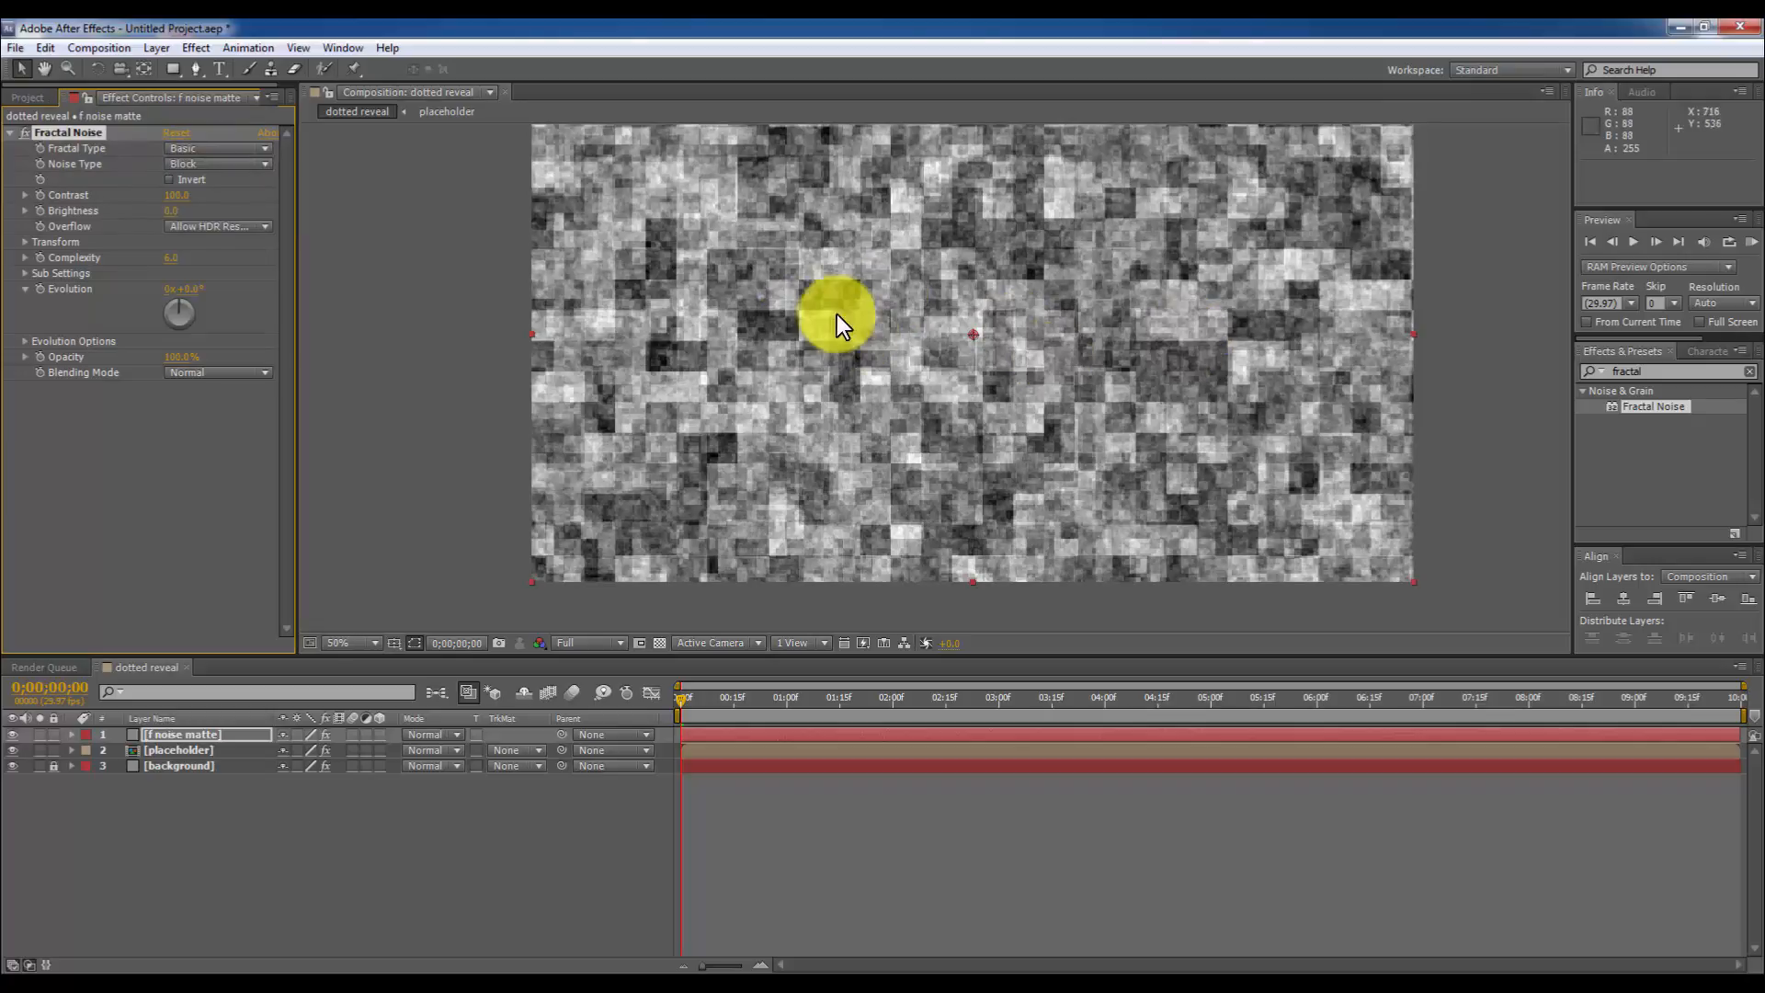
mouse_move(112, 236)
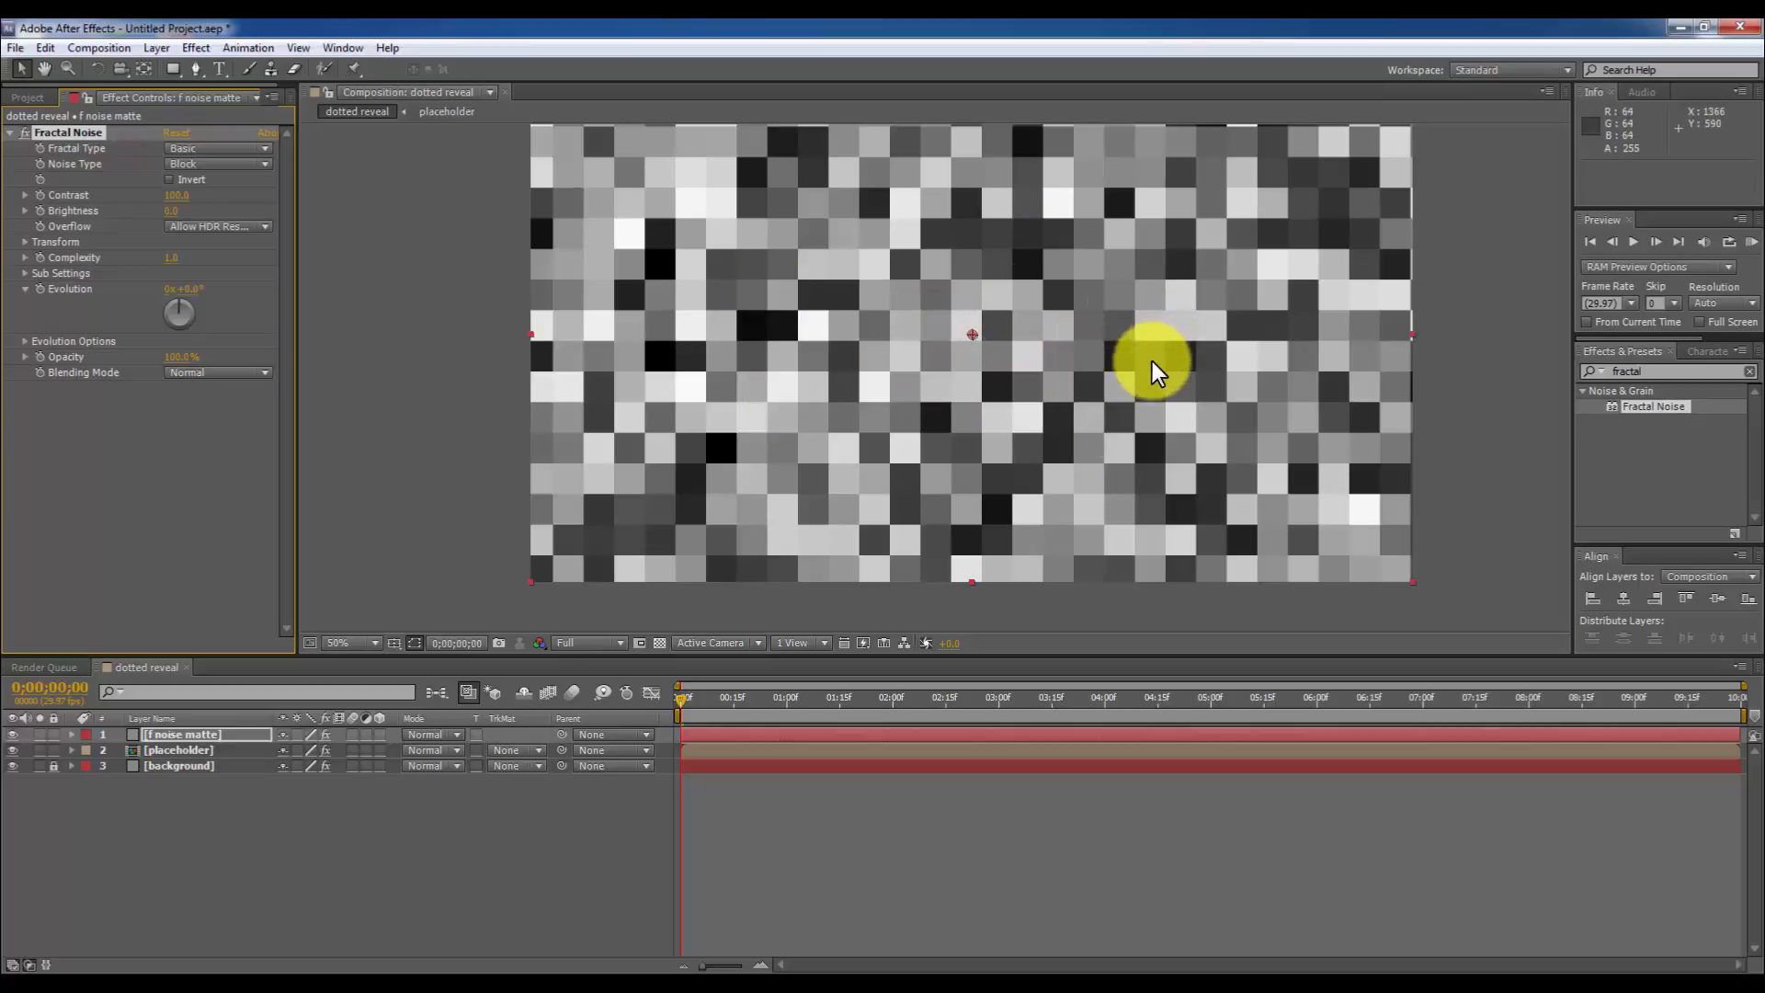
mouse_move(956, 298)
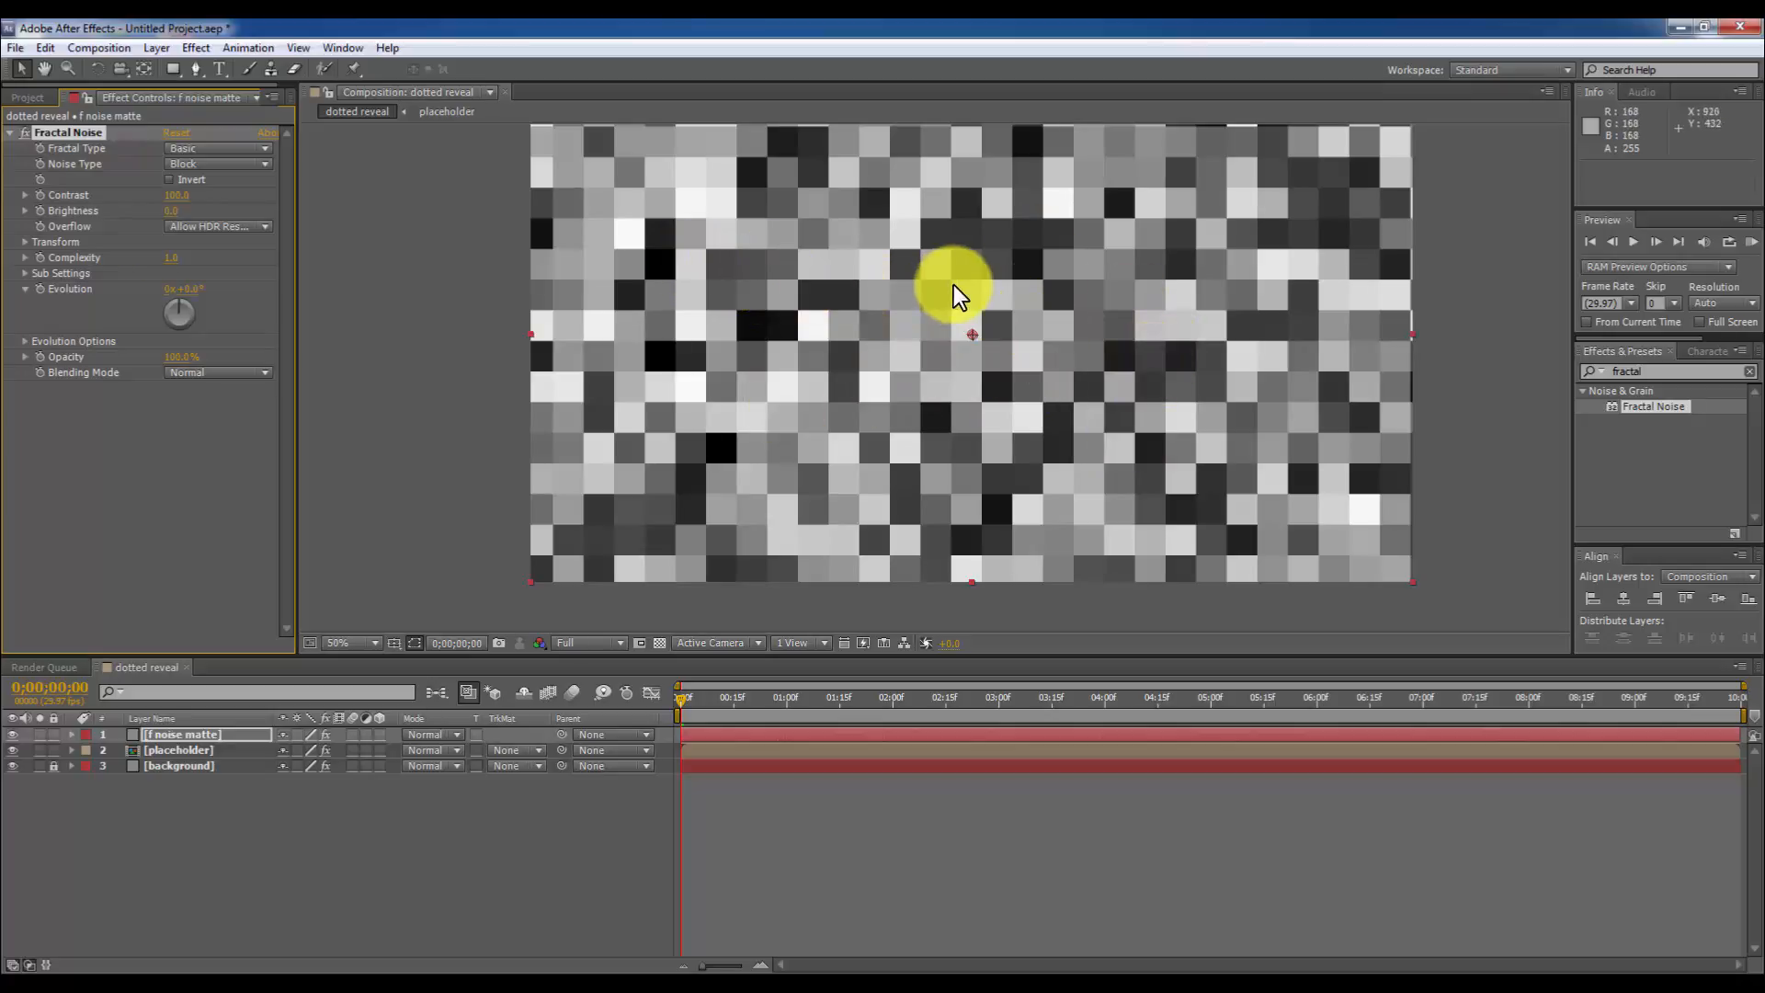
mouse_move(1390, 366)
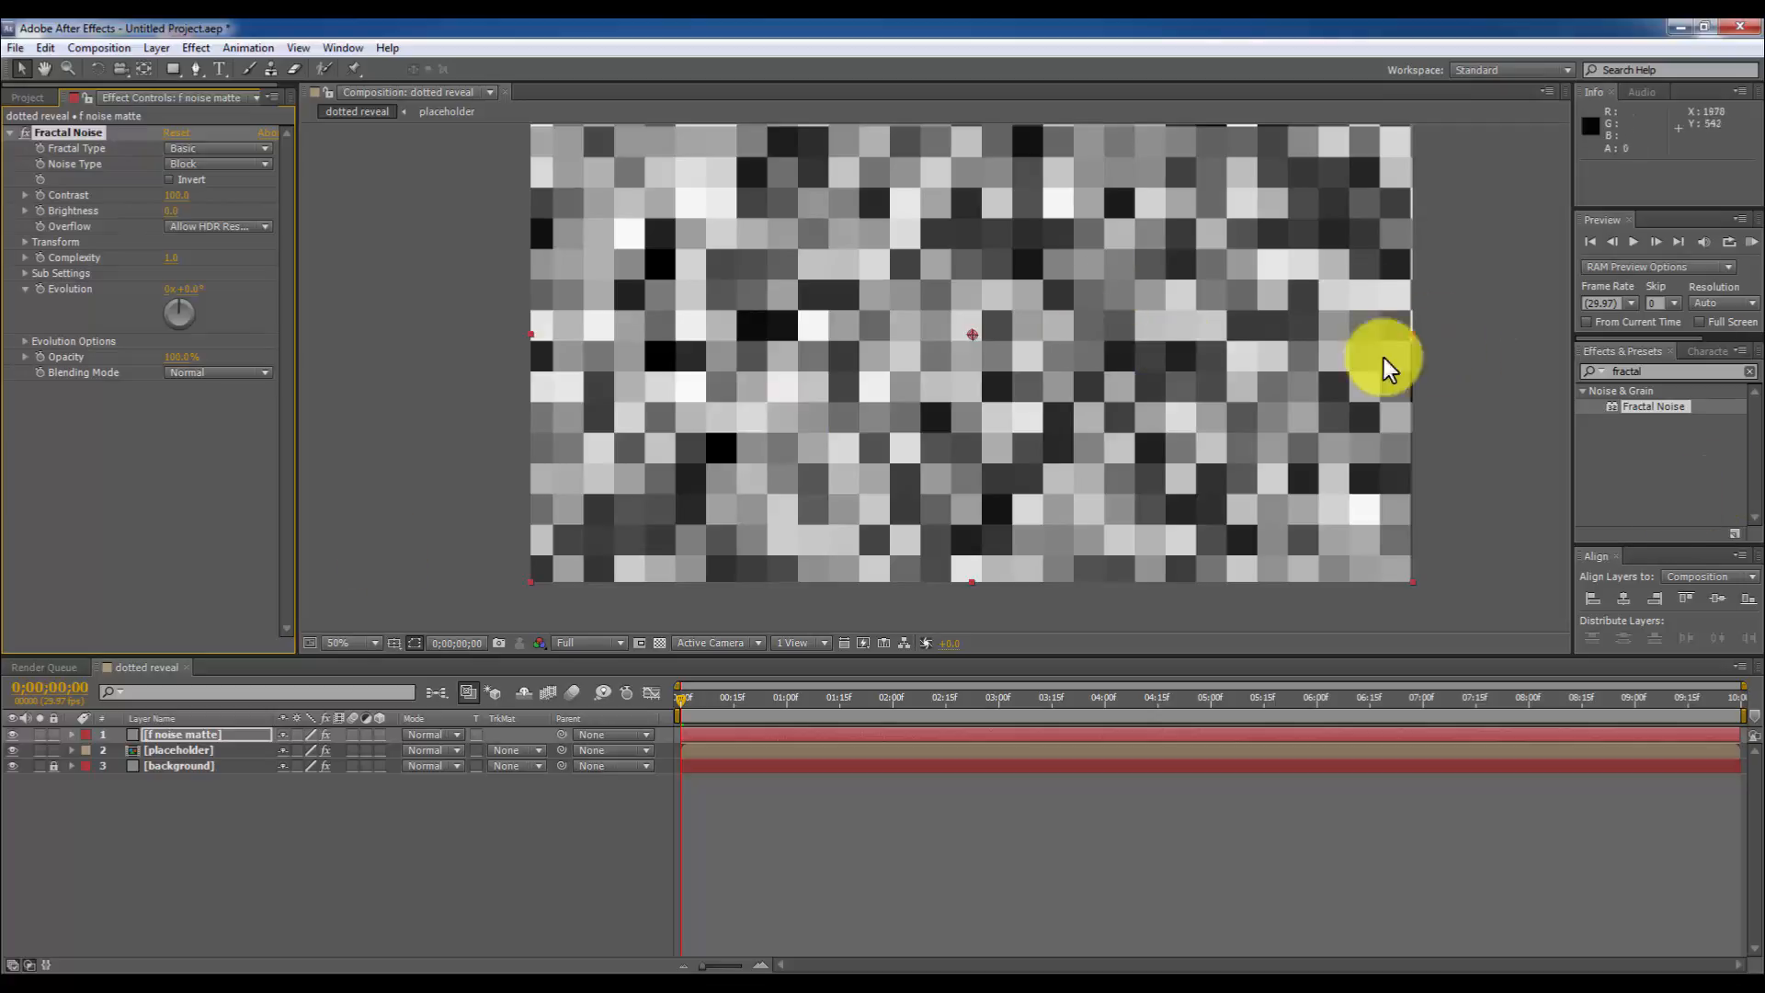
click(180, 751)
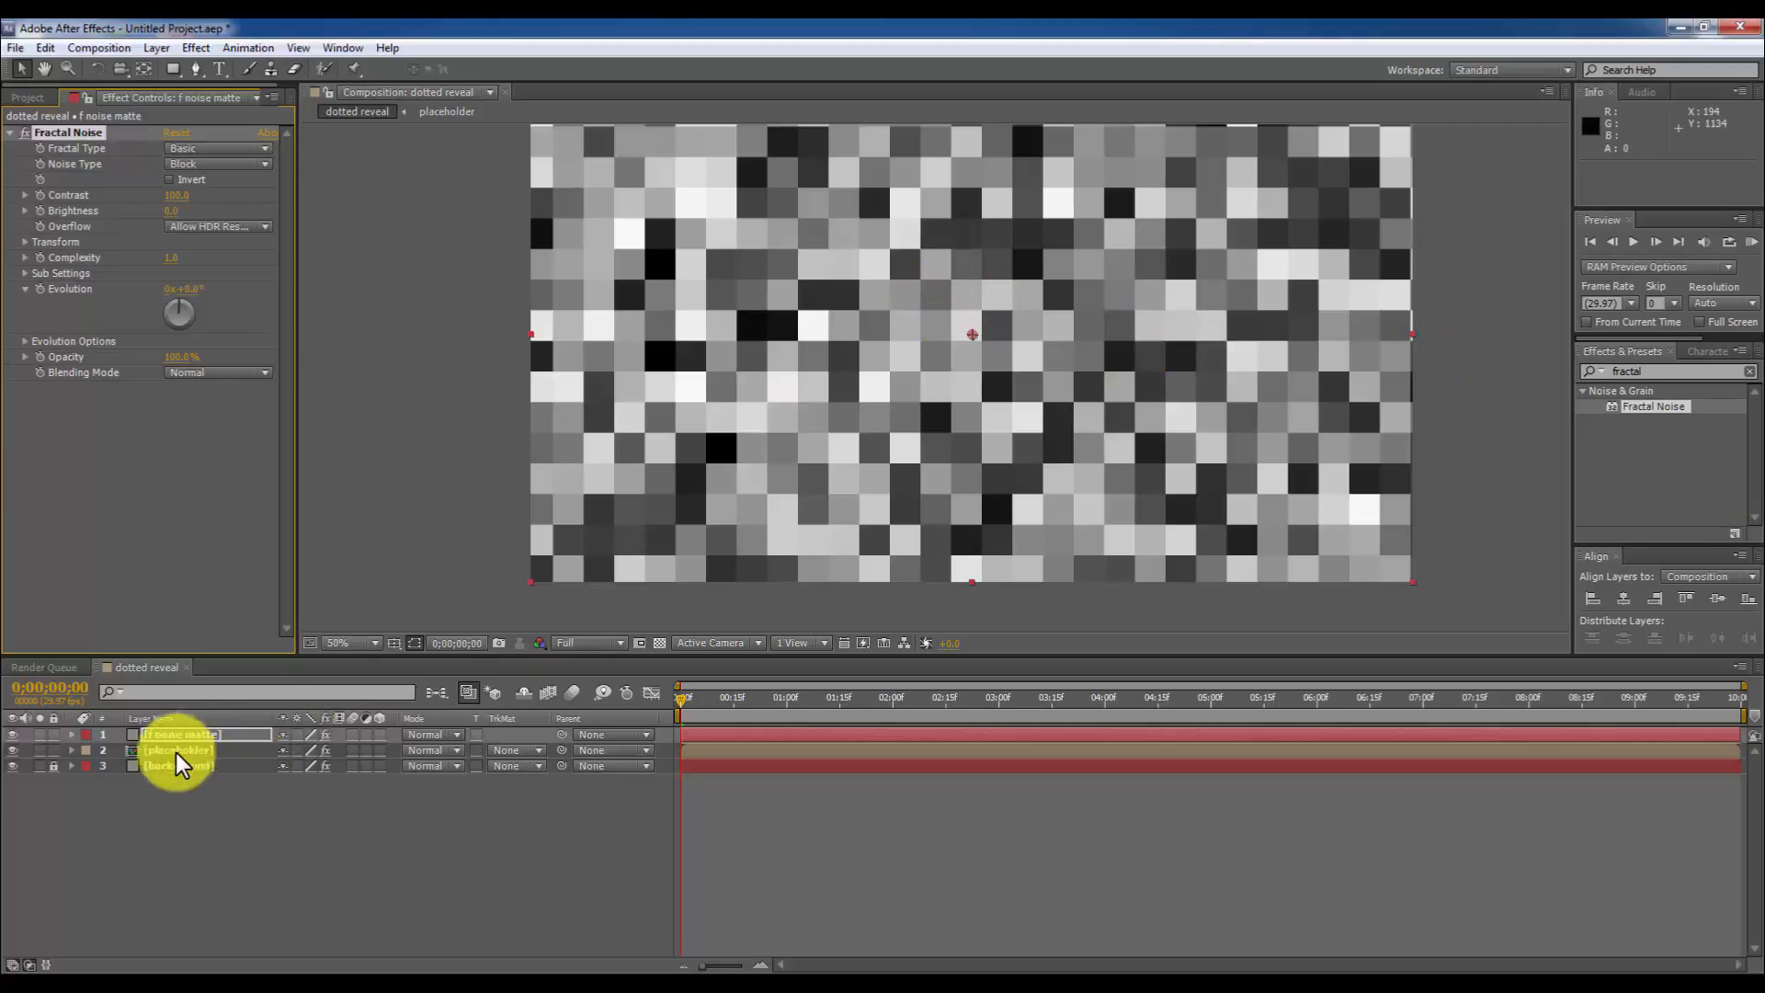
Set the Fractal Noise Transform Scale to 15, zooming in and out to inspect the blocks.
click(177, 750)
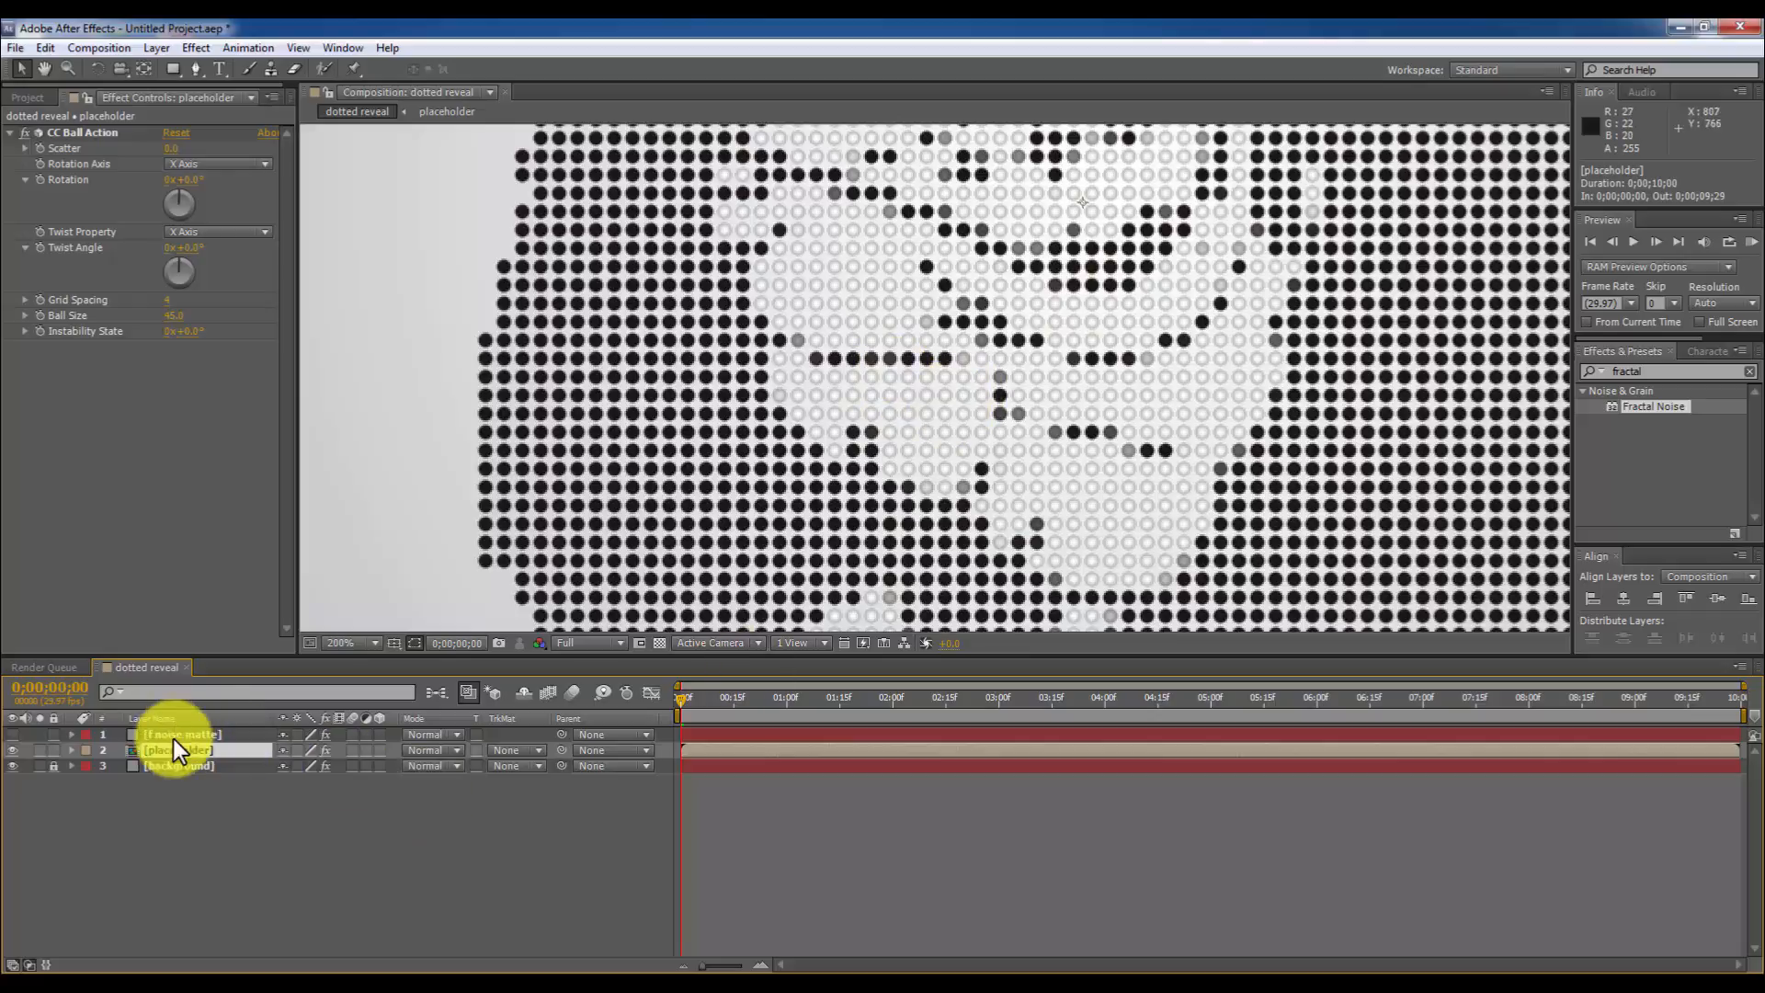
mouse_move(1339, 388)
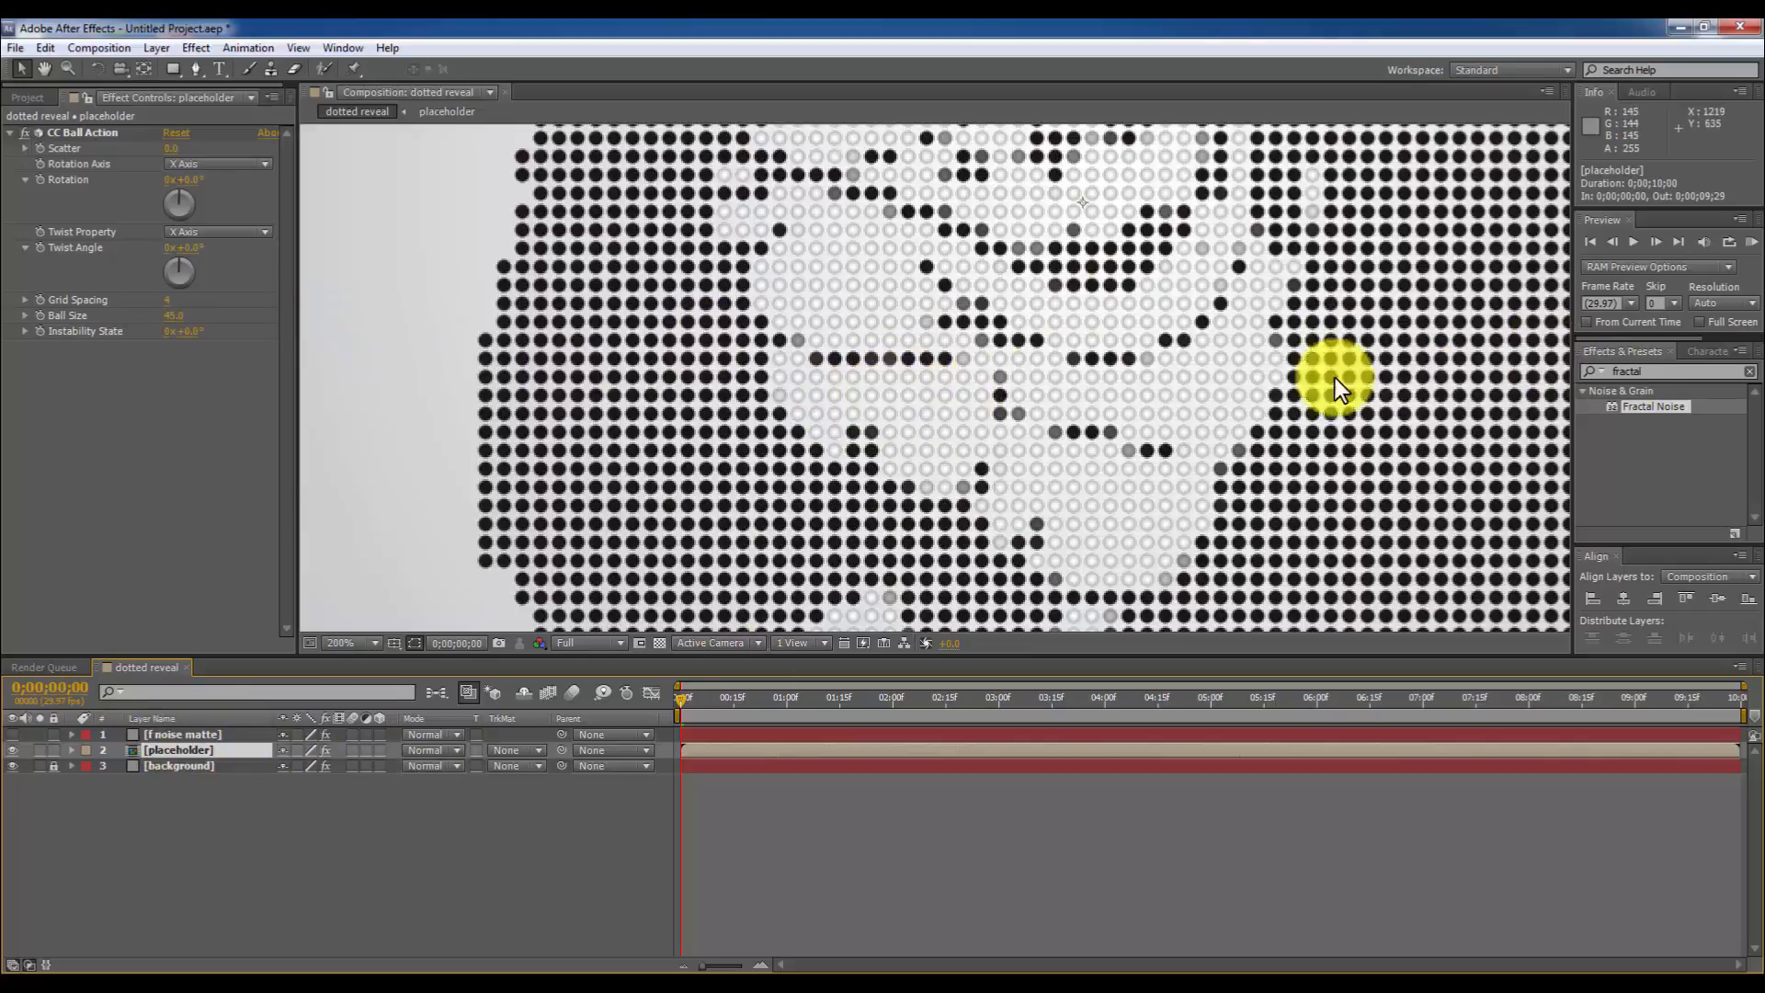
mouse_move(818, 437)
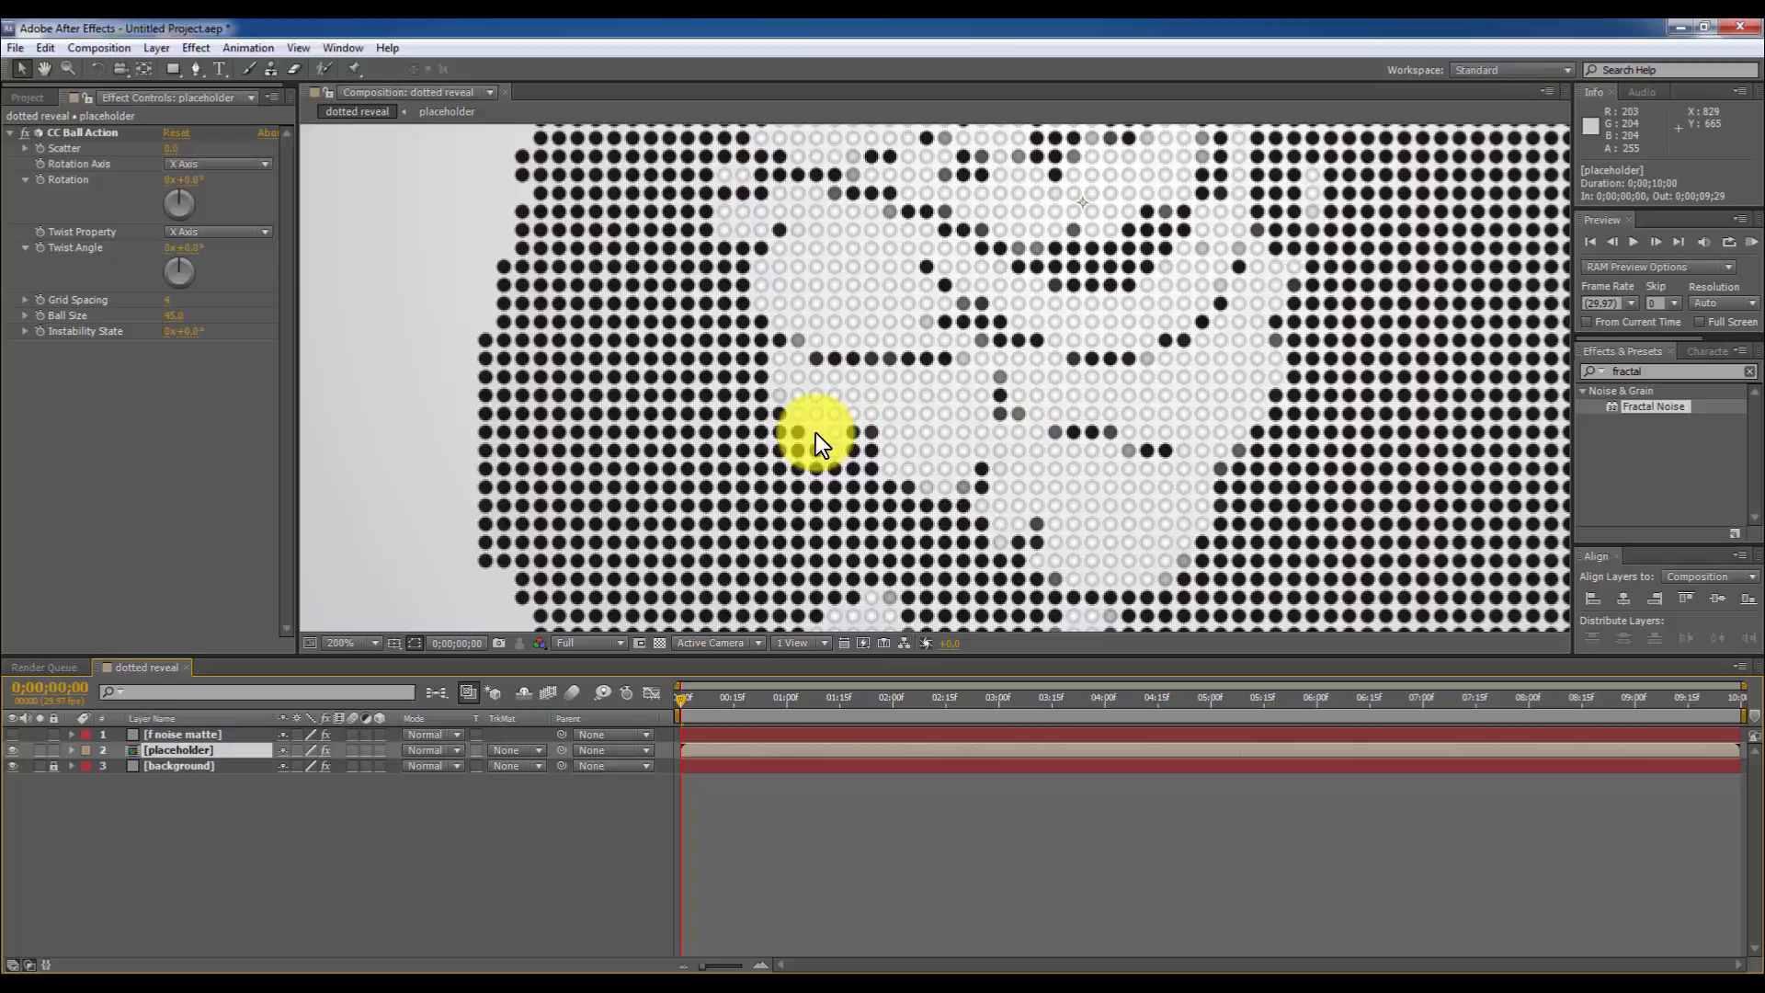
mouse_move(771, 442)
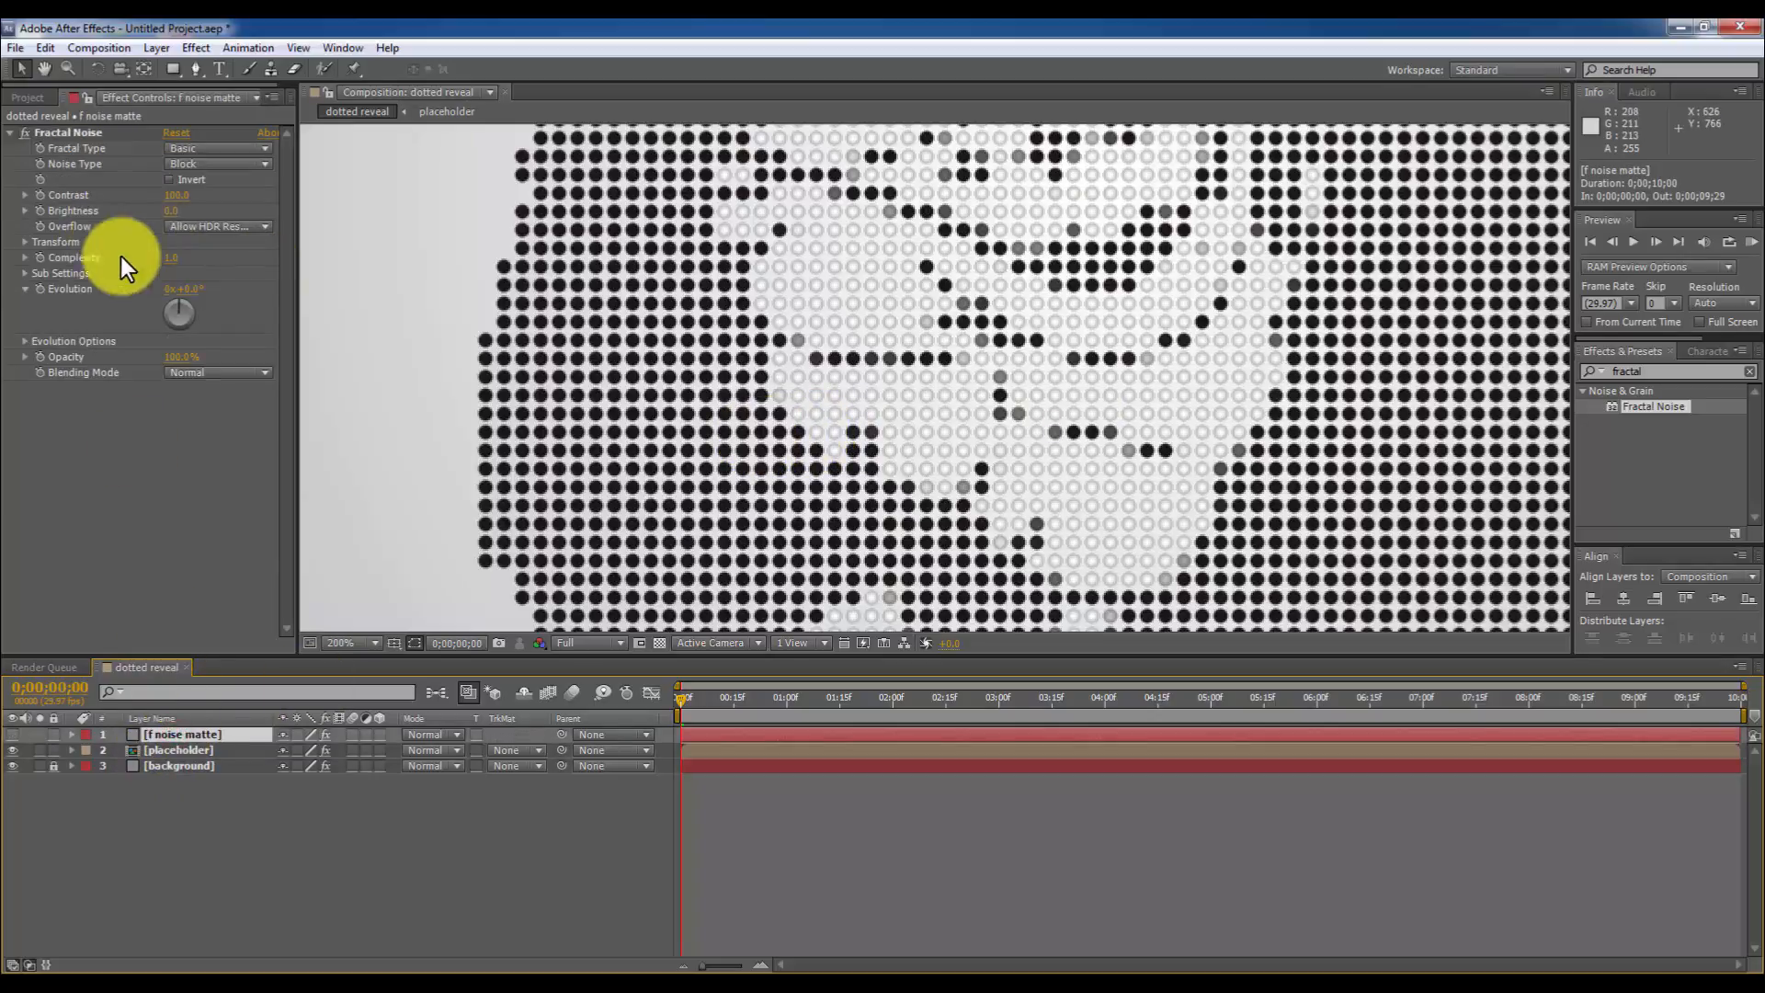
click(25, 241)
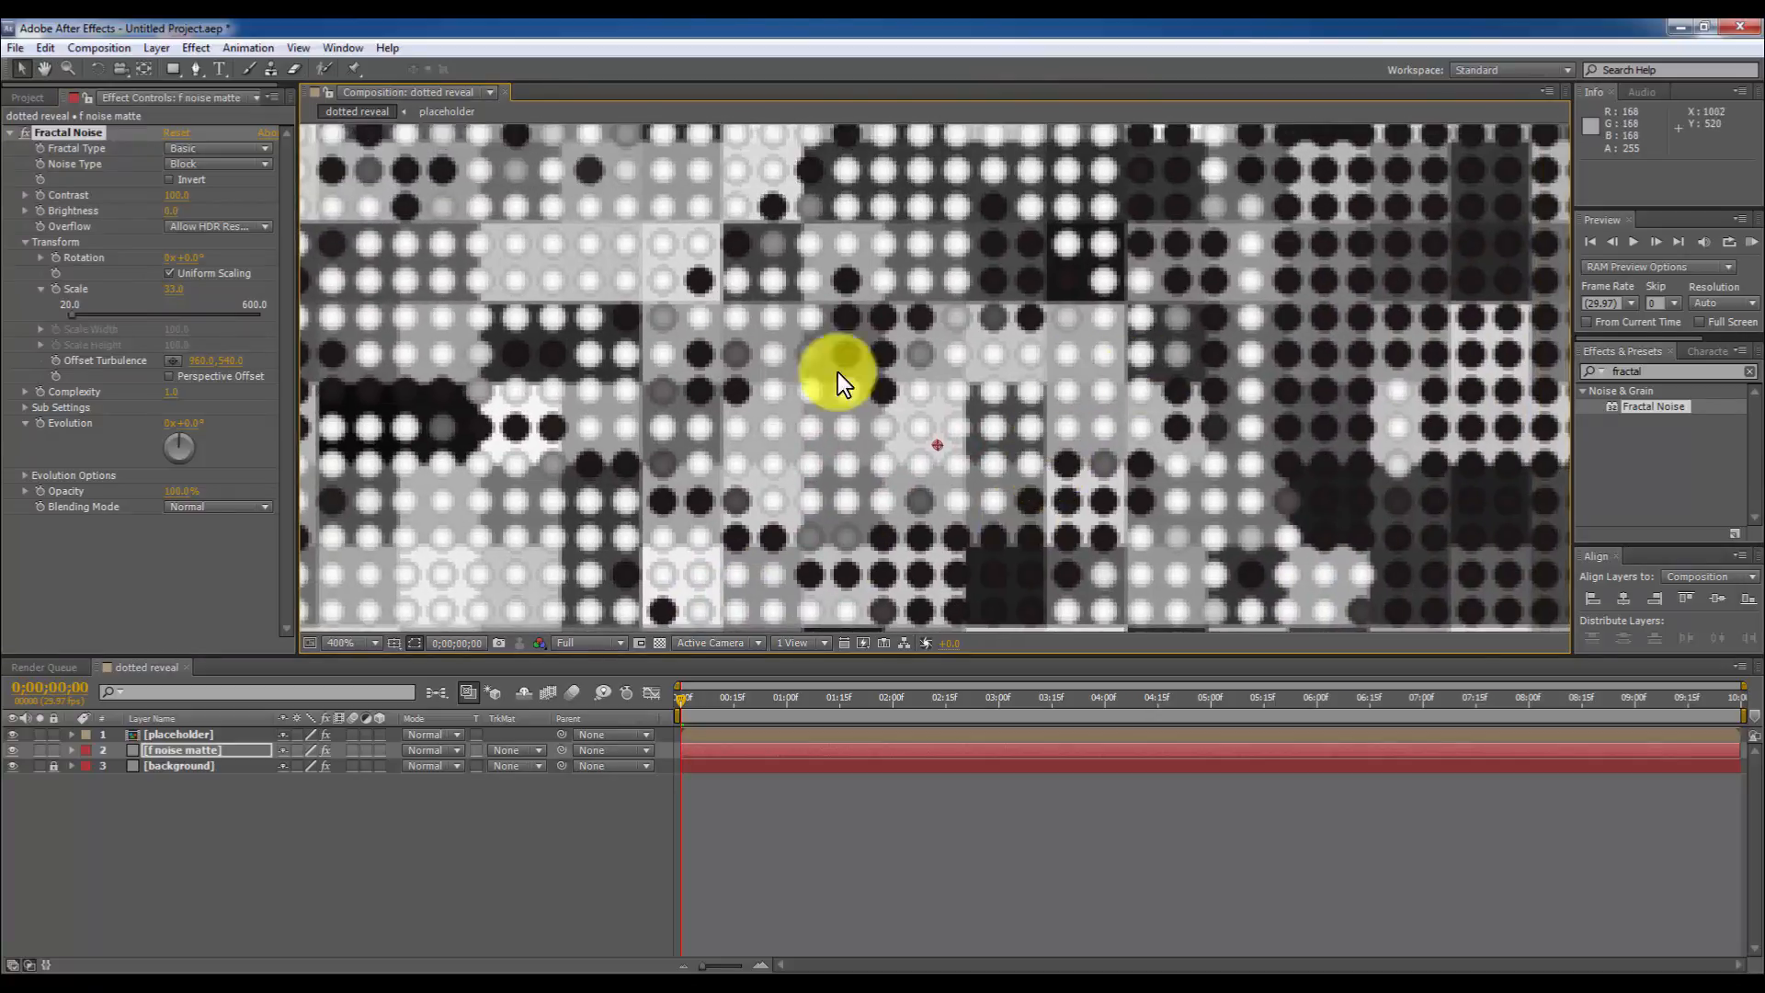
mouse_move(945, 445)
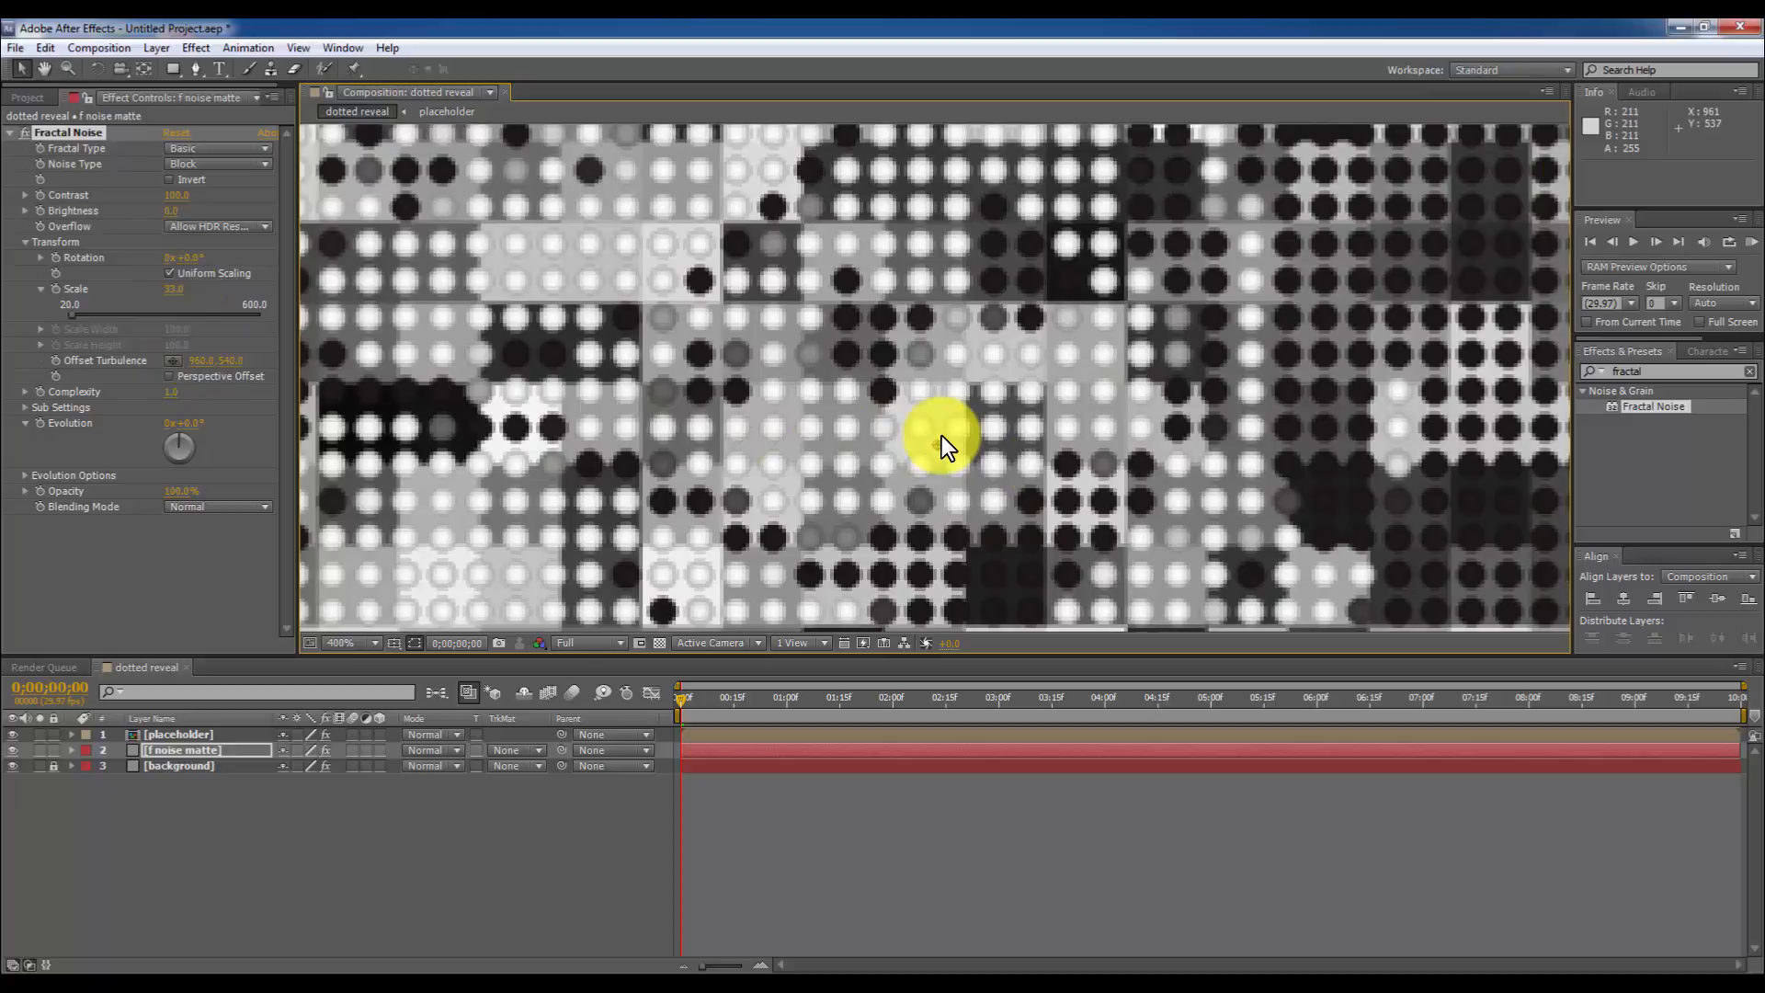
drag(946, 439, 932, 448)
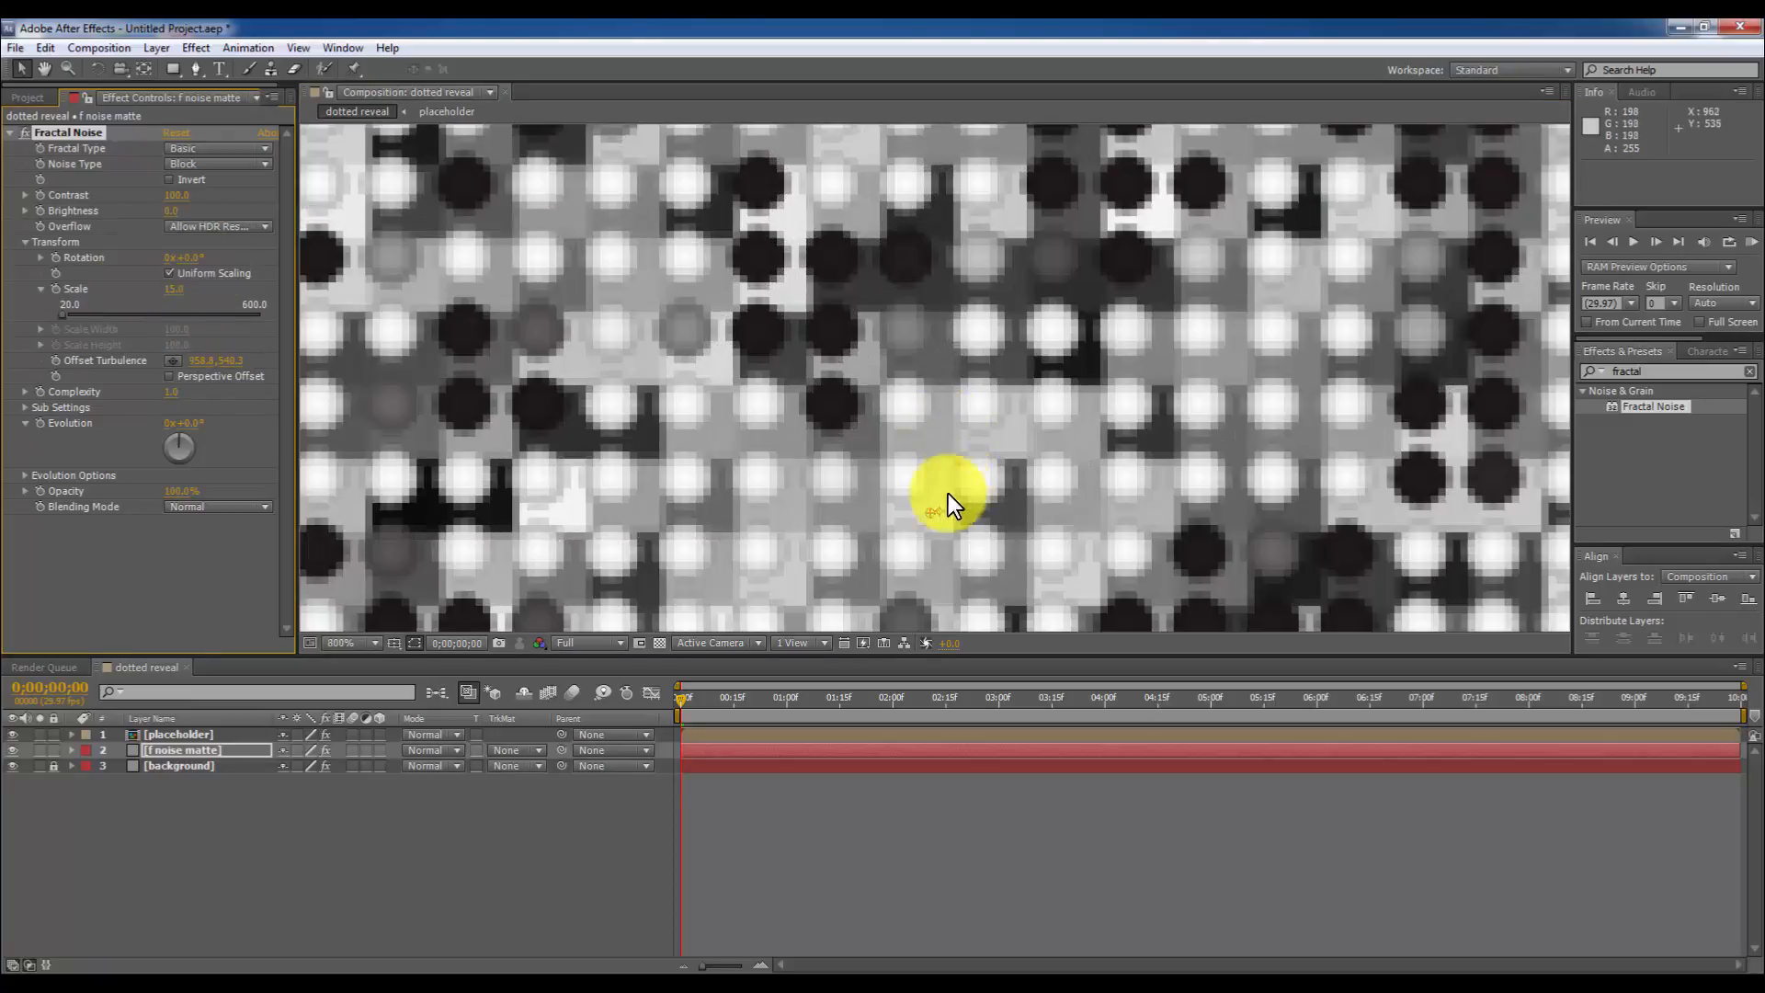
drag(949, 496, 923, 495)
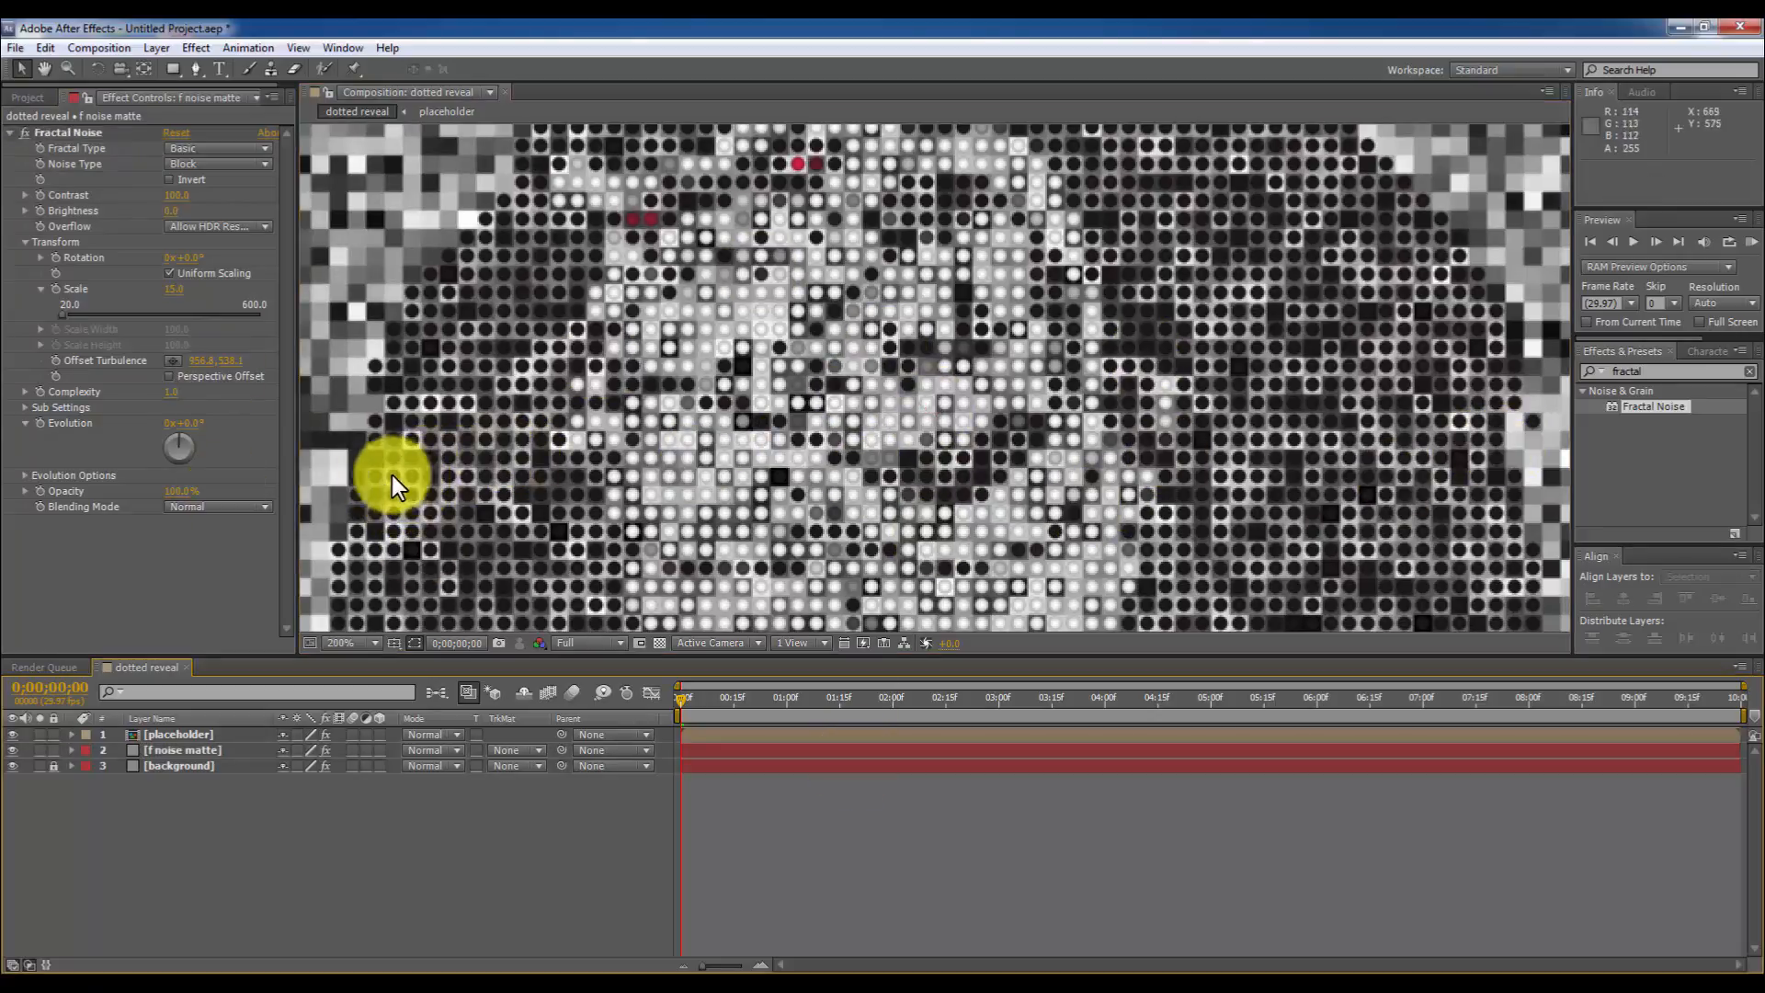
mouse_move(1022, 819)
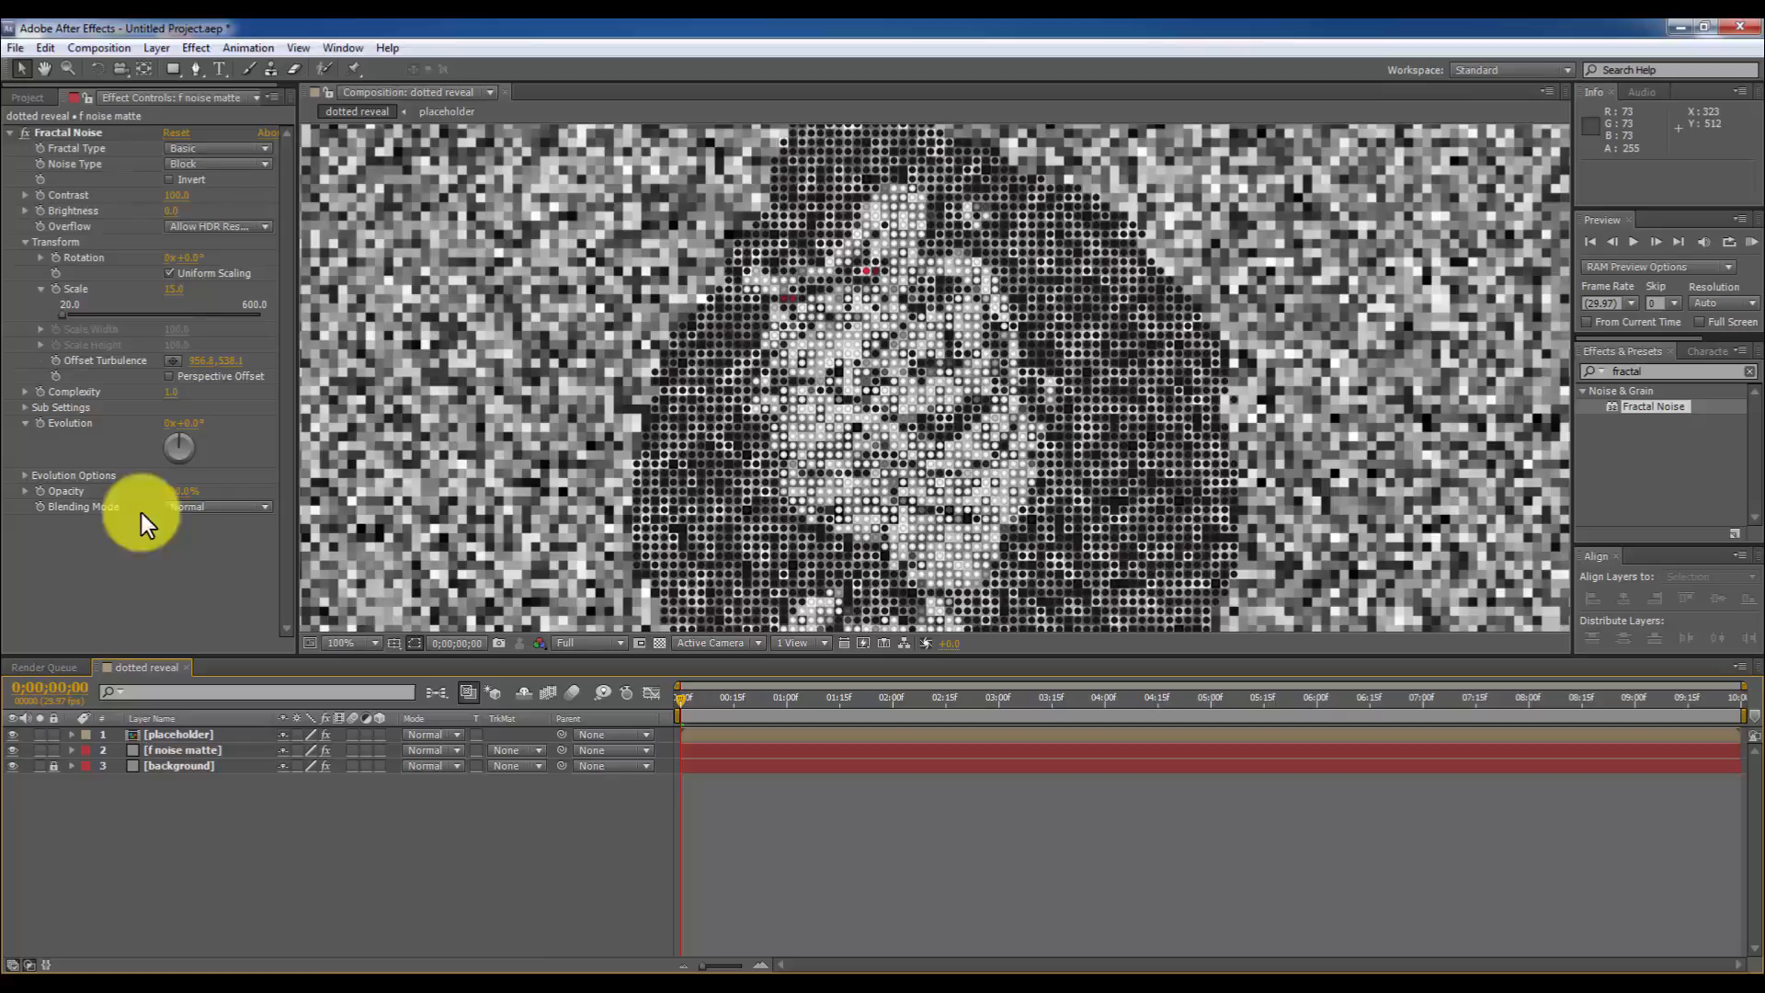
Move the noise matte above placeholder and raise Fractal Noise Contrast to 600.
click(177, 733)
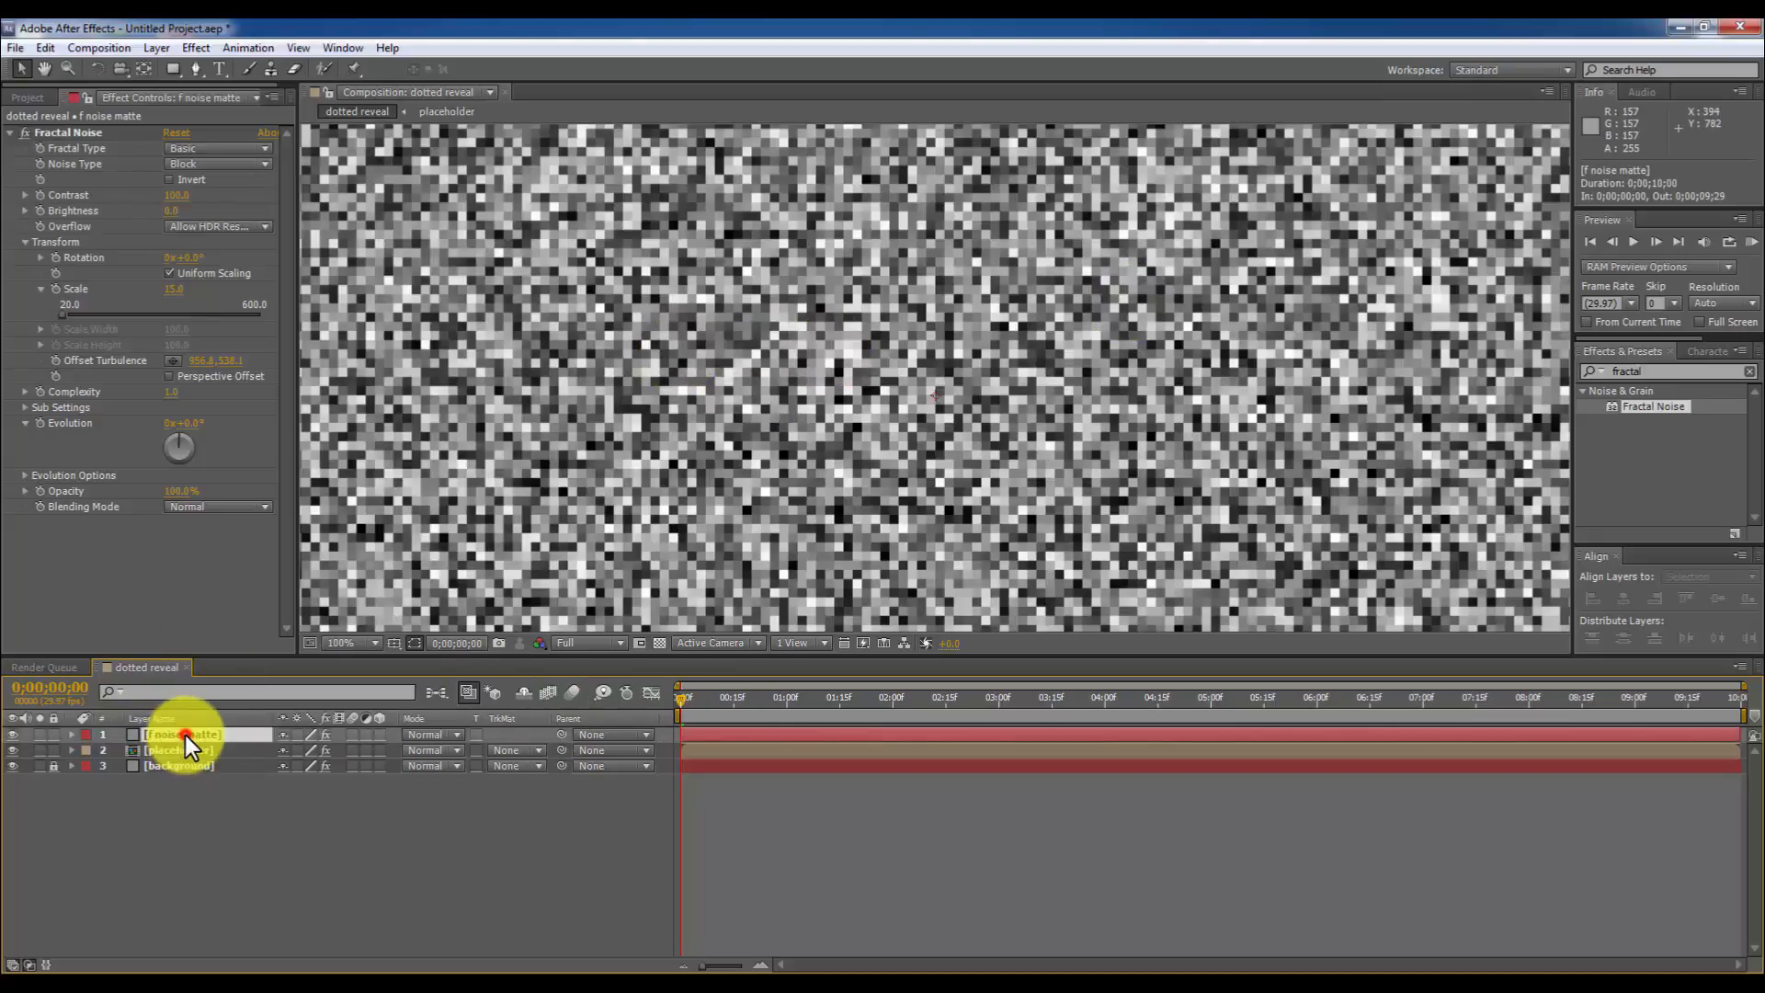
drag(175, 195, 191, 194)
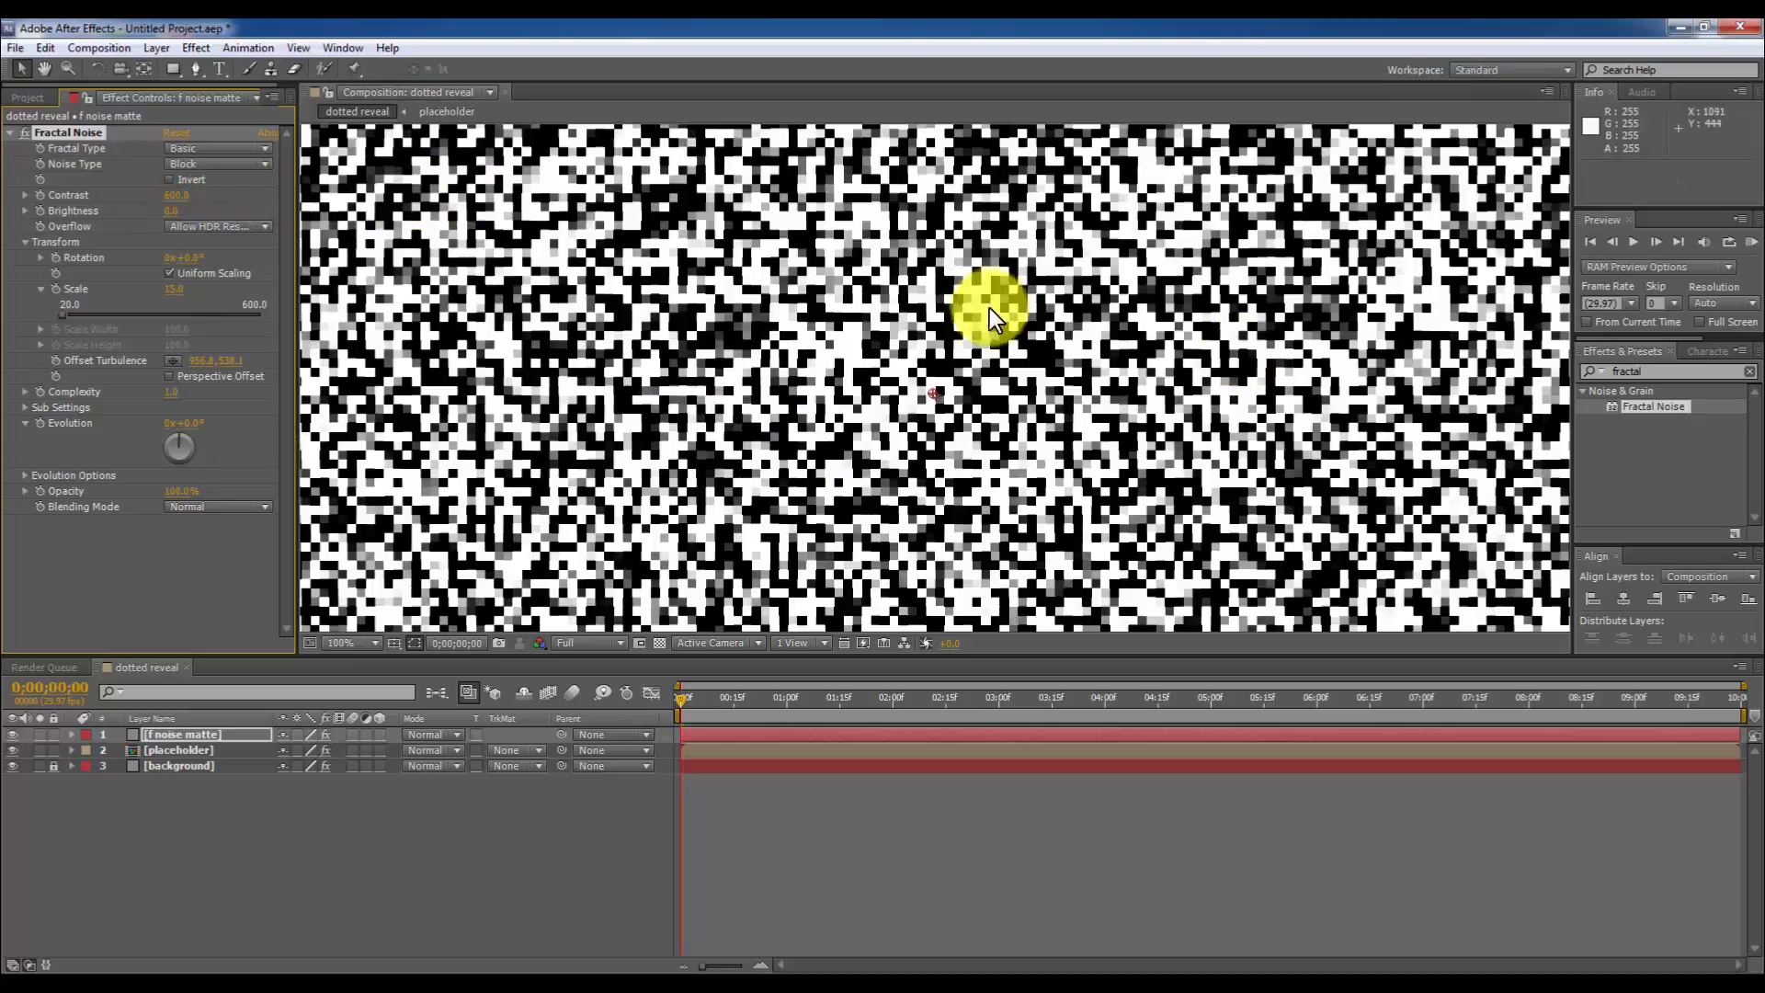
mouse_move(29, 214)
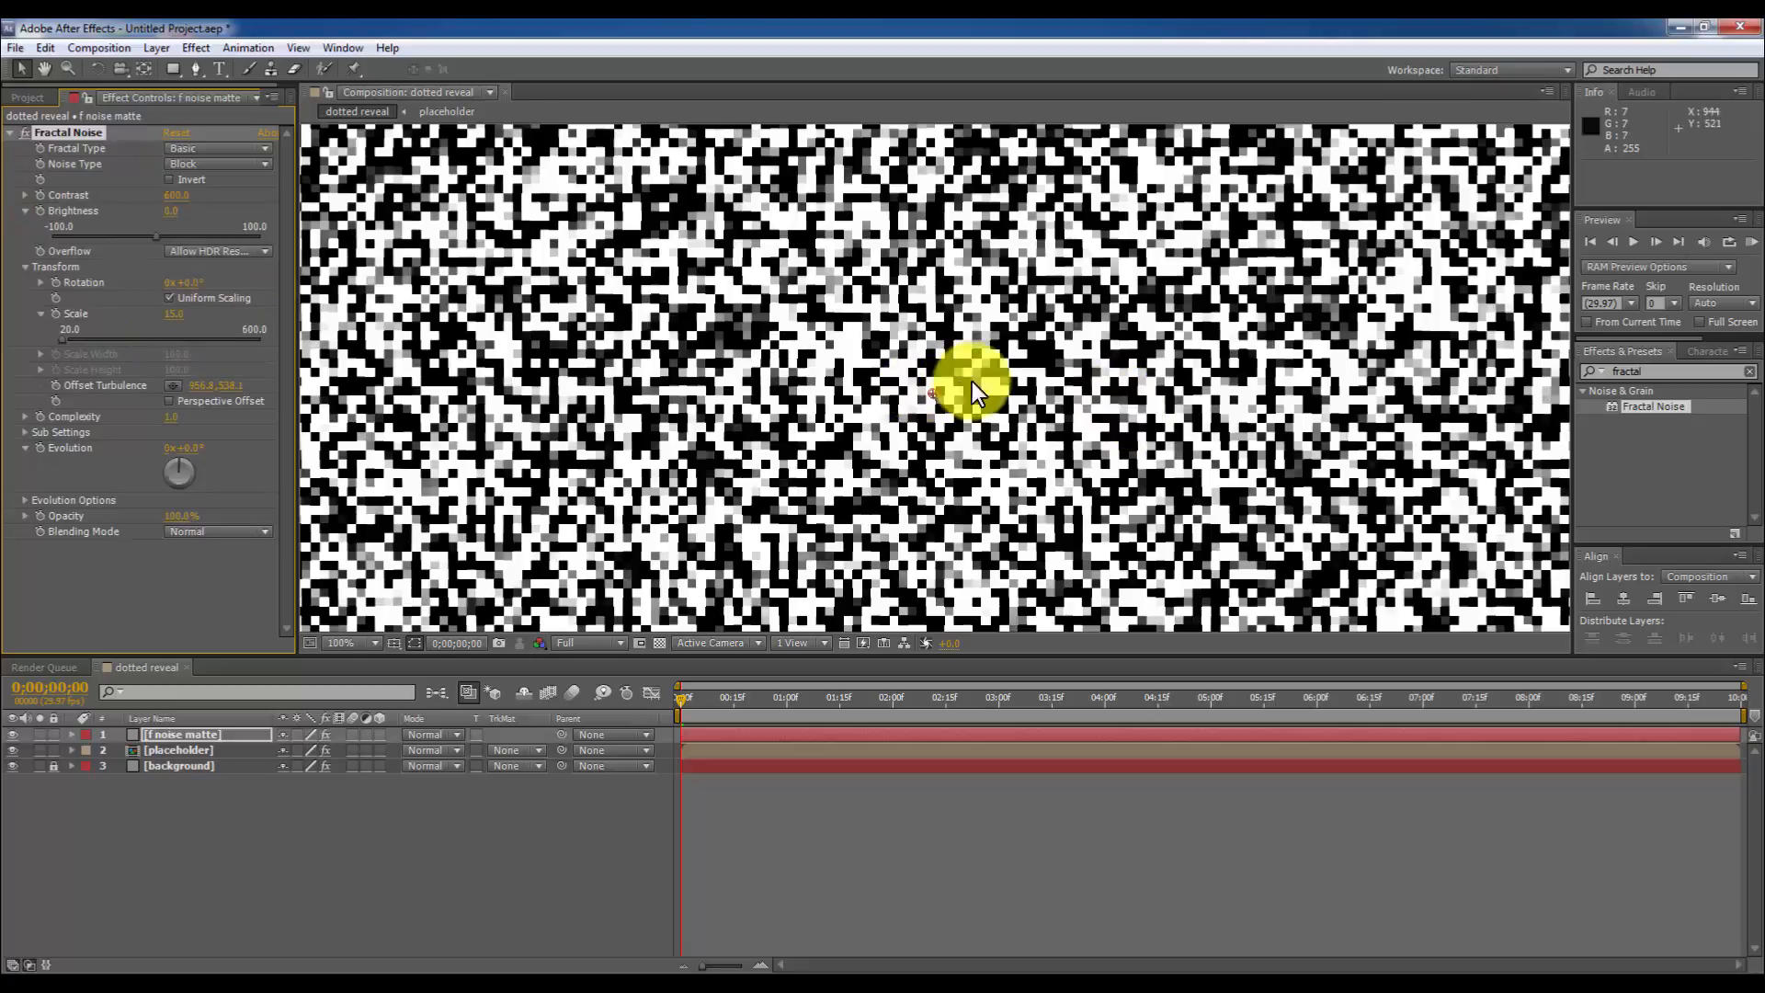
mouse_move(45, 214)
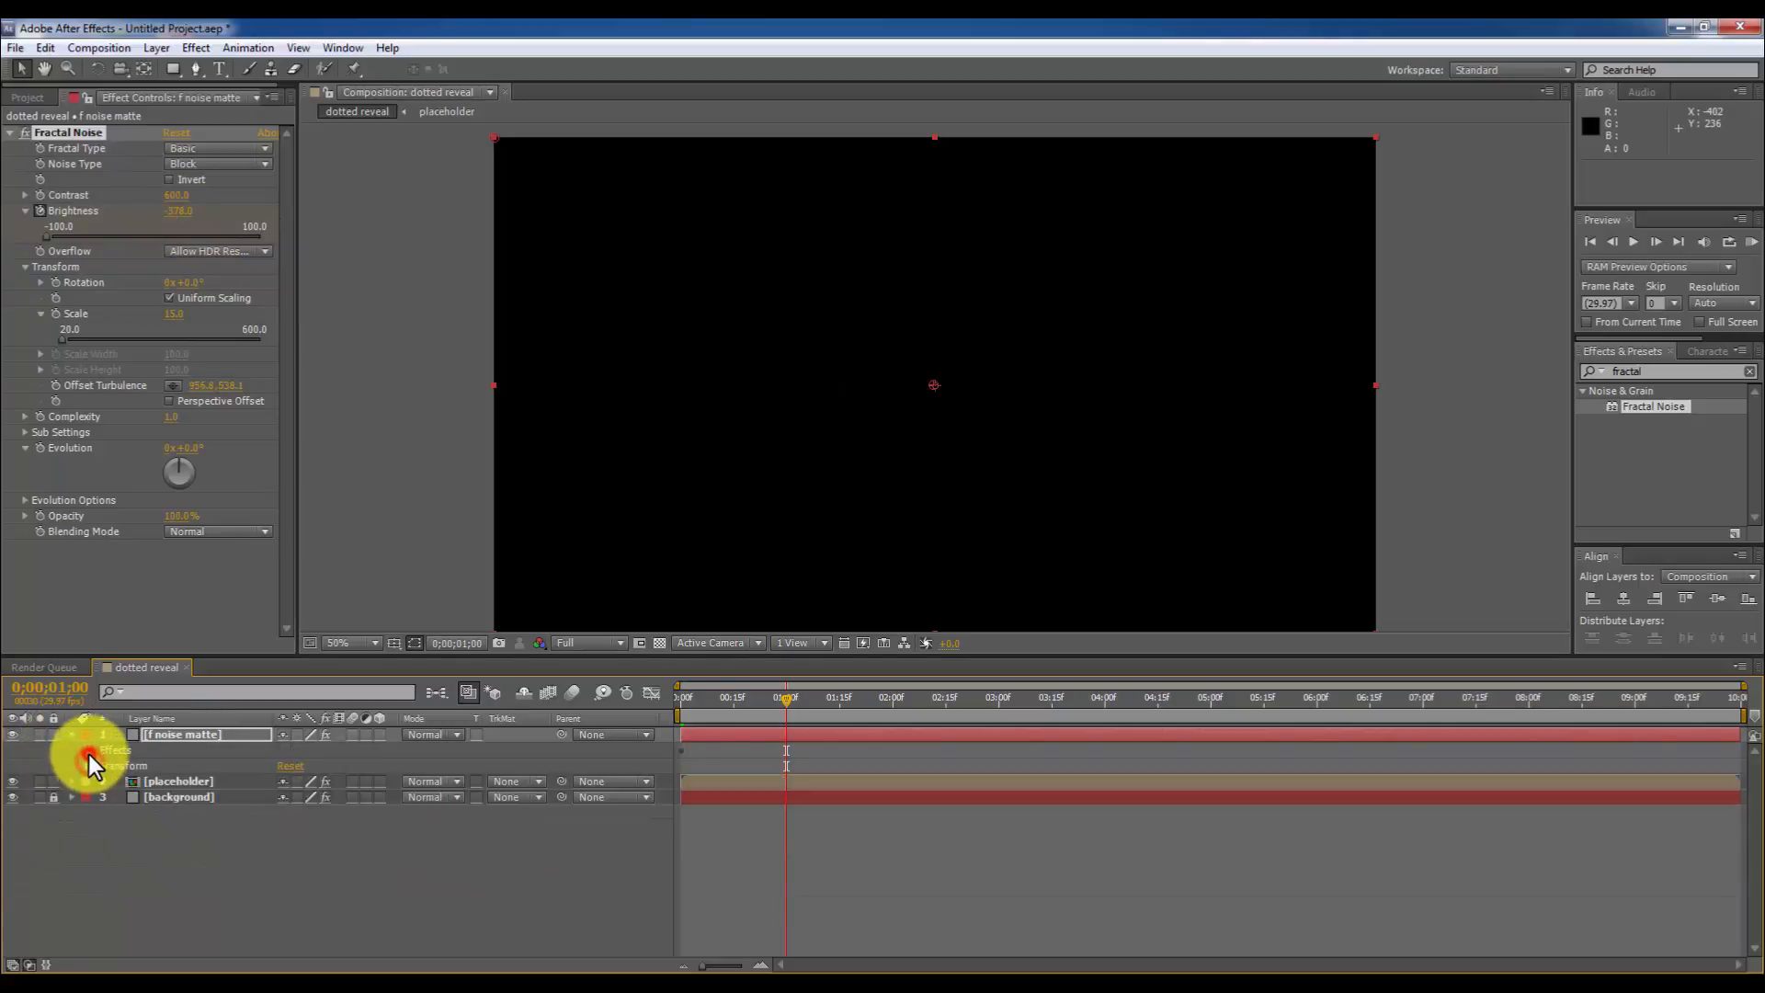
Keyframe Fractal Noise Brightness from -178 at frame 0 to mostly white at 1s, then preview.
click(89, 750)
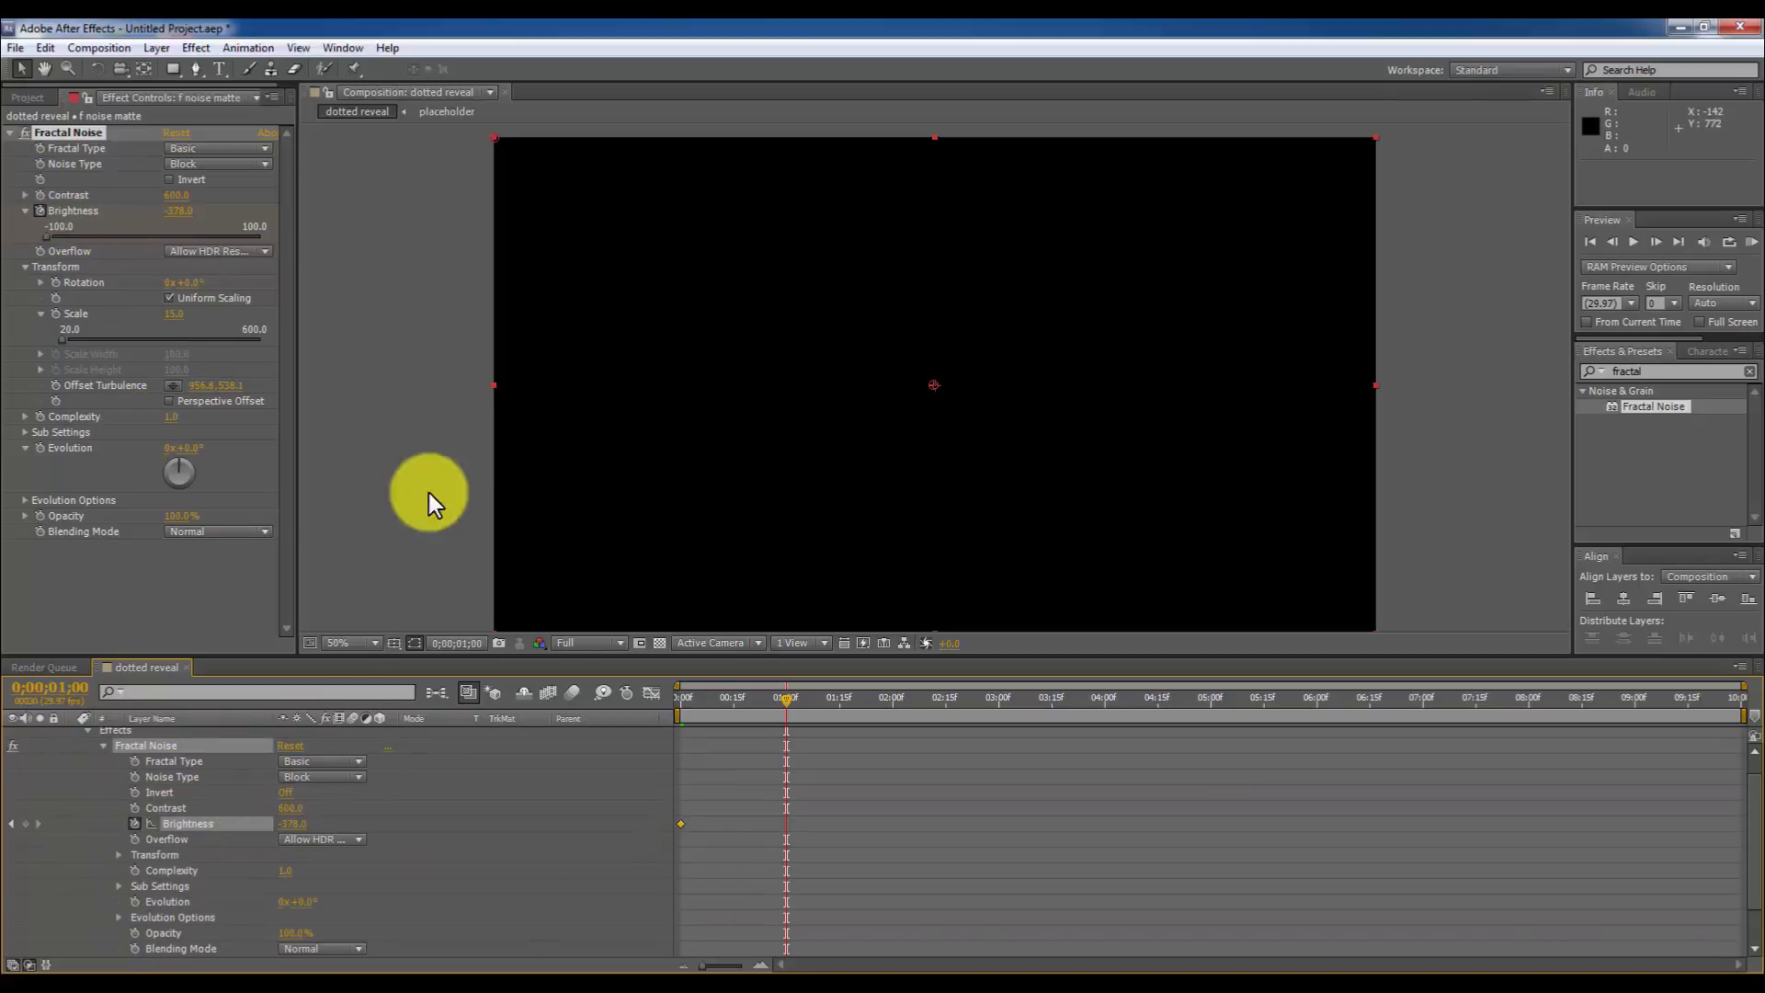
drag(428, 492, 585, 813)
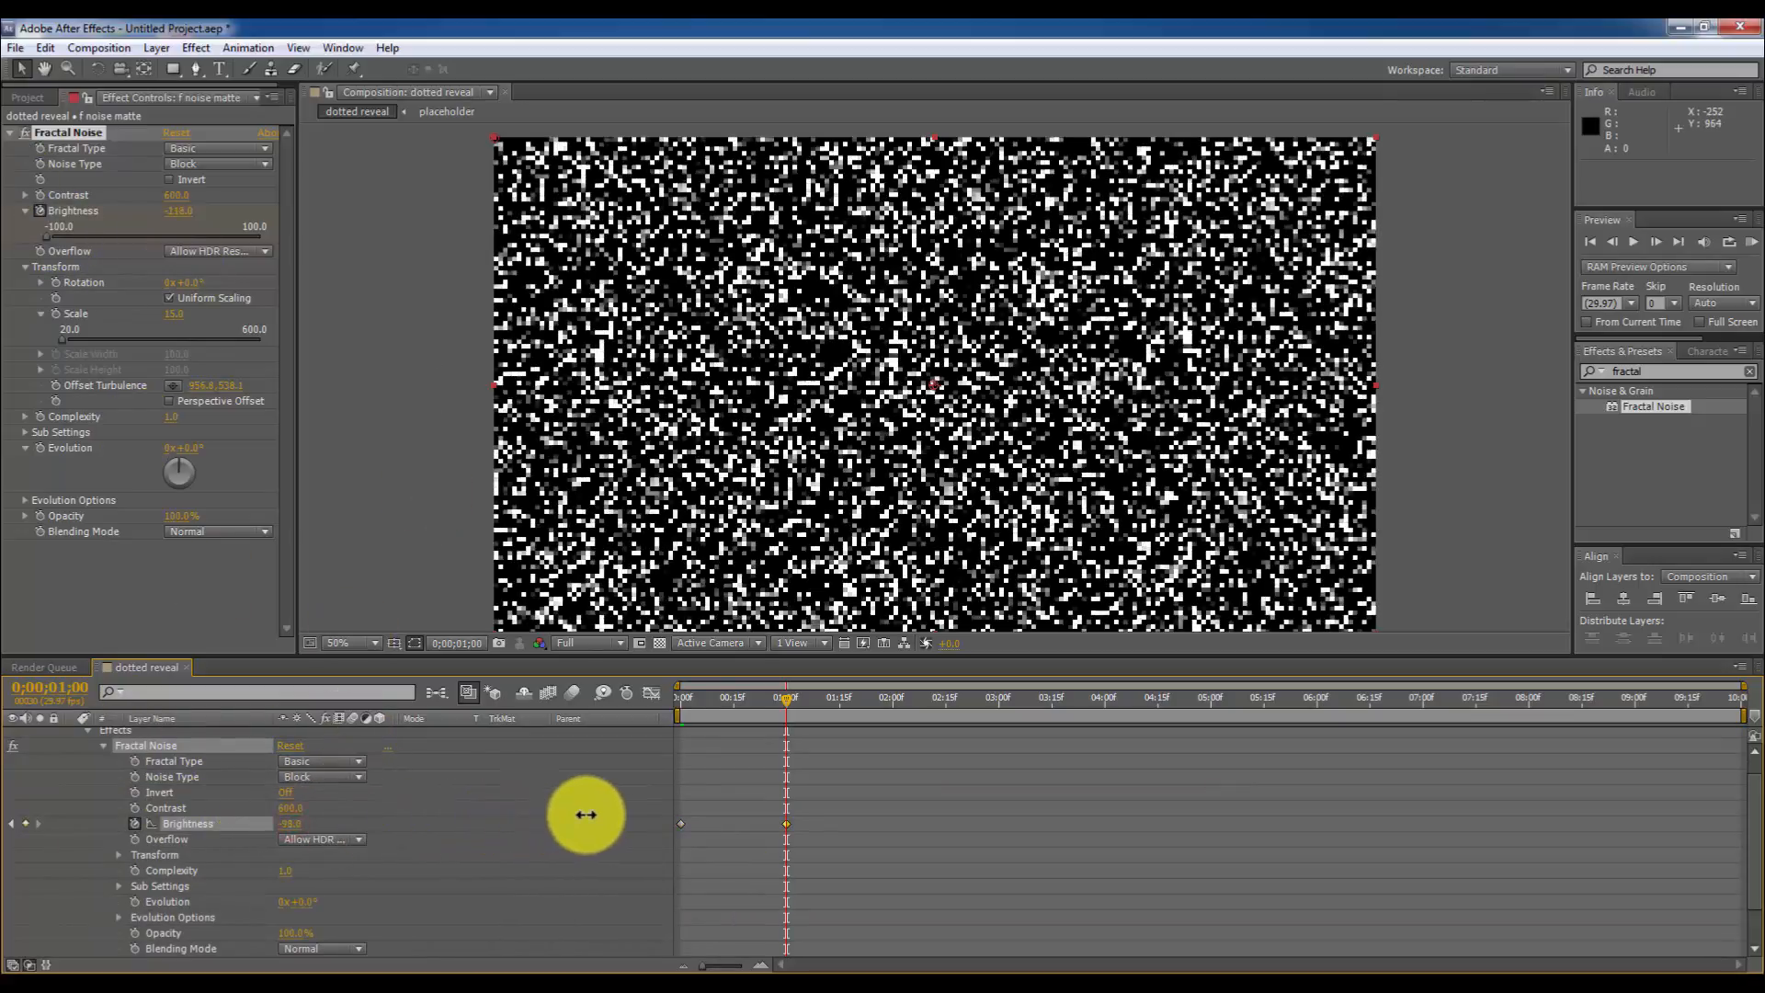
drag(586, 816, 347, 241)
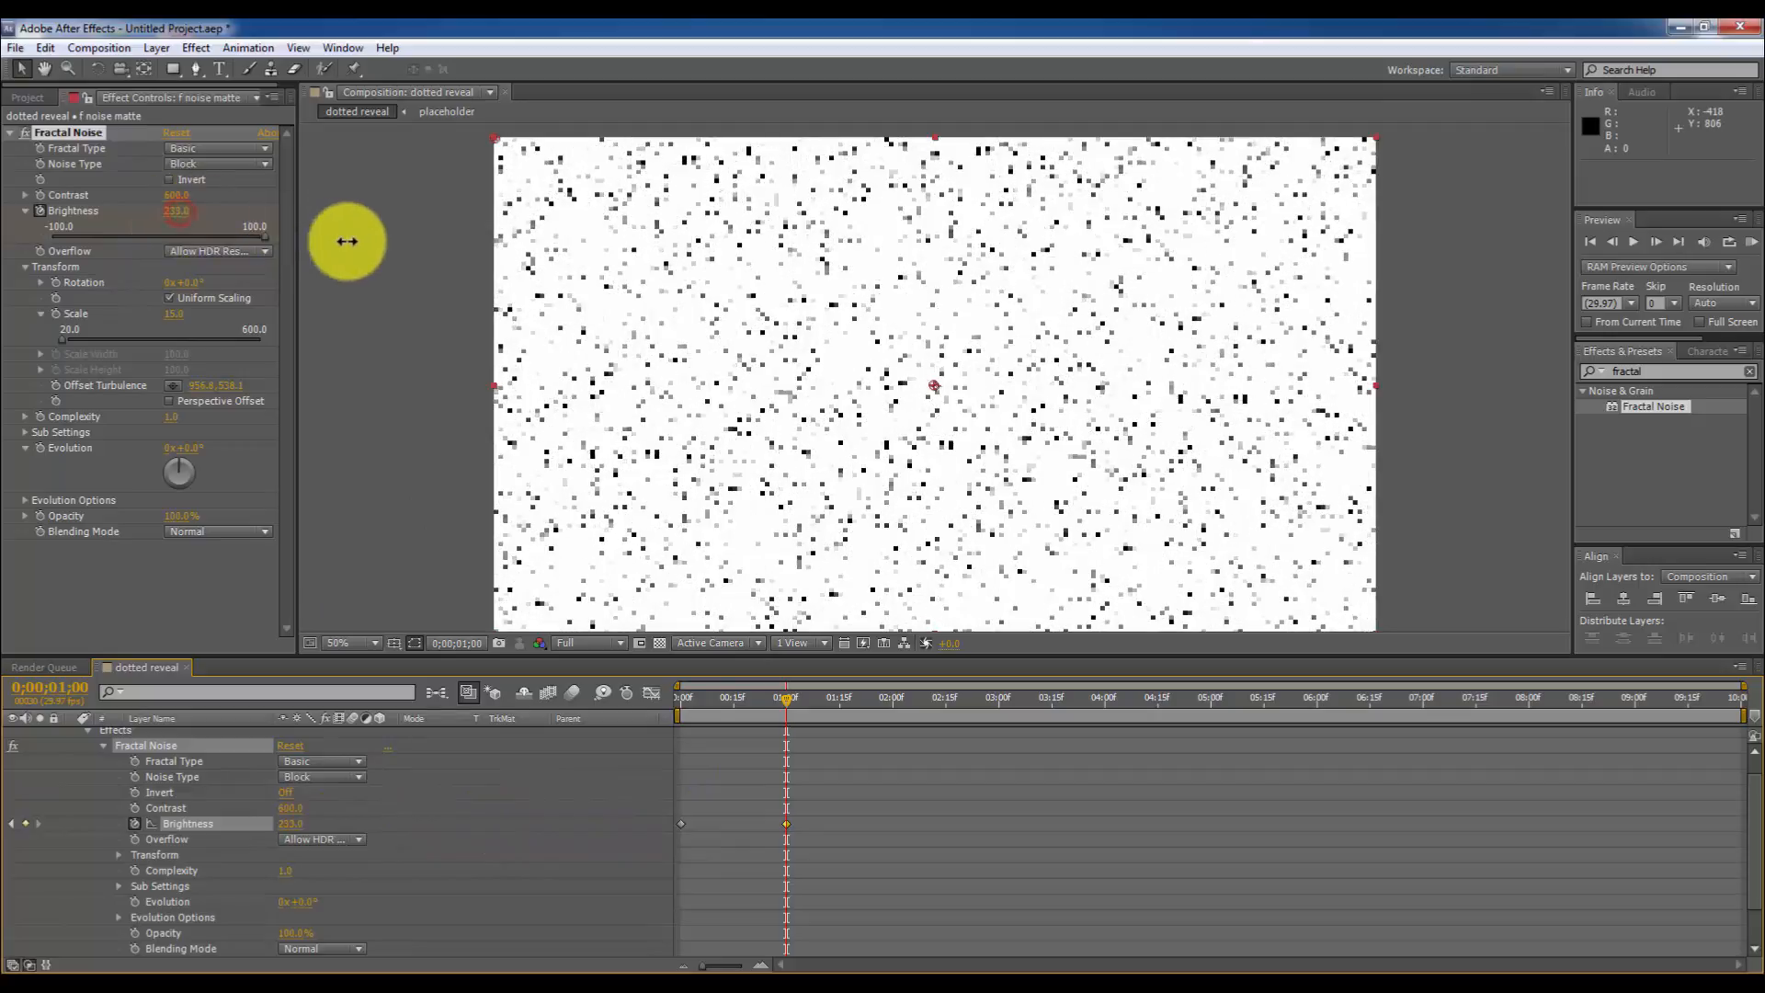
drag(346, 241, 501, 262)
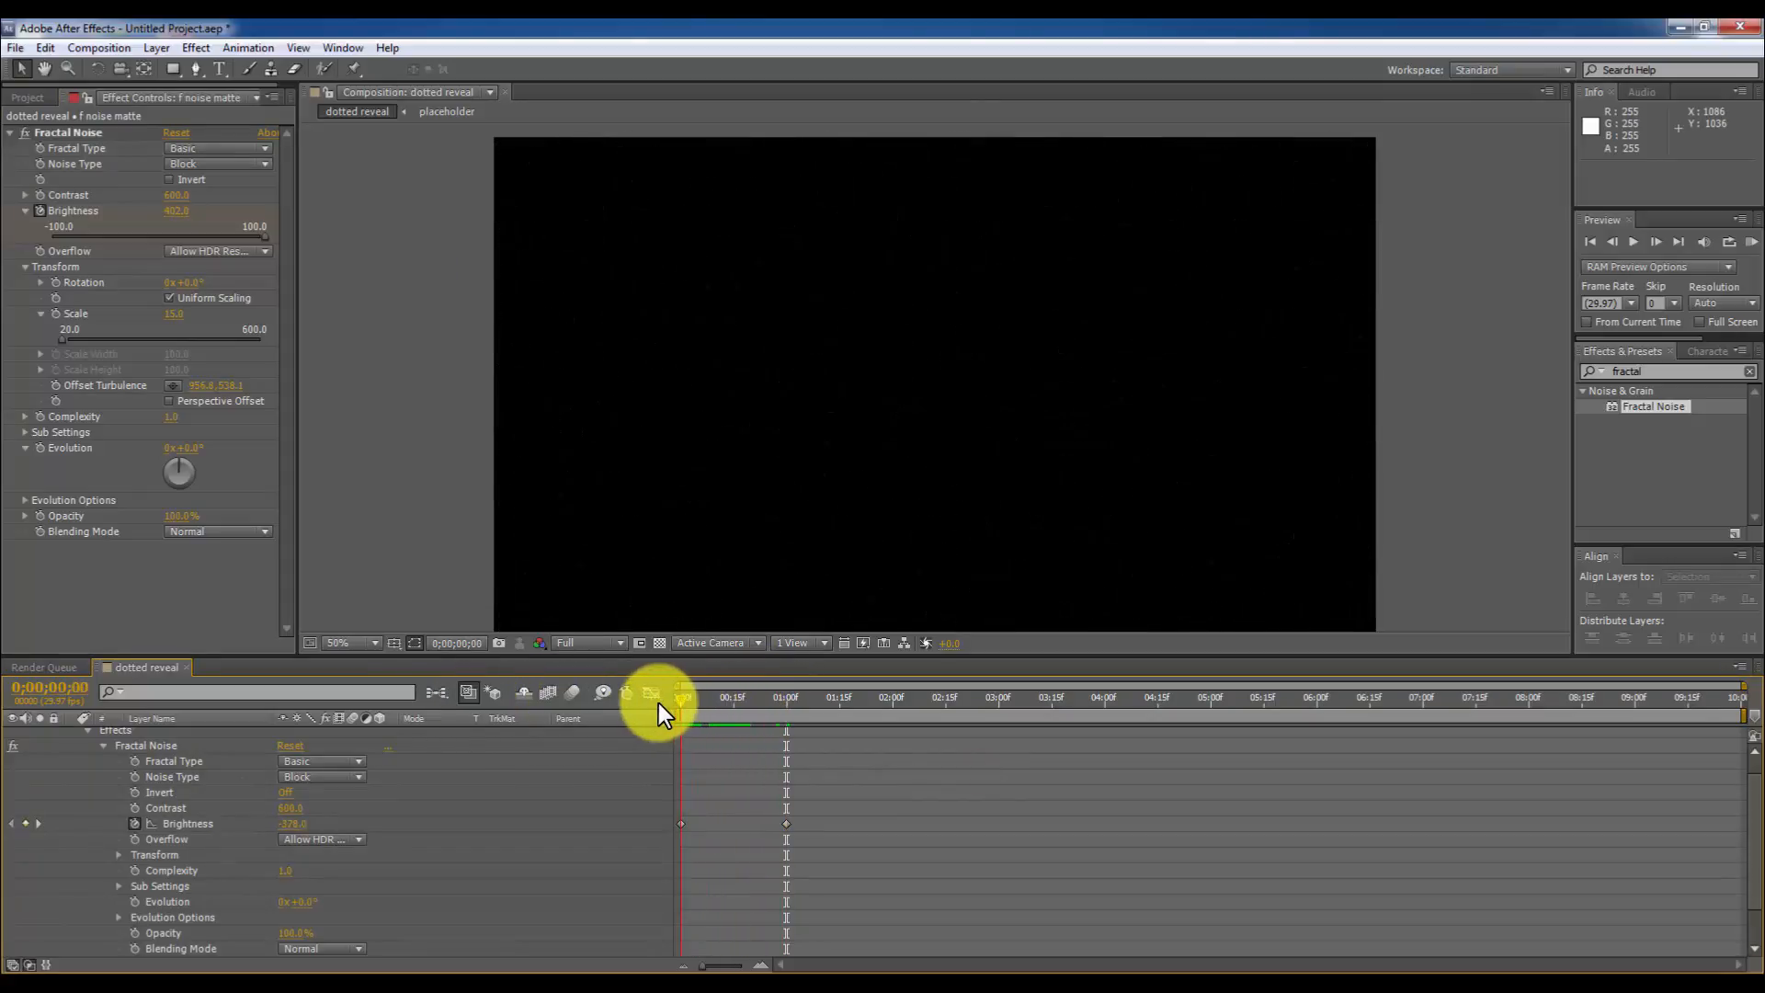
drag(681, 696, 720, 695)
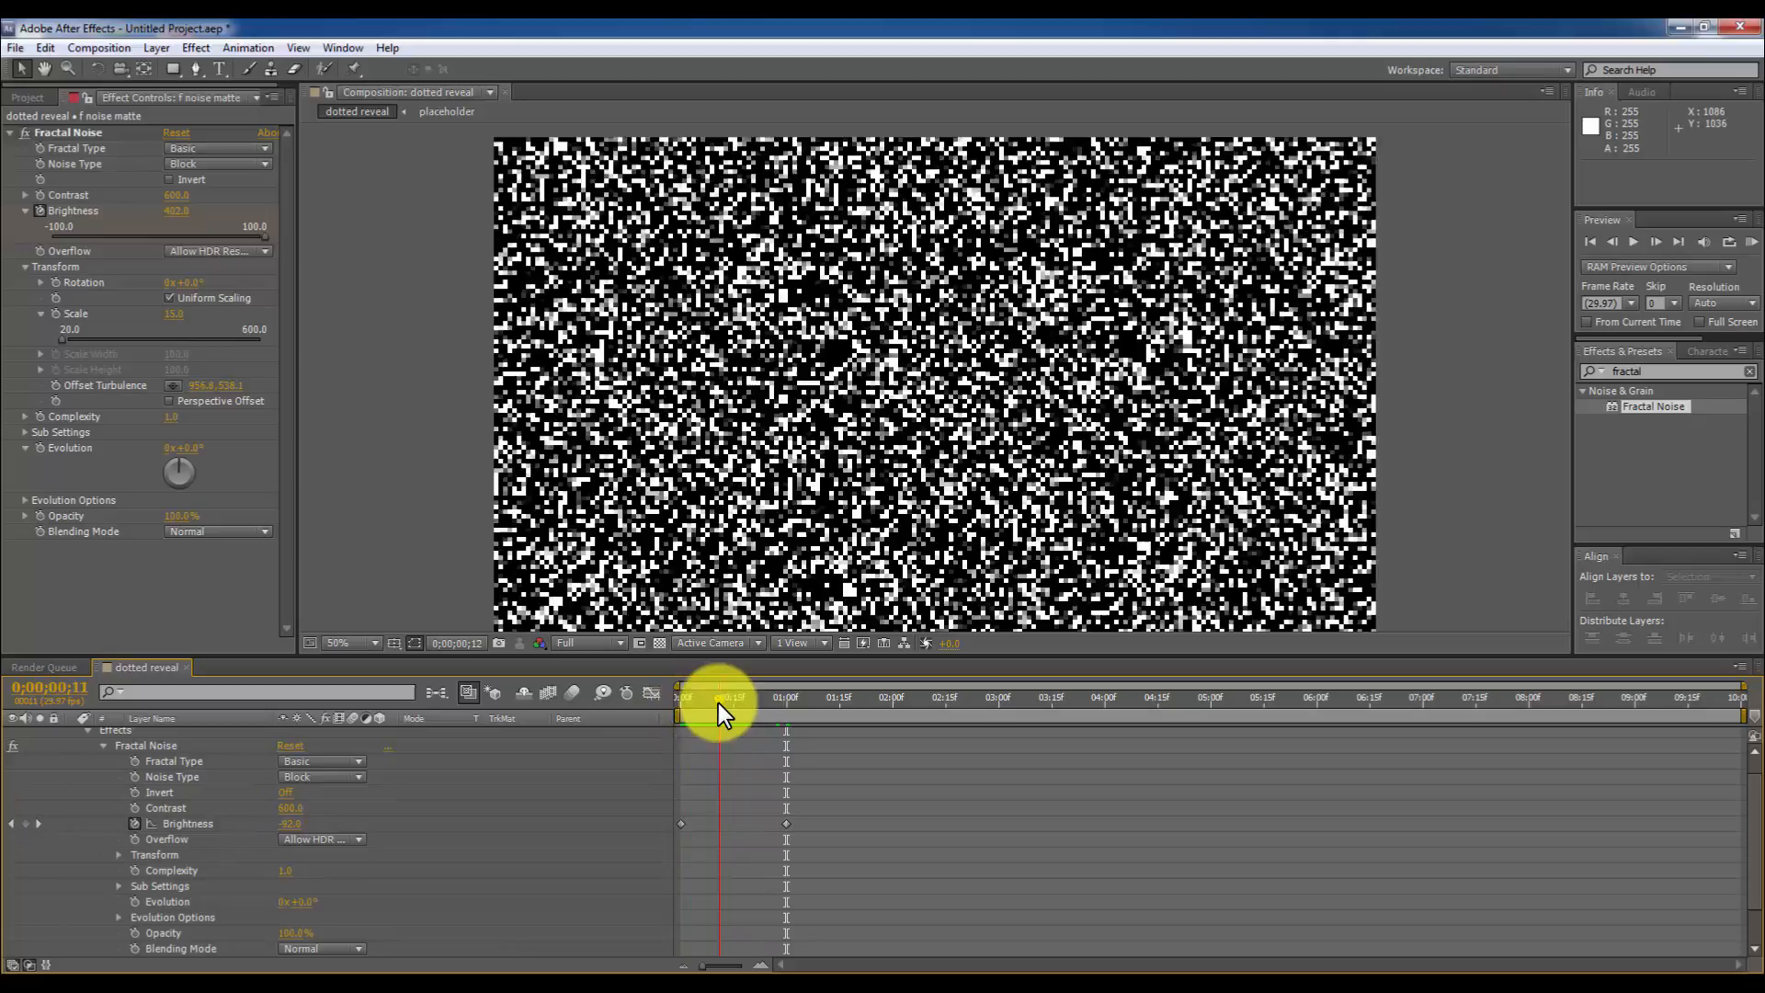
drag(721, 698, 737, 698)
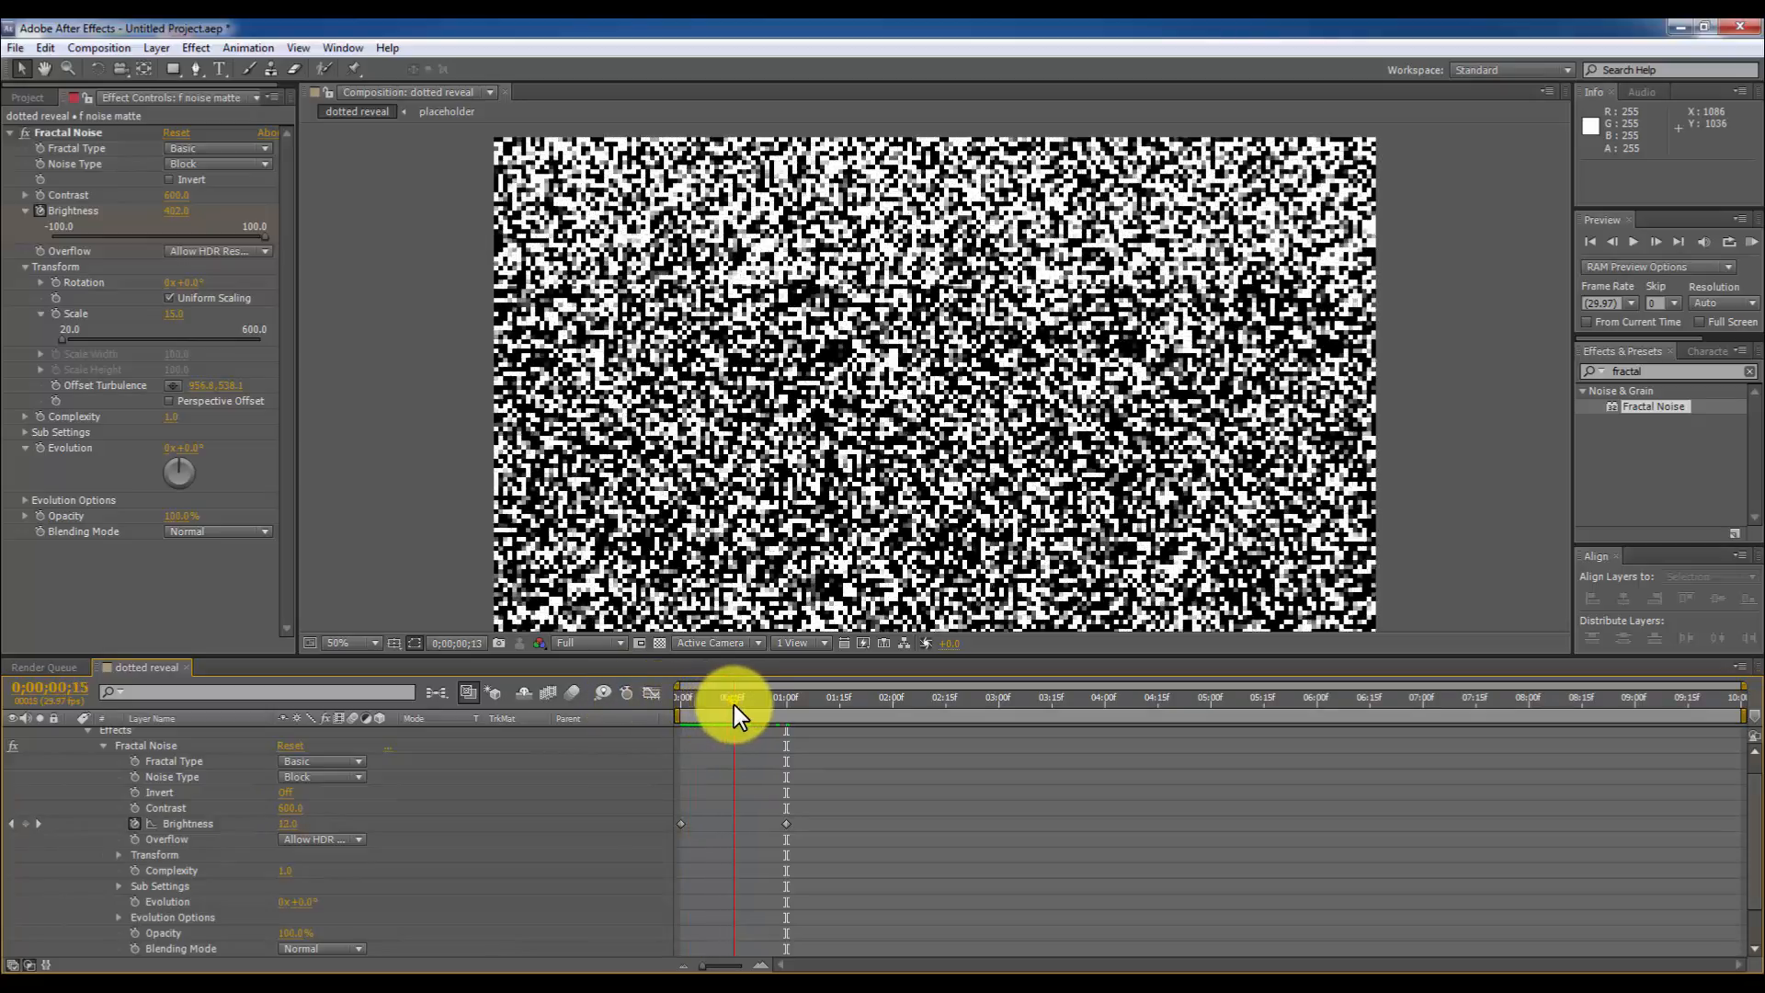
drag(732, 698, 748, 698)
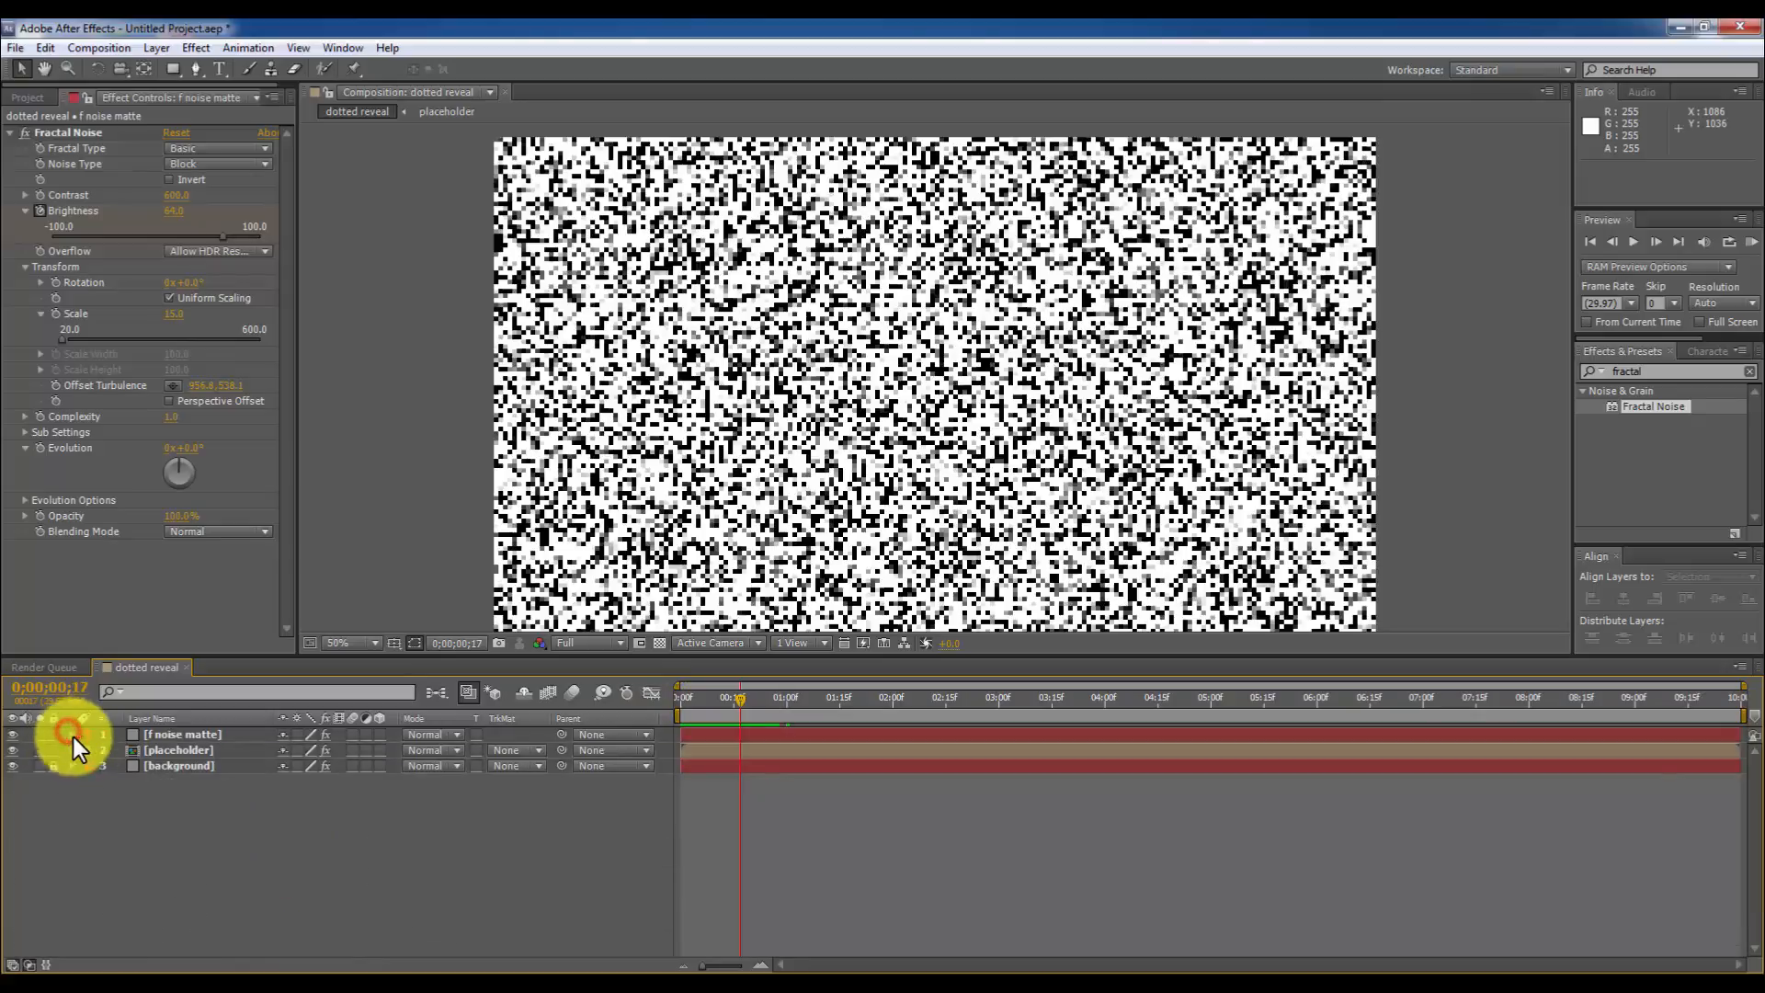
Set the placeholder layer's track matte to the noise layer's luma.
click(177, 750)
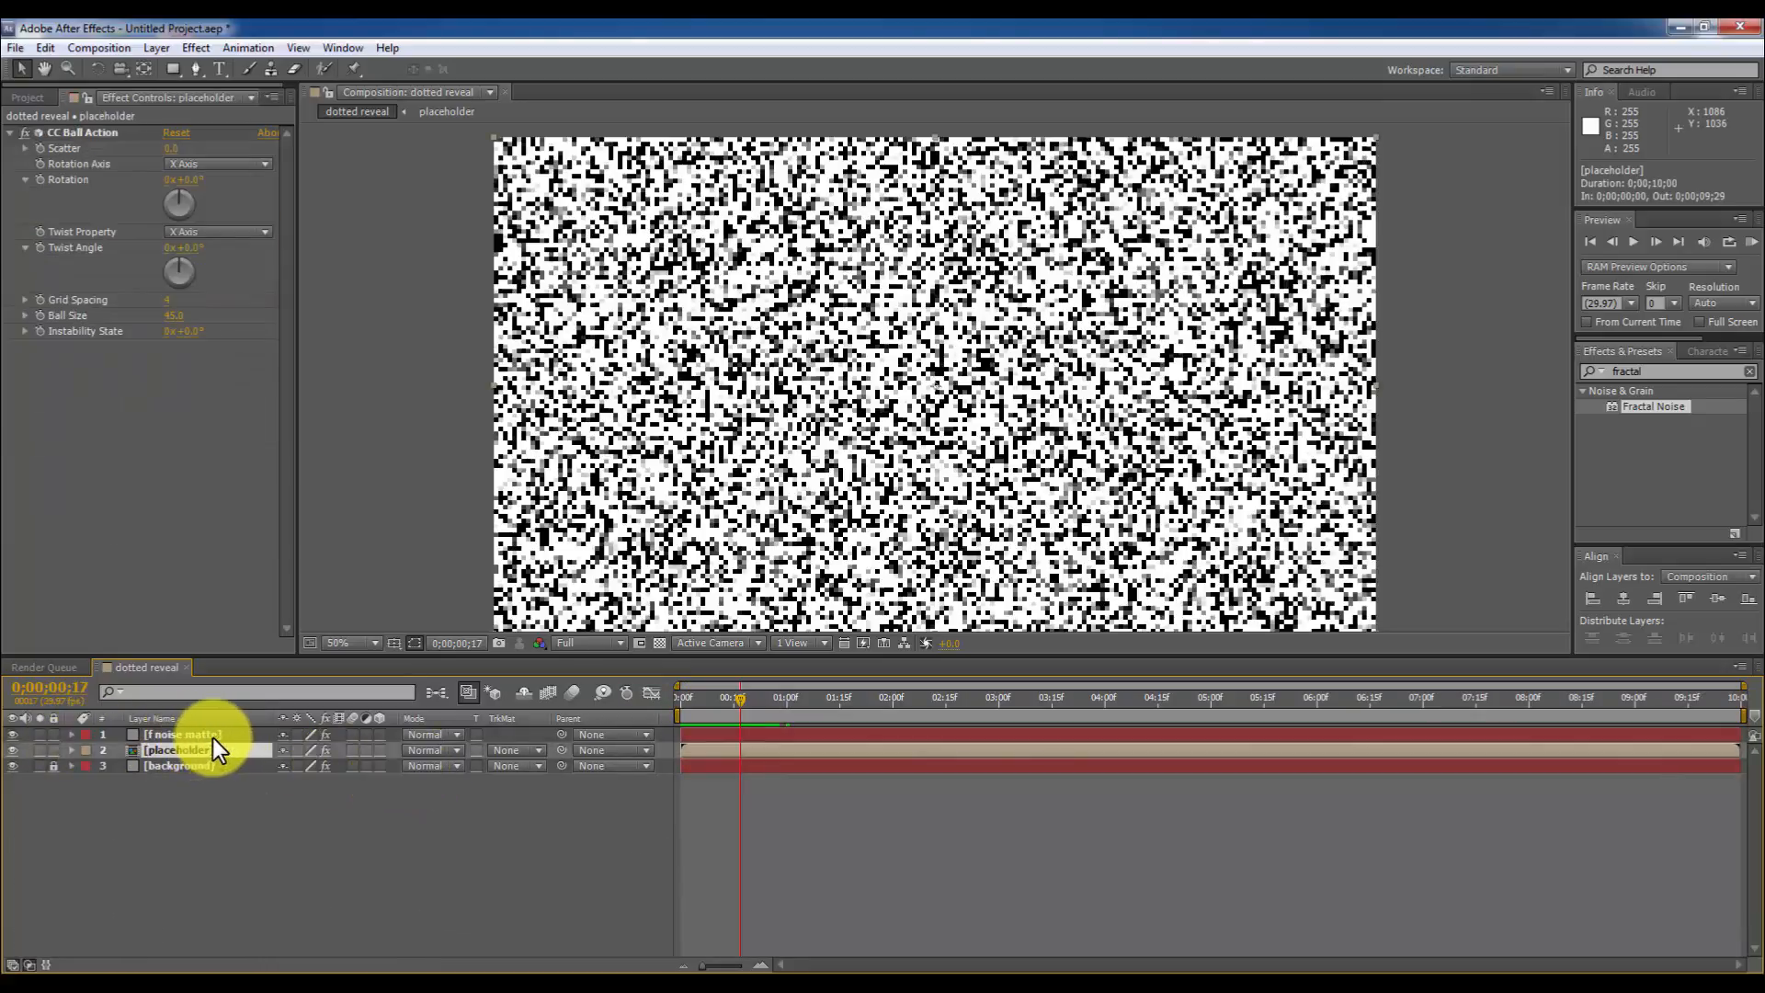
click(517, 750)
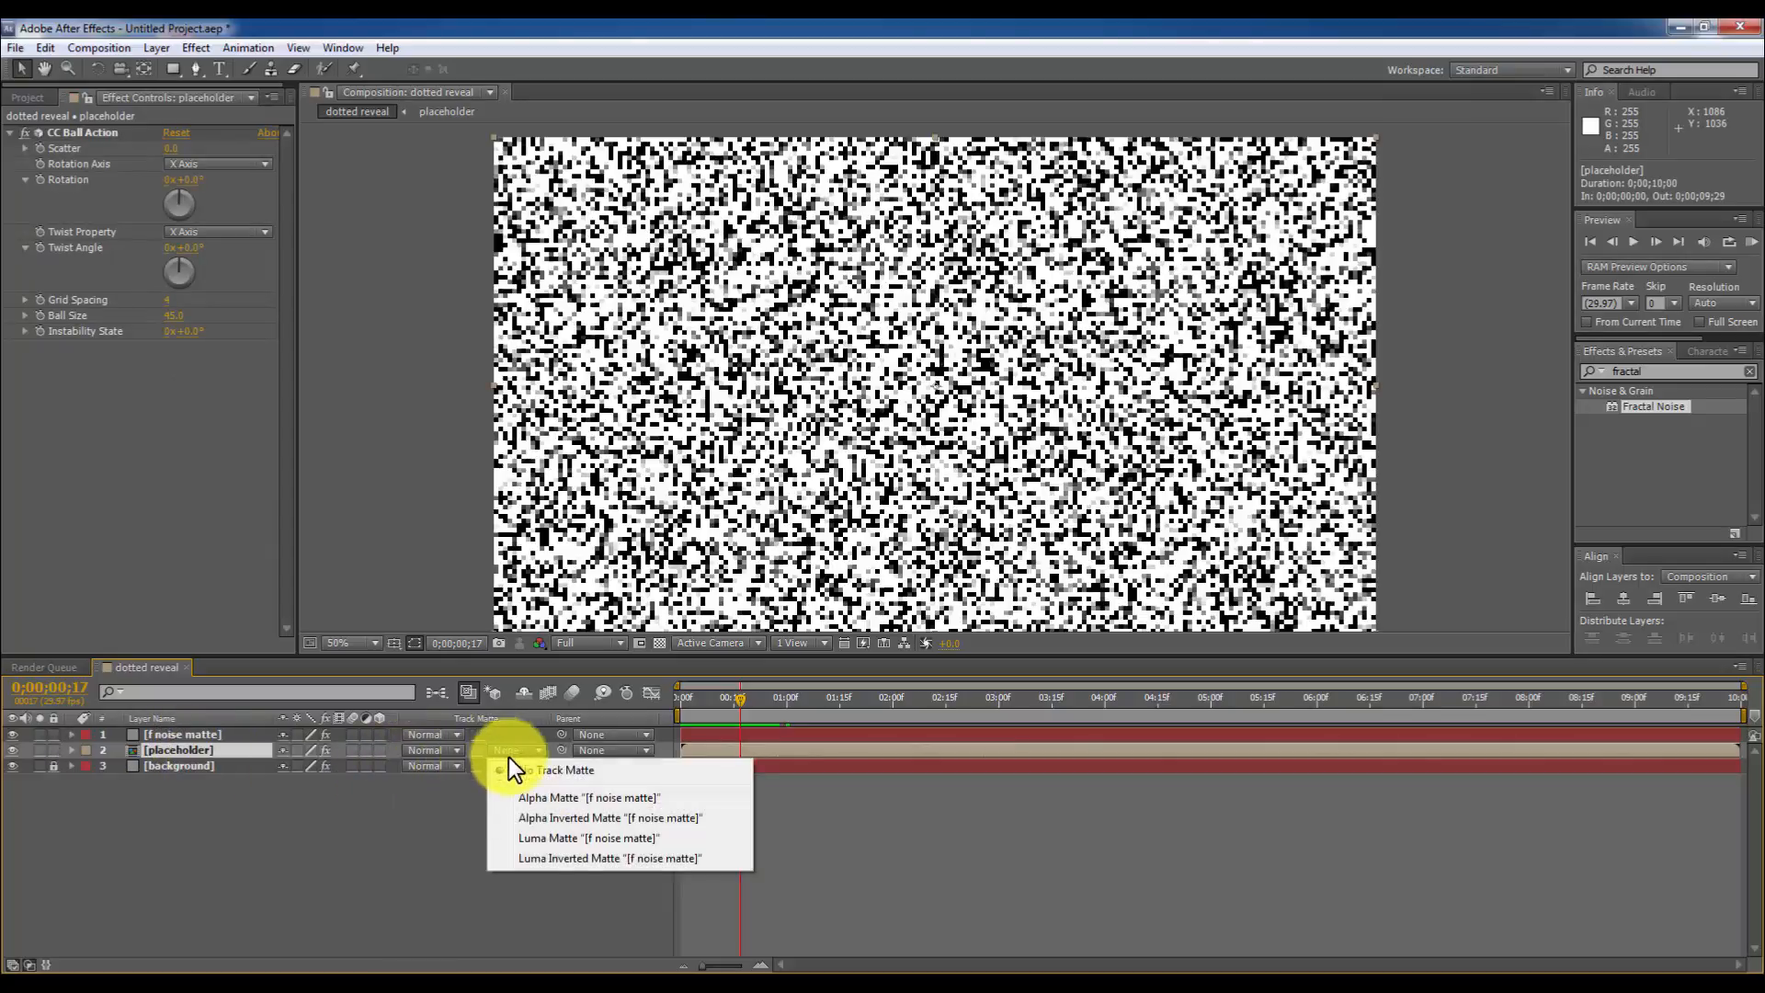
click(589, 837)
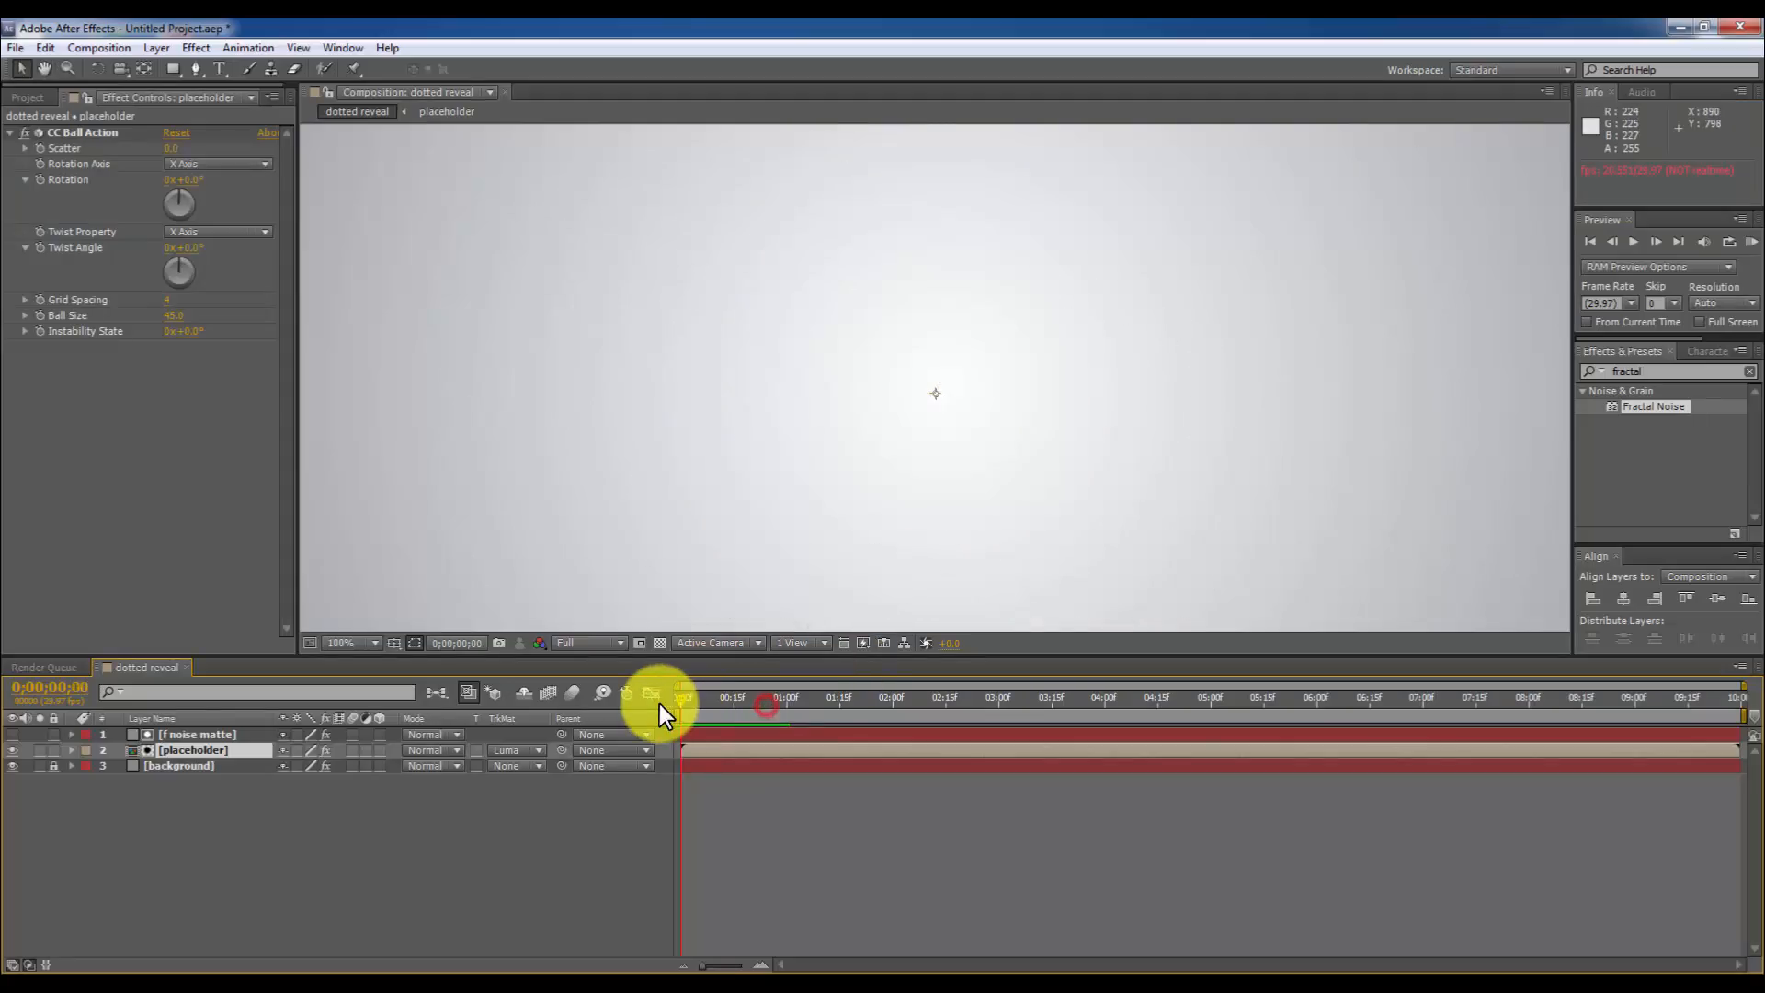
Scrub from 1:15 to 2:01 to review the dotted gorilla revealing through the noise.
drag(663, 698, 806, 698)
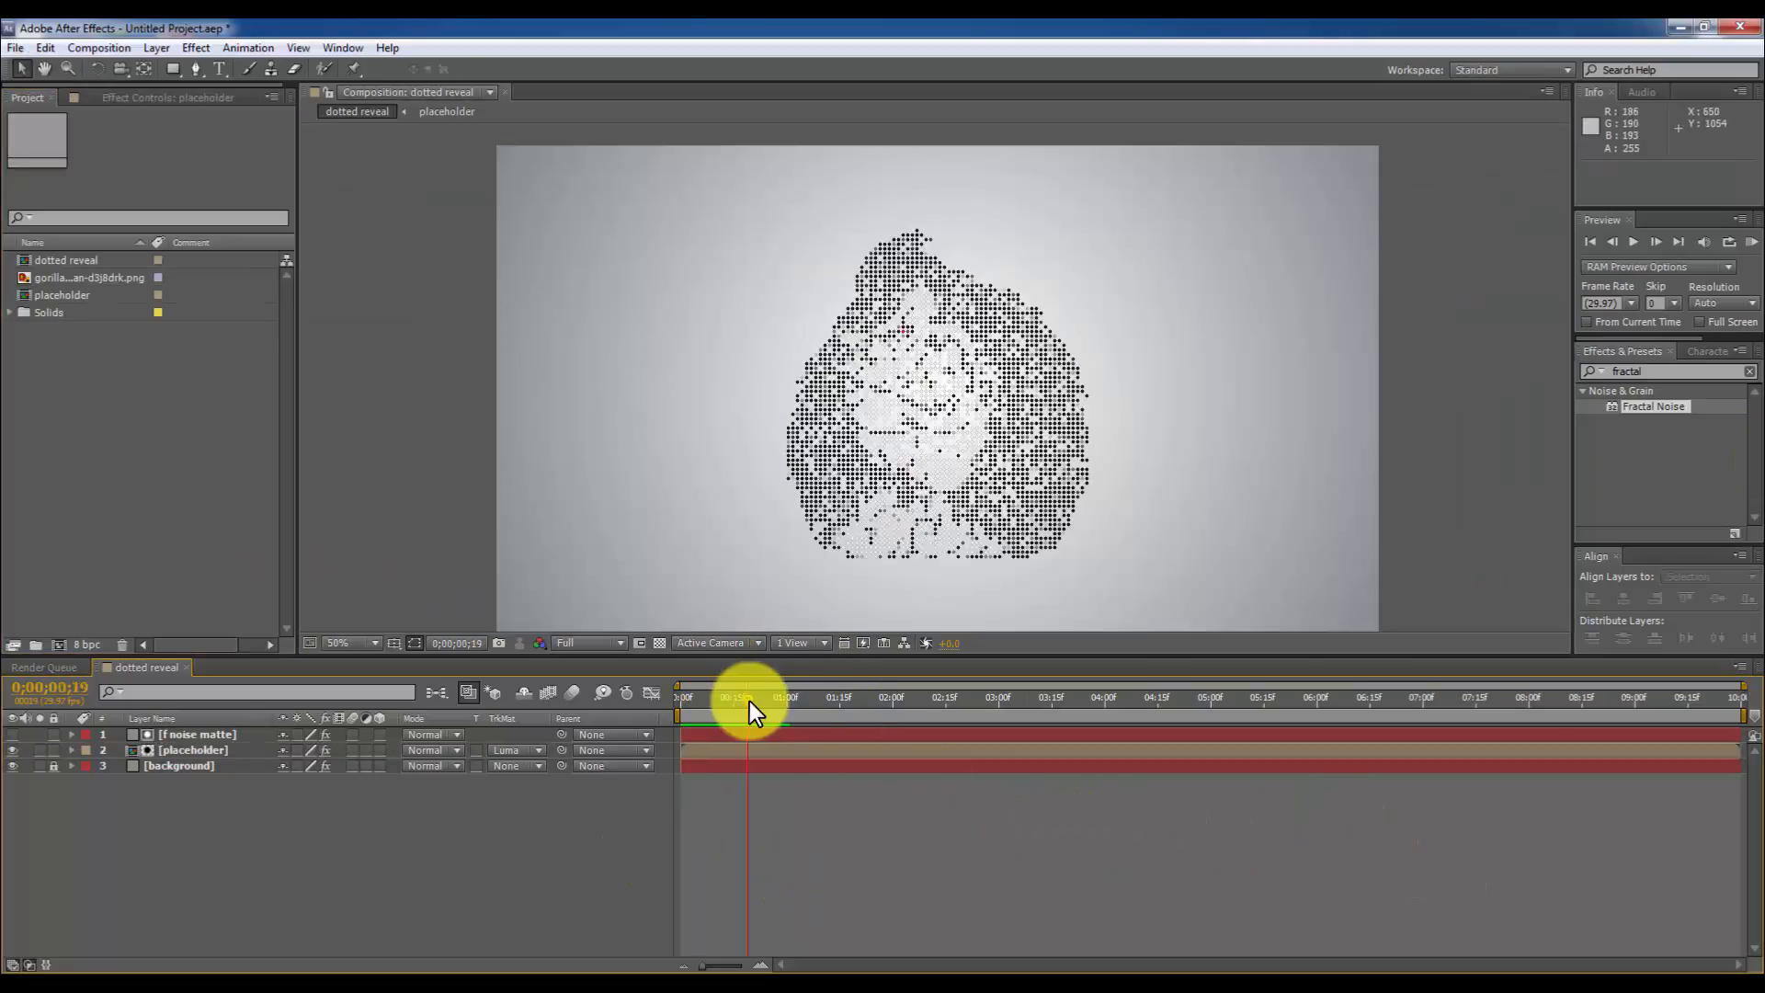
drag(748, 703, 847, 703)
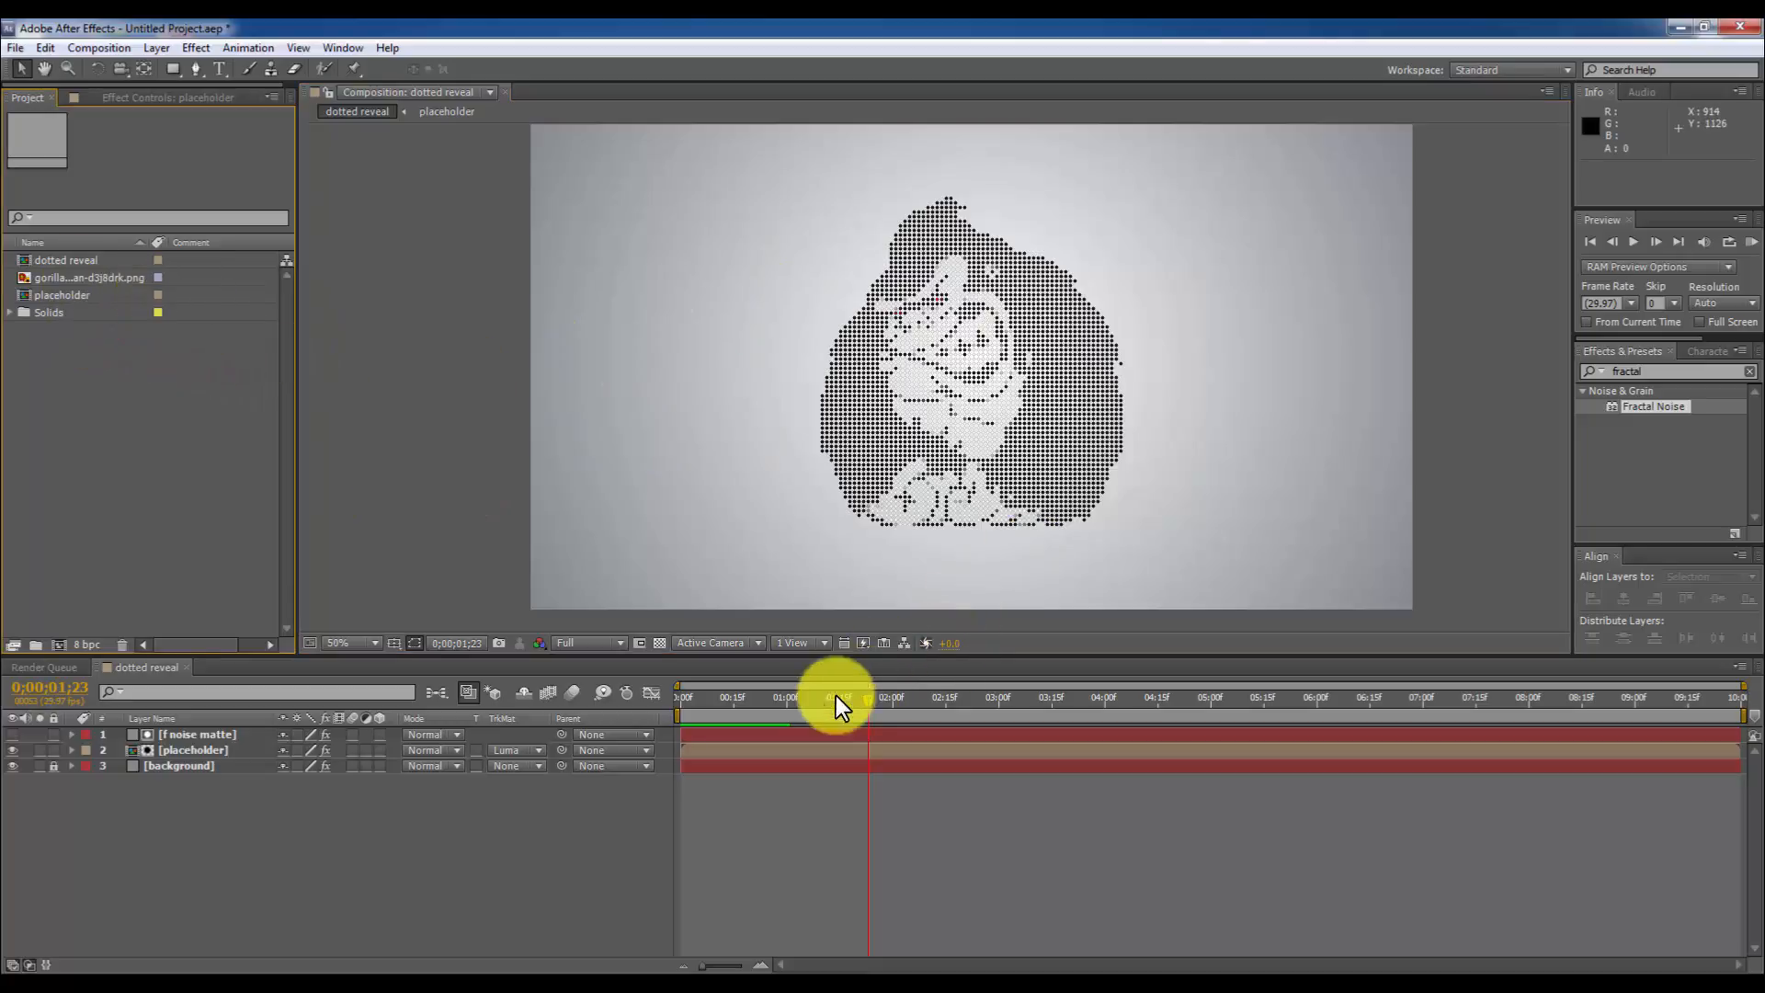
drag(867, 696, 1323, 696)
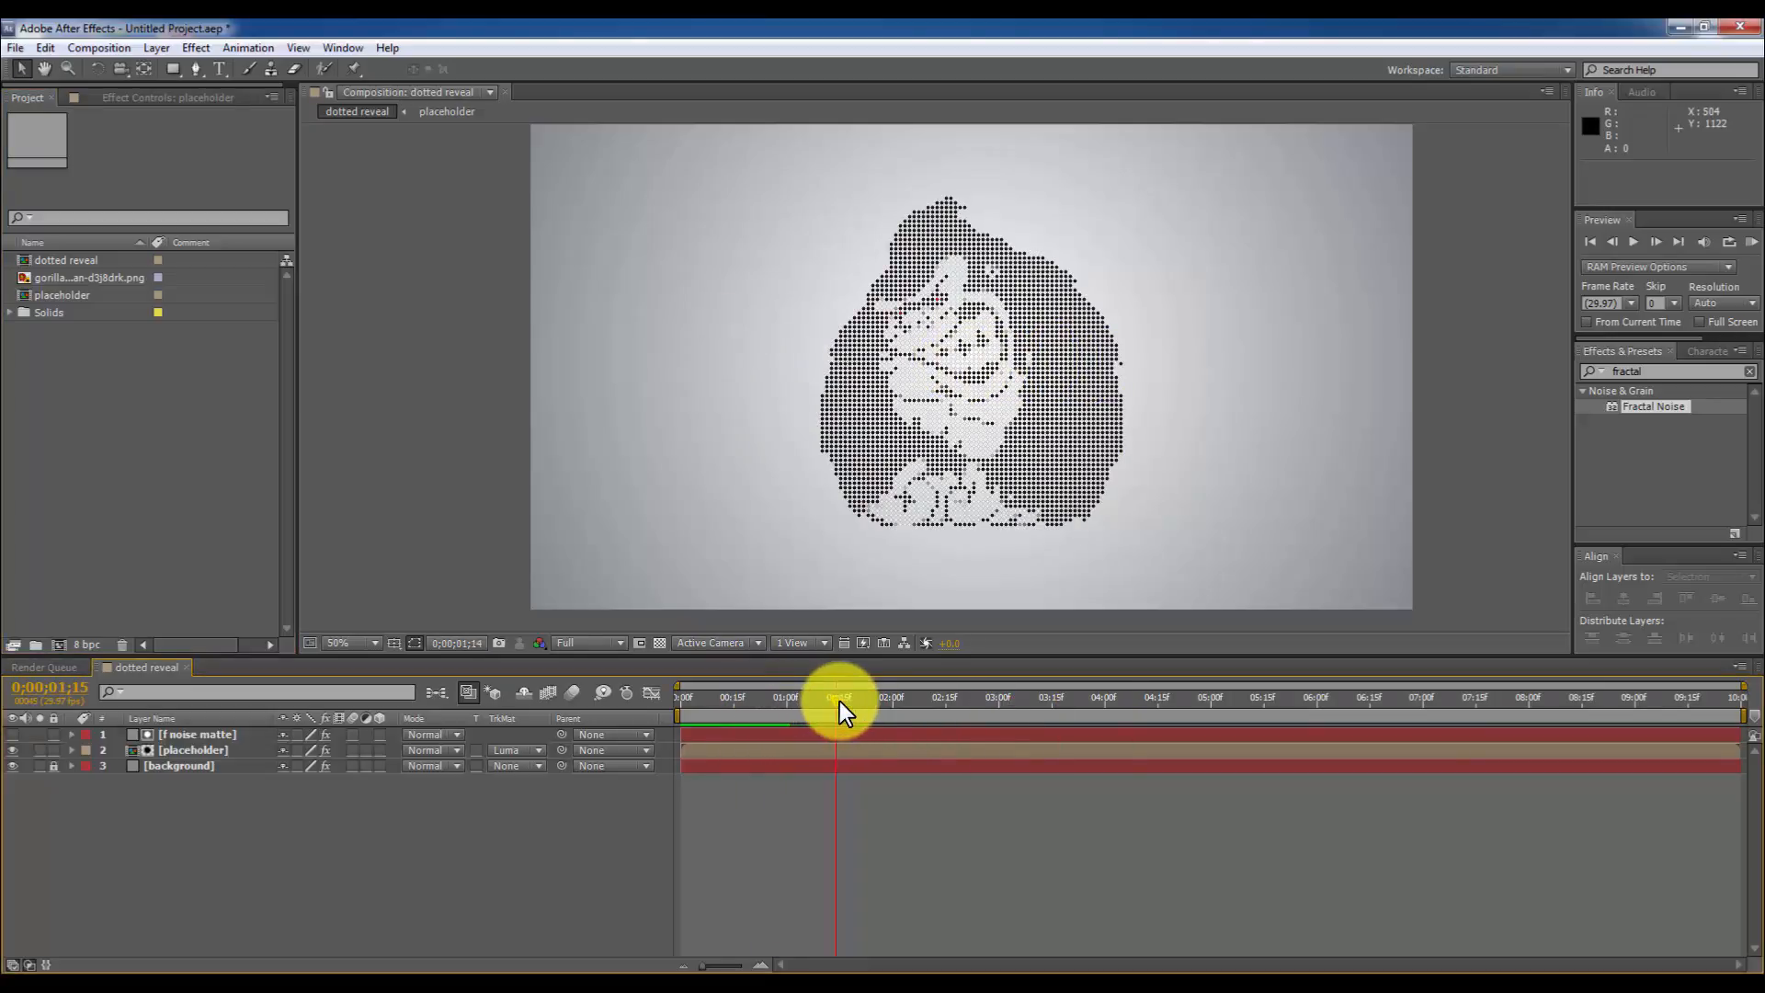
drag(838, 698, 892, 698)
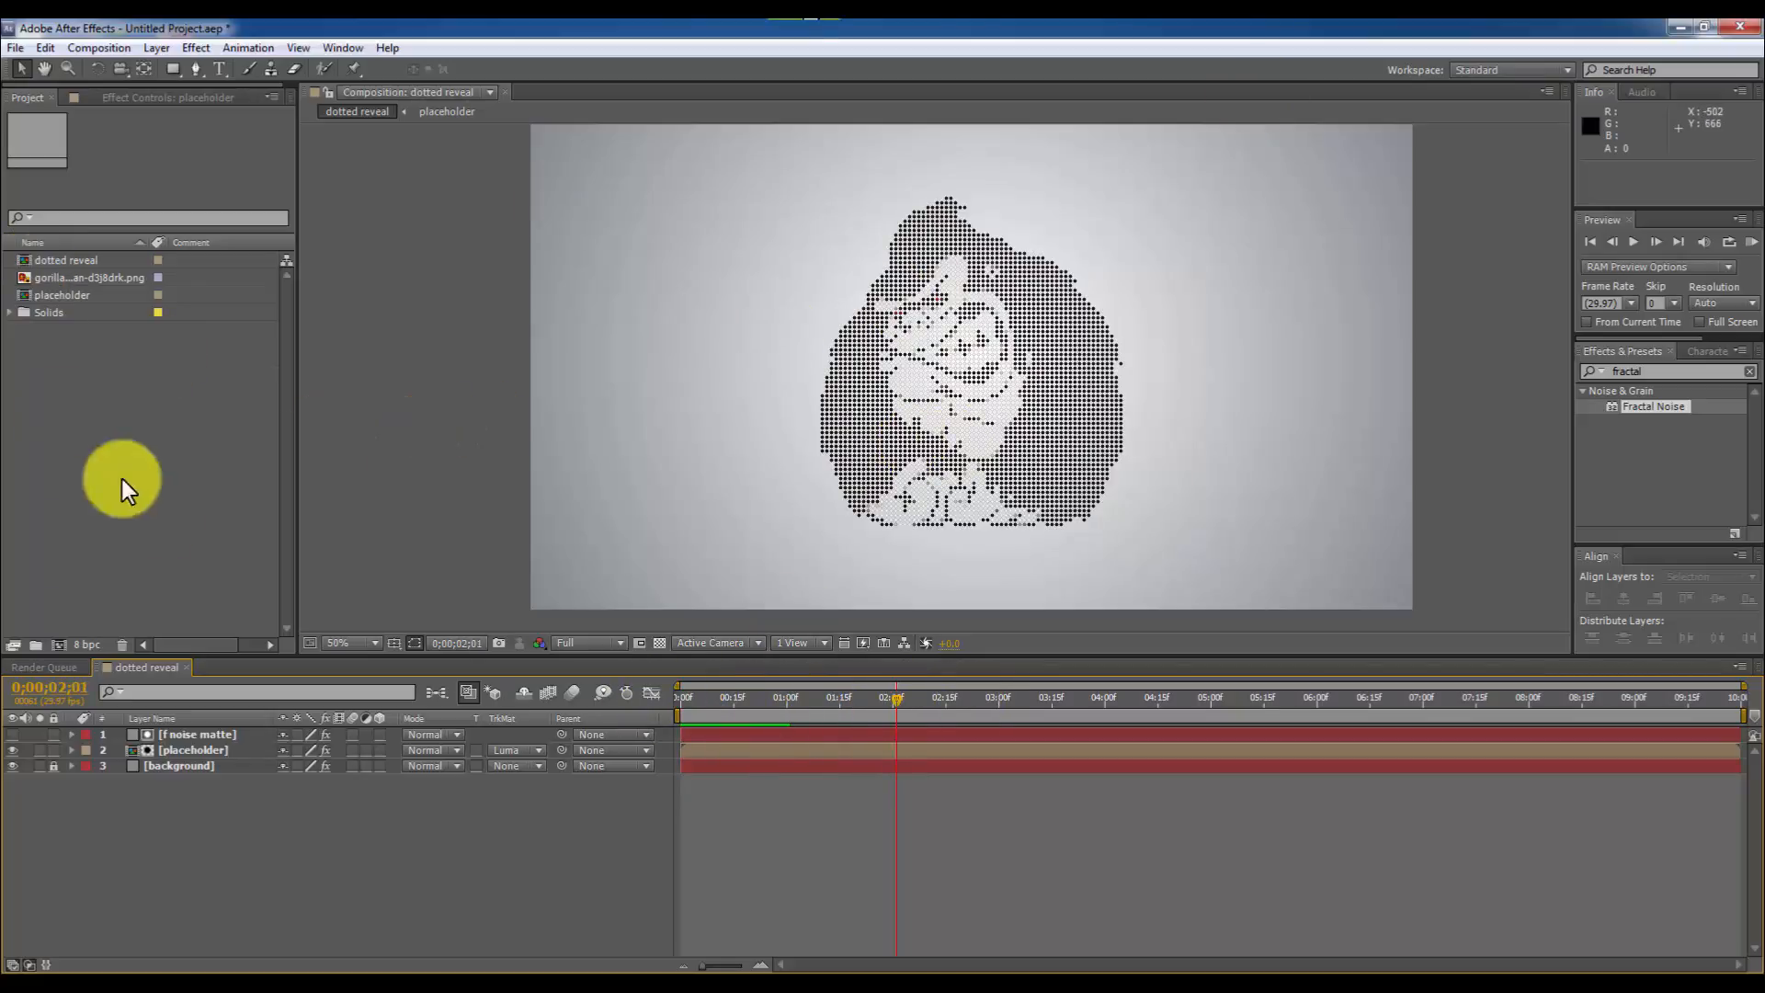
Add CC Jaws to the placeholder layer, reaching 100% Completion at 4:00.
click(191, 750)
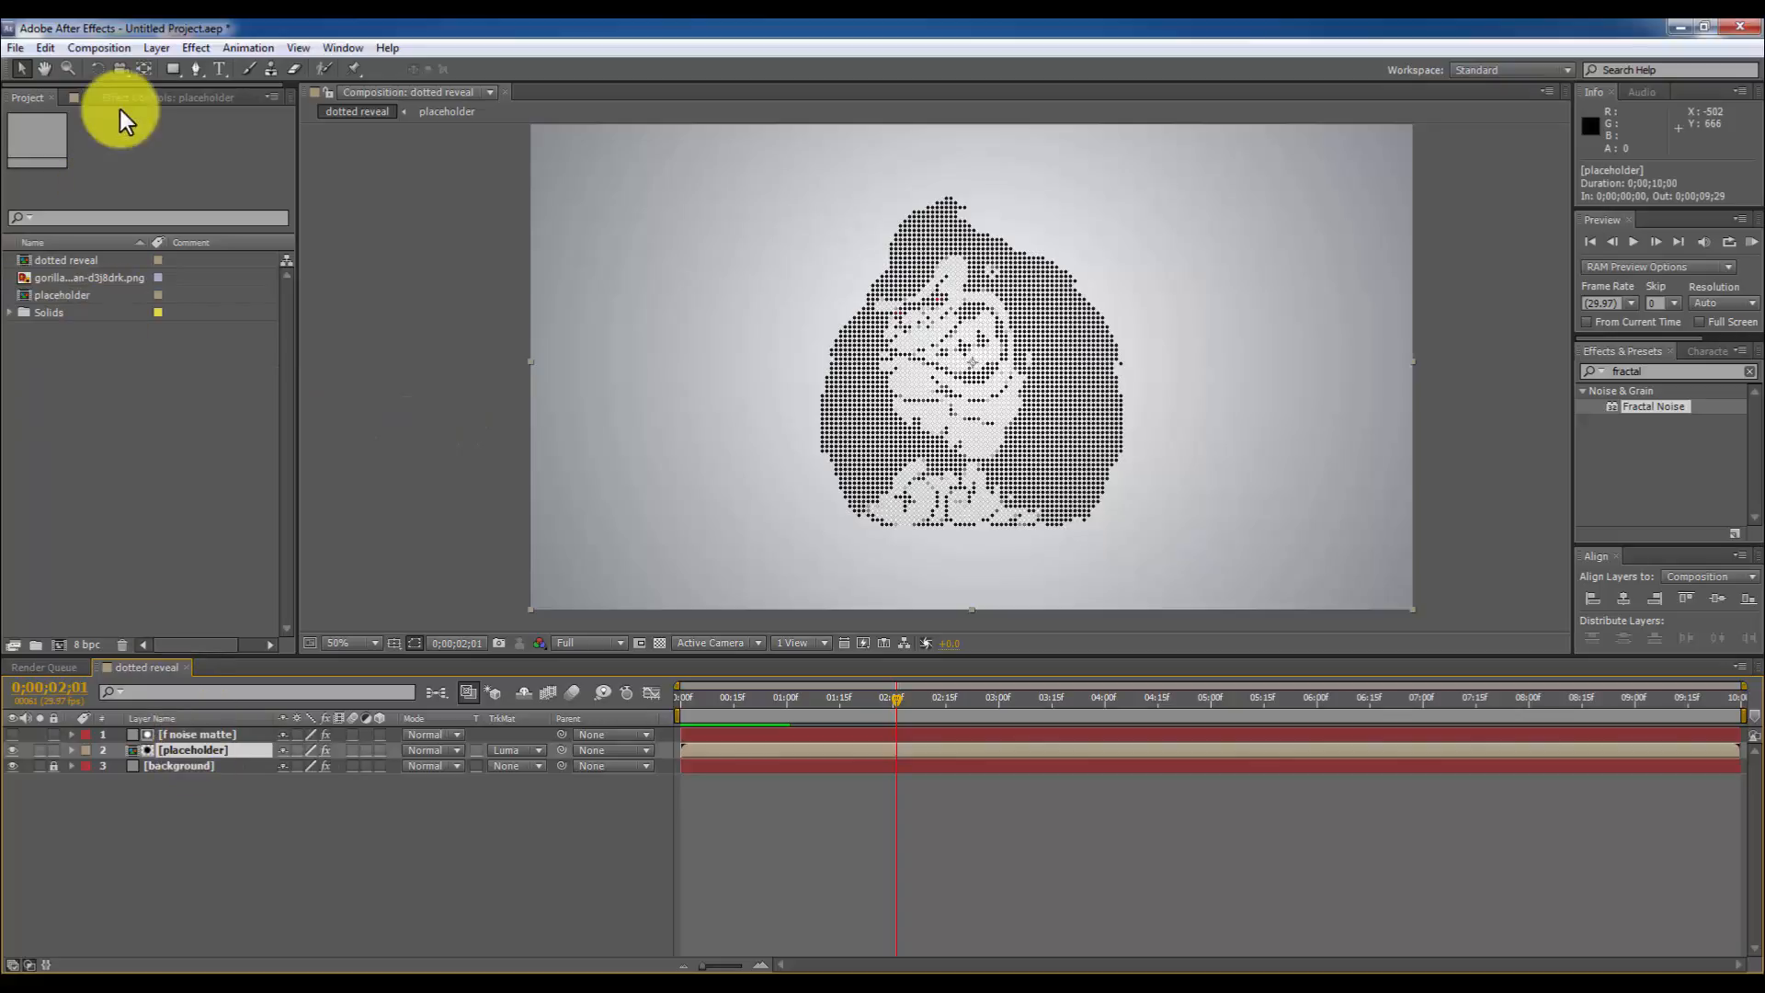
click(121, 96)
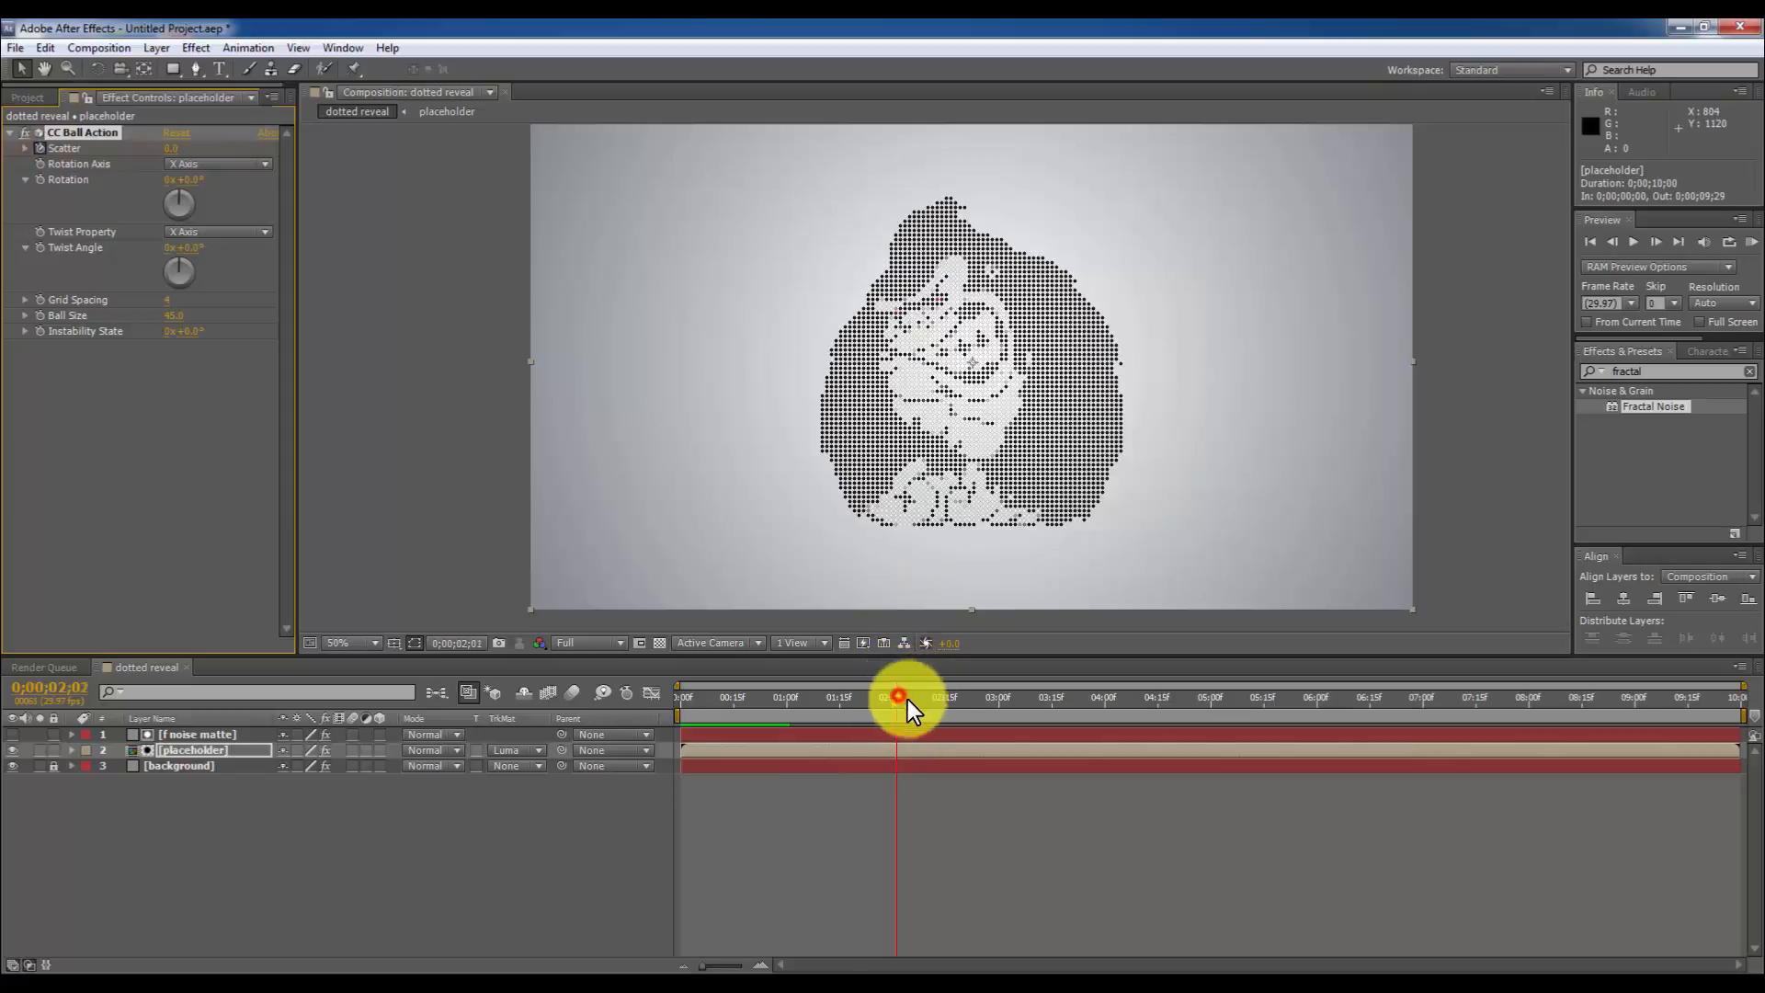
drag(898, 695, 1105, 696)
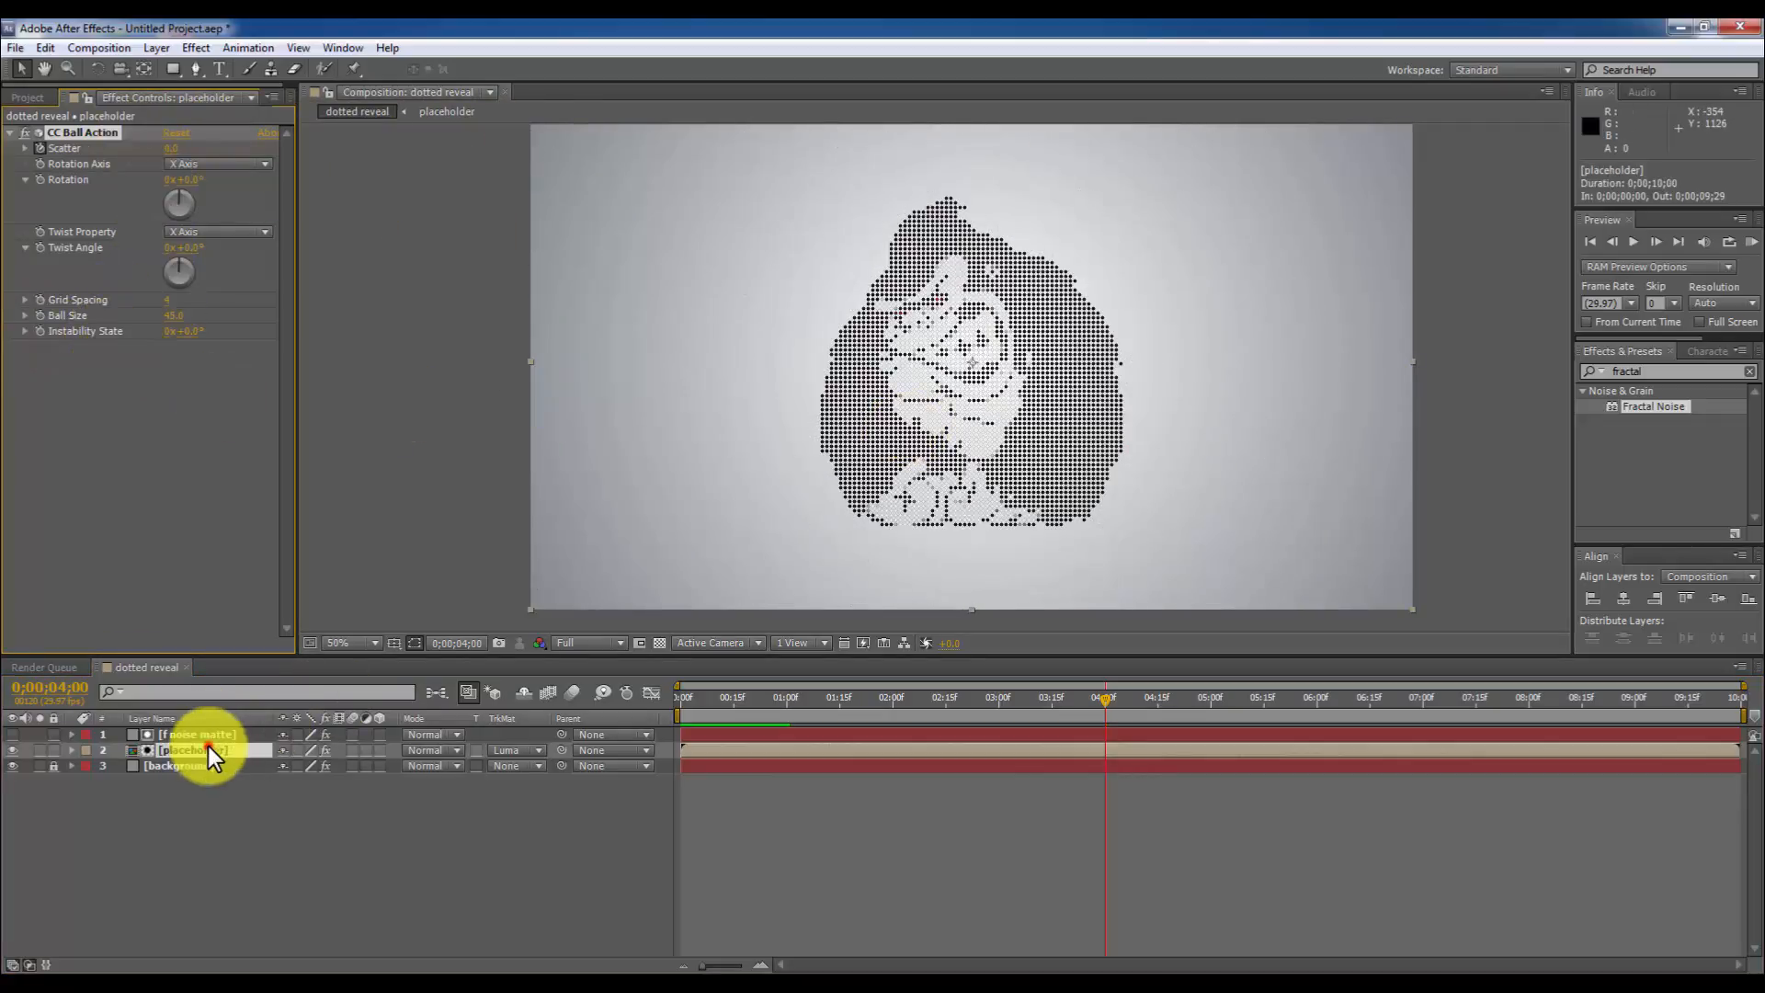
right_click(191, 750)
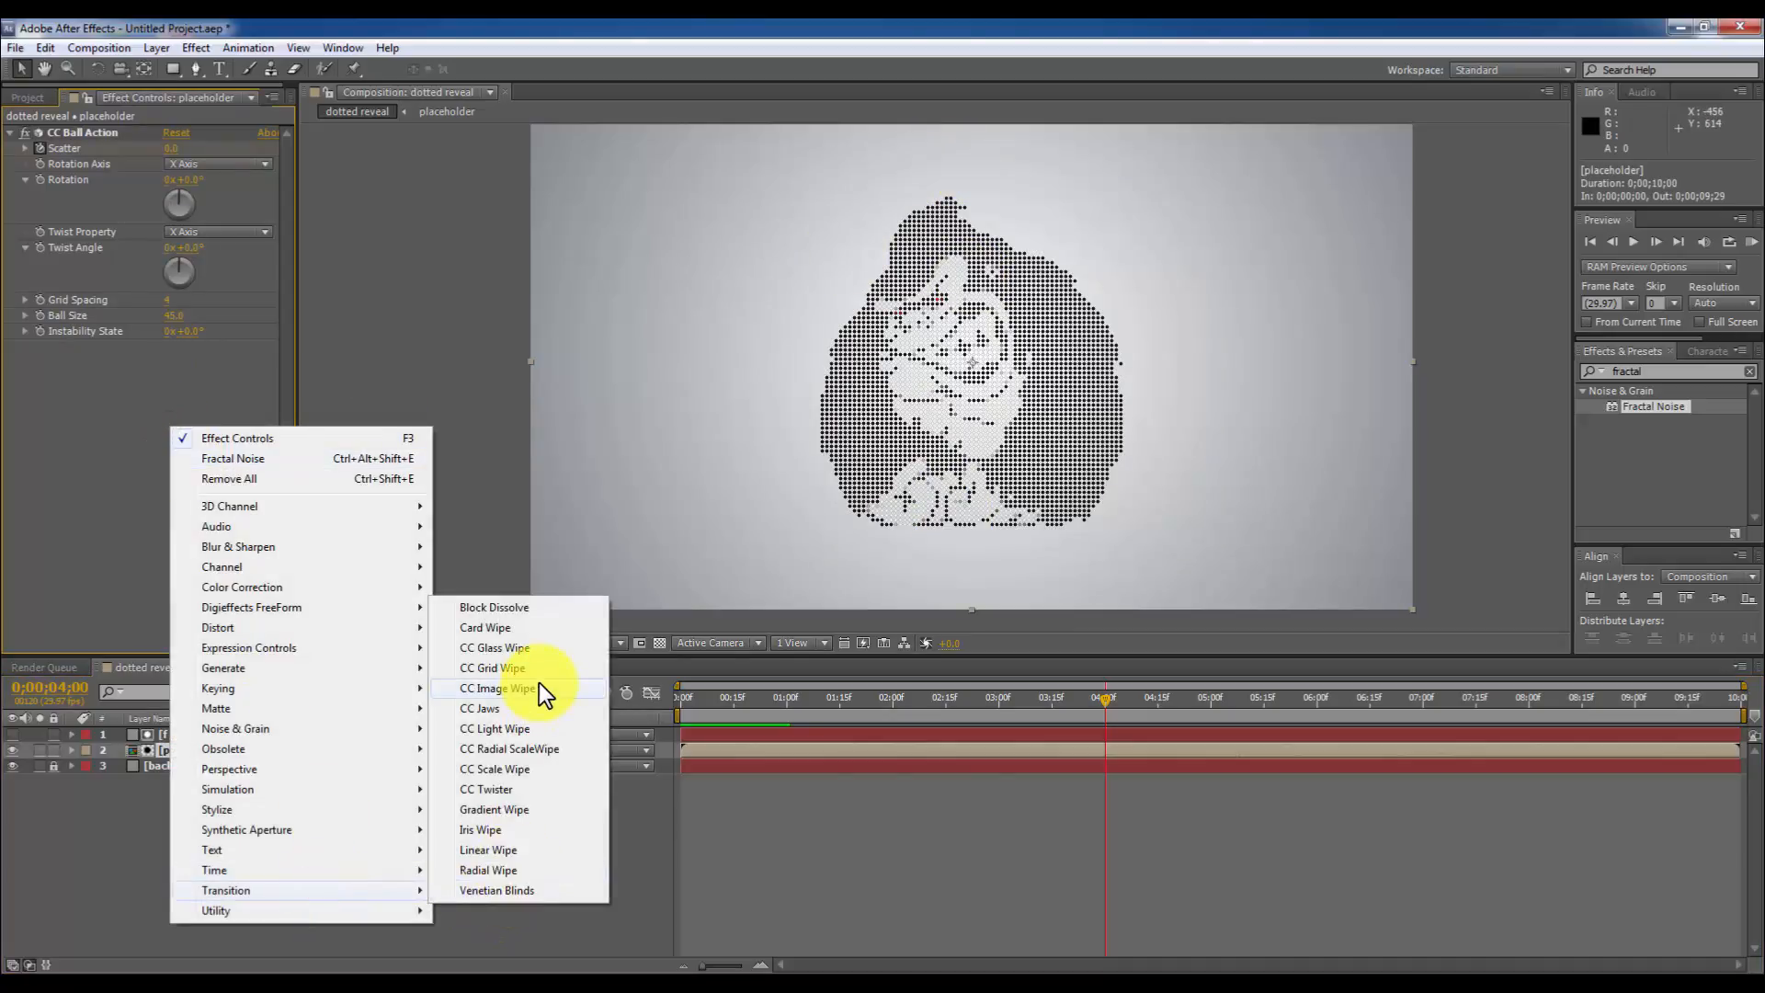
click(478, 708)
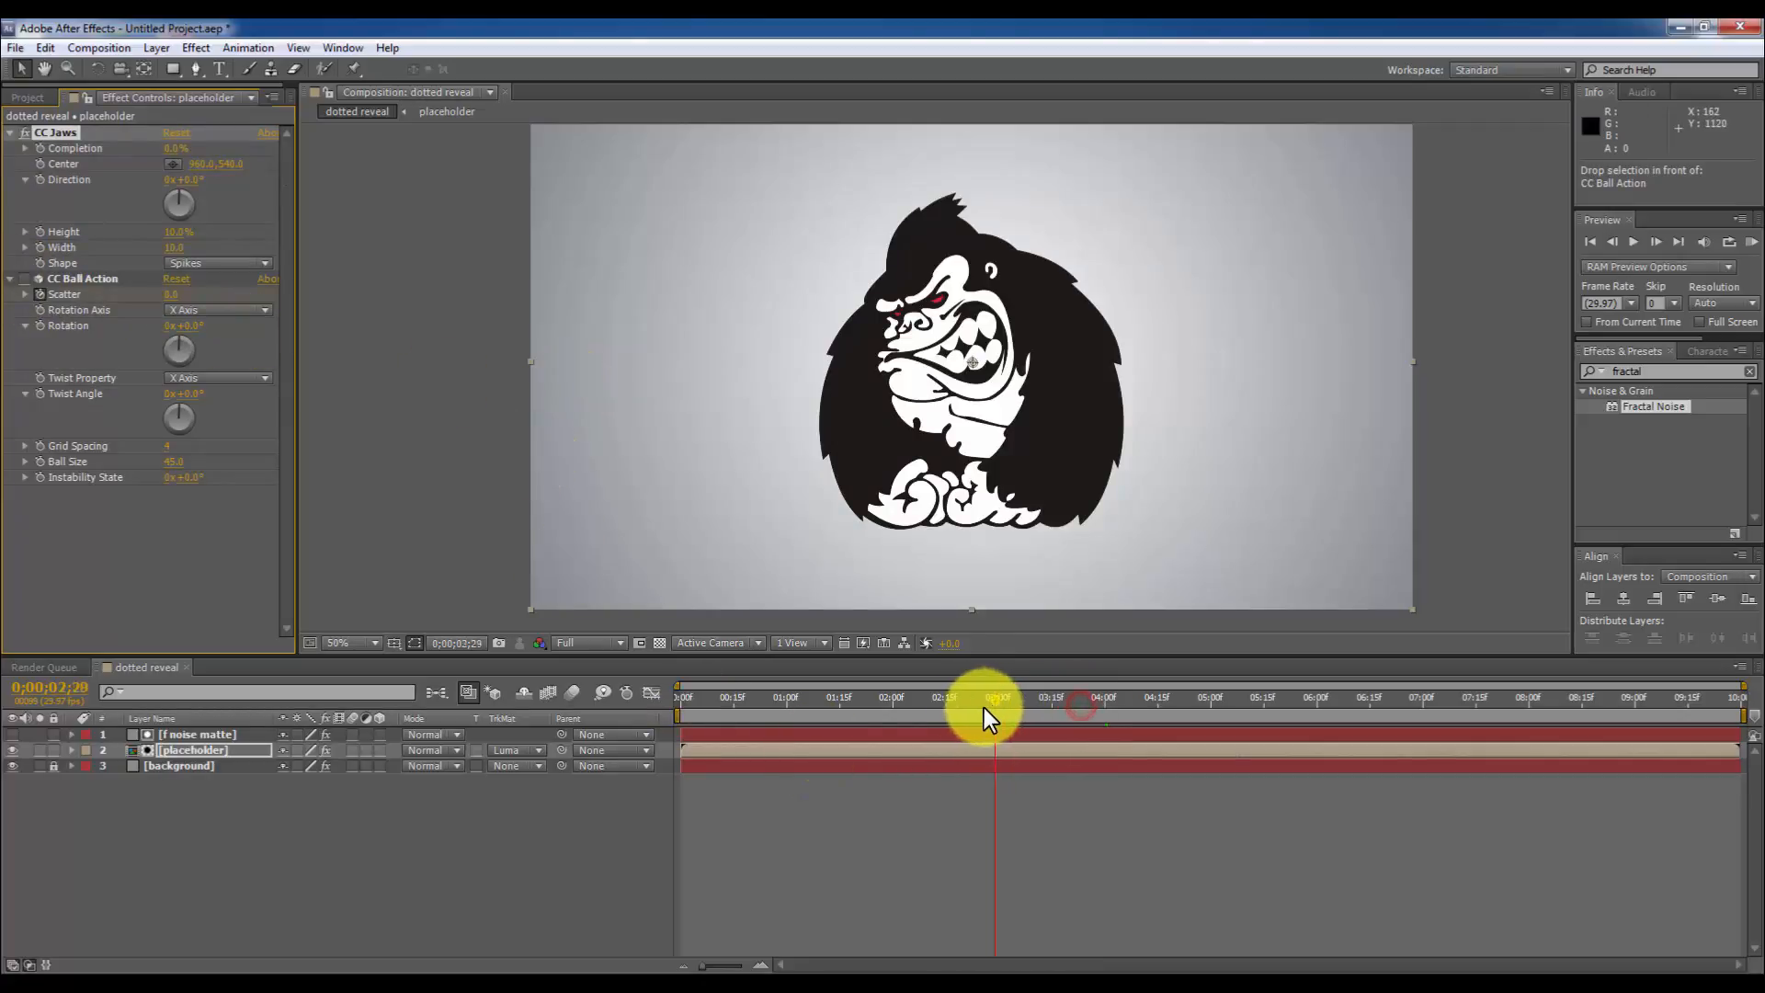
drag(990, 696, 894, 696)
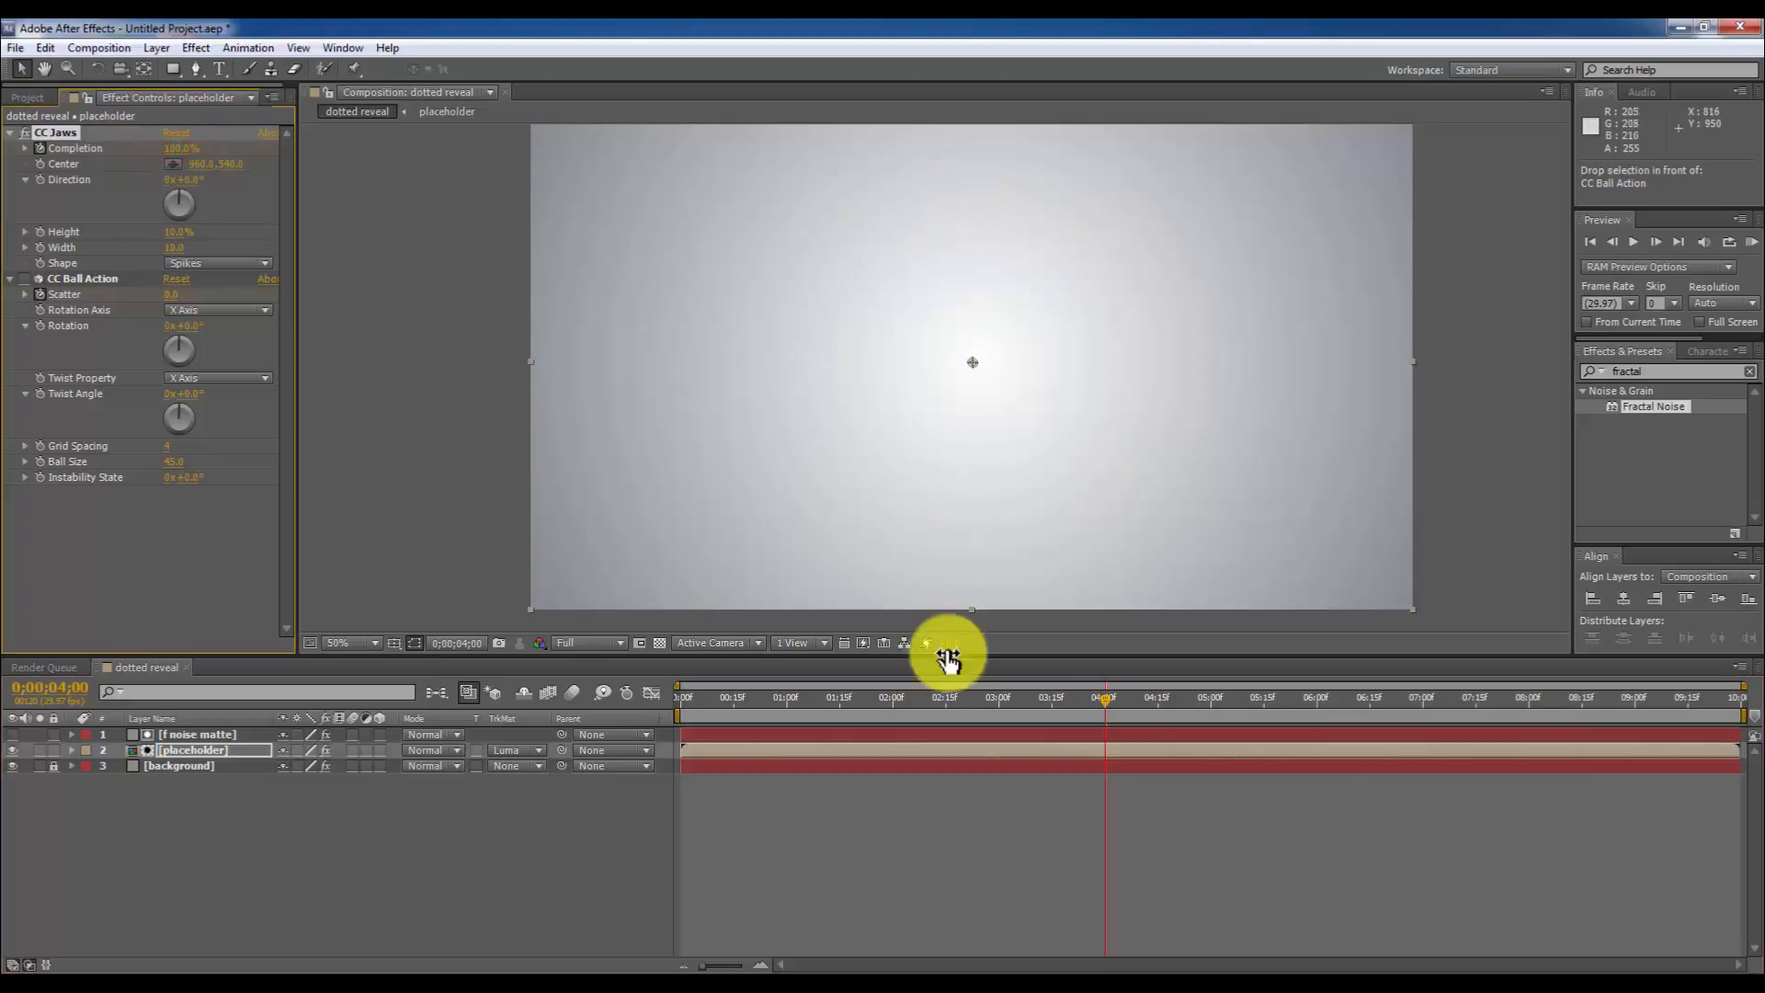
Inspect the magnified spike edges and key CC Ball Action Scatter at 2:00 and 4:00.
drag(1103, 697, 923, 698)
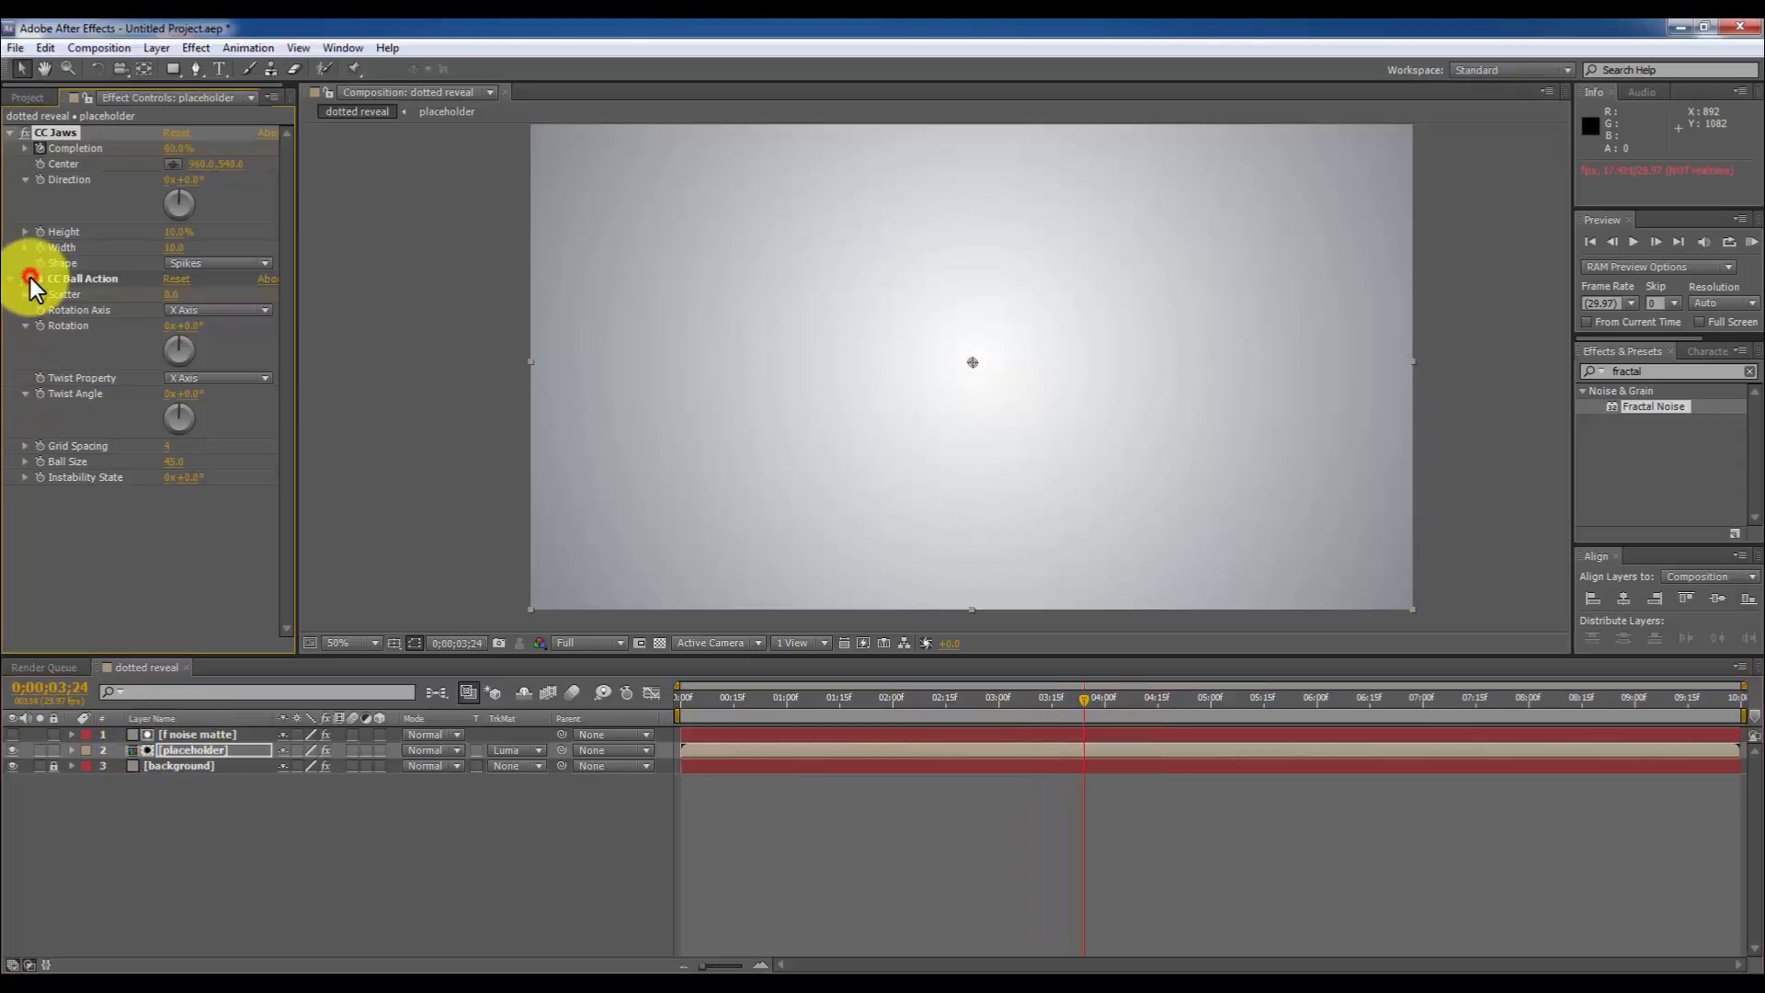
drag(1081, 697, 1010, 697)
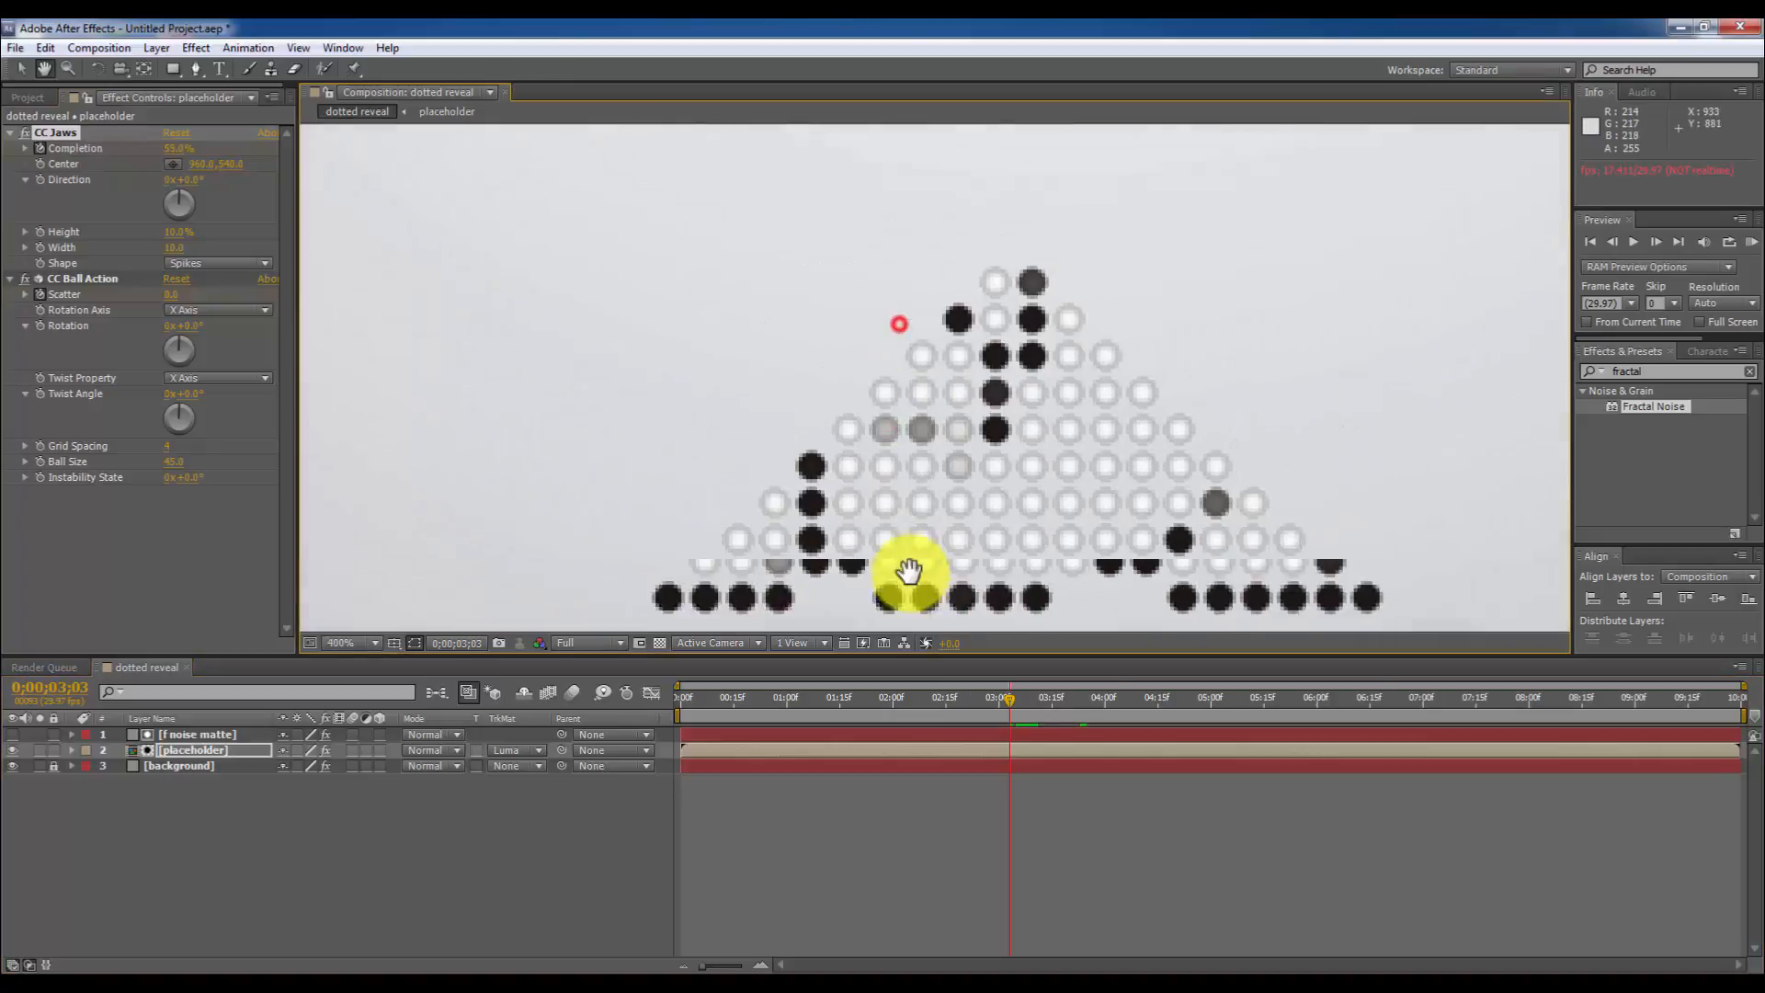
drag(996, 697, 1011, 697)
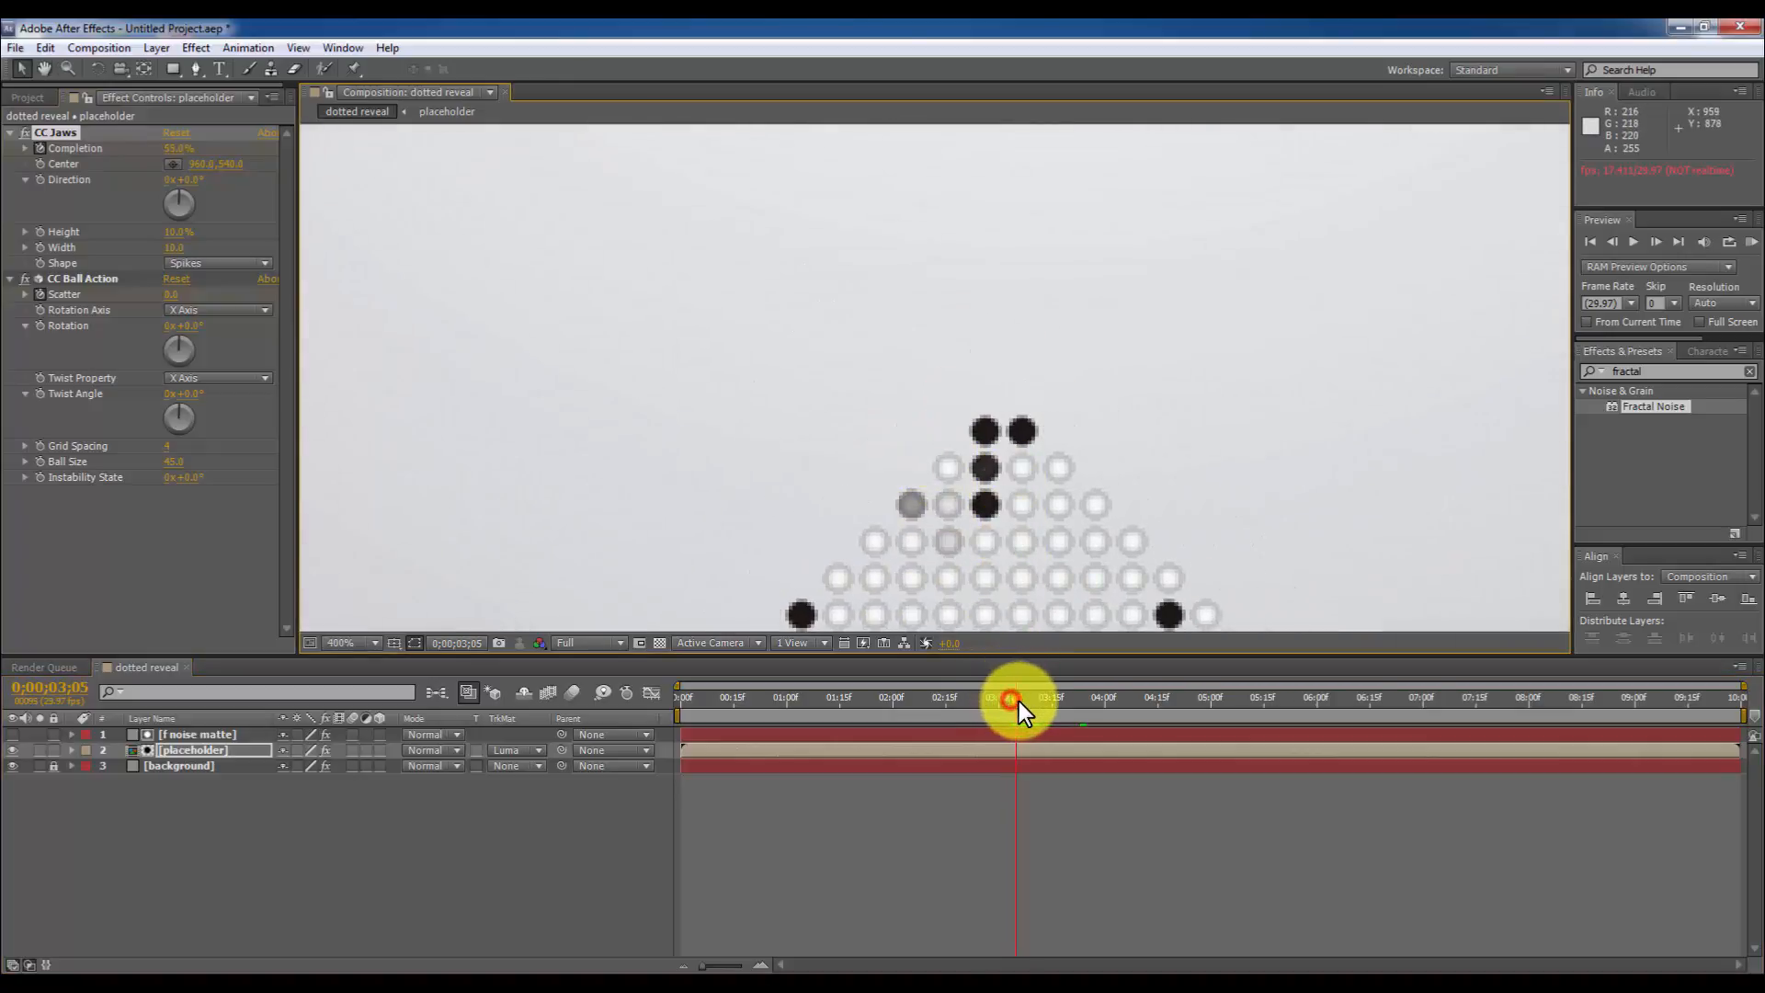
drag(1013, 709, 984, 675)
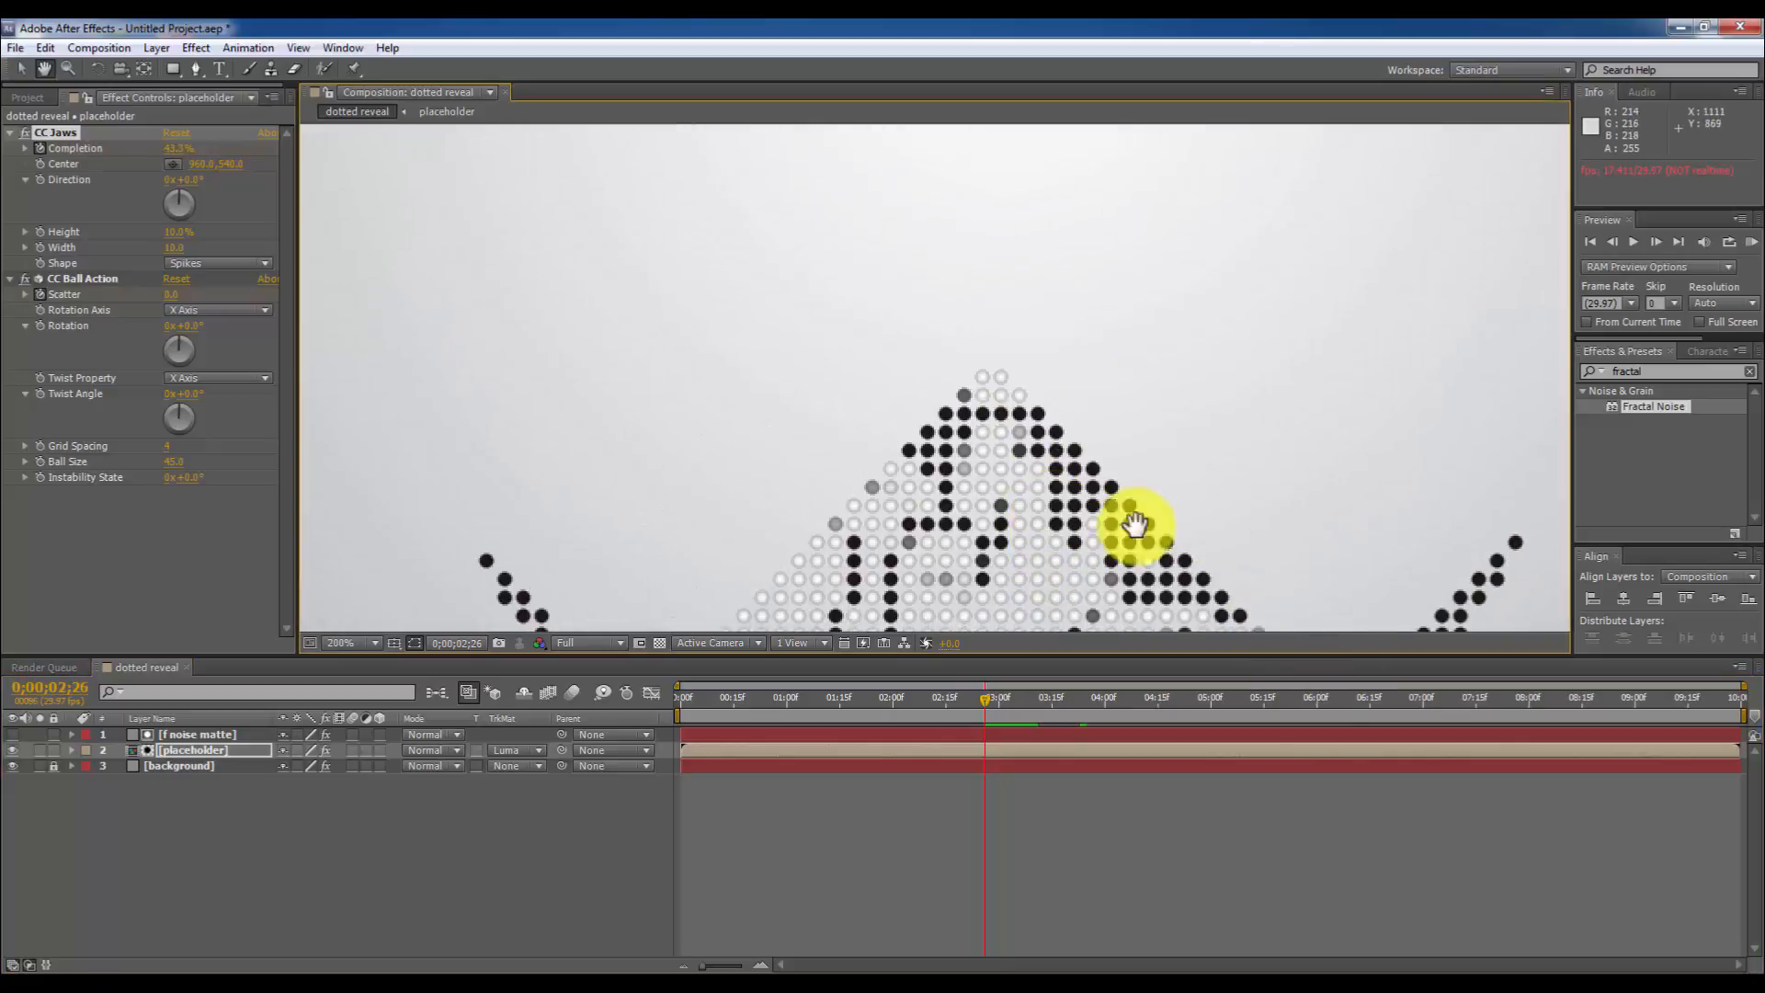
click(351, 642)
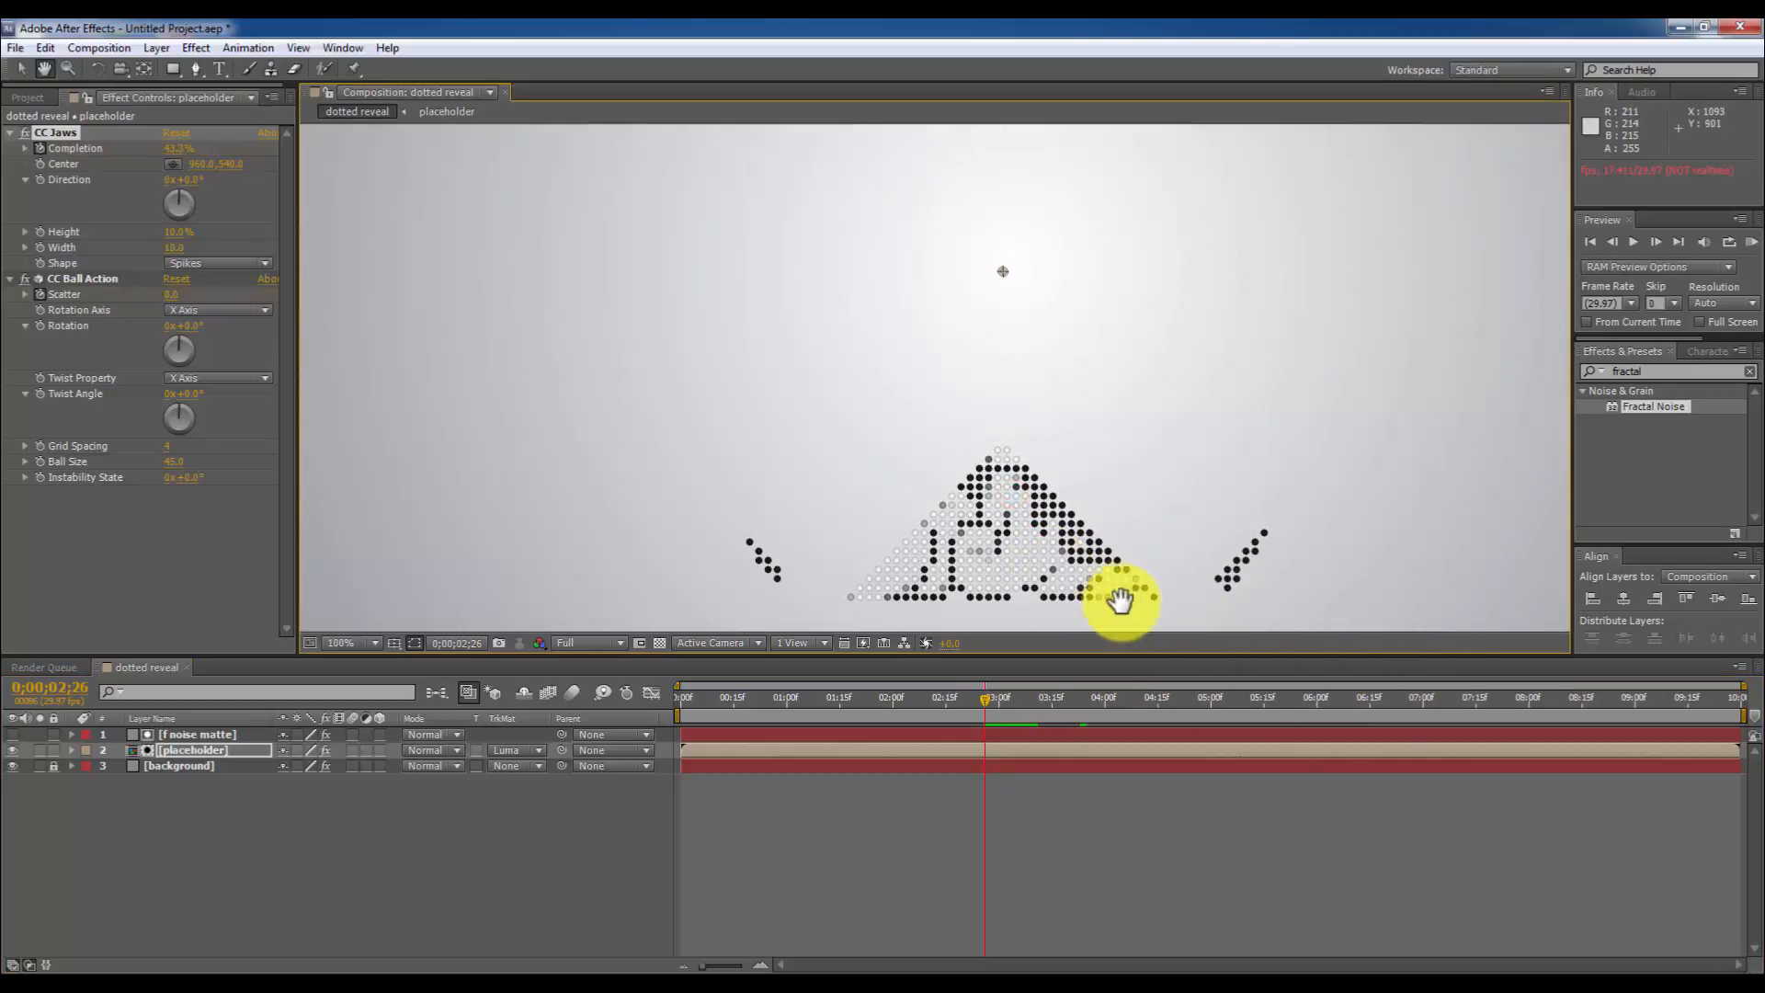
drag(984, 697, 979, 697)
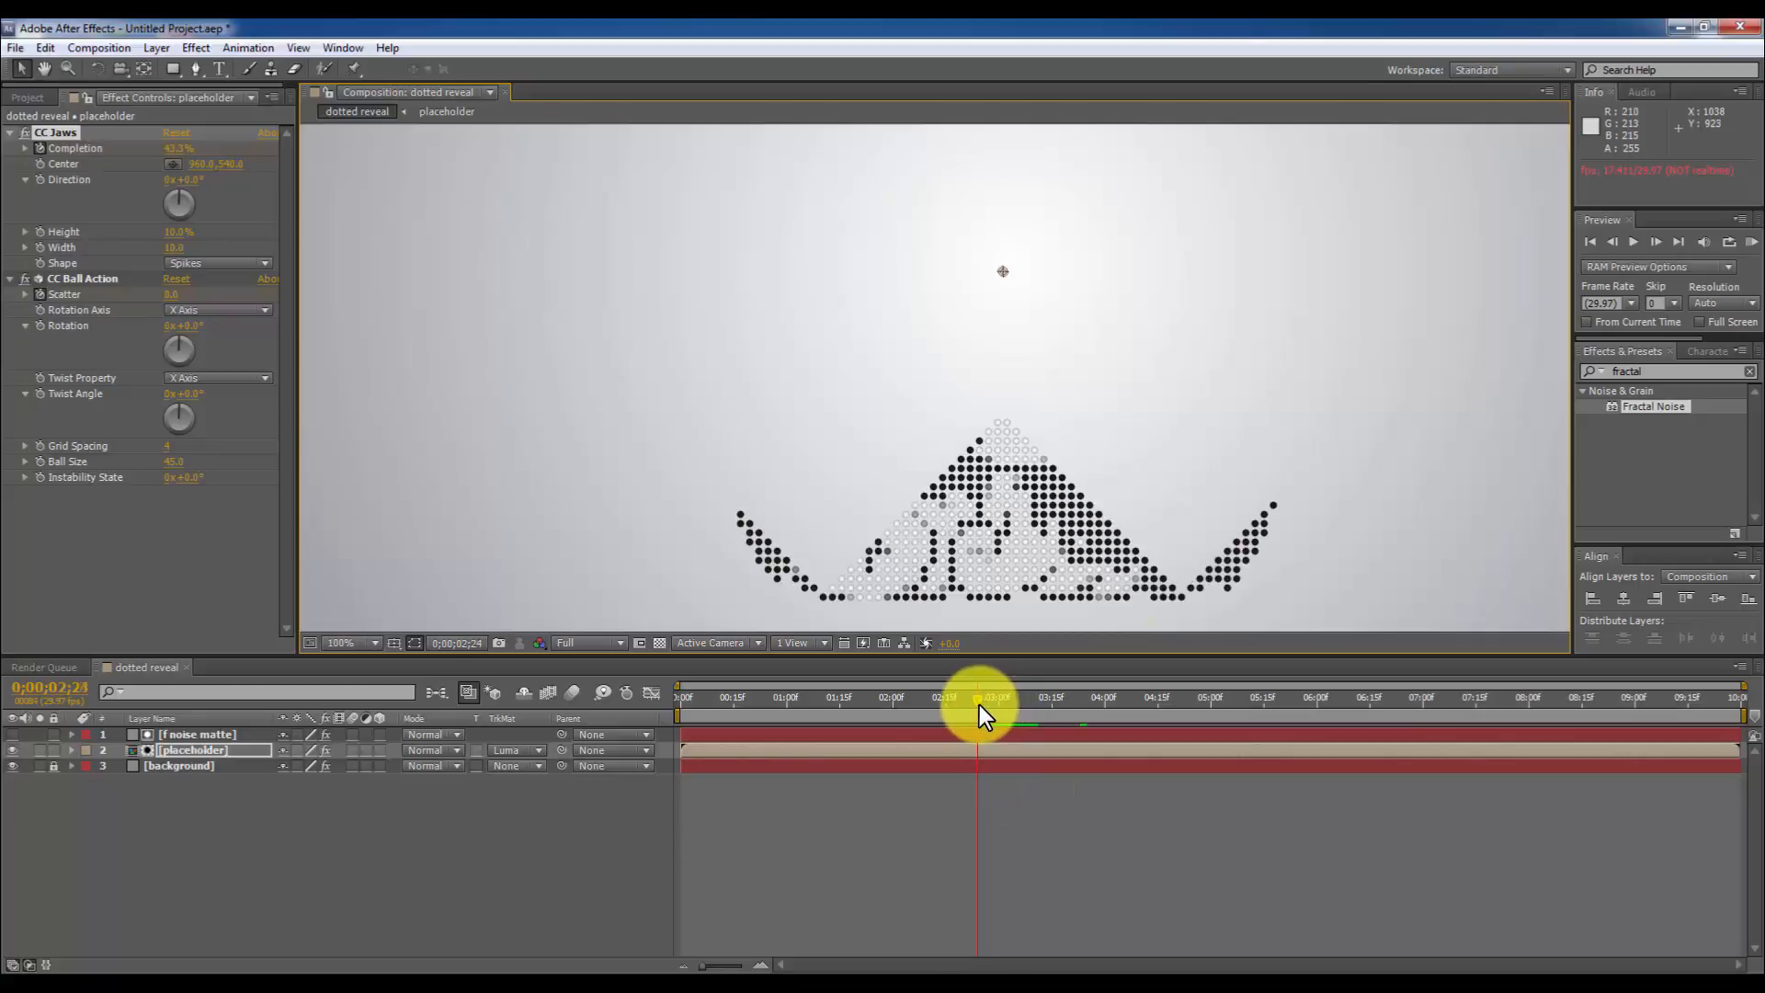
drag(977, 712, 948, 712)
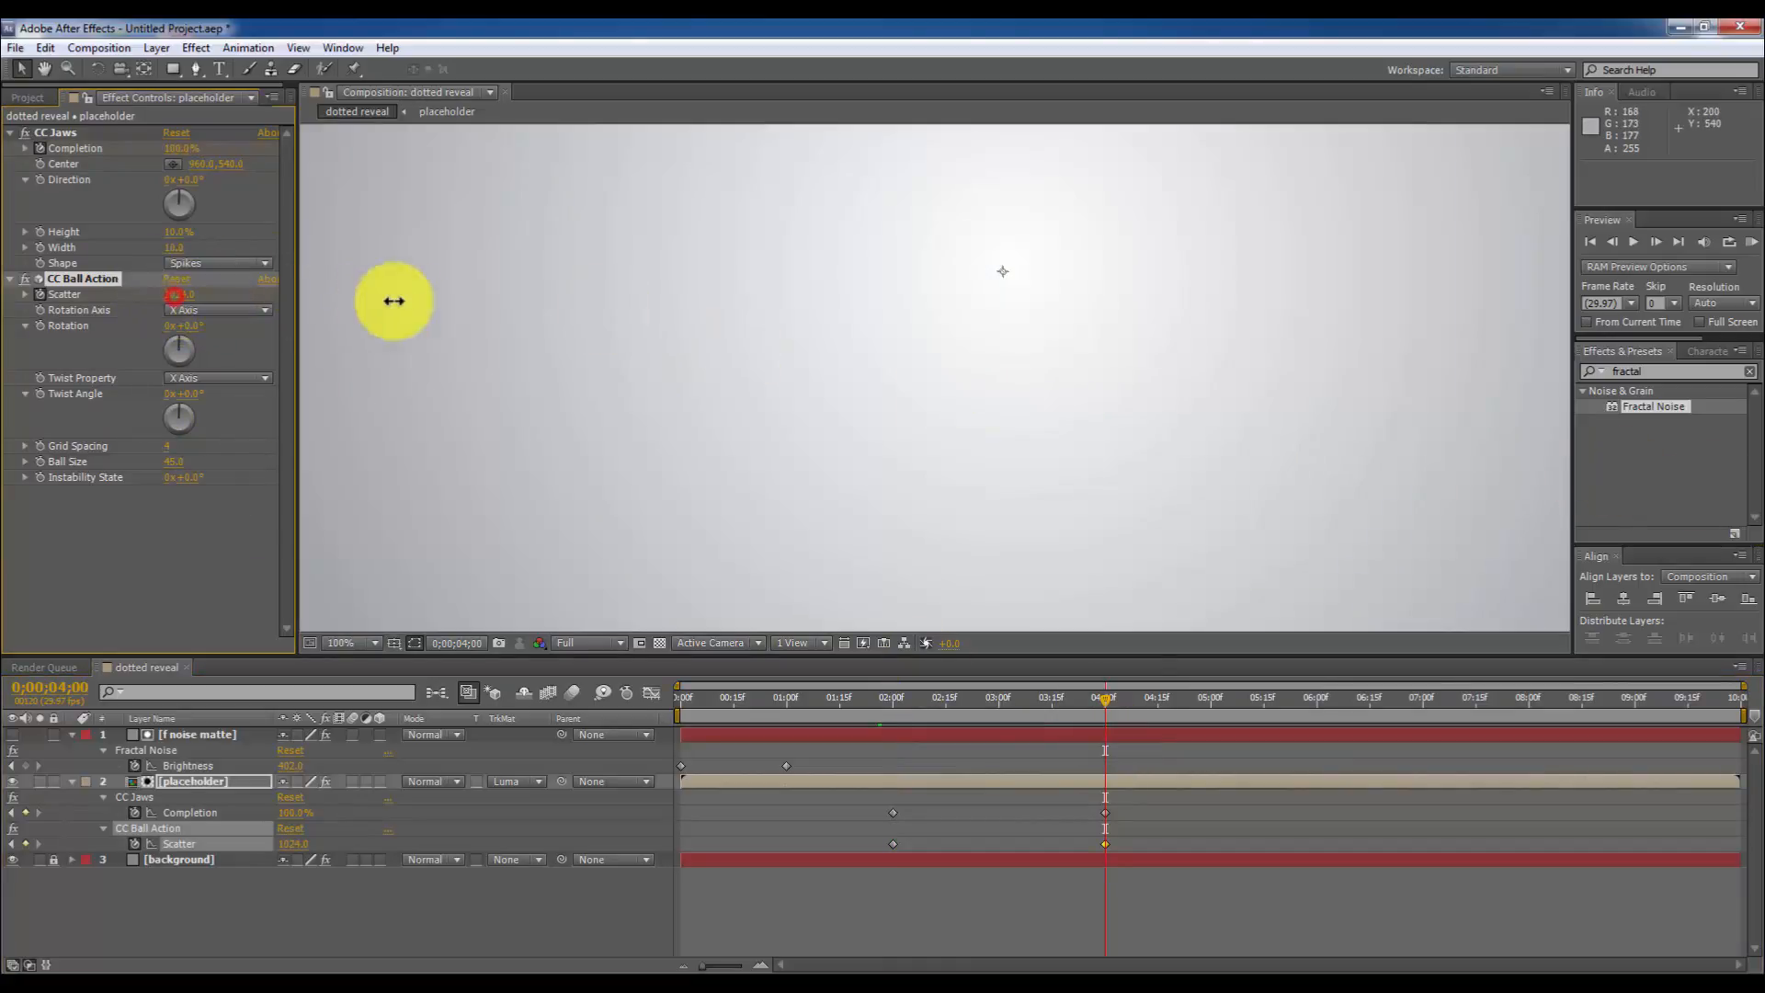
Set CC Ball Action Rotation Axis to XY Axis at 2:00 and preview the spinning scatter.
click(886, 698)
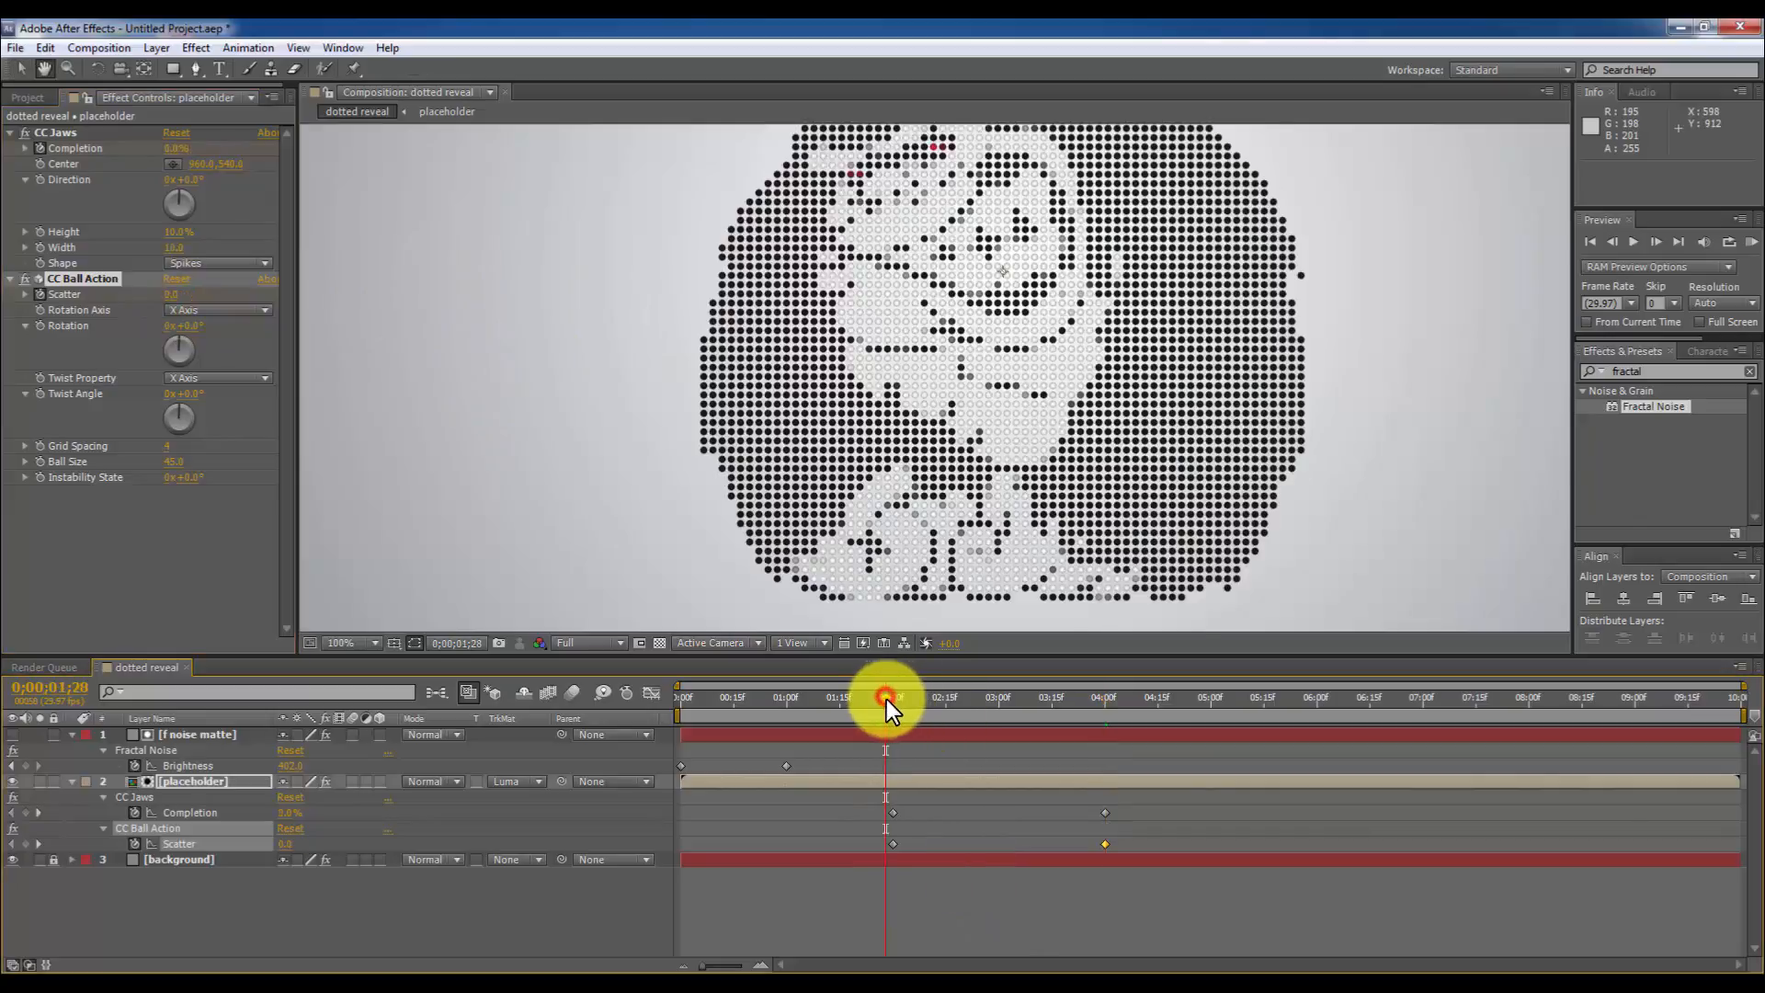
drag(887, 697, 988, 697)
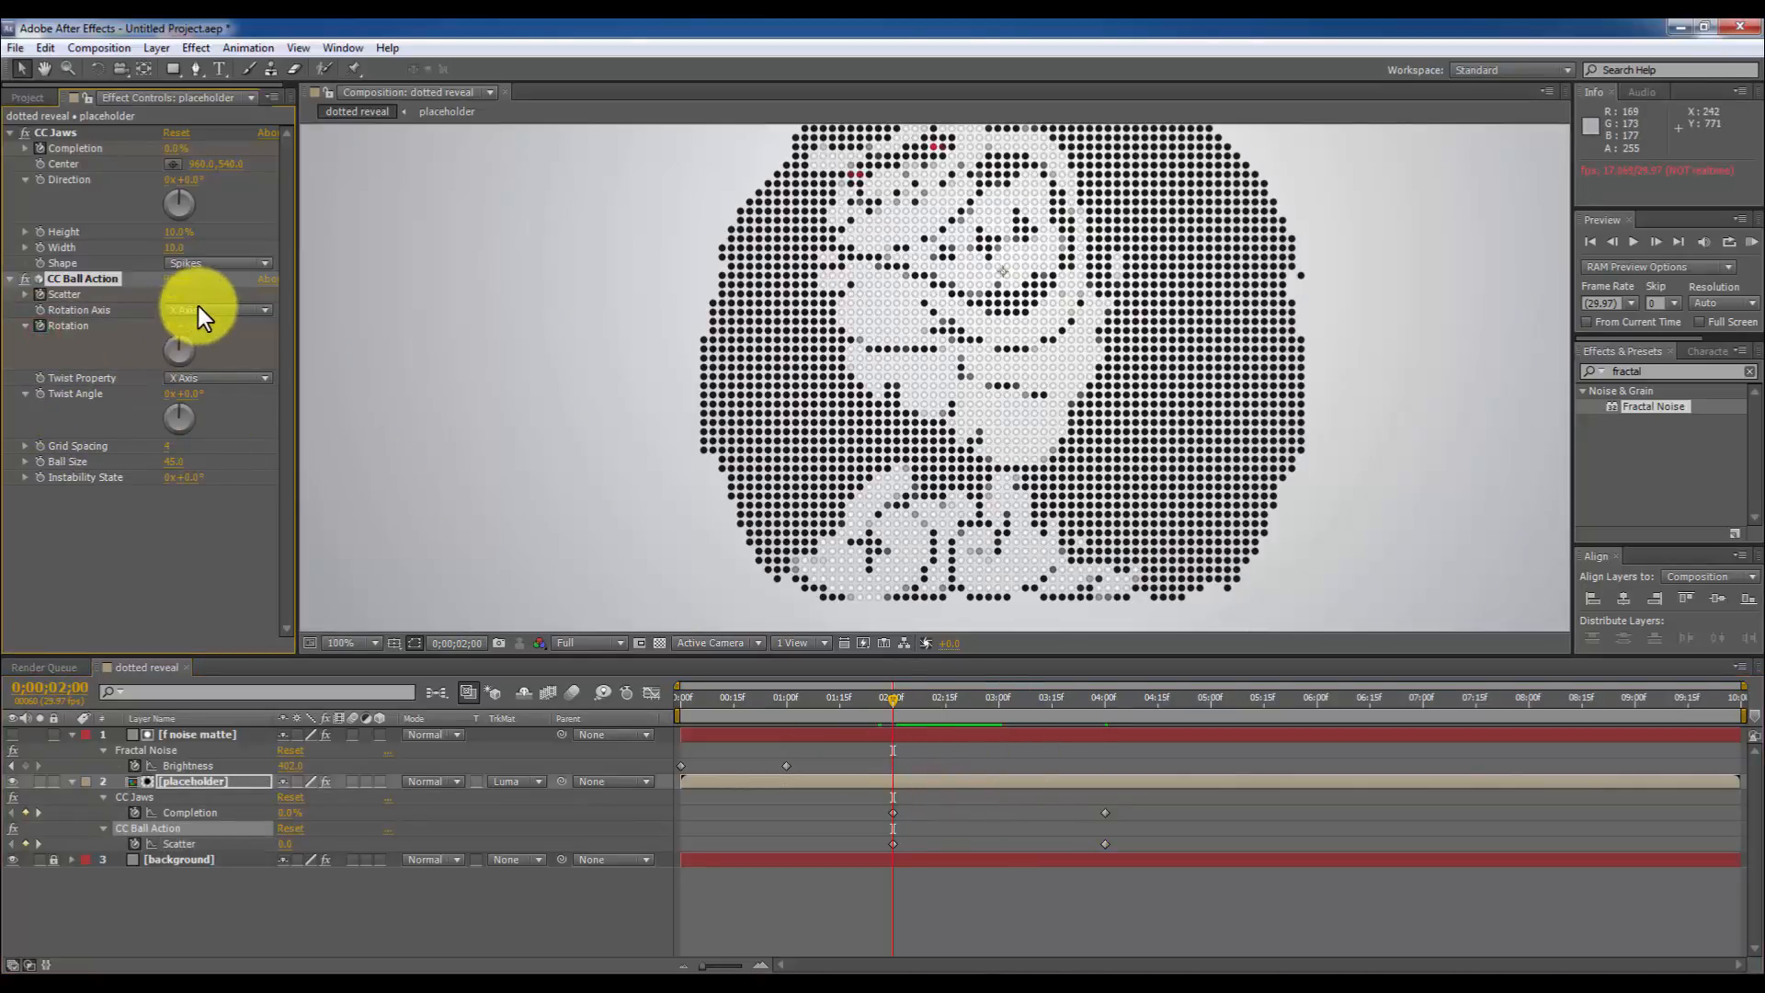
click(216, 309)
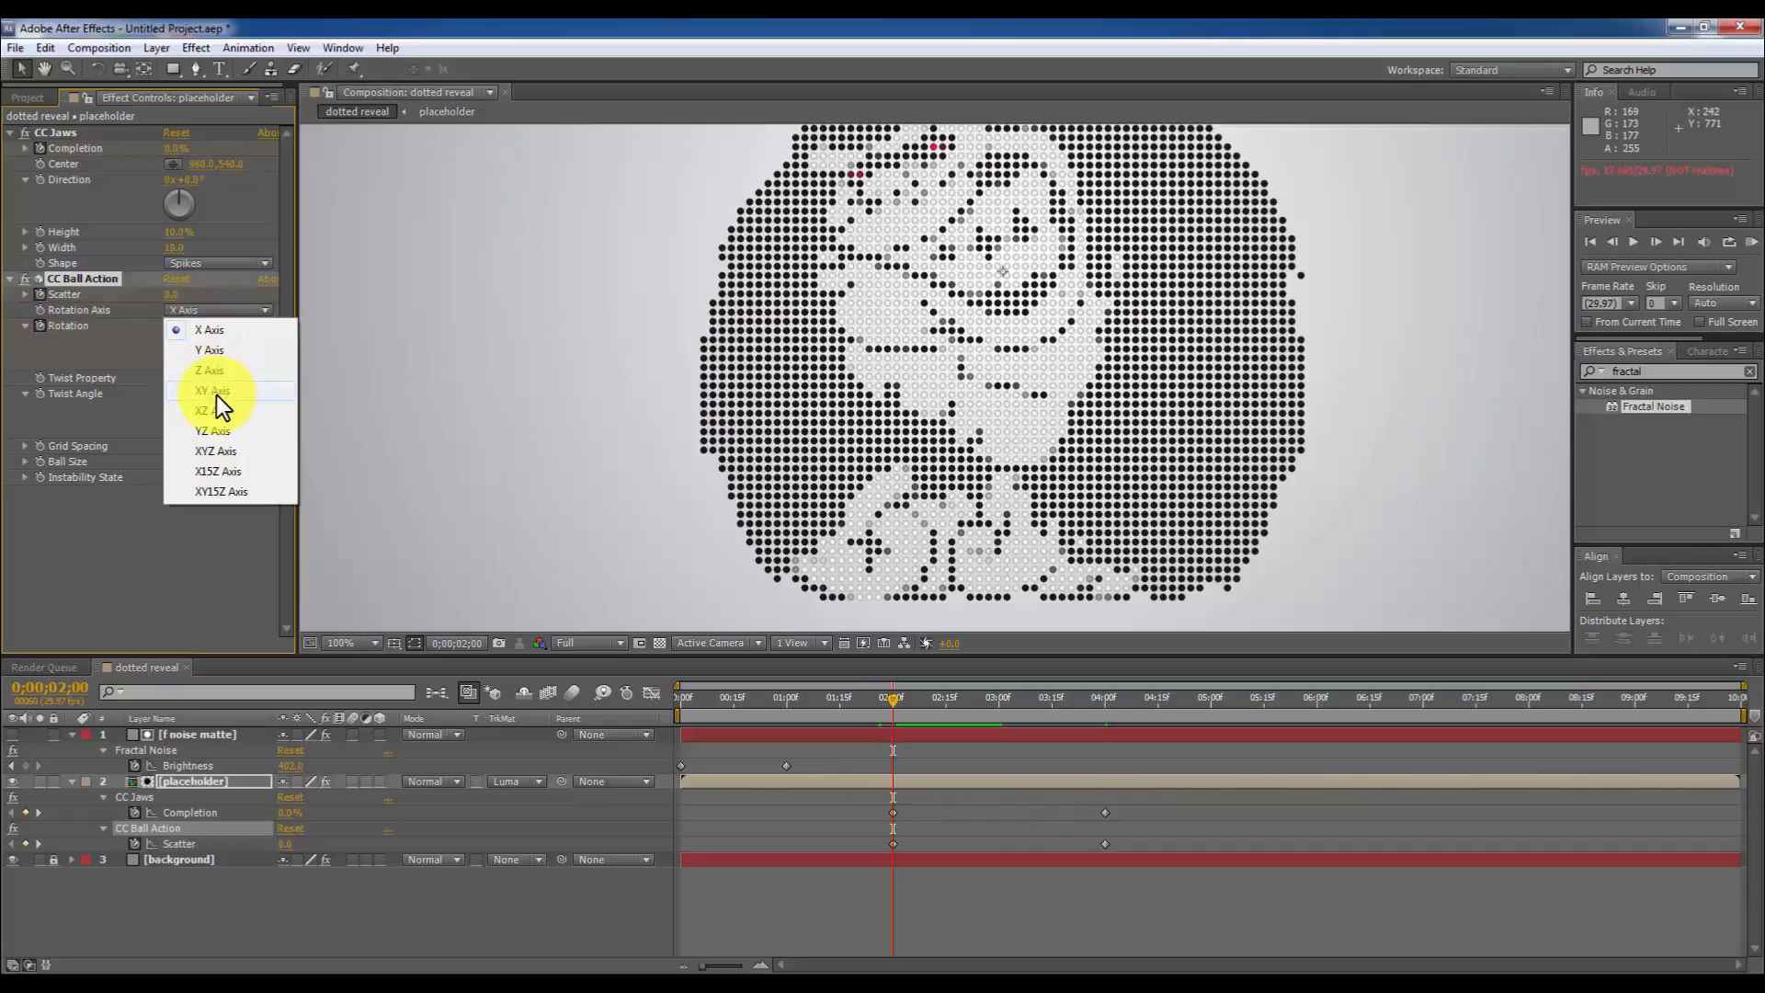
click(212, 391)
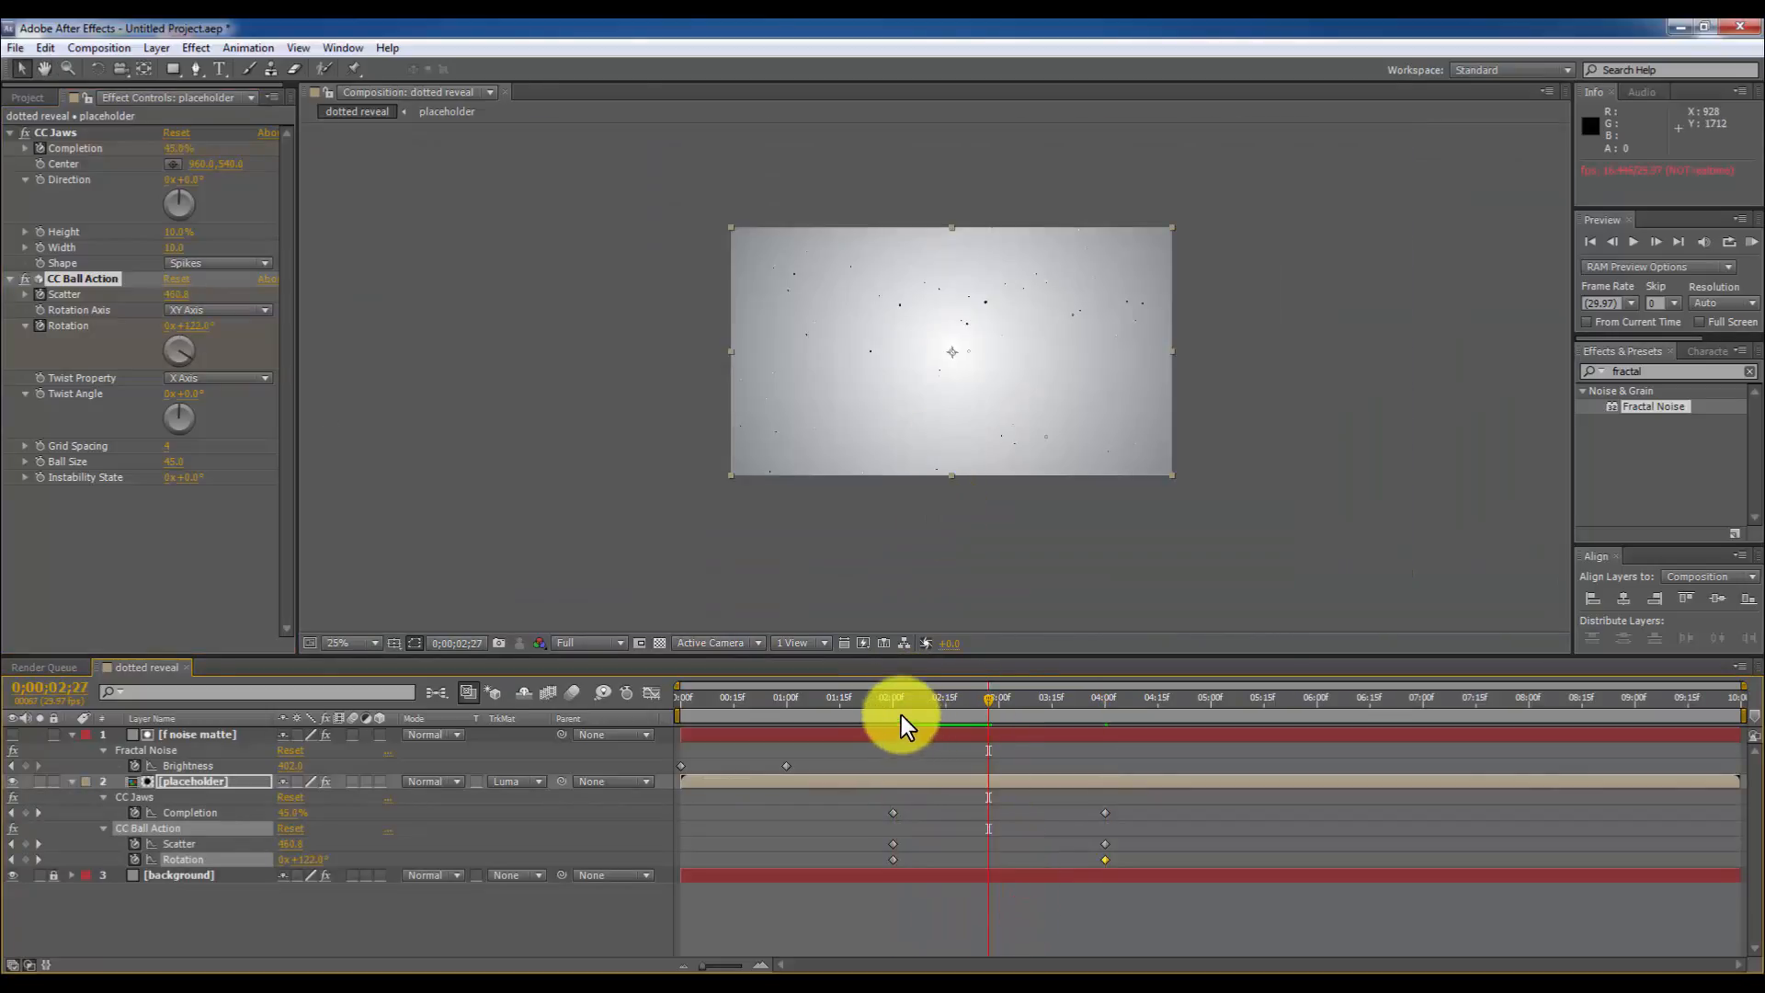
drag(894, 697, 998, 698)
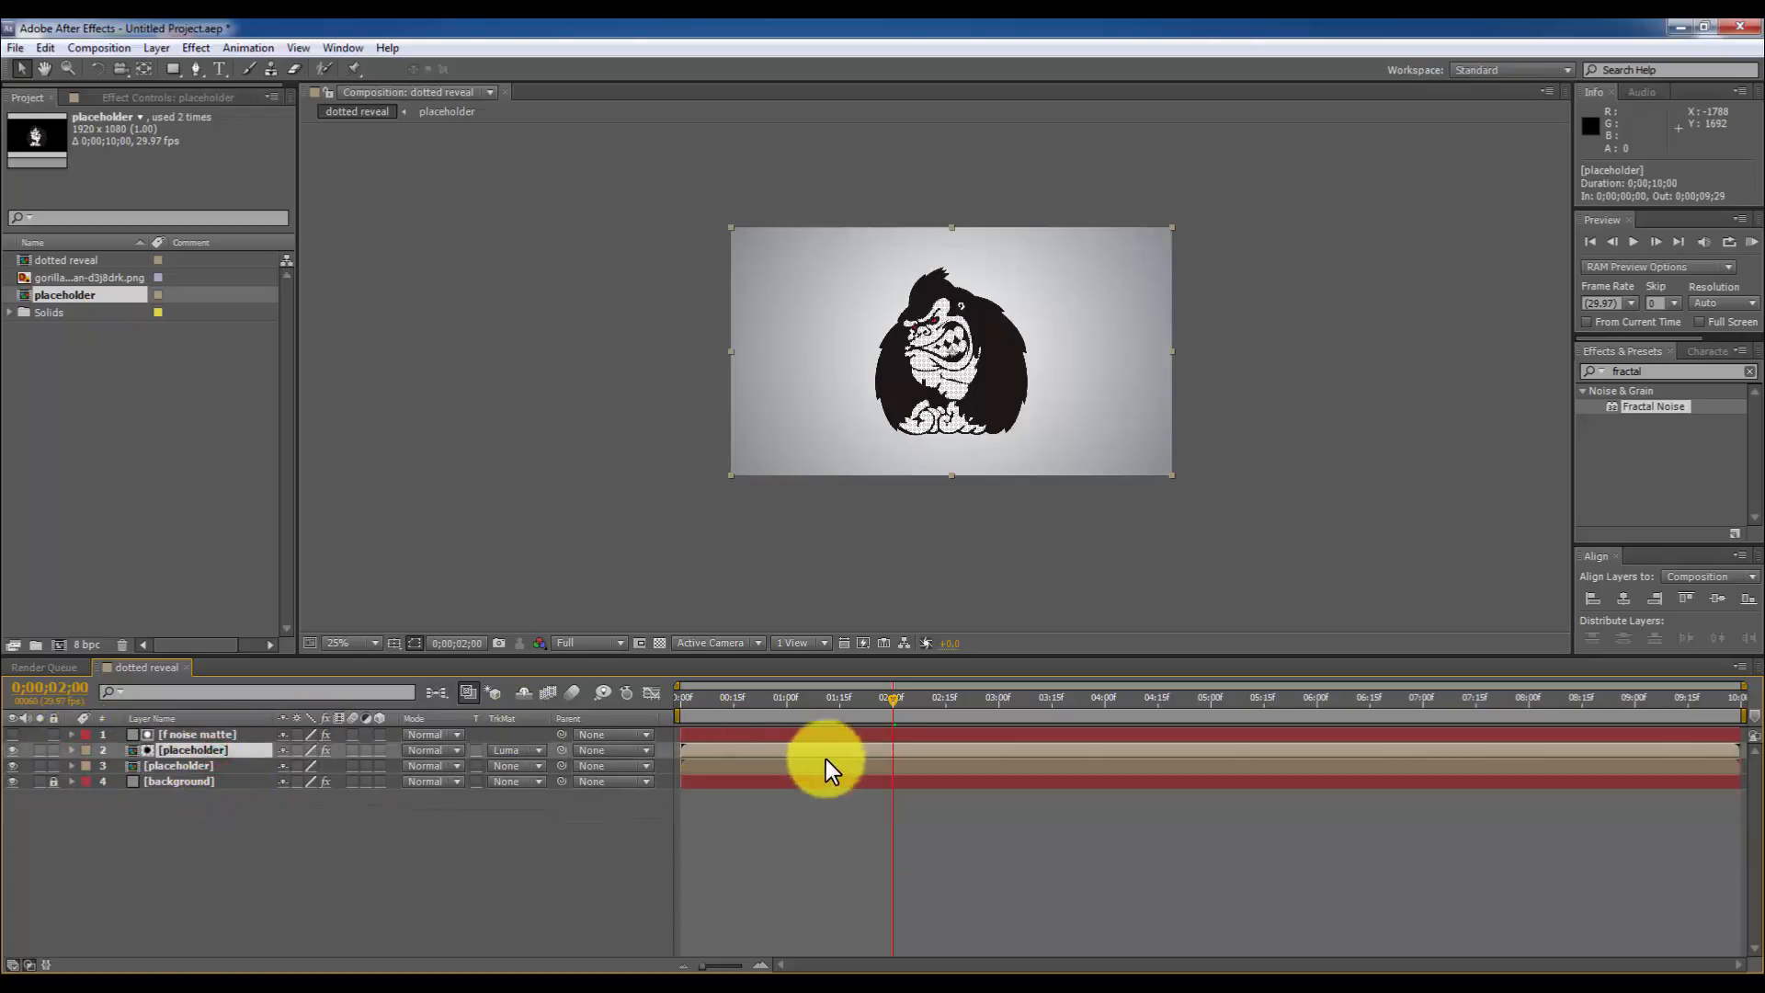
Slide the second placeholder layer so its in-point sits at 0:00:02:00.
drag(821, 765, 1008, 766)
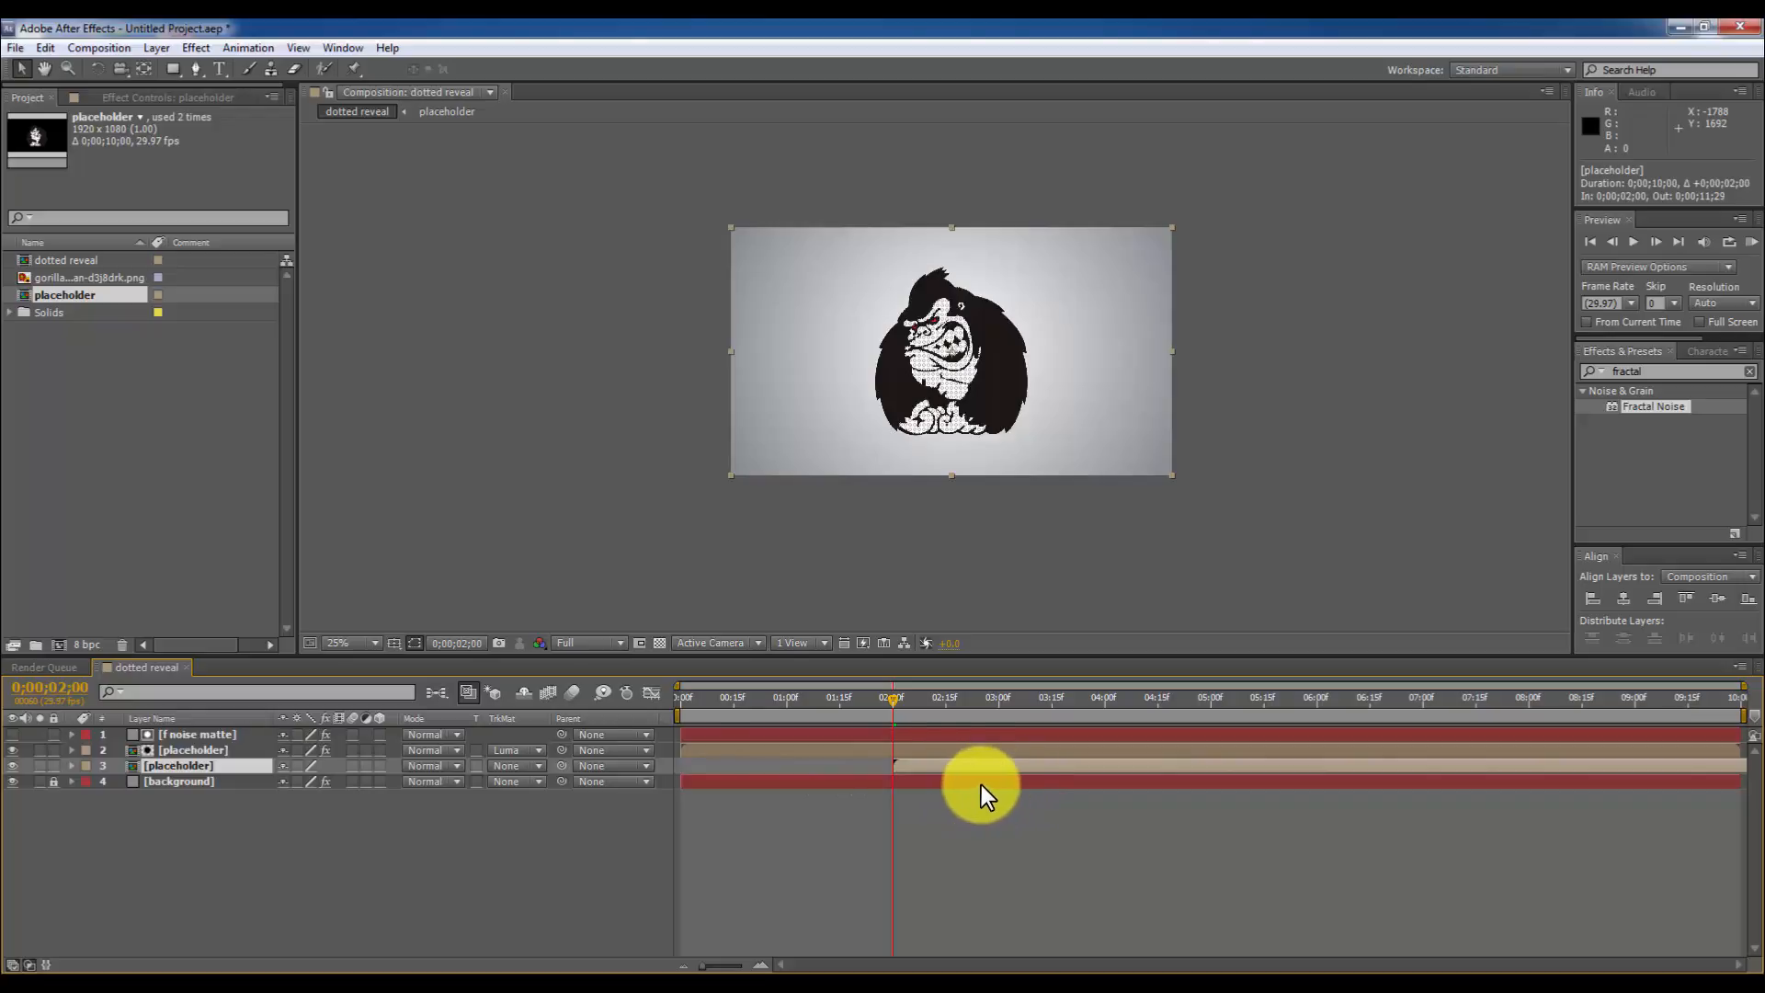
drag(984, 768, 923, 777)
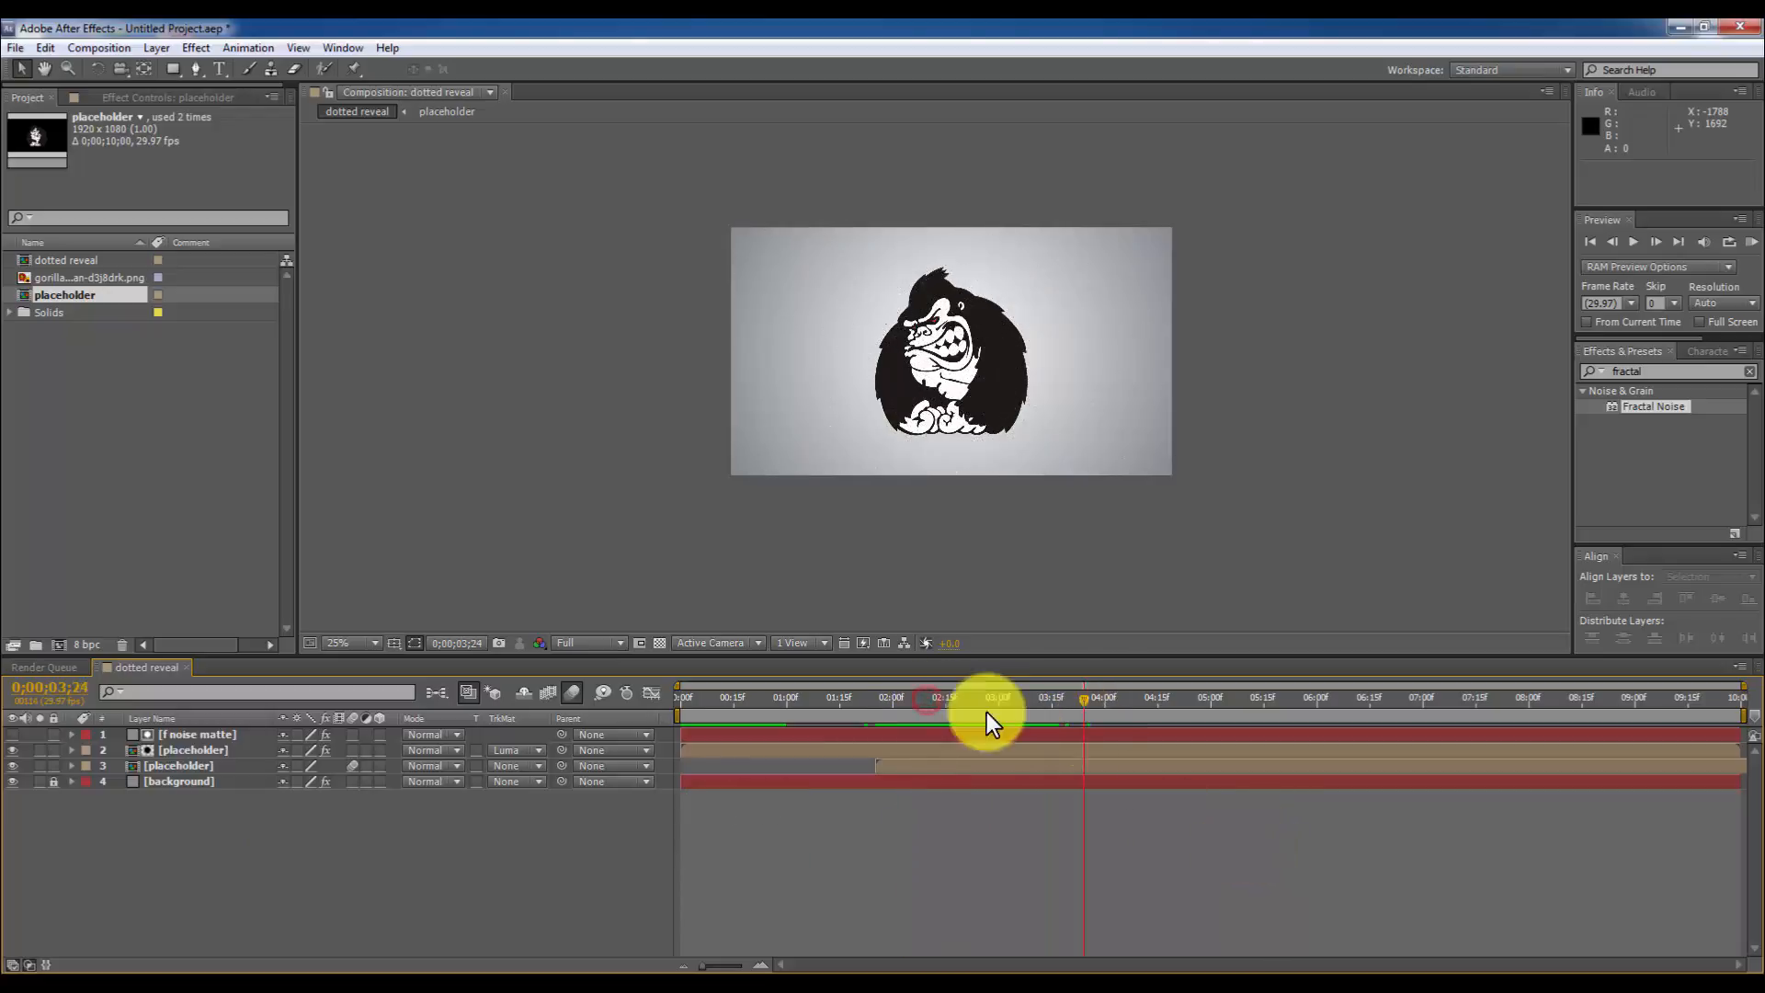
Scrub back from 4:00 to preview the solid logo bursting into scattered balls.
drag(990, 697, 894, 698)
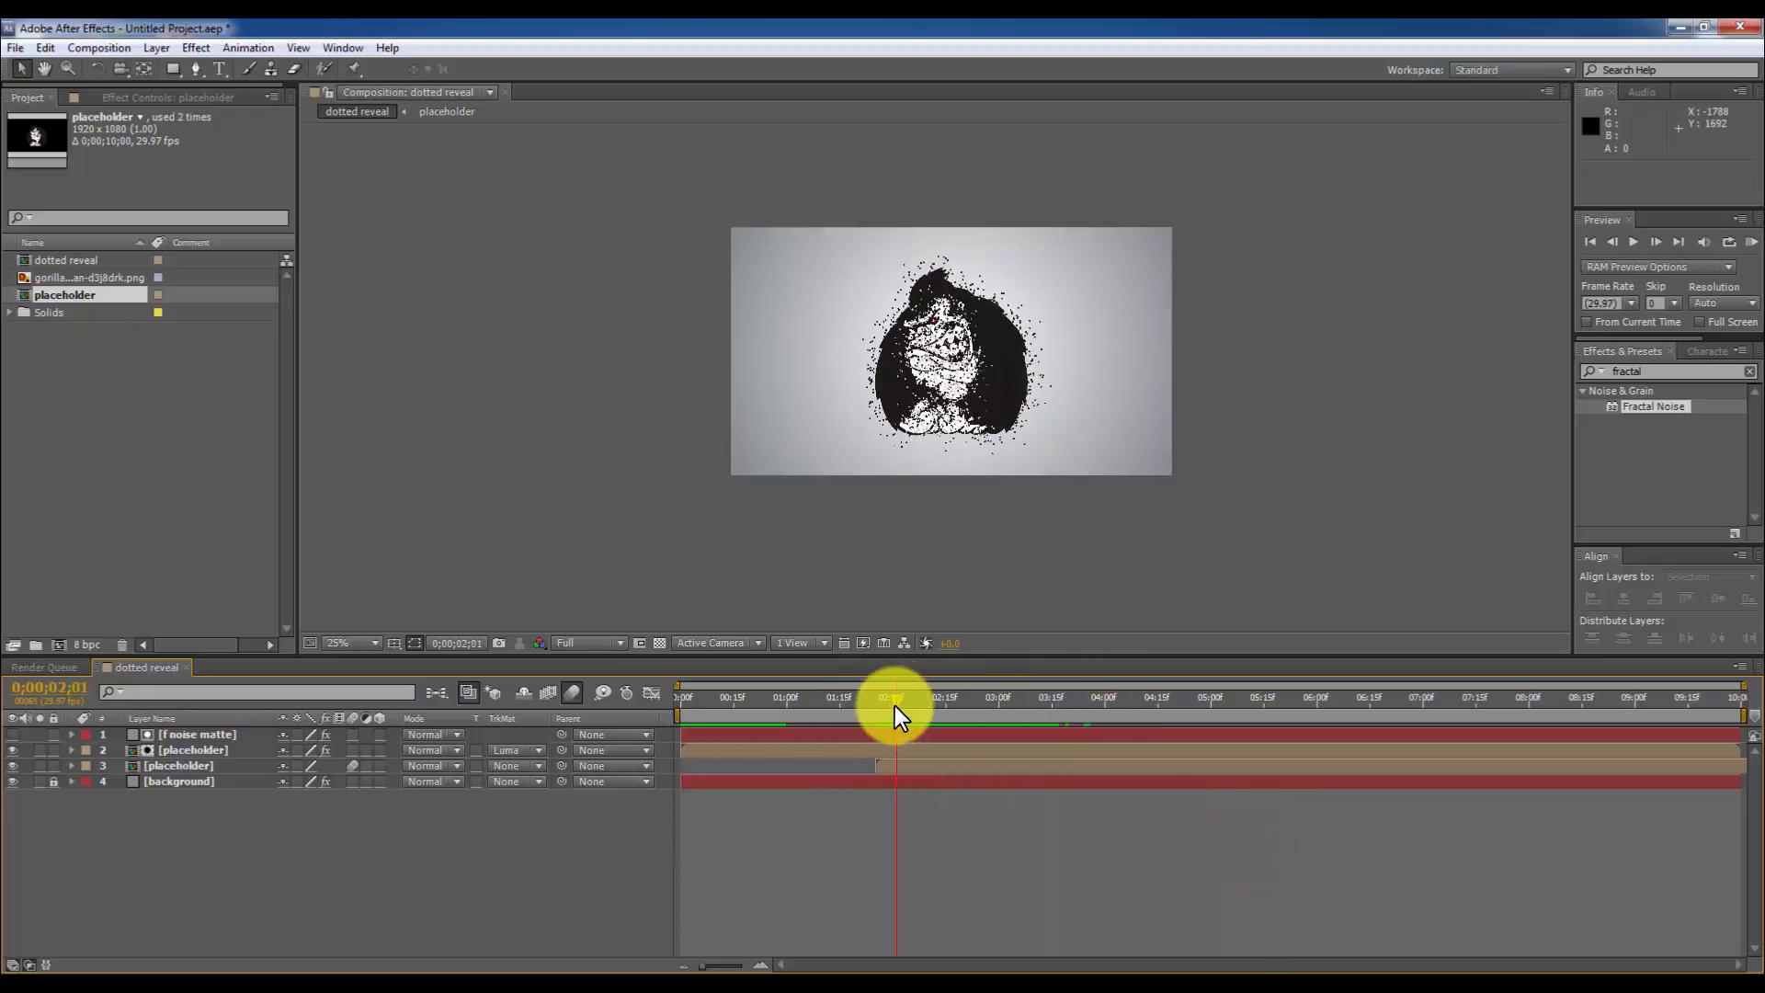